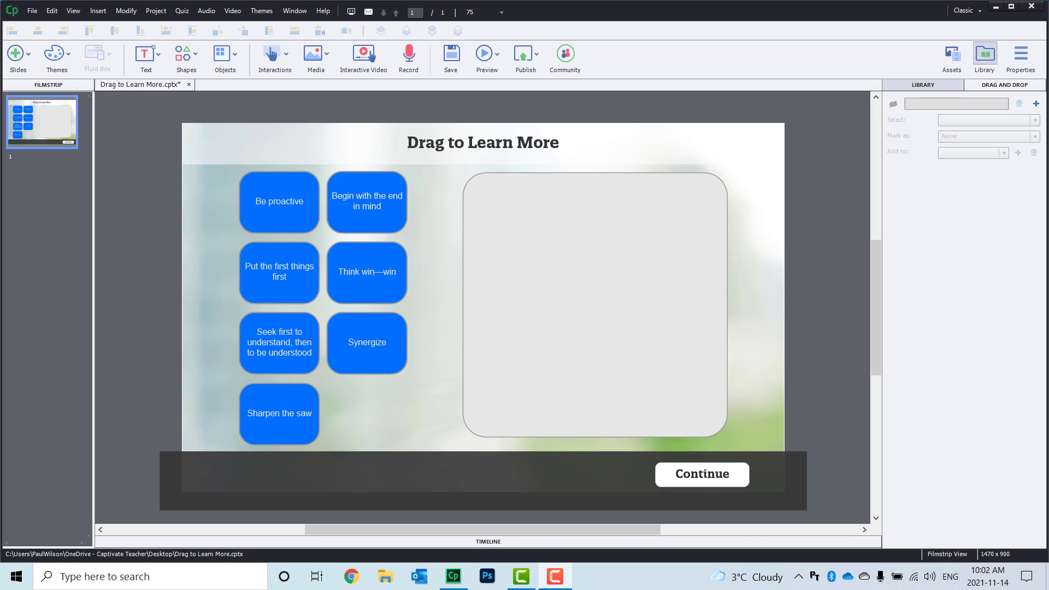
{"action": "mouse_move", "coordinate": [372, 223]}
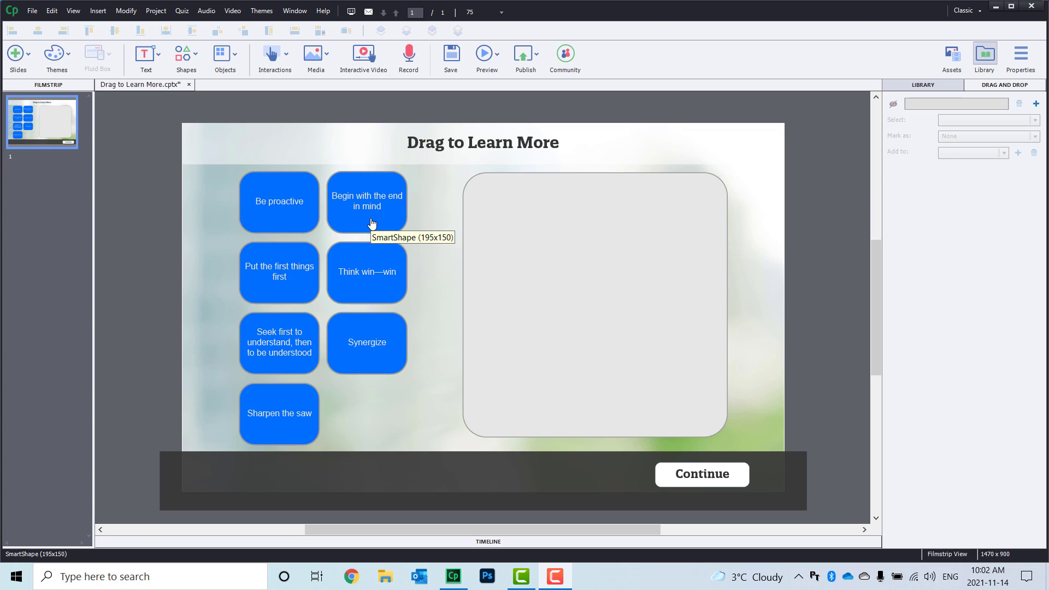
{"action": "mouse_move", "coordinate": [376, 247]}
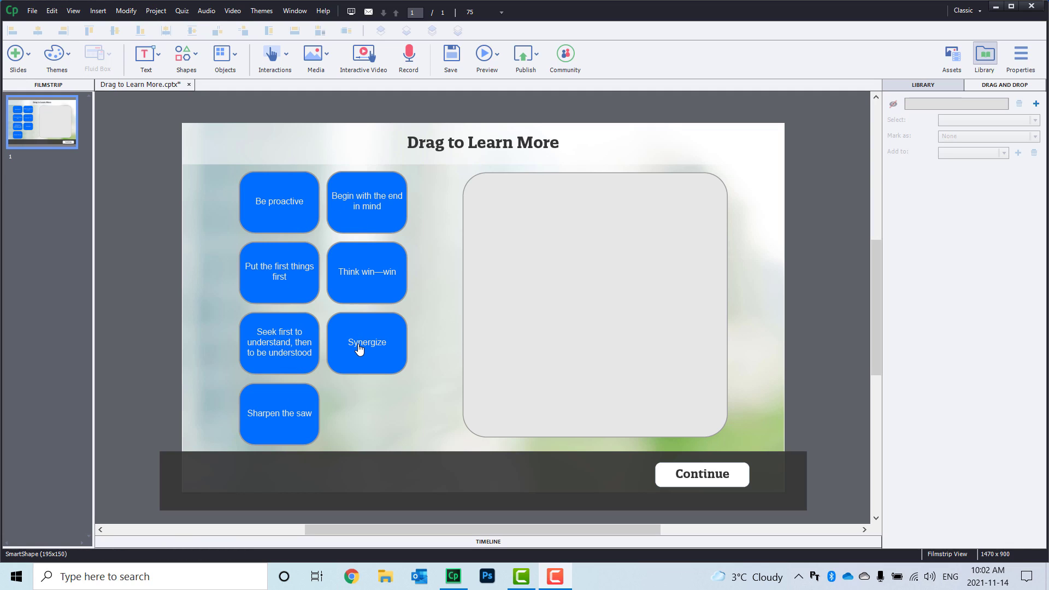
{"action": "mouse_move", "coordinate": [359, 348]}
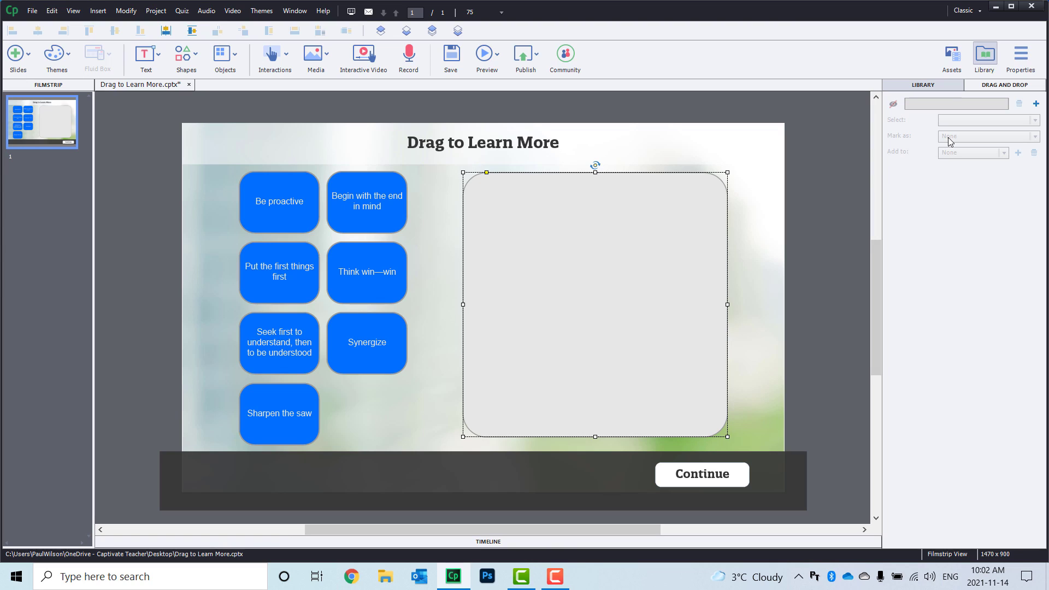
Show the drop target panel's properties and enter its object states, starting on the Normal state.
{"action": "left_click", "coordinate": [1020, 54]}
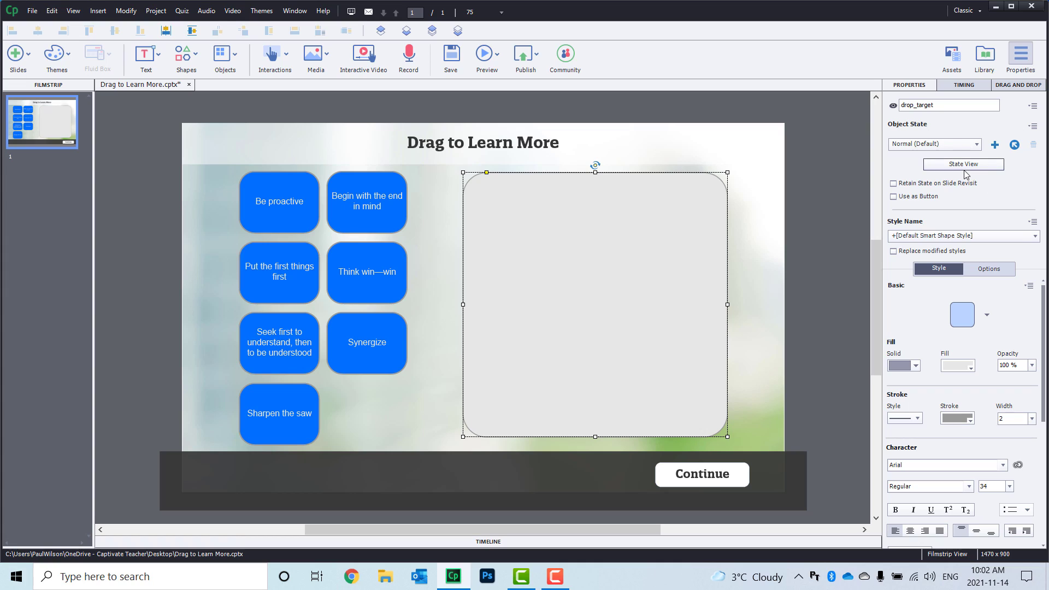
{"action": "left_click", "coordinate": [962, 164]}
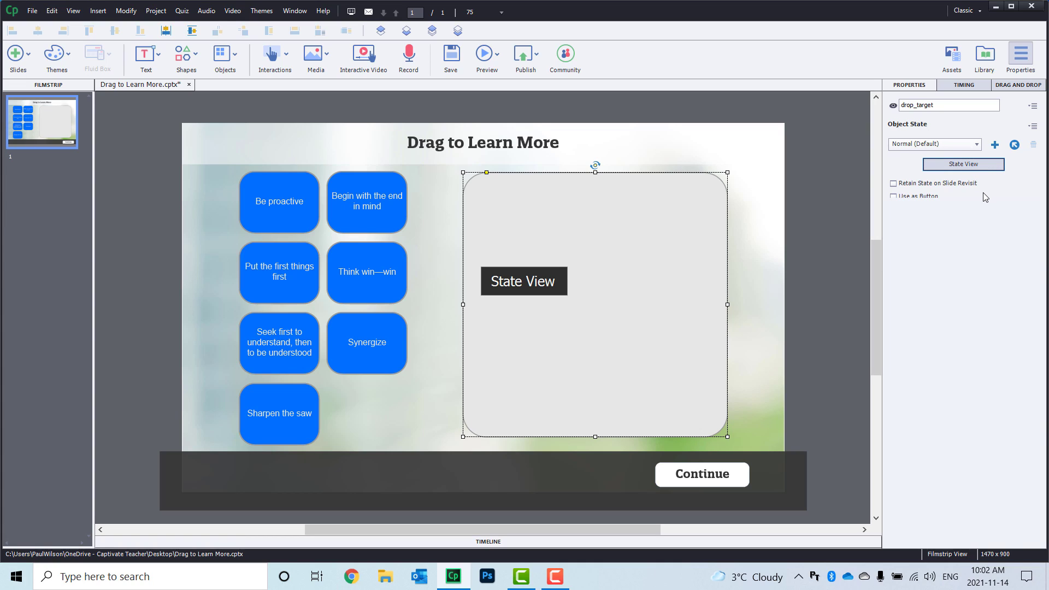
{"action": "left_click", "coordinate": [961, 164]}
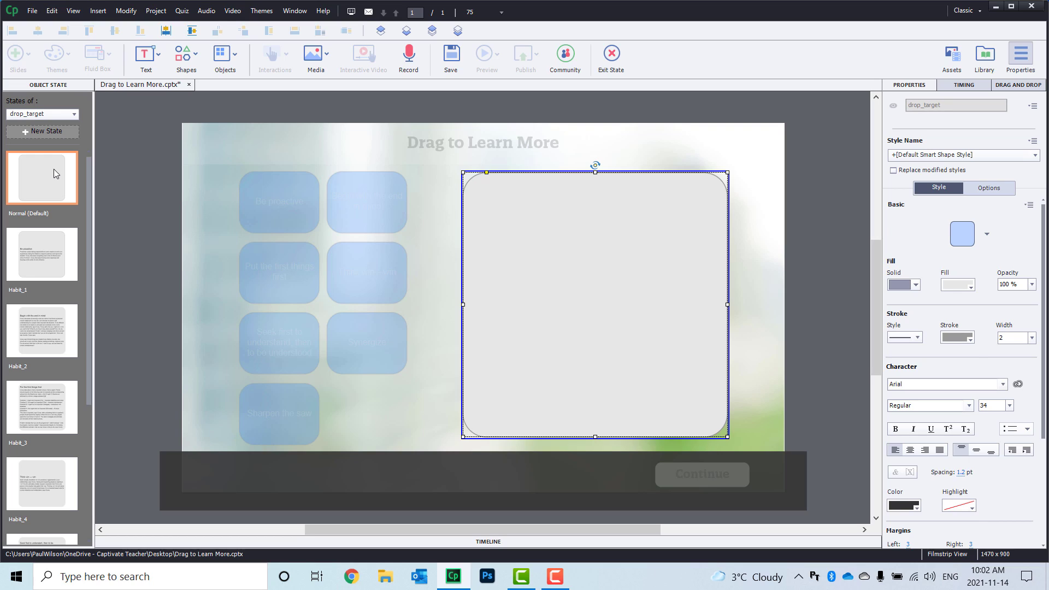
Review the Habit_1 to Habit_7 information states, then exit state view back to the slide.
{"action": "left_click", "coordinate": [42, 254]}
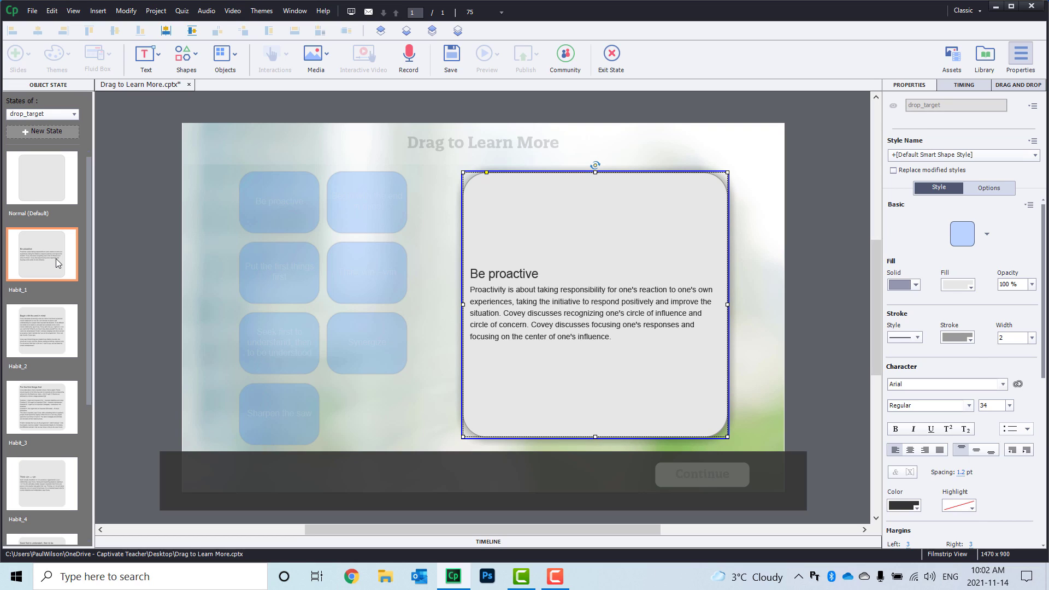
{"action": "left_click", "coordinate": [42, 330]}
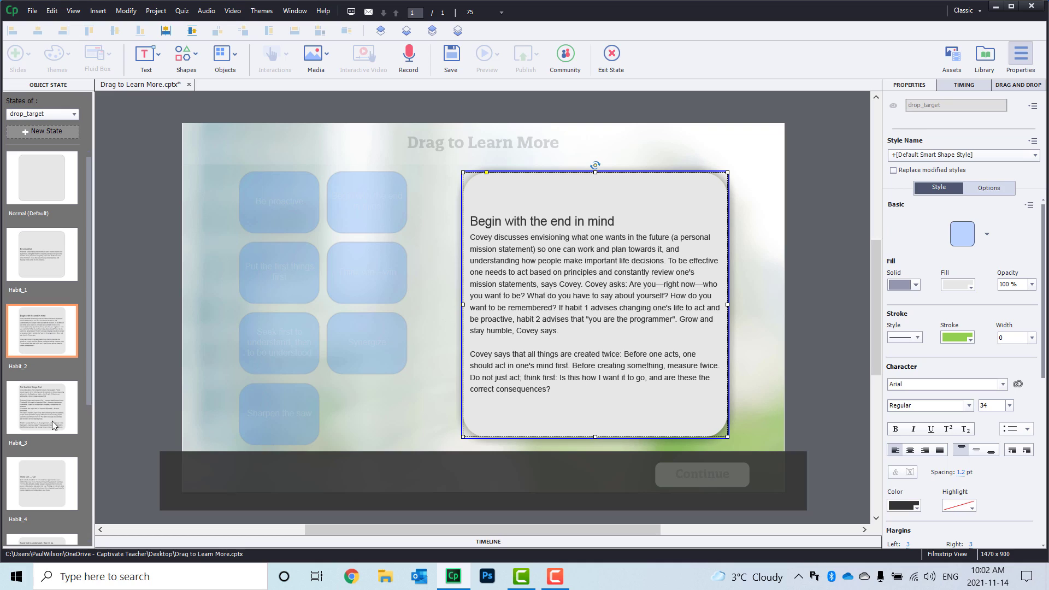
{"action": "left_click", "coordinate": [42, 484]}
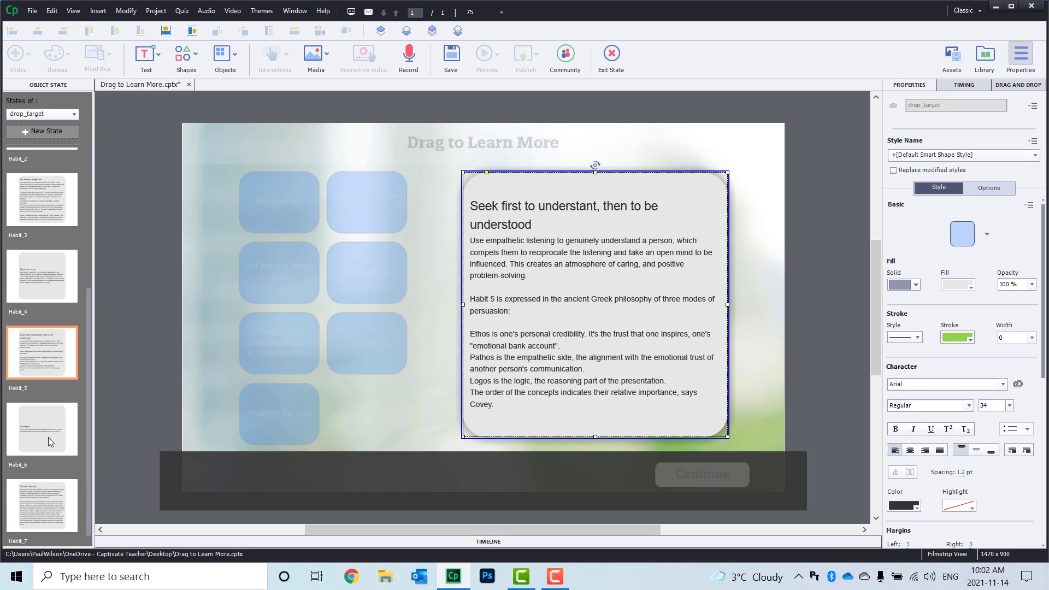
{"action": "left_click", "coordinate": [42, 505]}
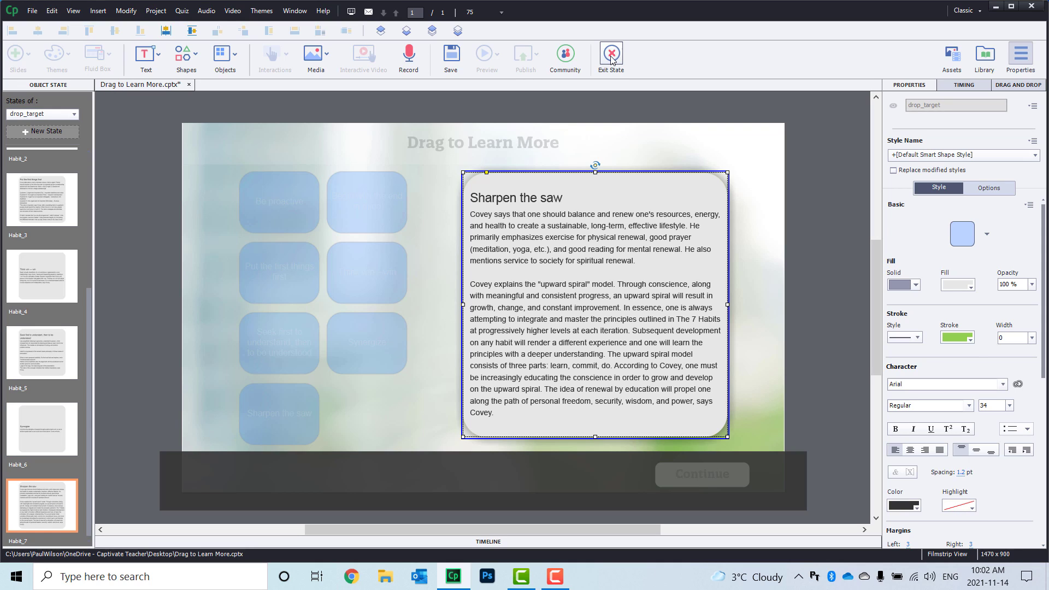
{"action": "left_click", "coordinate": [610, 55]}
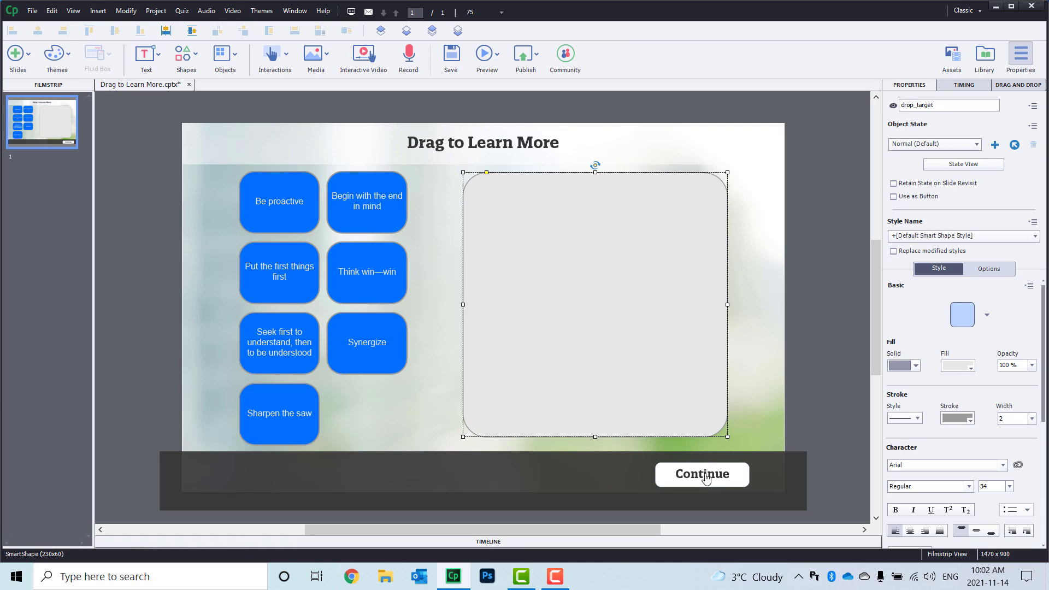
{"action": "left_click", "coordinate": [702, 474]}
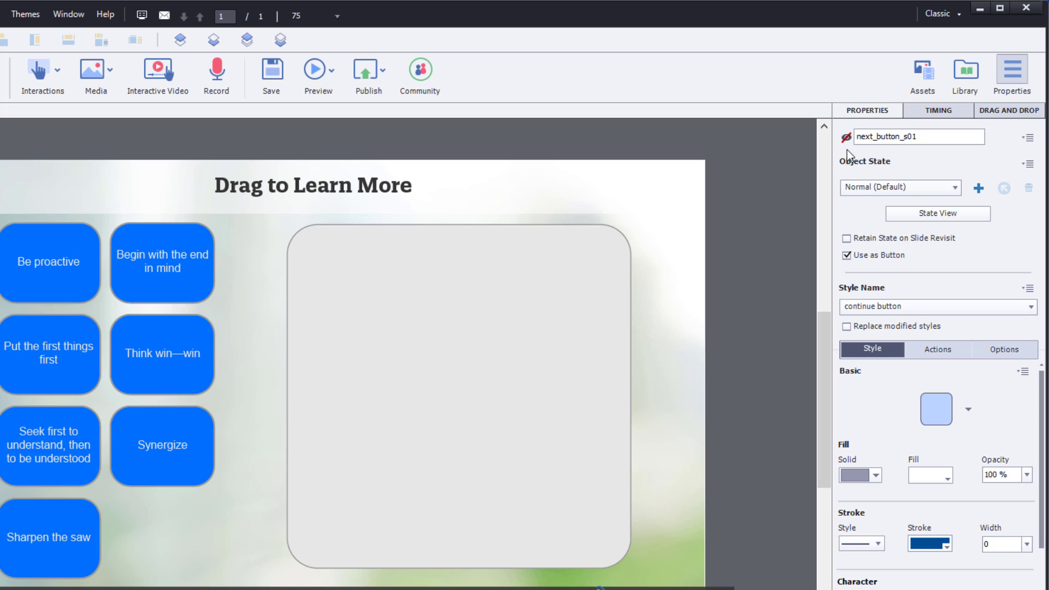
{"action": "mouse_move", "coordinate": [433, 366]}
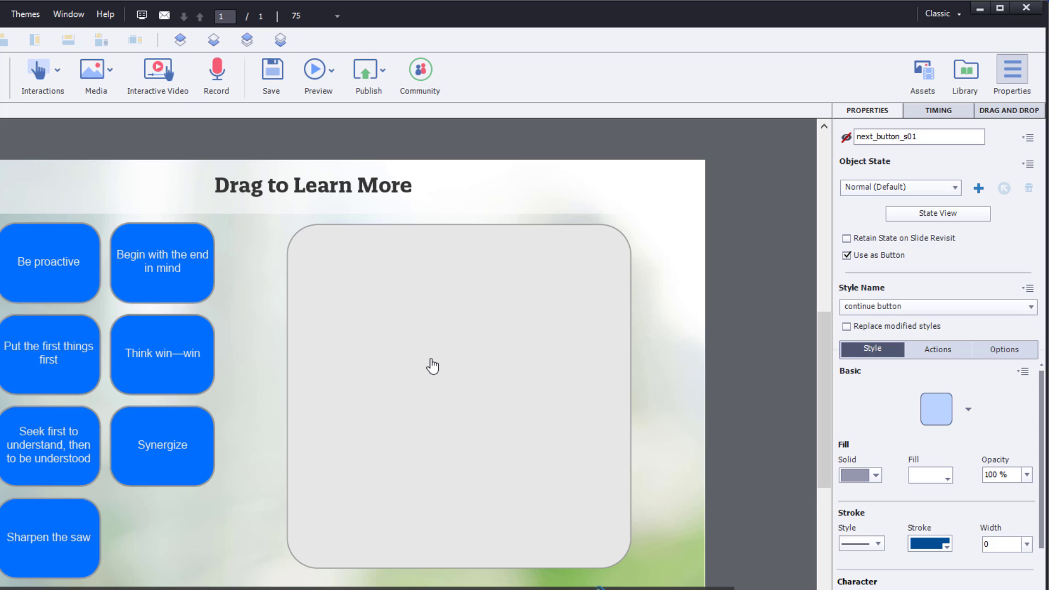
{"action": "mouse_move", "coordinate": [57, 267]}
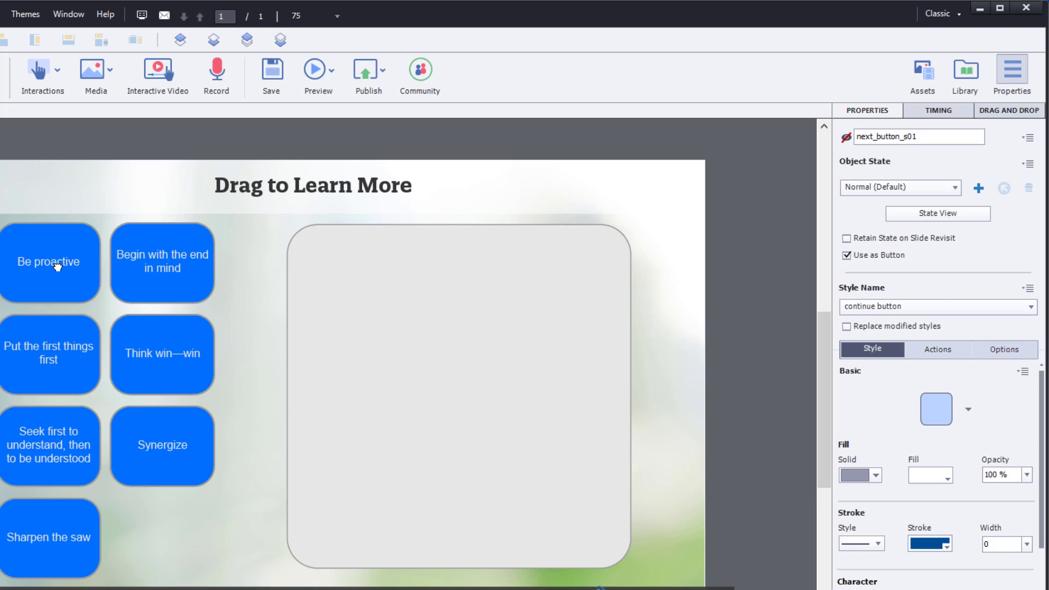
{"action": "left_click", "coordinate": [49, 261]}
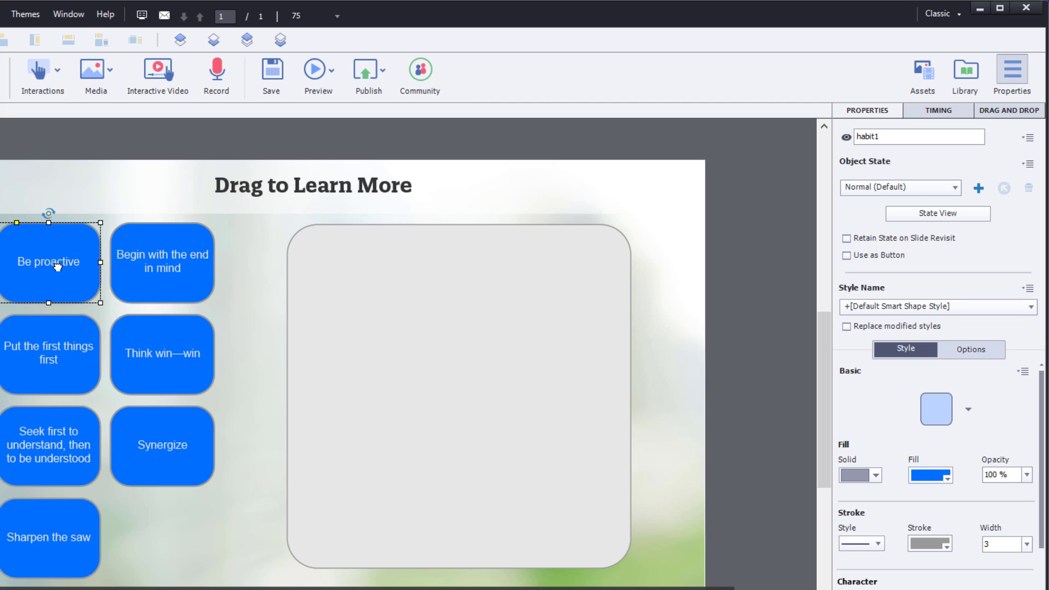
{"action": "mouse_move", "coordinate": [105, 271]}
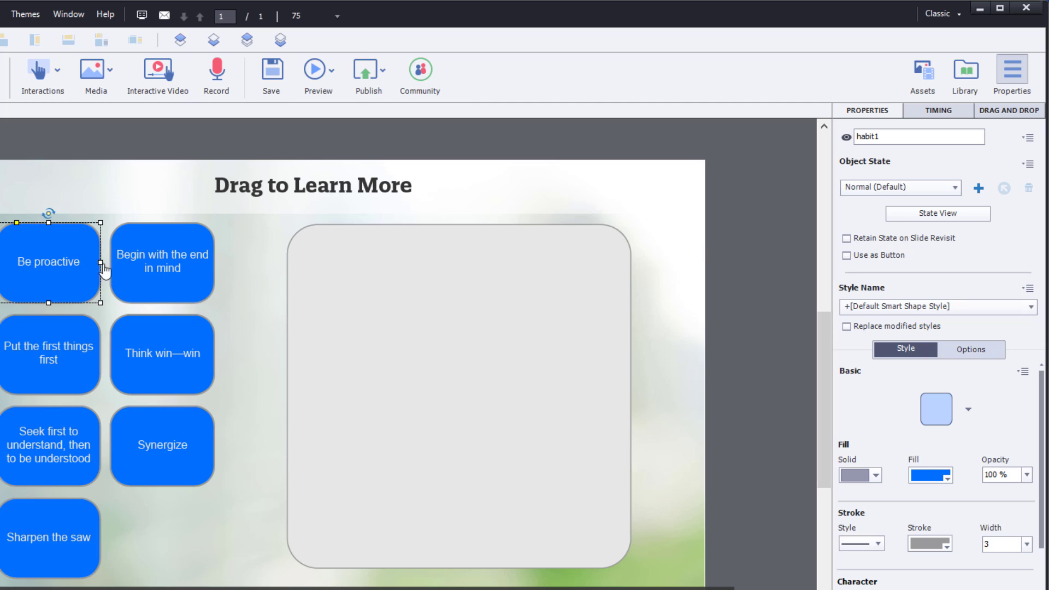
{"action": "mouse_move", "coordinate": [498, 377]}
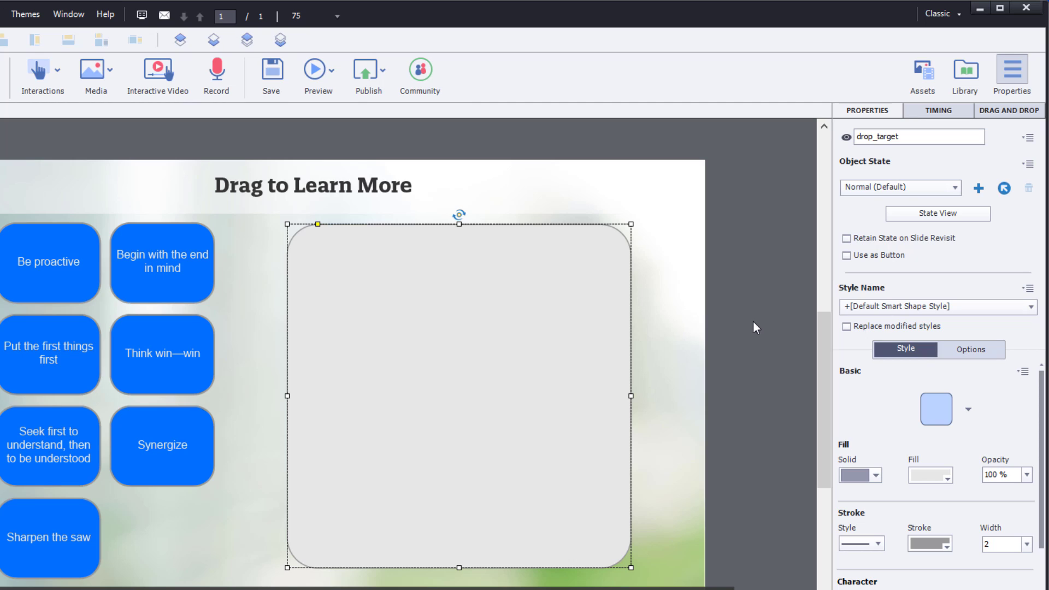
{"action": "mouse_move", "coordinate": [426, 276]}
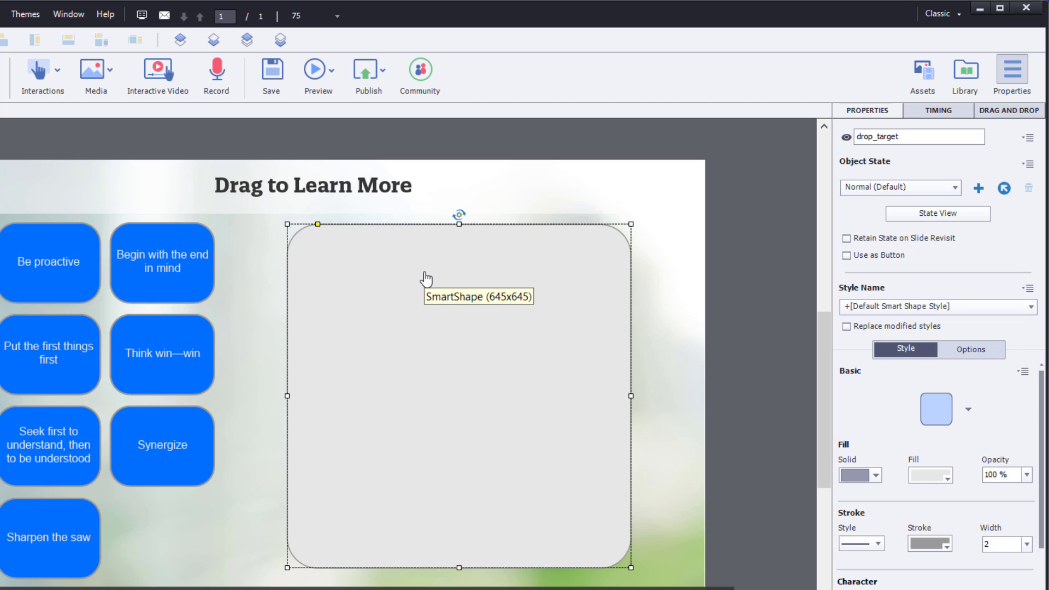
{"action": "mouse_move", "coordinate": [646, 343]}
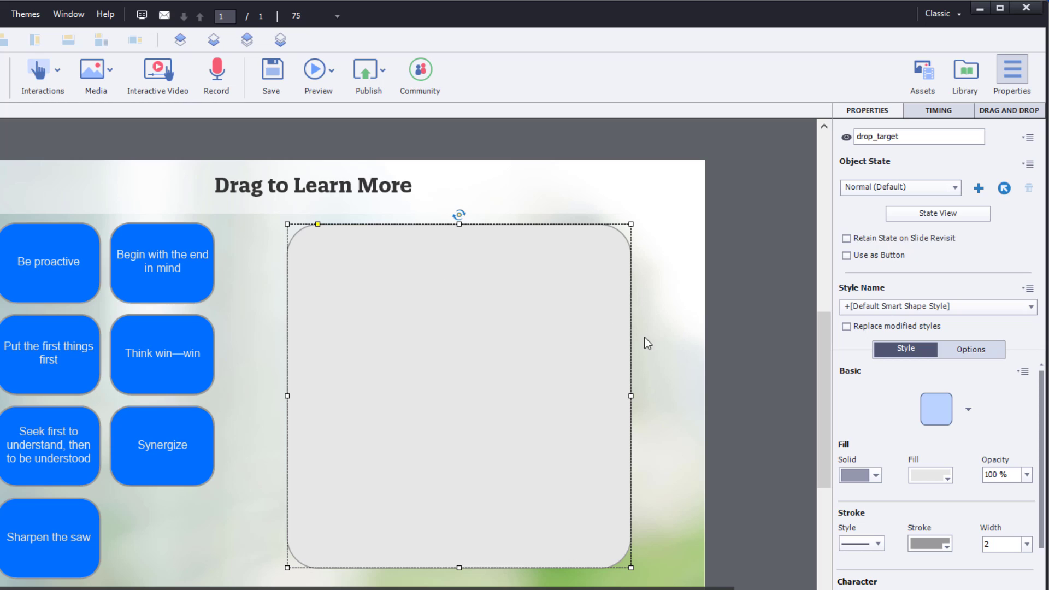
{"action": "mouse_move", "coordinate": [733, 344]}
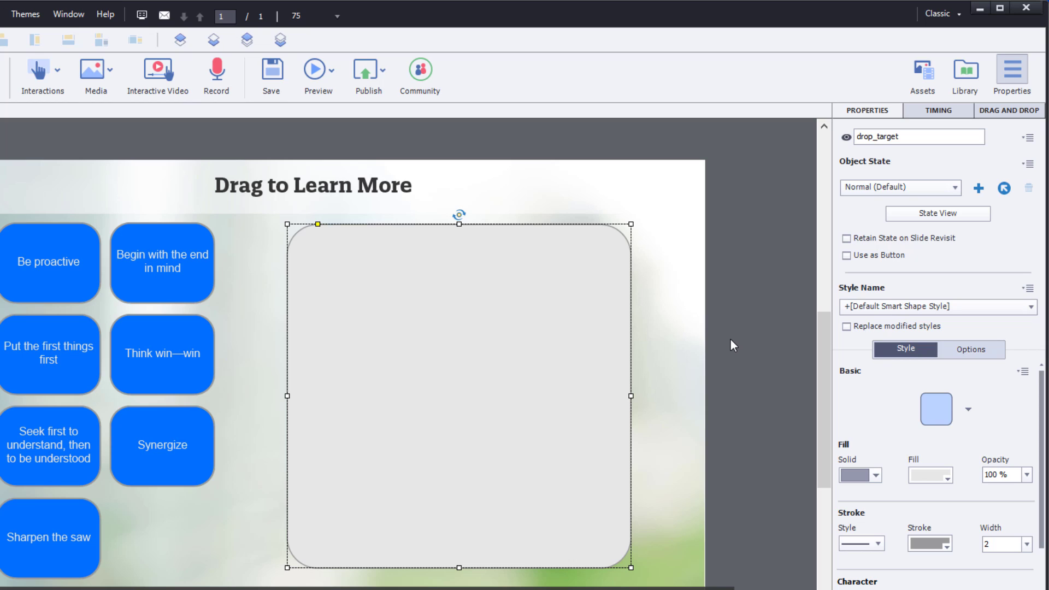
{"action": "mouse_move", "coordinate": [90, 256]}
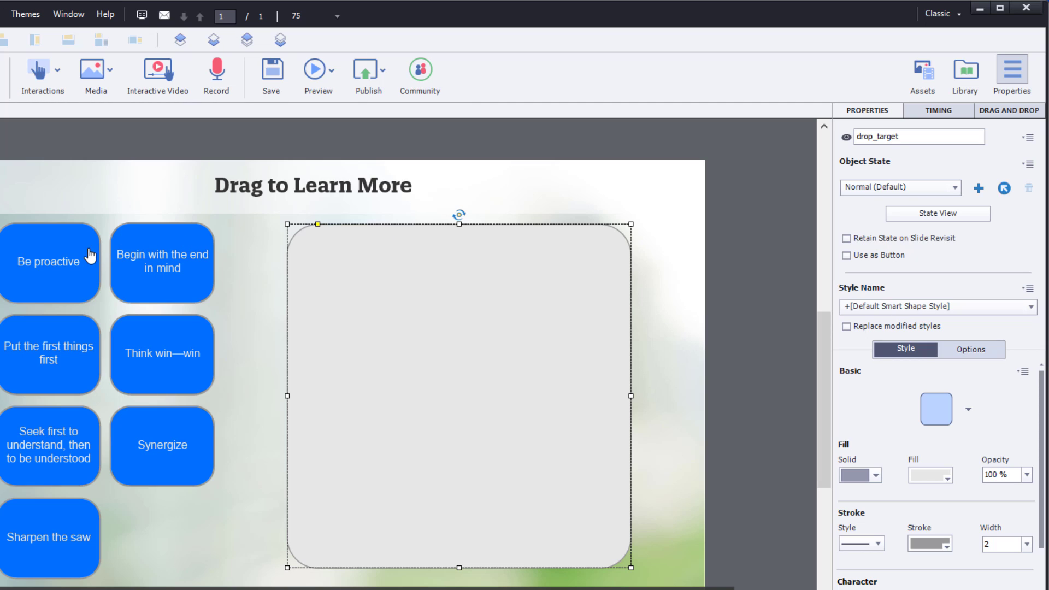
{"action": "mouse_move", "coordinate": [173, 298]}
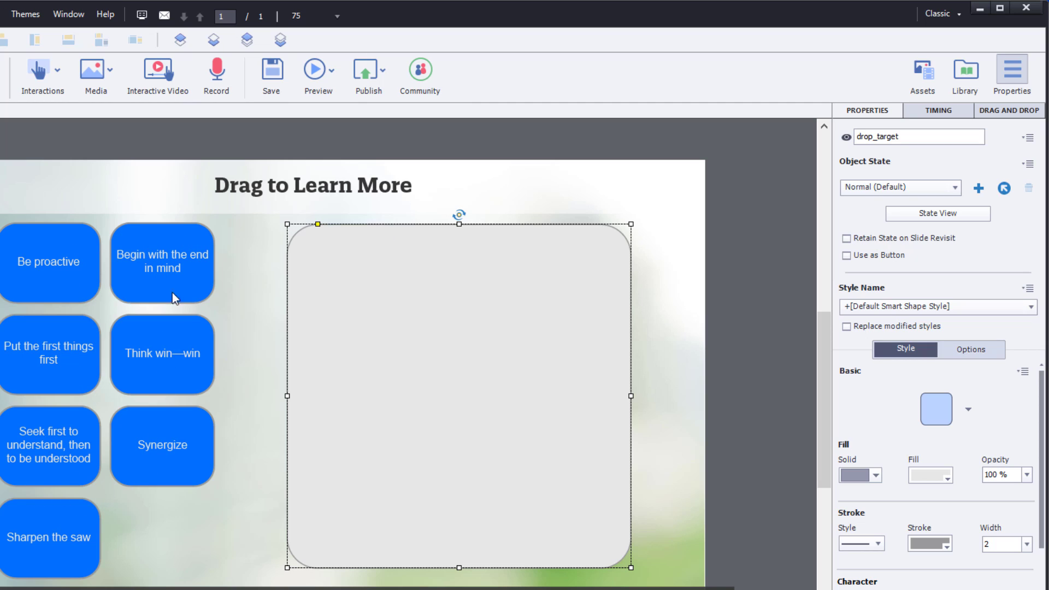
{"action": "mouse_move", "coordinate": [361, 400]}
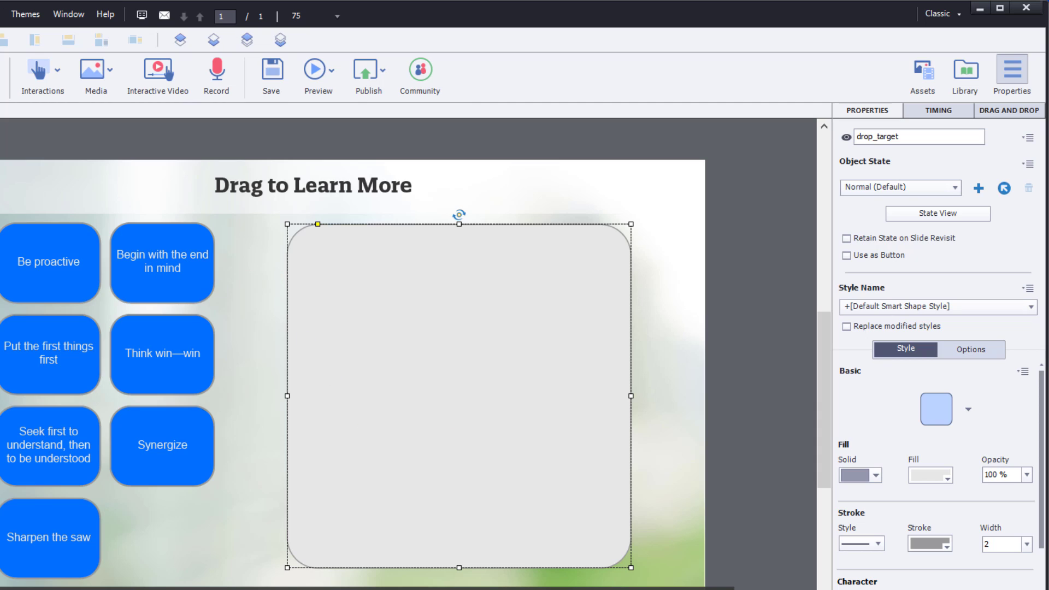
{"action": "mouse_move", "coordinate": [250, 510]}
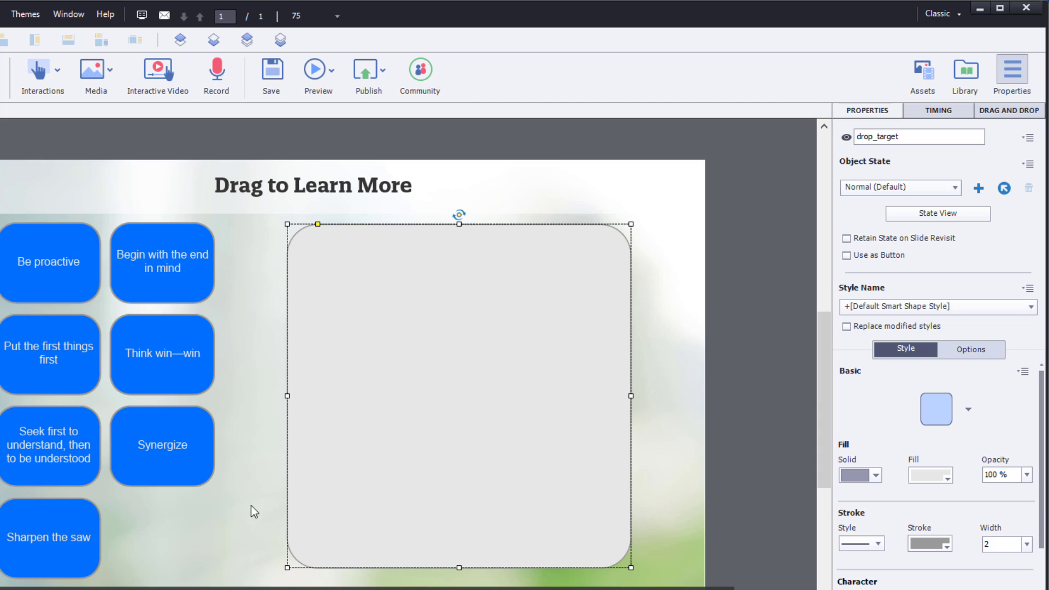
{"action": "mouse_move", "coordinate": [455, 450]}
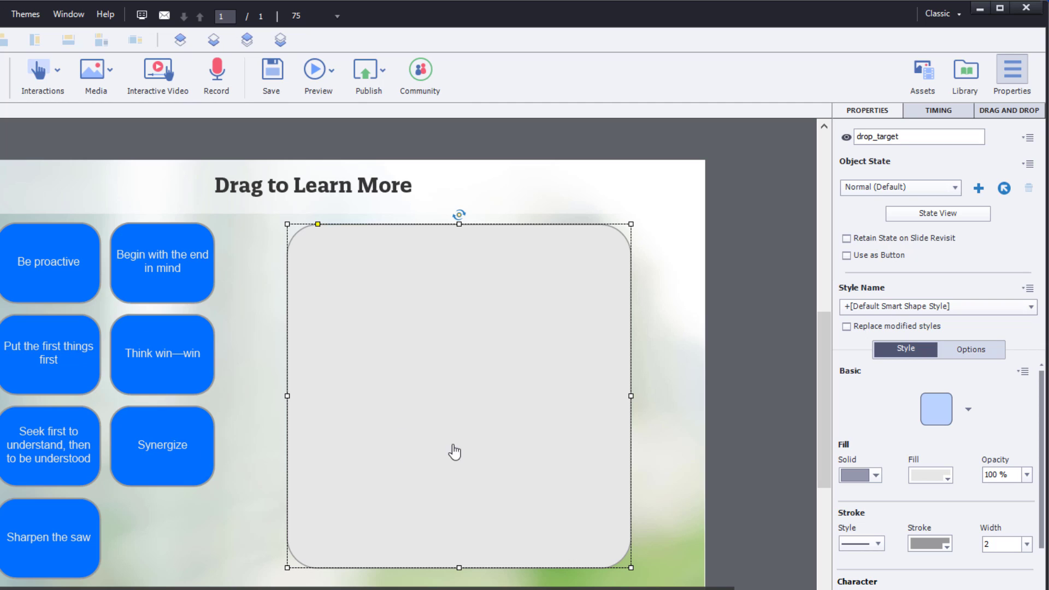
{"action": "mouse_move", "coordinate": [455, 451]}
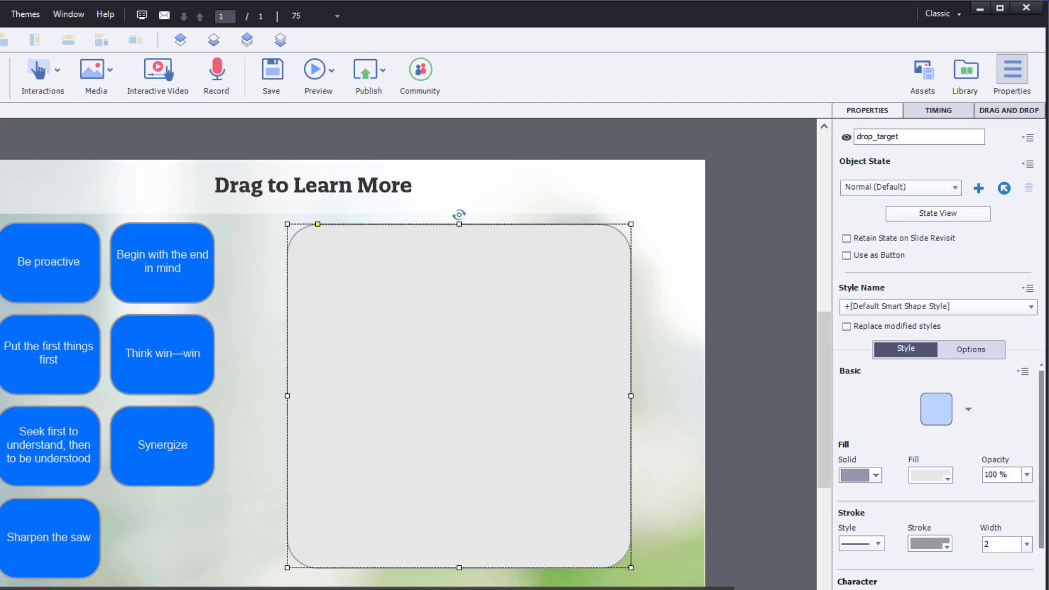
In Project > Variables, create the user variable _habit1.
{"action": "left_click", "coordinate": [67, 13]}
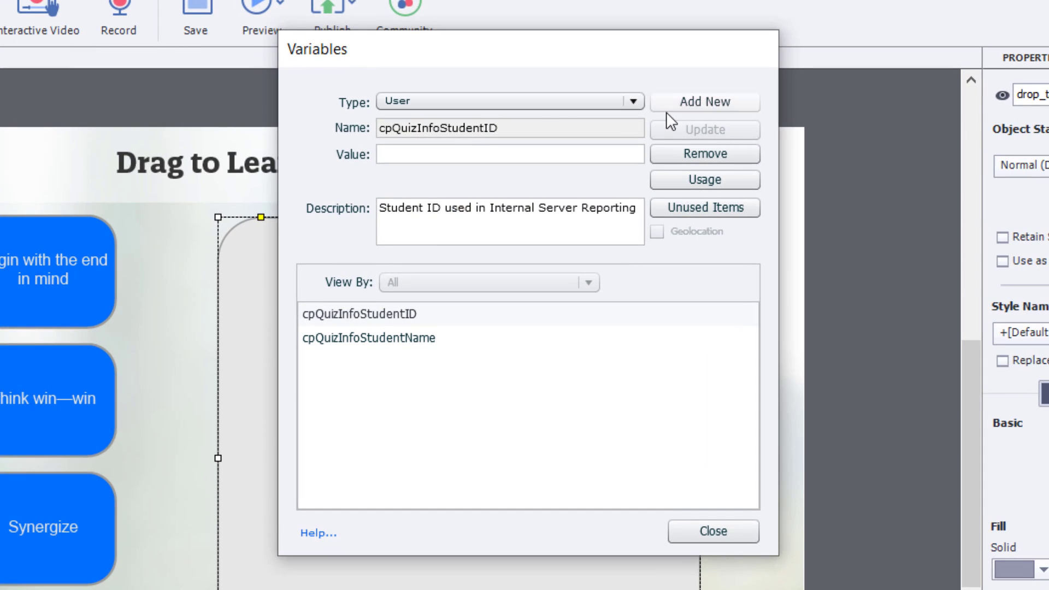
{"action": "left_click", "coordinate": [703, 102]}
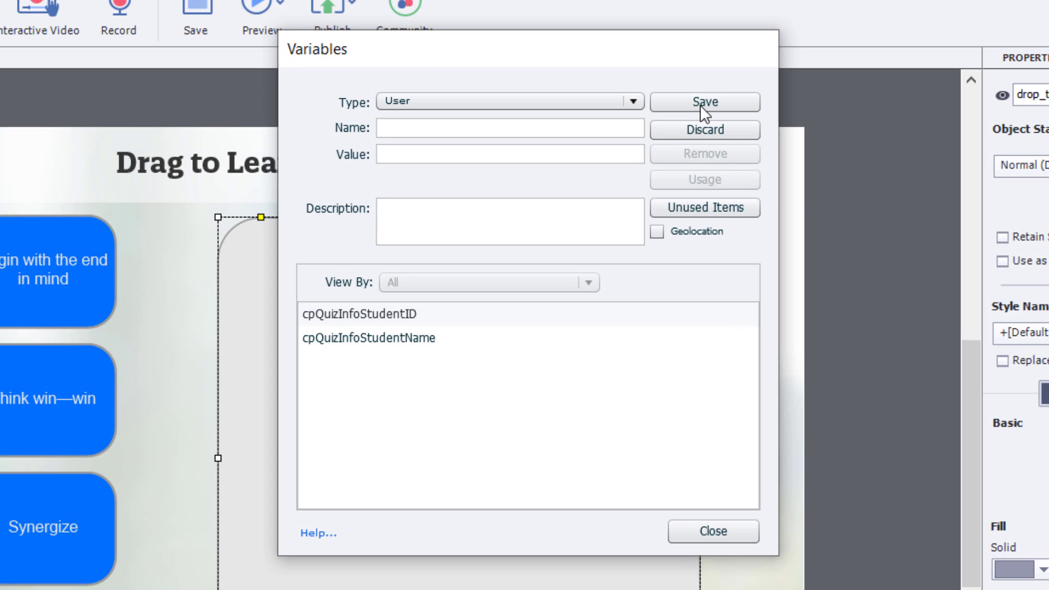
{"action": "type", "text": "_h"}
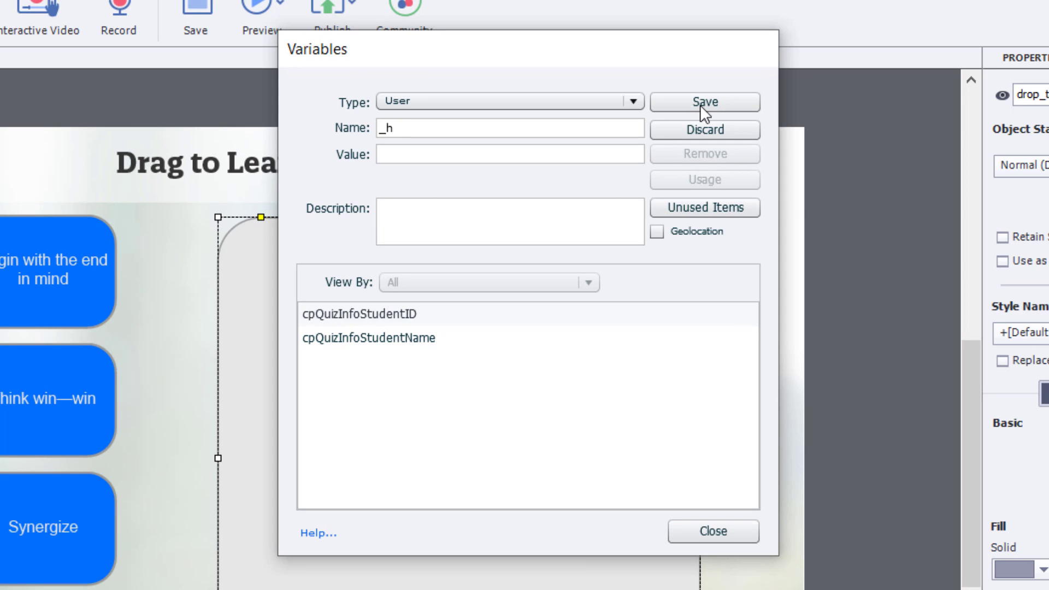
{"action": "type", "text": "abit"}
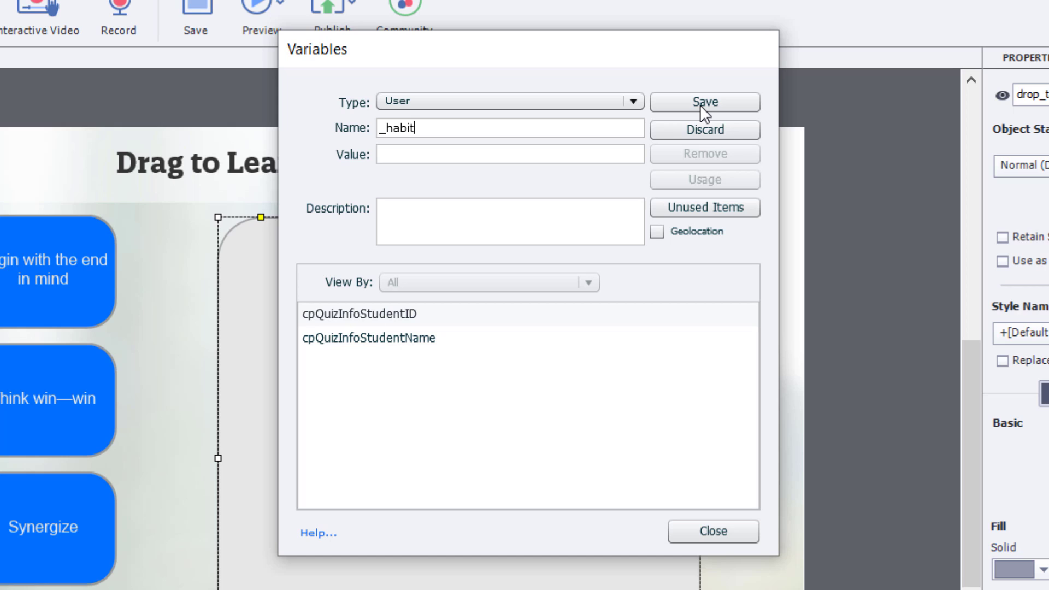
{"action": "type", "text": "1"}
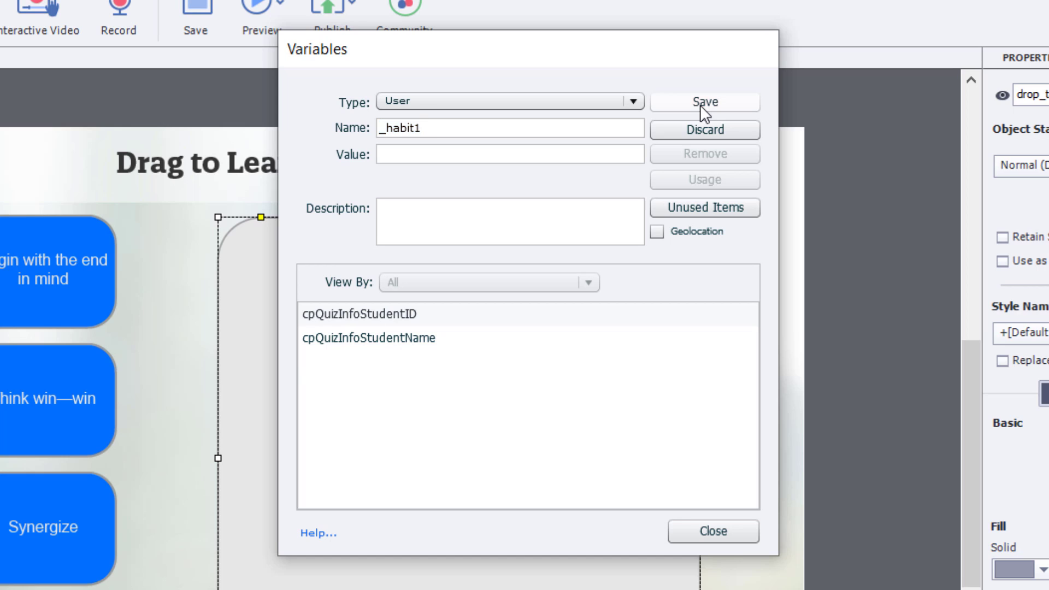
{"action": "left_click", "coordinate": [703, 102]}
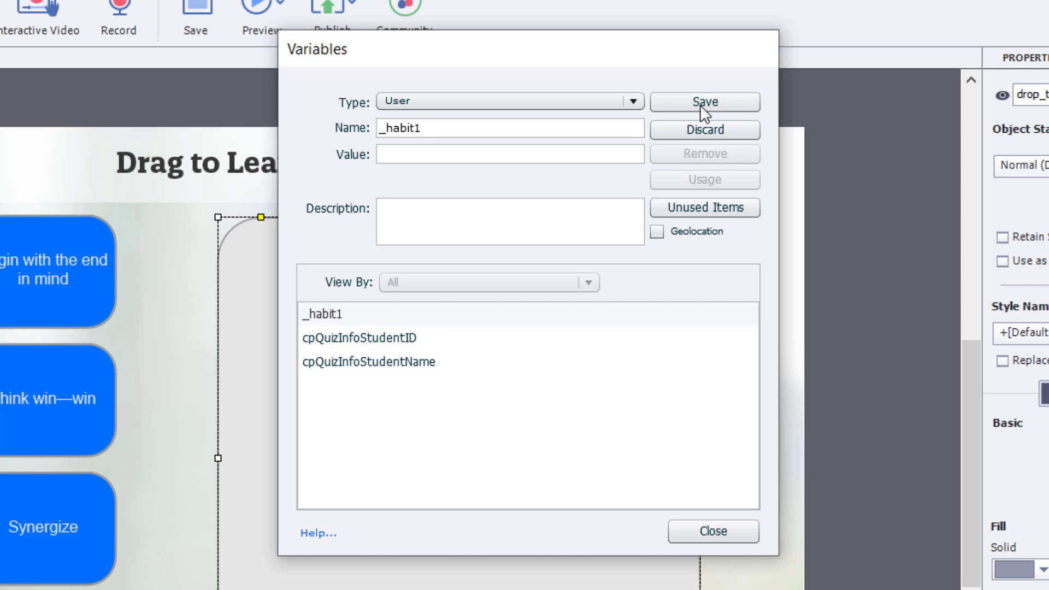
Add the remaining habit variables through _habit7 and a _placeholder variable, saving each.
{"action": "left_click", "coordinate": [703, 101]}
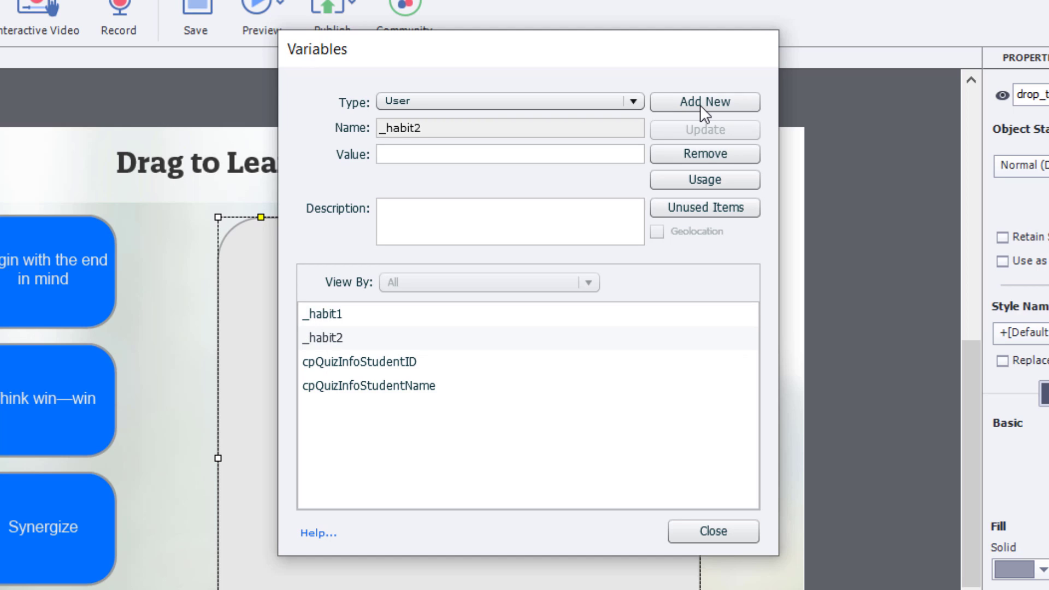
{"action": "left_click", "coordinate": [703, 102]}
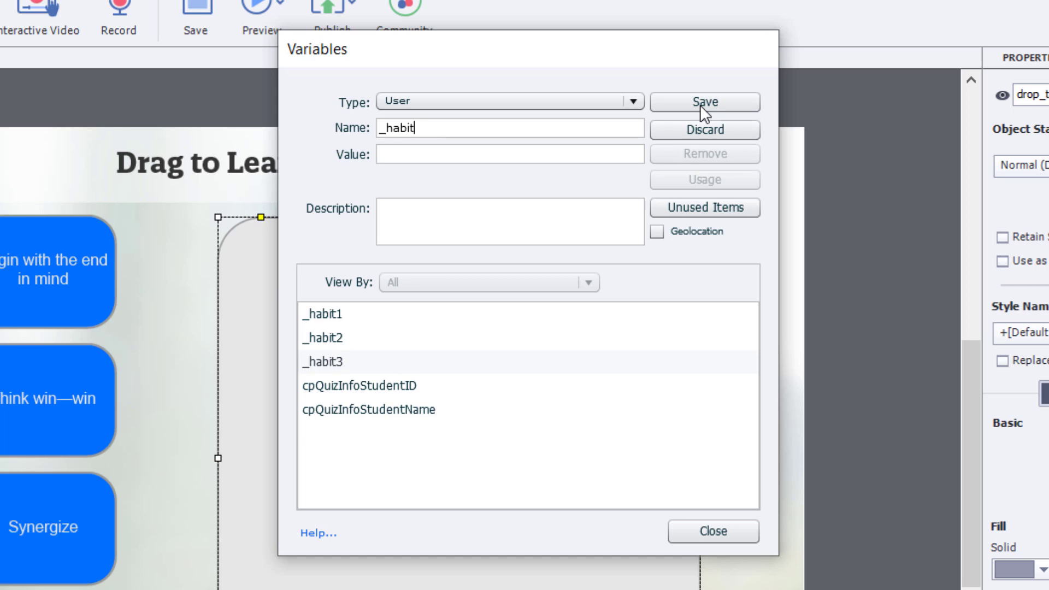
{"action": "left_click", "coordinate": [703, 102]}
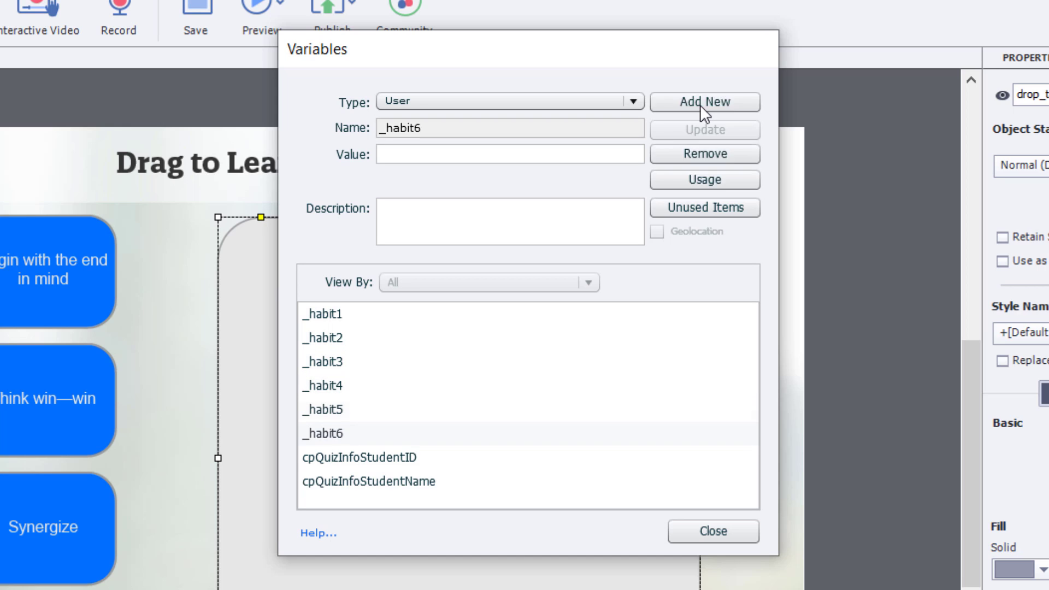
{"action": "left_click", "coordinate": [703, 101]}
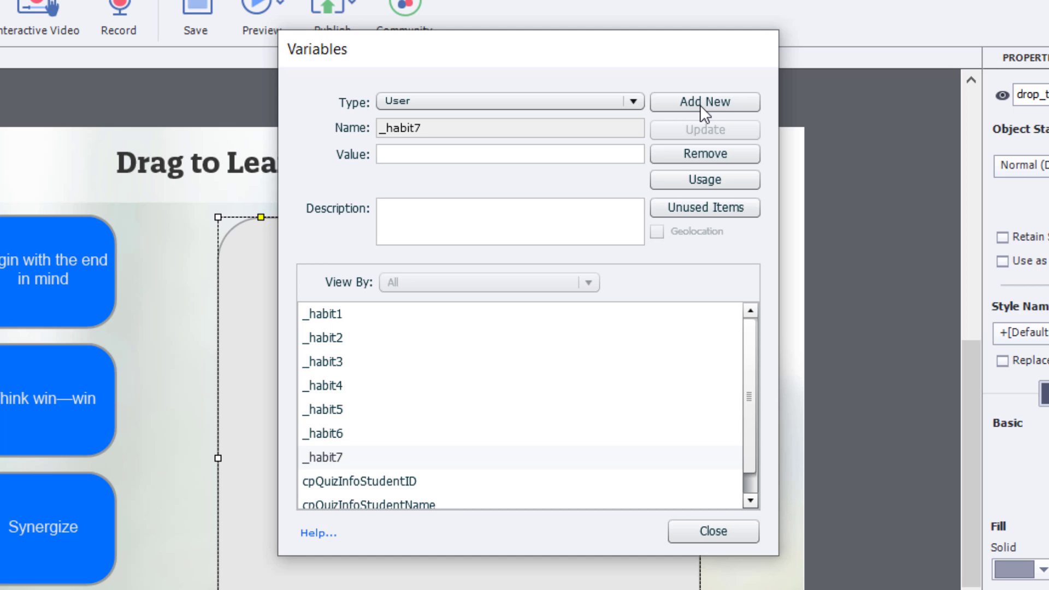
{"action": "left_click", "coordinate": [703, 102]}
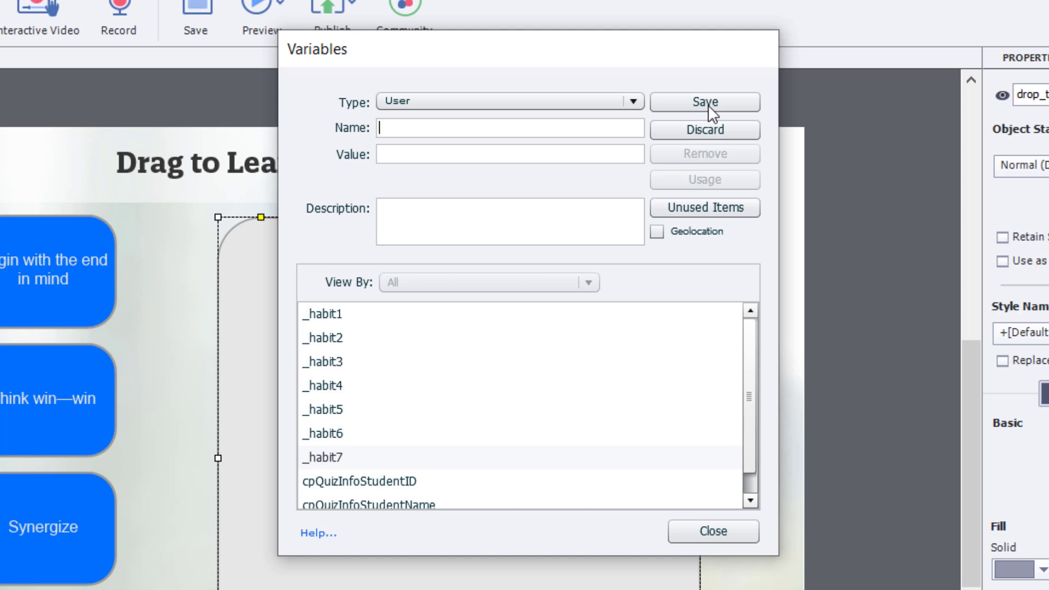
{"action": "type", "text": "_"}
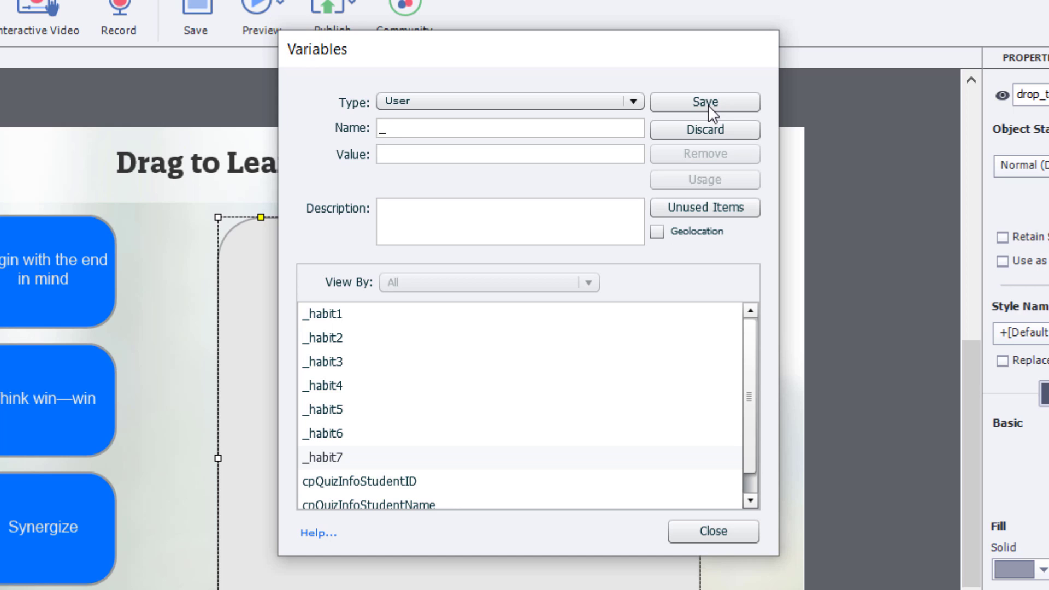
{"action": "left_click", "coordinate": [703, 101]}
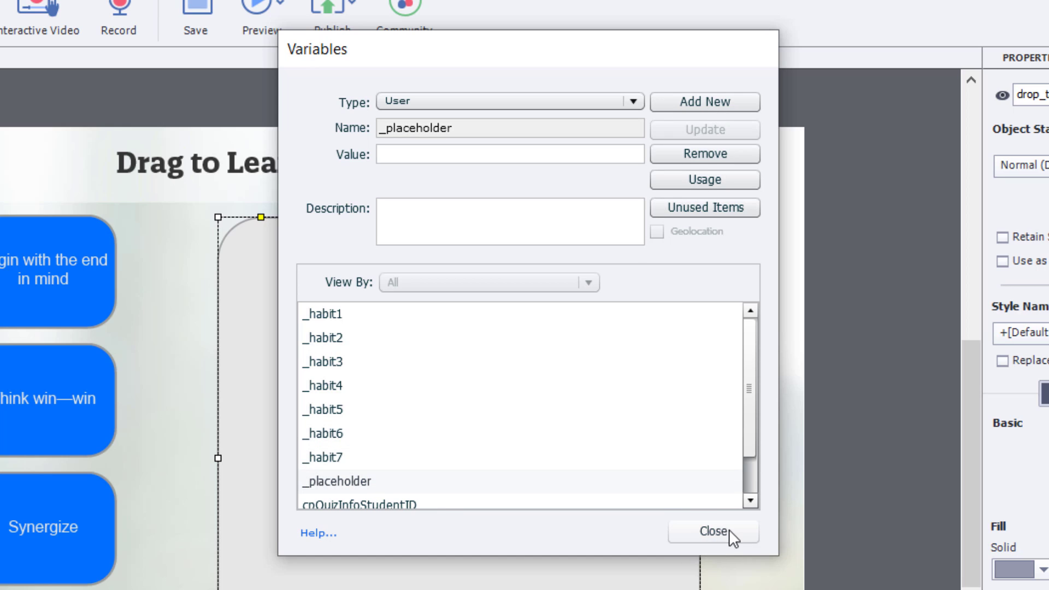
Close the Variables dialog and bring up the Project menu for Advanced Actions.
{"action": "left_click", "coordinate": [710, 532]}
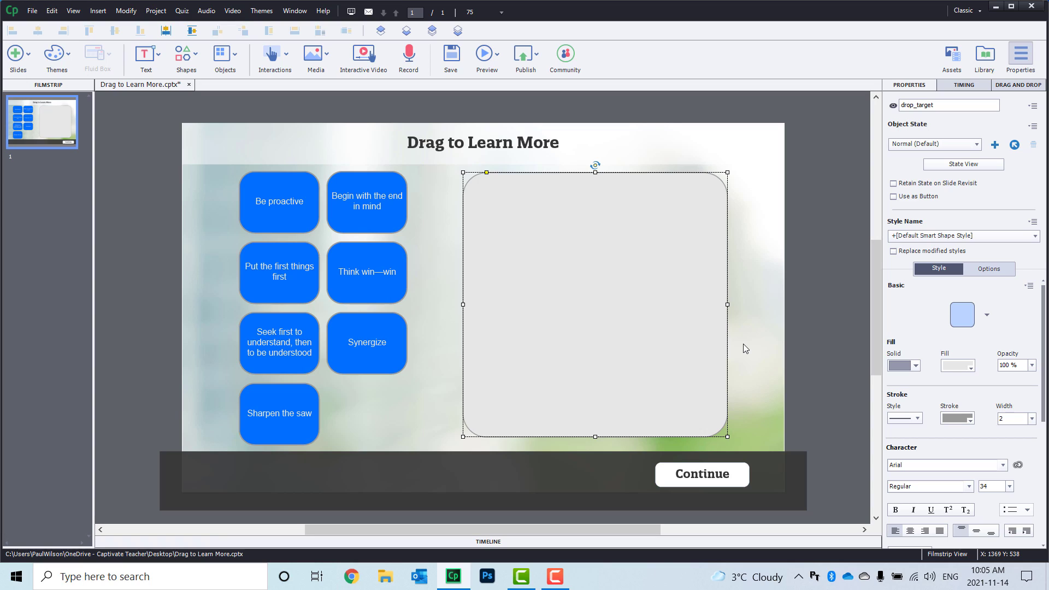
{"action": "mouse_move", "coordinate": [224, 5]}
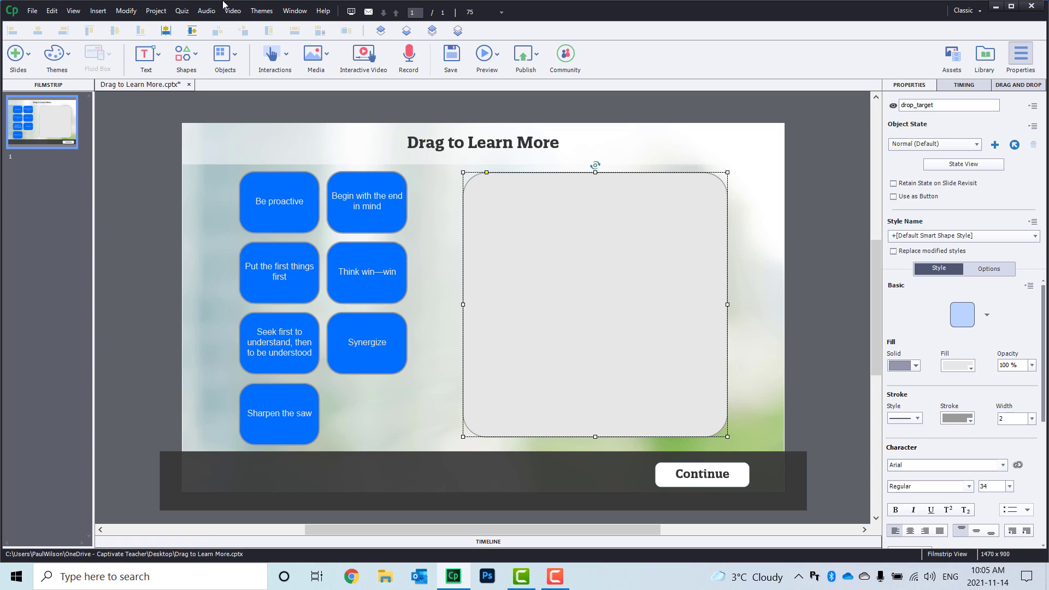
{"action": "left_click", "coordinate": [157, 11]}
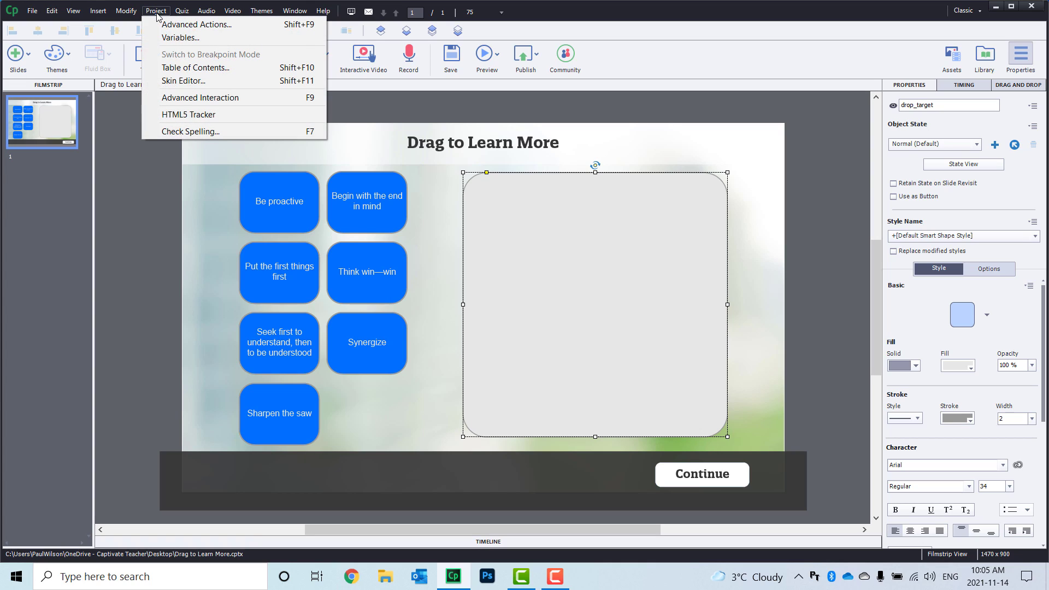
{"action": "mouse_move", "coordinate": [196, 25]}
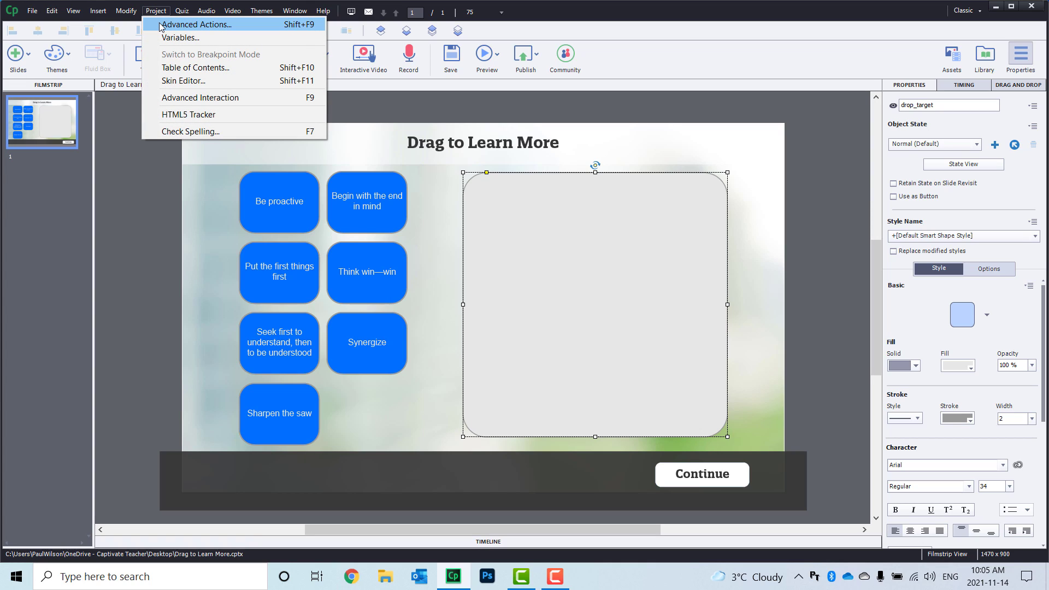
Start a new advanced action named drag_over in the Advanced Actions editor.
{"action": "left_click", "coordinate": [198, 25]}
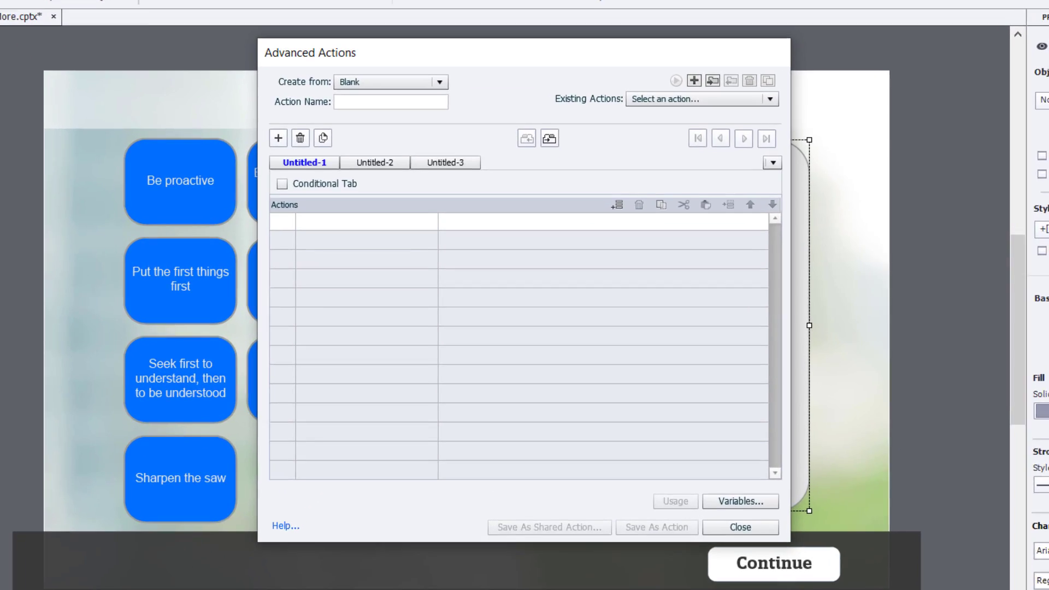
{"action": "type", "text": "Dra"}
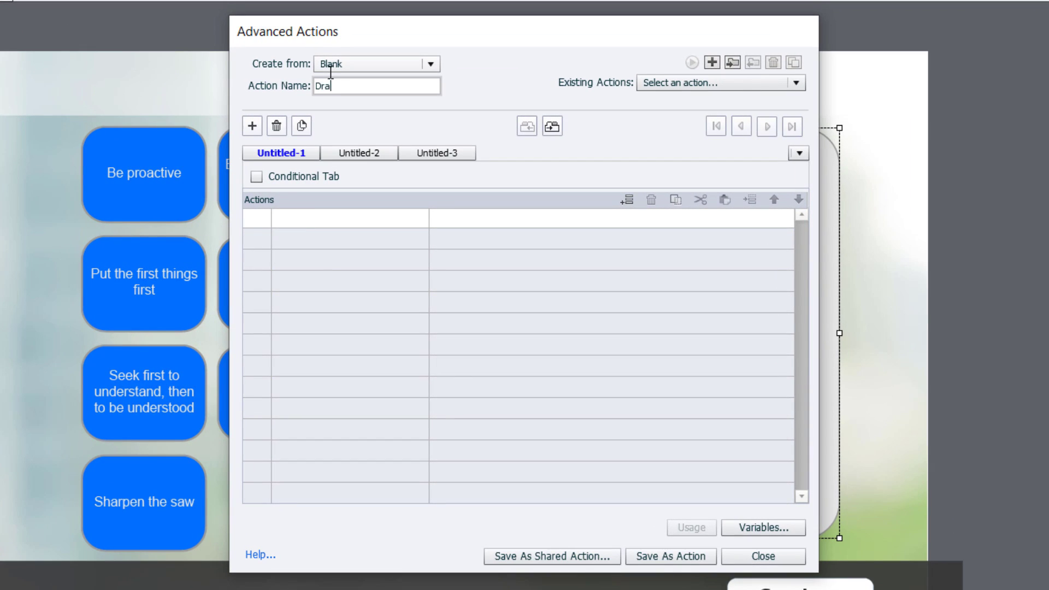
{"action": "type", "text": "gOver"}
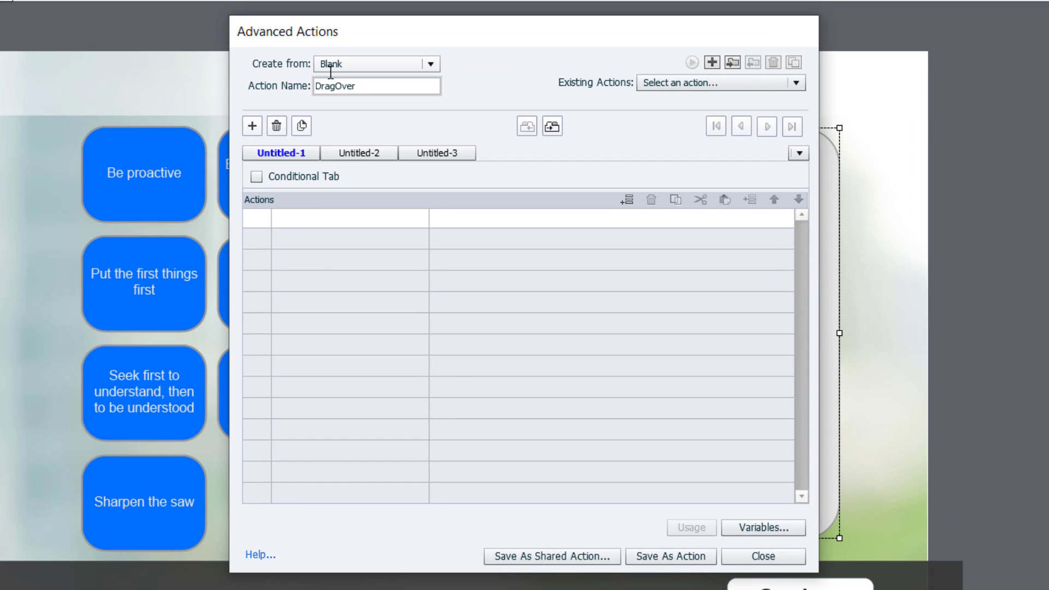
{"action": "type", "text": "_o"}
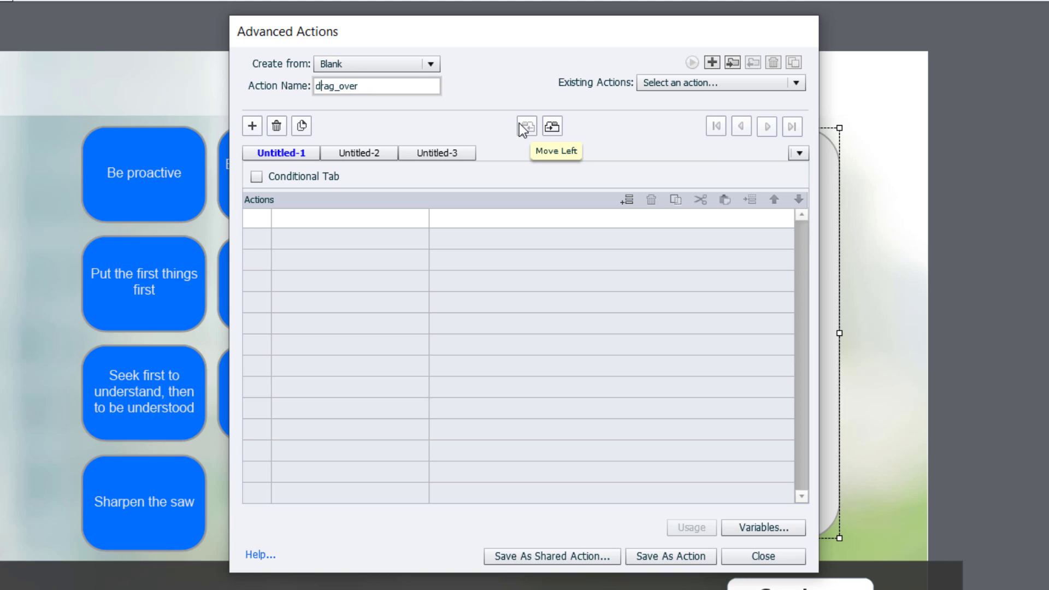
{"action": "mouse_move", "coordinate": [286, 234]}
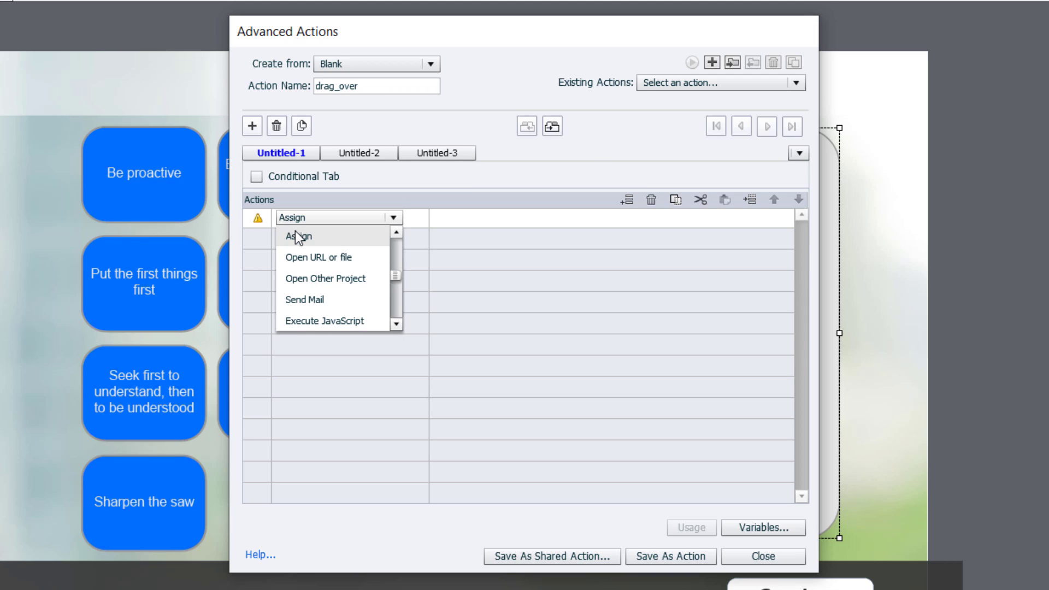
Add an Assign action setting _placeholder to the literal value 1.
{"action": "left_click", "coordinate": [296, 236]}
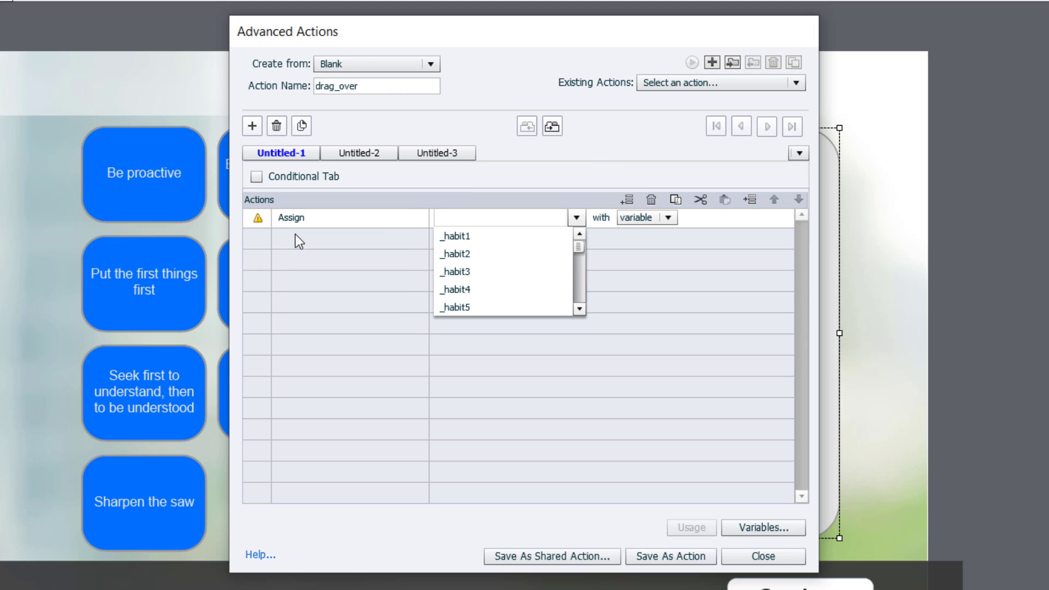
{"action": "left_click", "coordinate": [498, 217]}
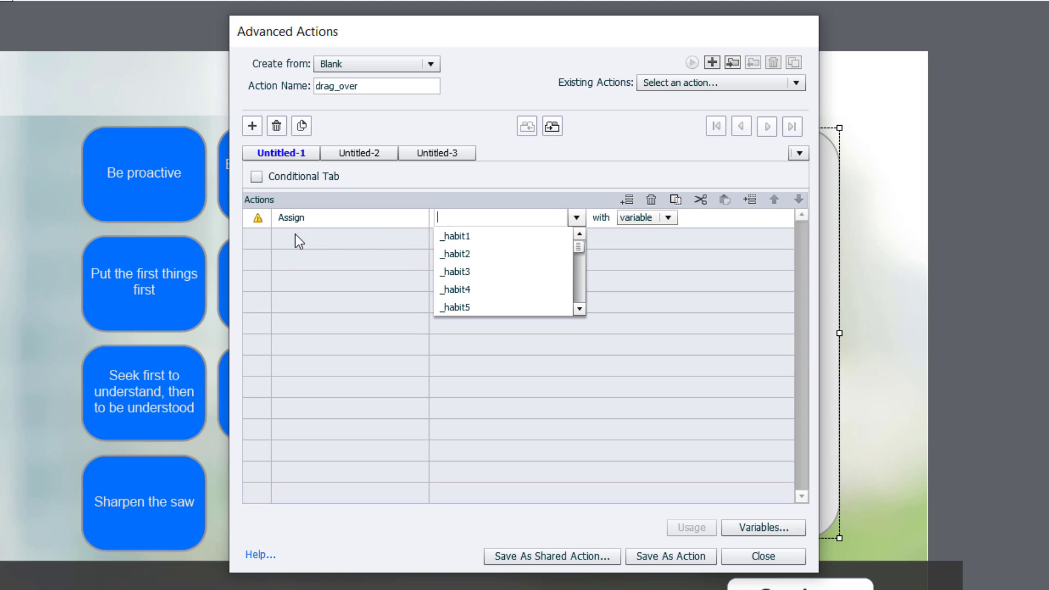
{"action": "scroll", "scroll_direction": "down", "scroll_amount": 3}
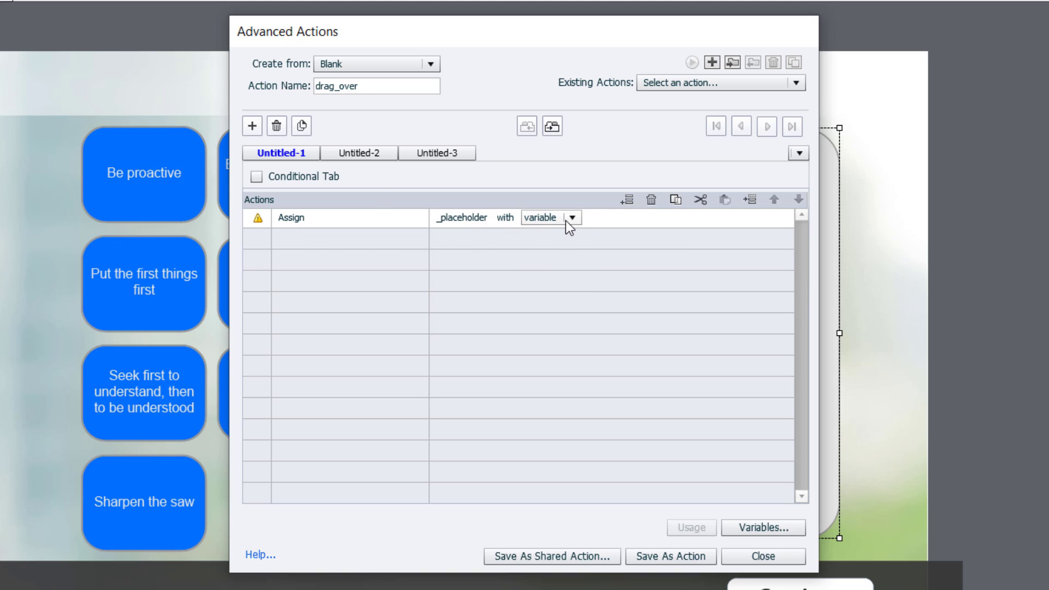
{"action": "left_click", "coordinate": [548, 217]}
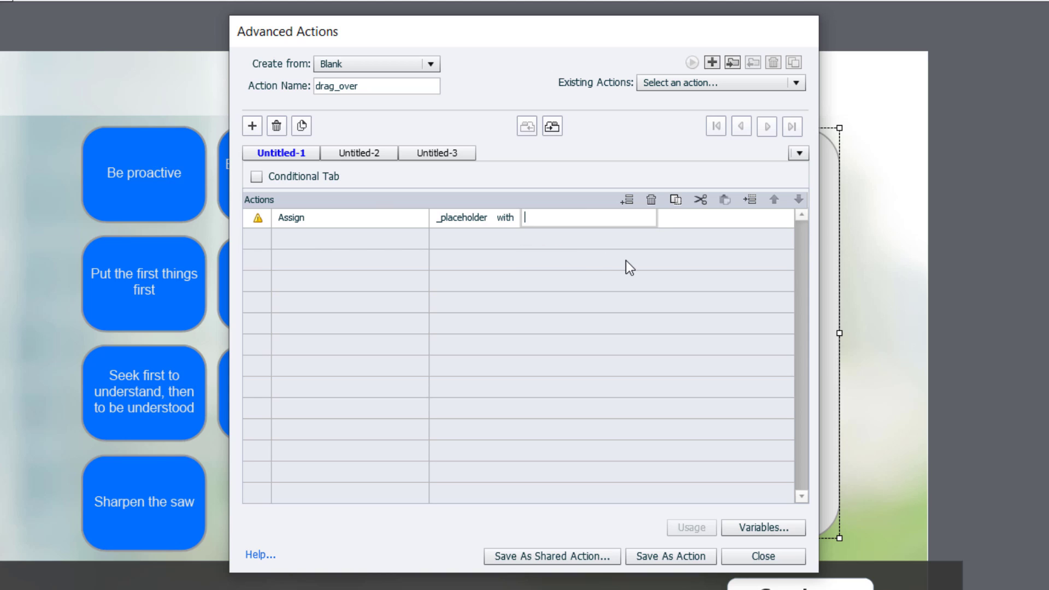
{"action": "type", "text": "1"}
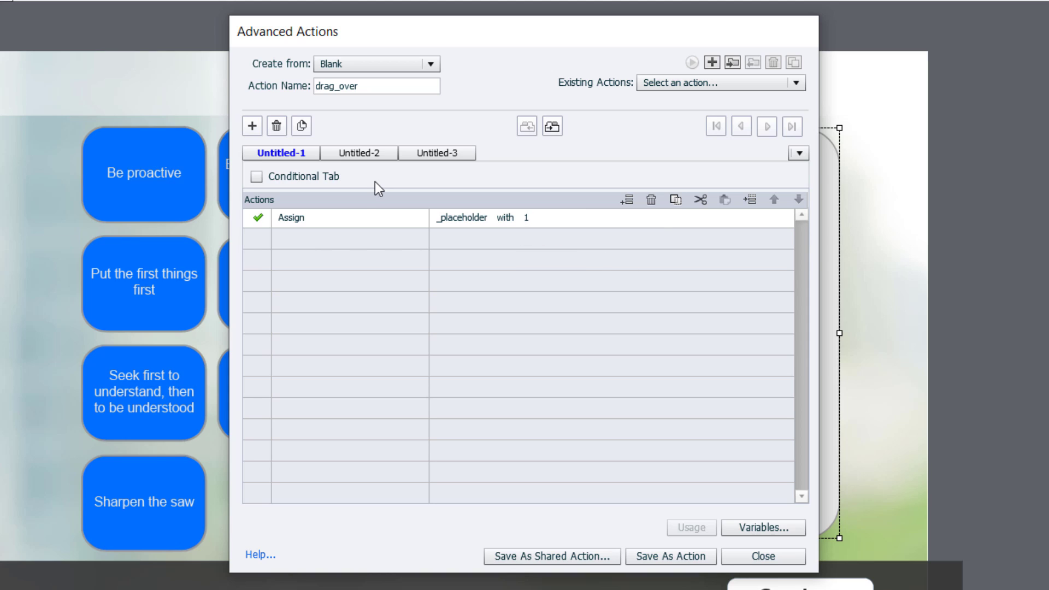
{"action": "mouse_move", "coordinate": [640, 335]}
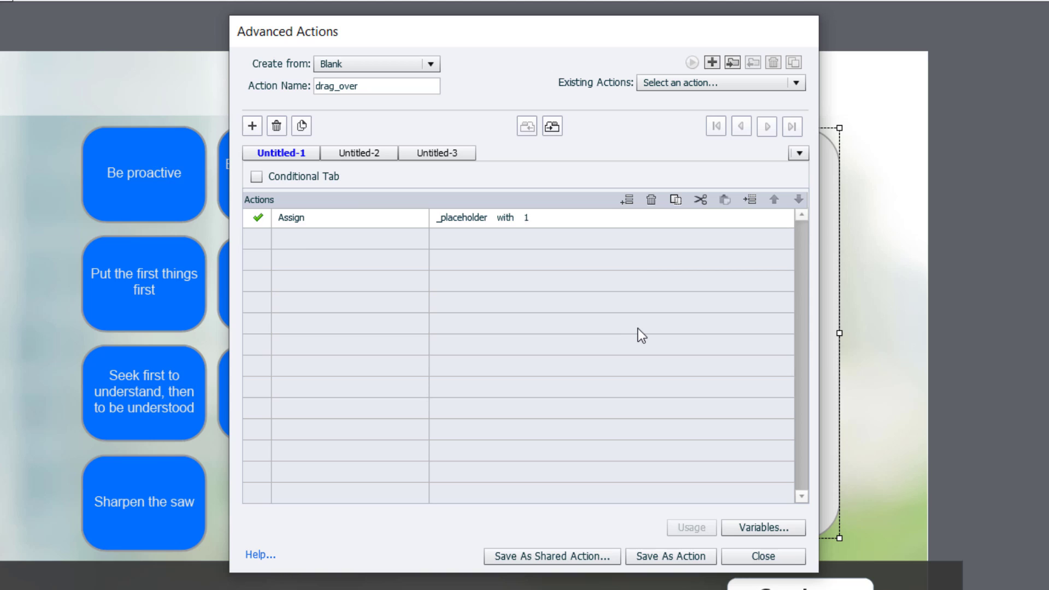
{"action": "mouse_move", "coordinate": [465, 297]}
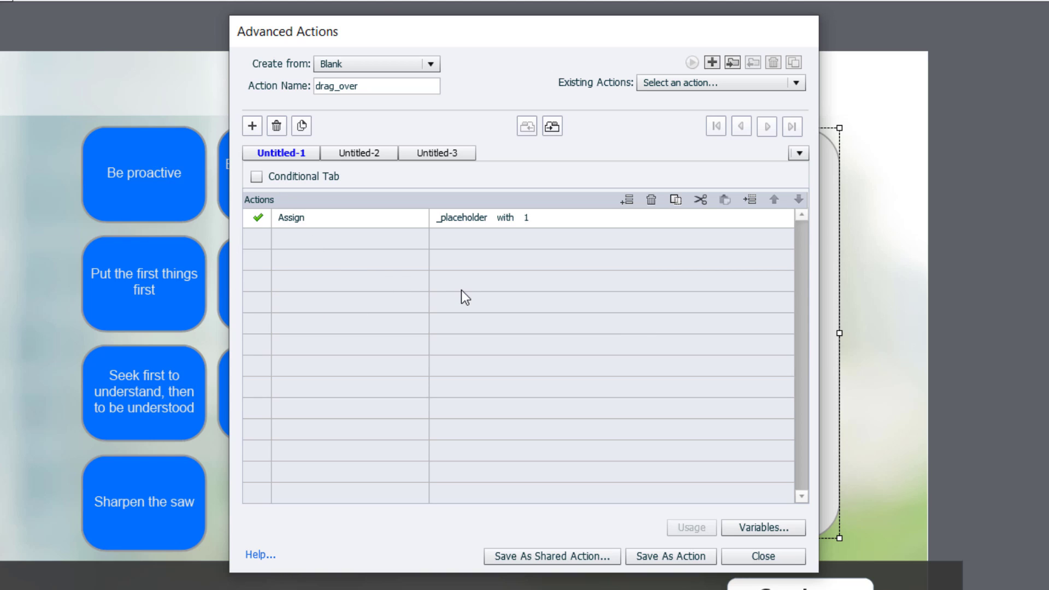
{"action": "mouse_move", "coordinate": [308, 246]}
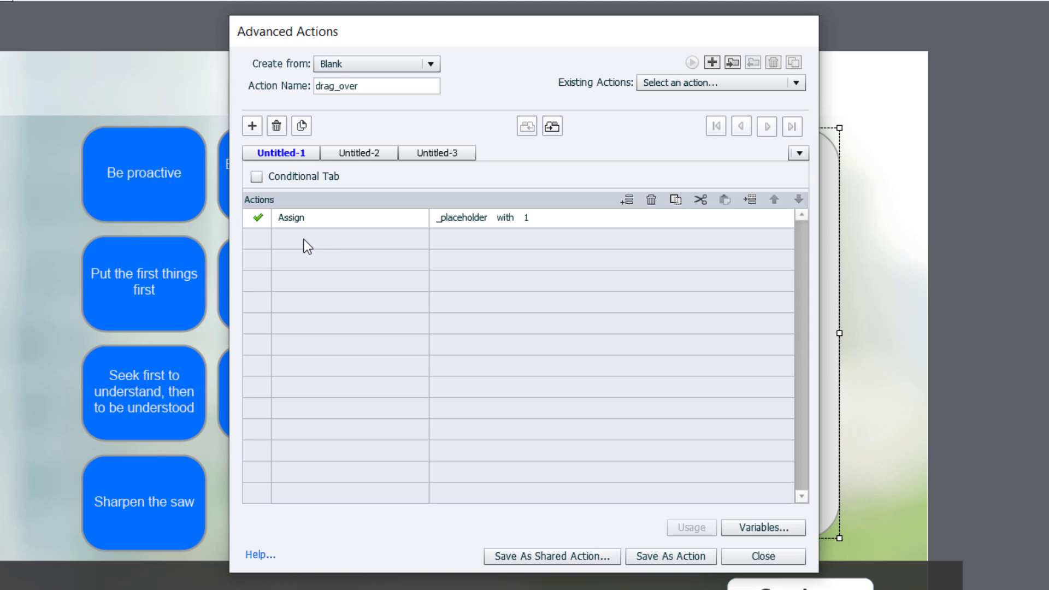
Add a Change State action switching drop_target to its Habit_1 state.
{"action": "left_click", "coordinate": [338, 240]}
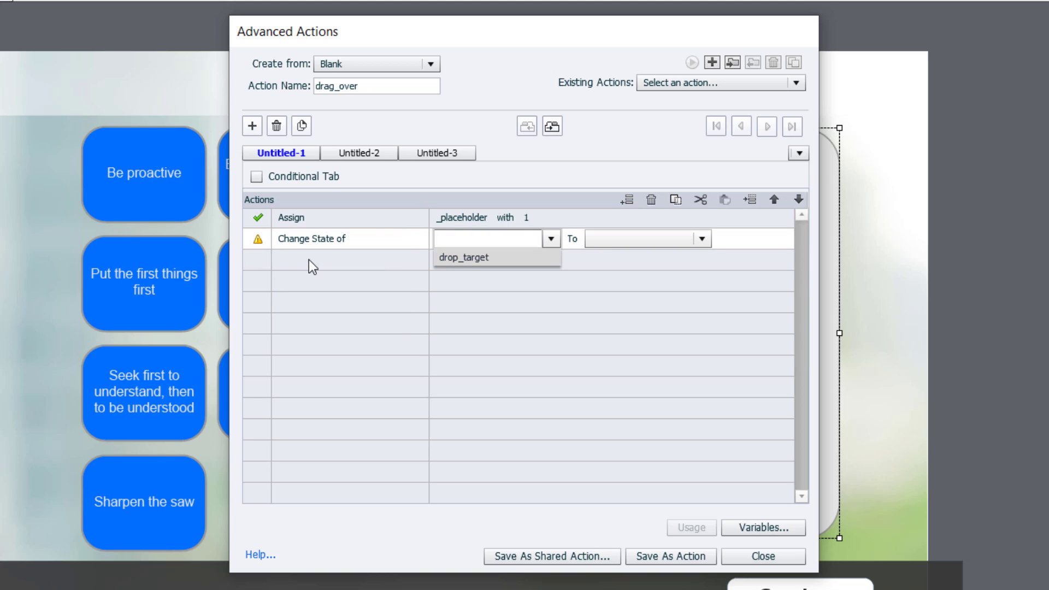
{"action": "left_click", "coordinate": [463, 258]}
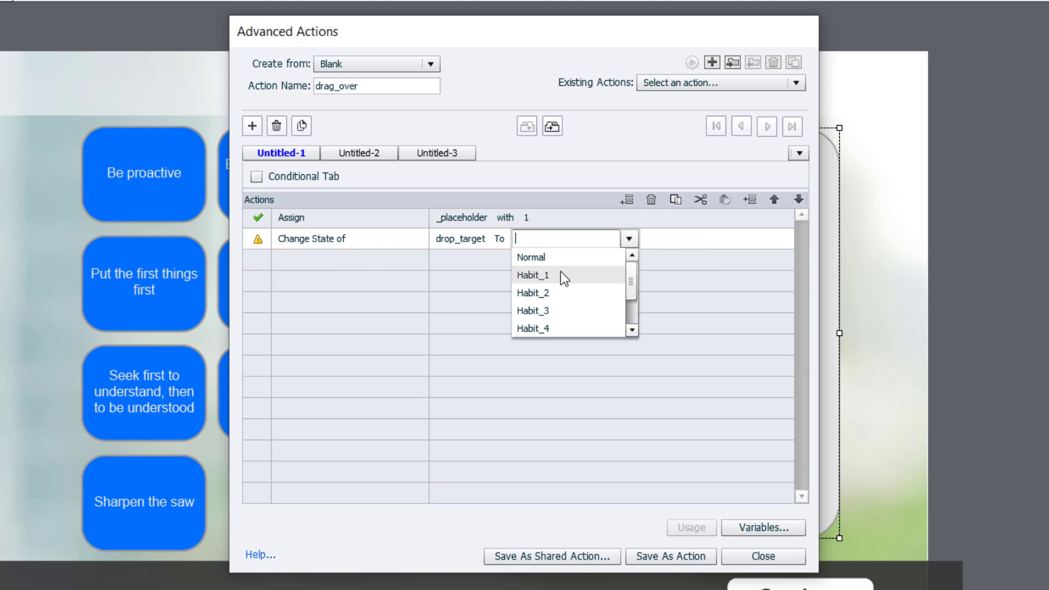
{"action": "left_click", "coordinate": [532, 276]}
{"action": "type", "text": "drag"}
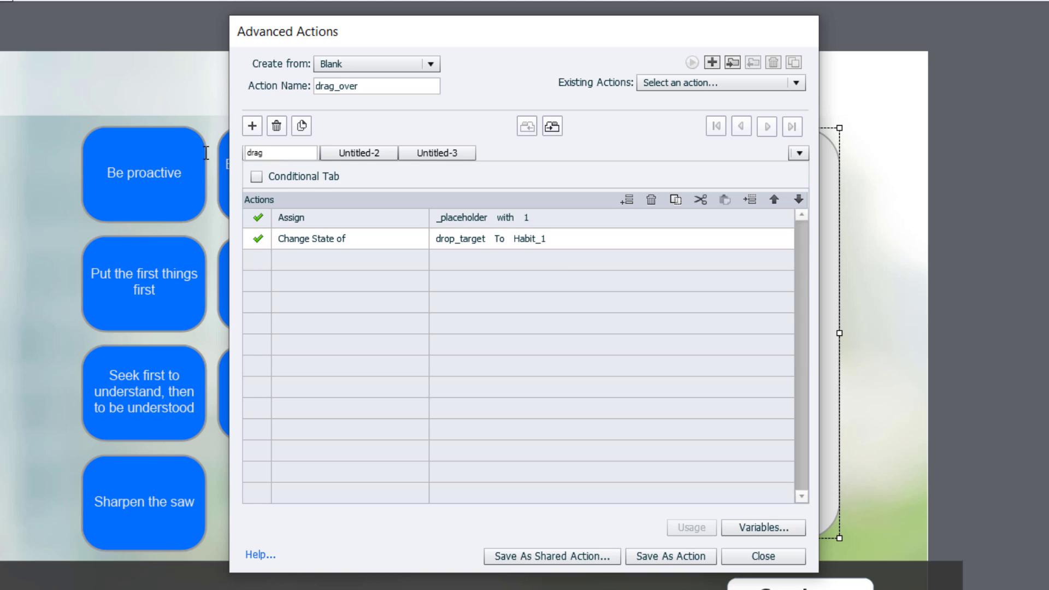
{"action": "mouse_move", "coordinate": [358, 153]}
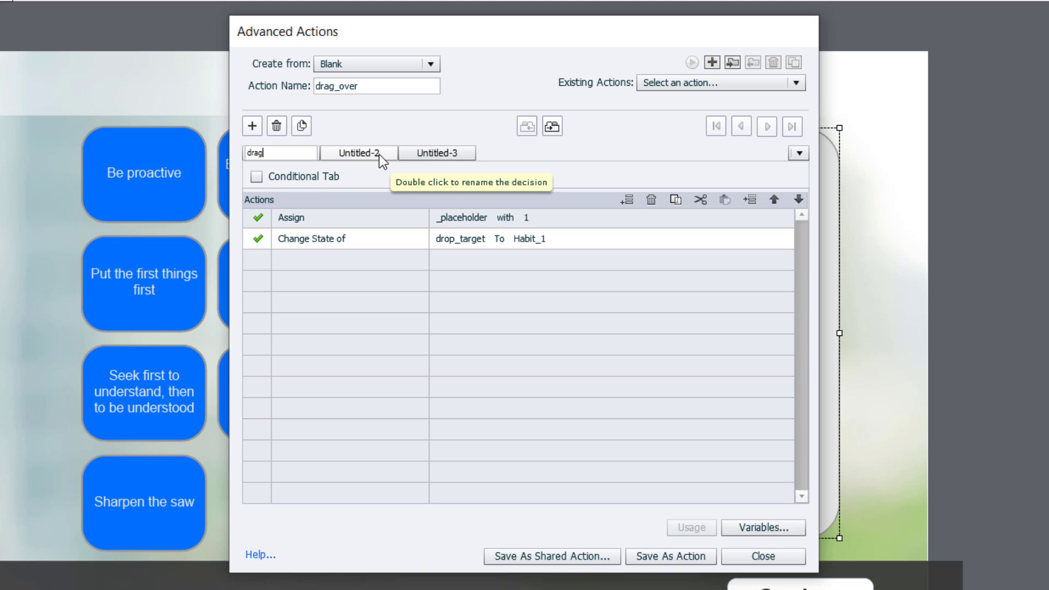
Name the second decision check and set its condition to _habit1 is equal to literal 1.
{"action": "left_click", "coordinate": [358, 153]}
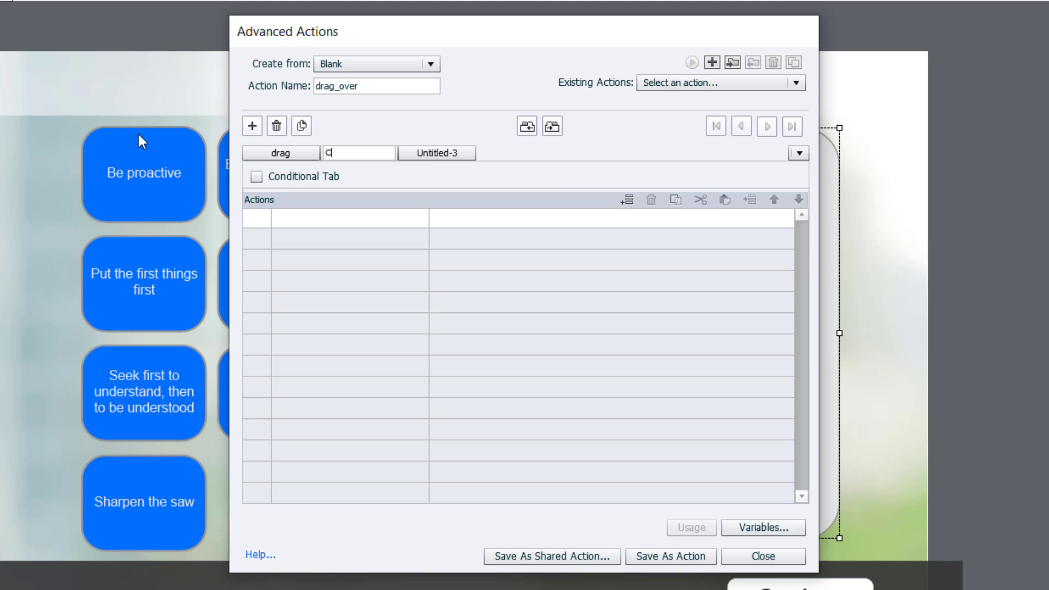
{"action": "type", "text": "Check"}
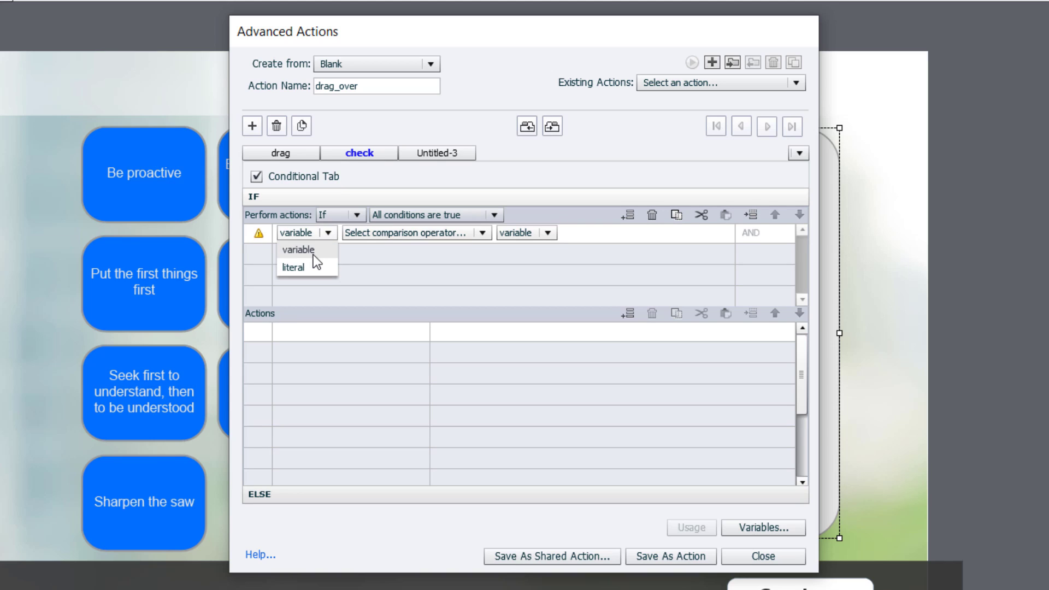
{"action": "left_click", "coordinate": [299, 249]}
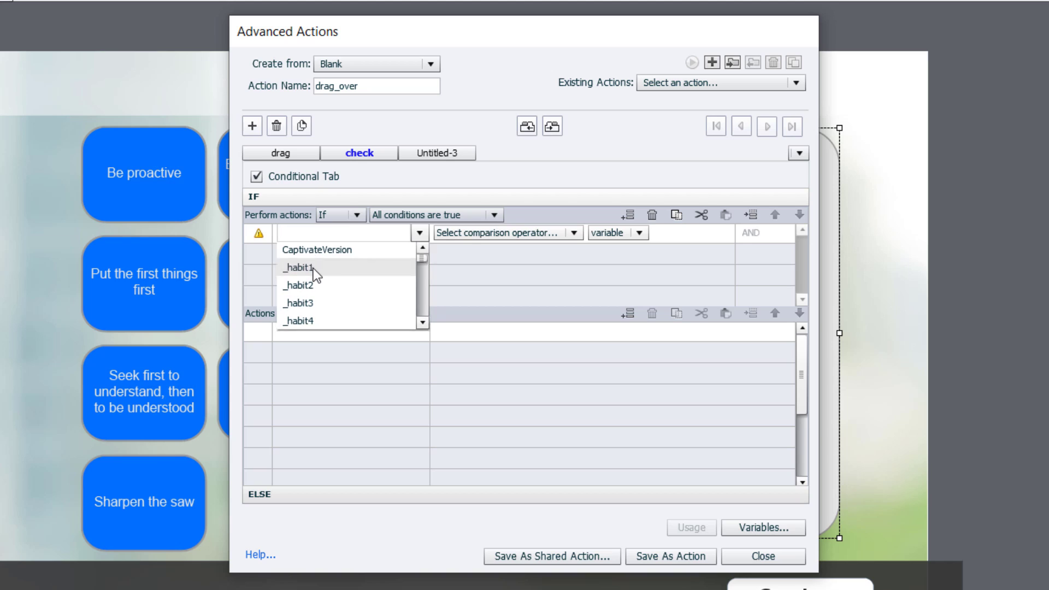
{"action": "left_click", "coordinate": [299, 266]}
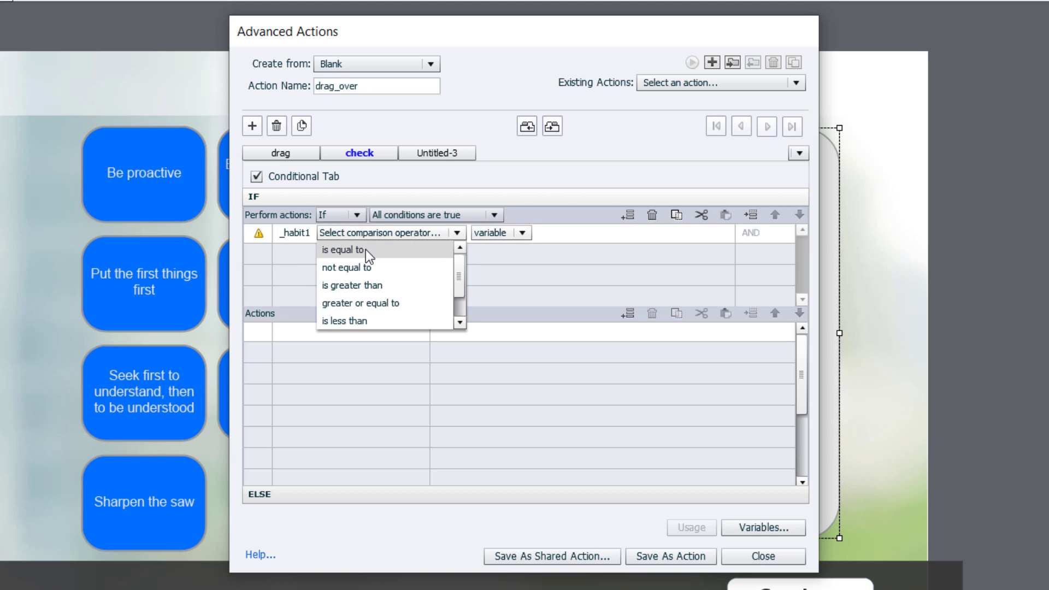
{"action": "left_click", "coordinate": [341, 249]}
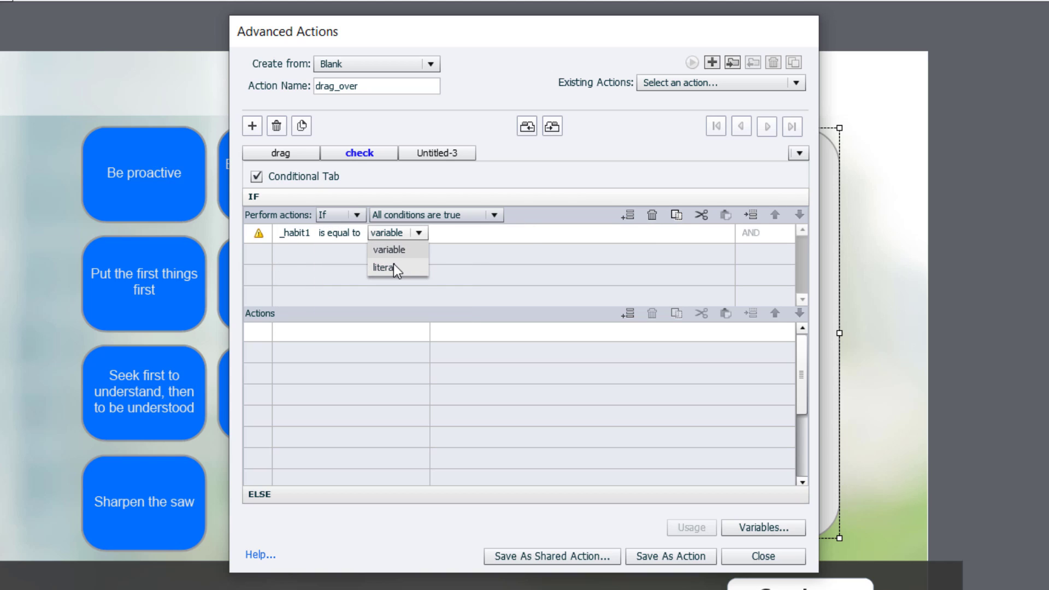
{"action": "left_click", "coordinate": [382, 268]}
{"action": "type", "text": "1"}
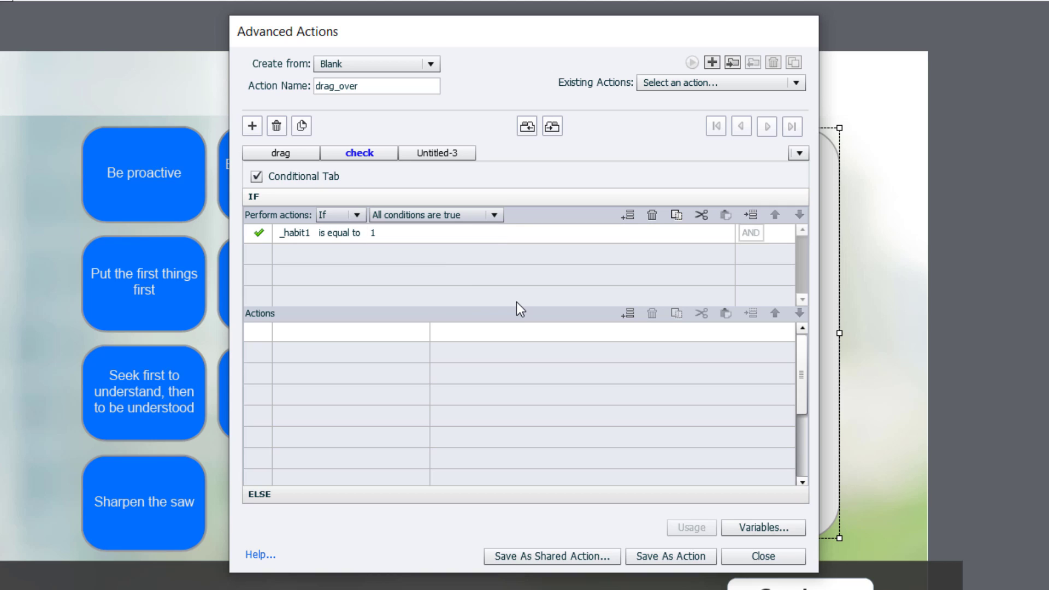
{"action": "mouse_move", "coordinate": [407, 278]}
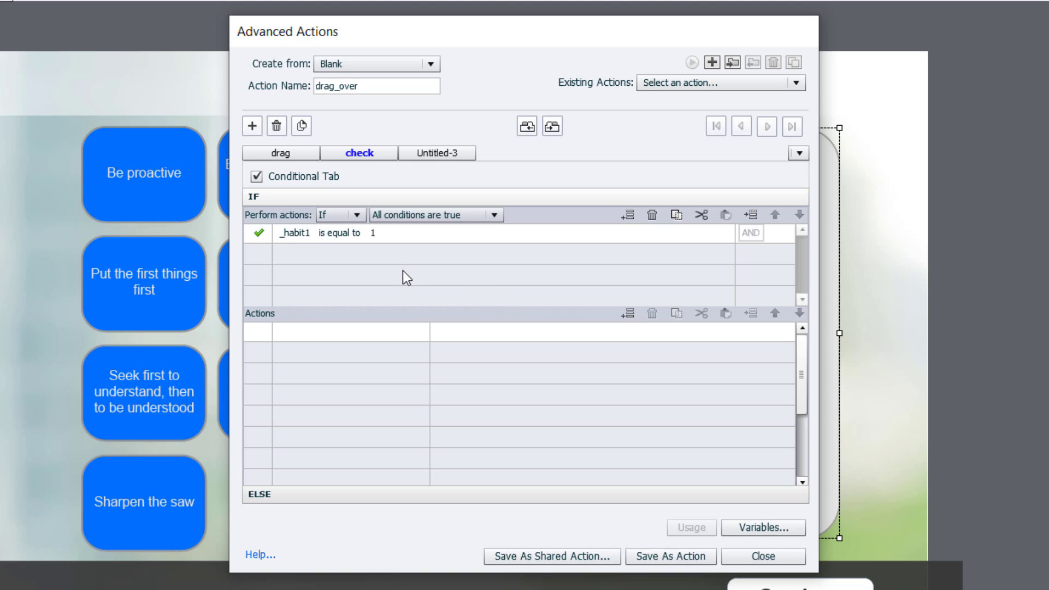
{"action": "mouse_move", "coordinate": [394, 260]}
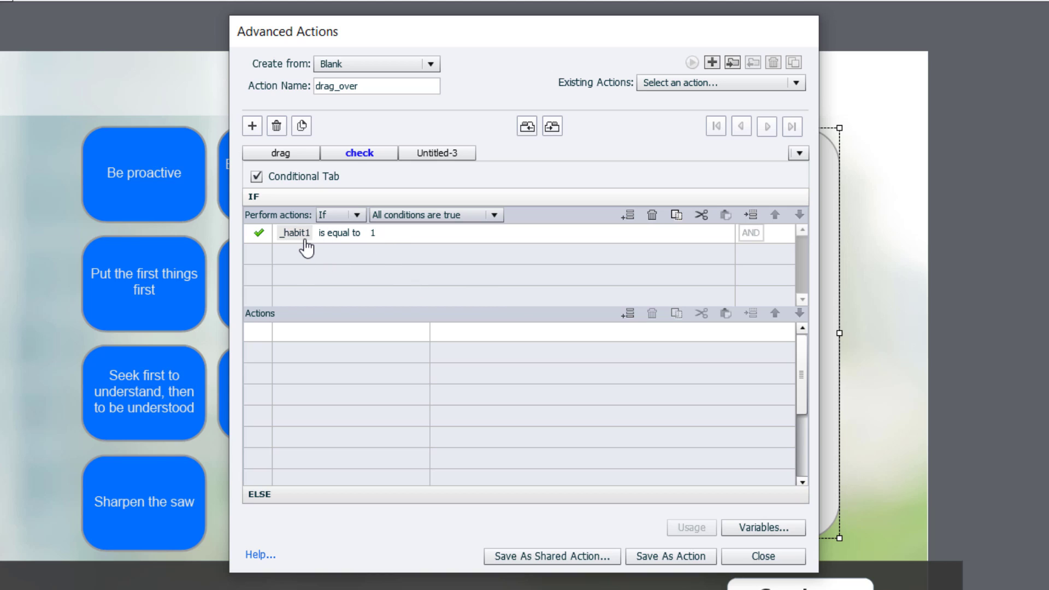
{"action": "mouse_move", "coordinate": [318, 249]}
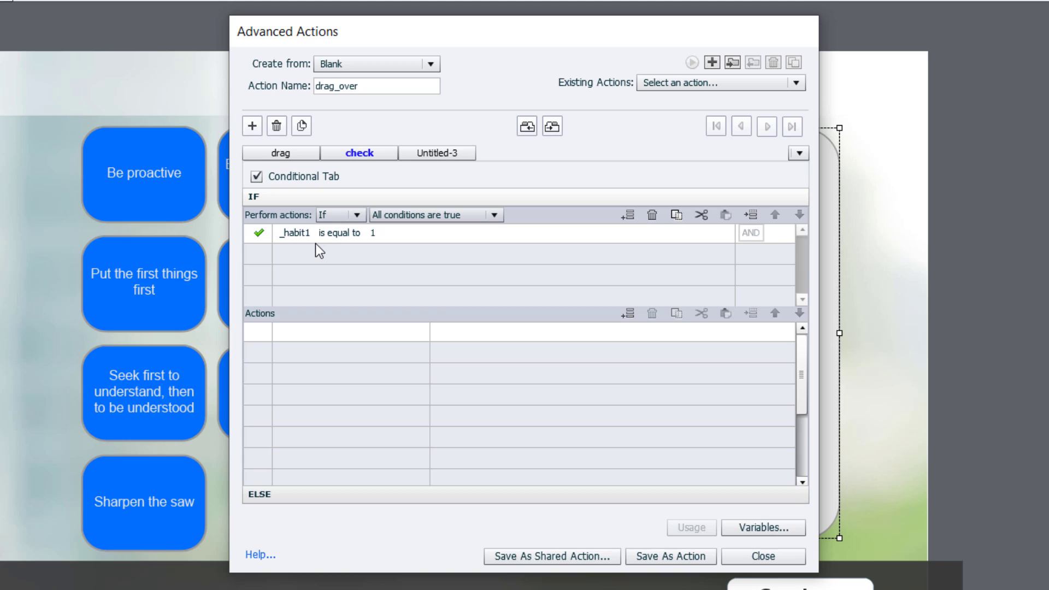
{"action": "mouse_move", "coordinate": [399, 242]}
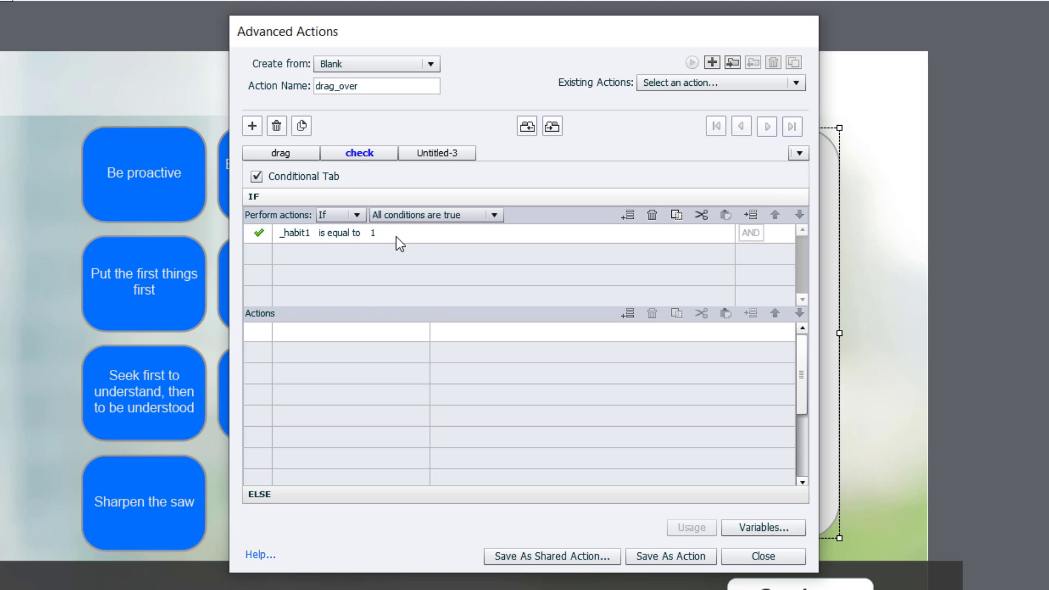
{"action": "mouse_move", "coordinate": [676, 215]}
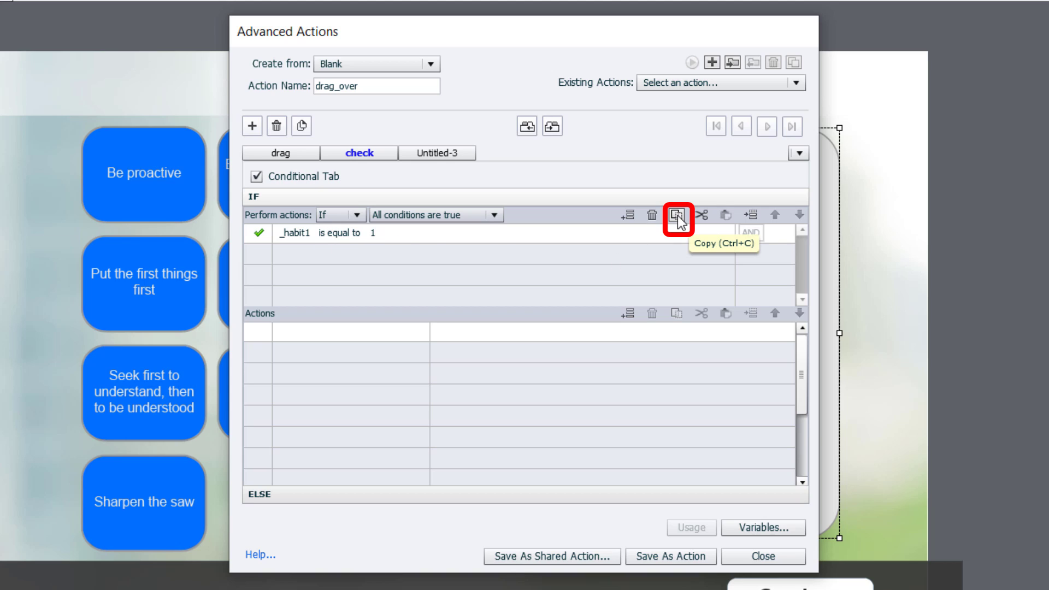
{"action": "mouse_move", "coordinate": [388, 260]}
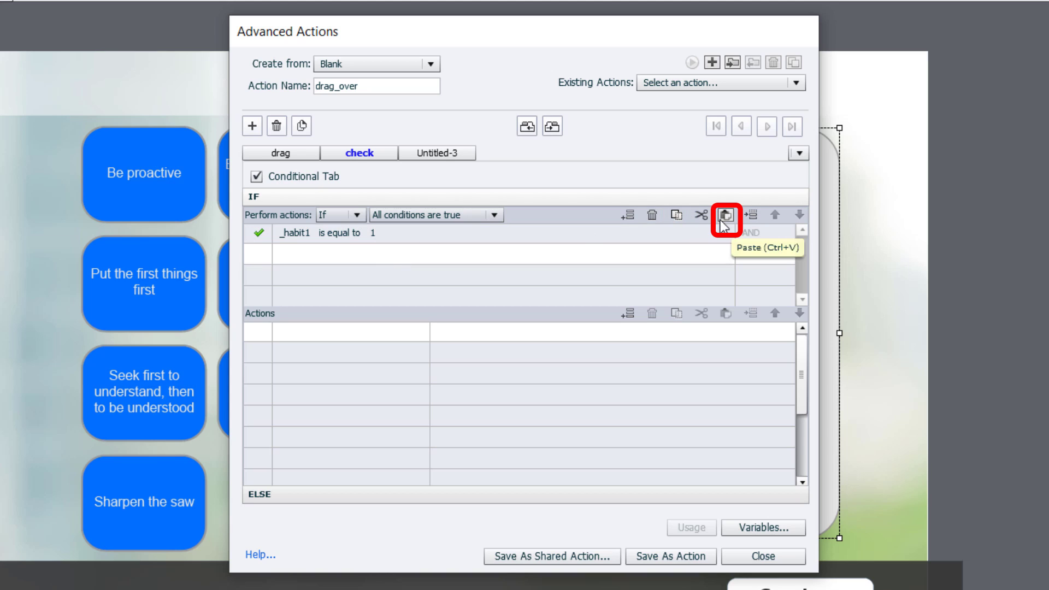
Paste copies of the _habit1 is equal to 1 condition into additional rows of the check decision.
{"action": "left_click", "coordinate": [714, 215]}
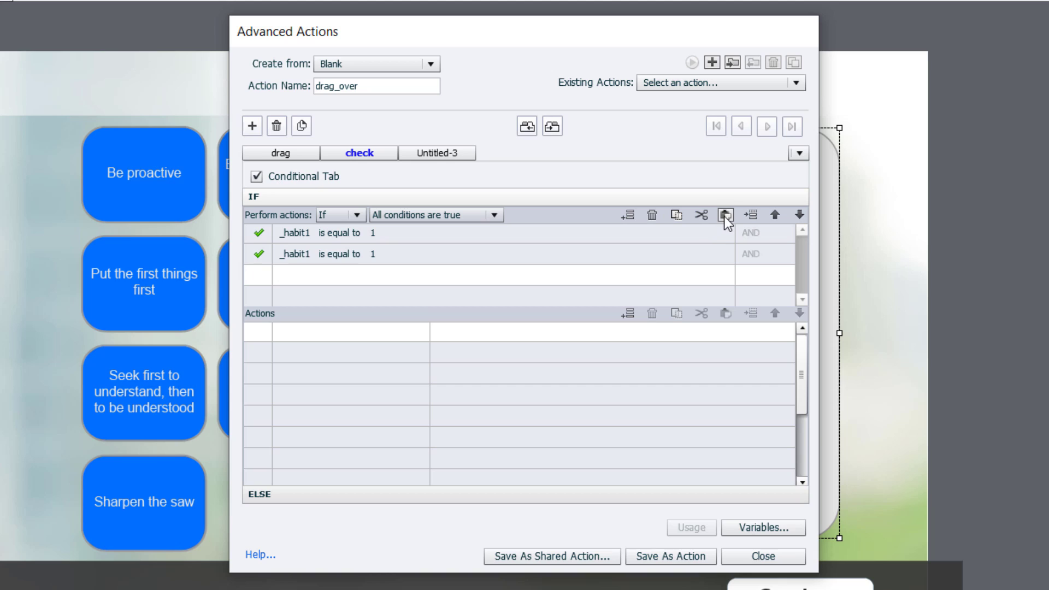
{"action": "left_click", "coordinate": [736, 216]}
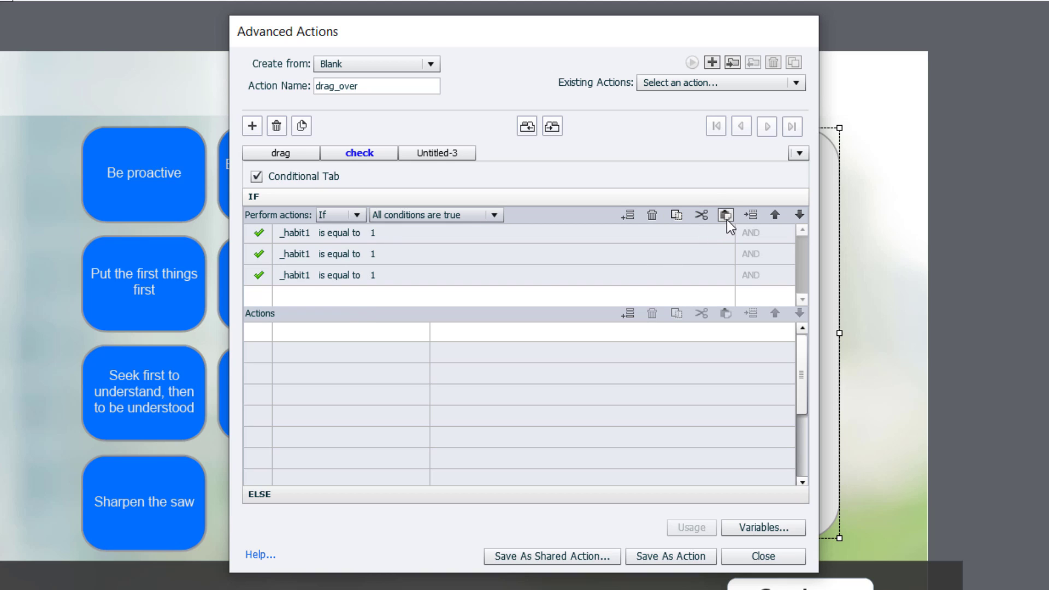
{"action": "left_click", "coordinate": [725, 215]}
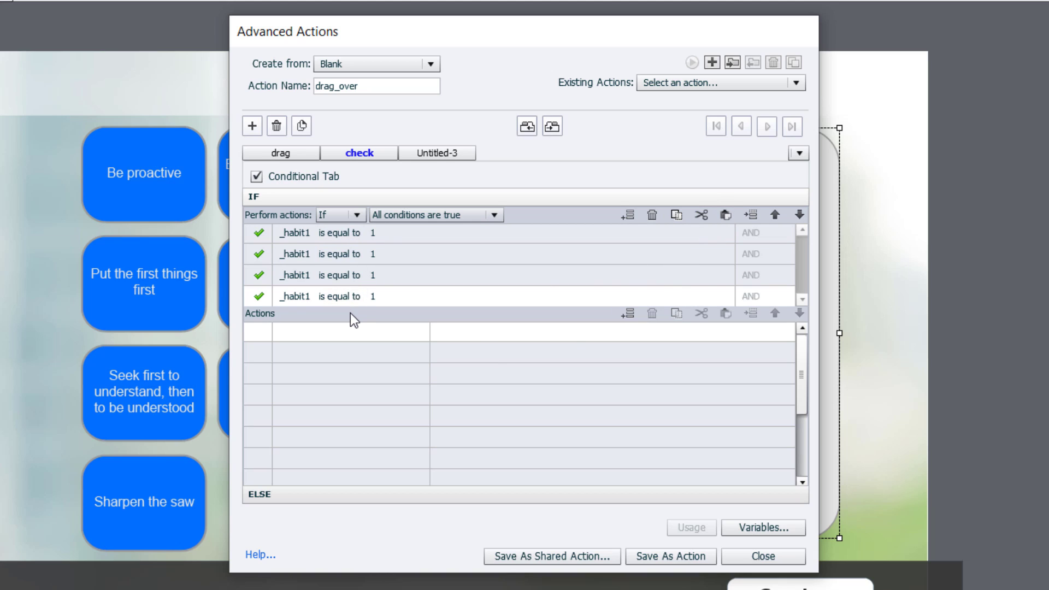
{"action": "mouse_move", "coordinate": [408, 282]}
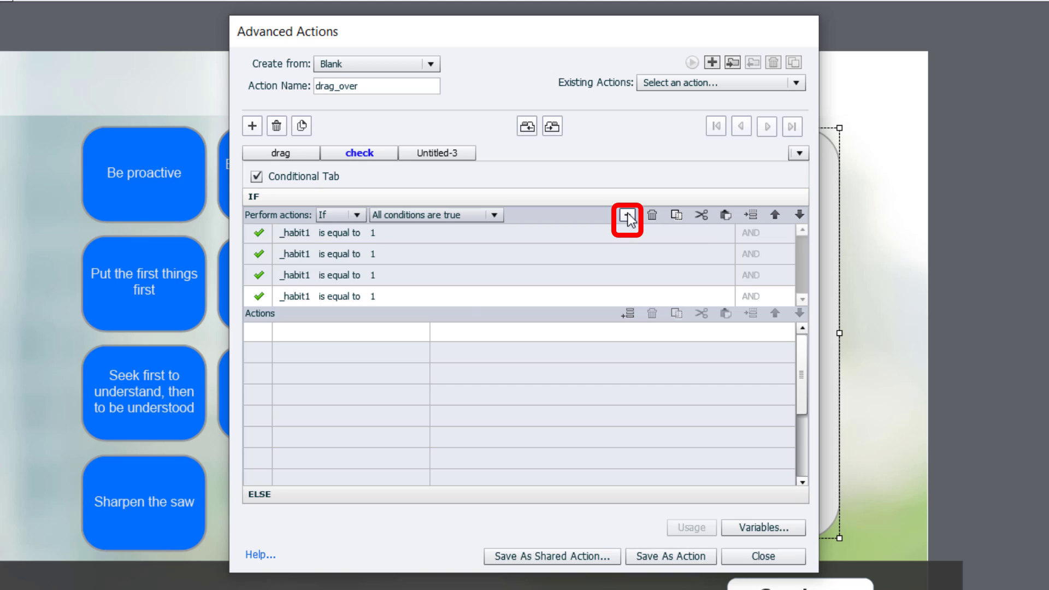
{"action": "mouse_move", "coordinate": [625, 216]}
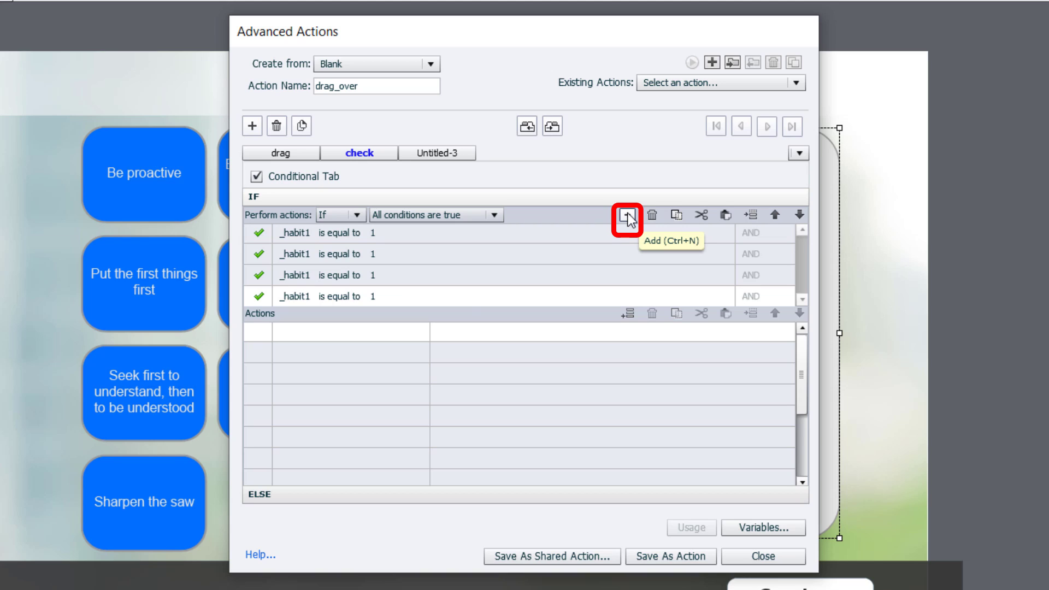
{"action": "left_click", "coordinate": [627, 215]}
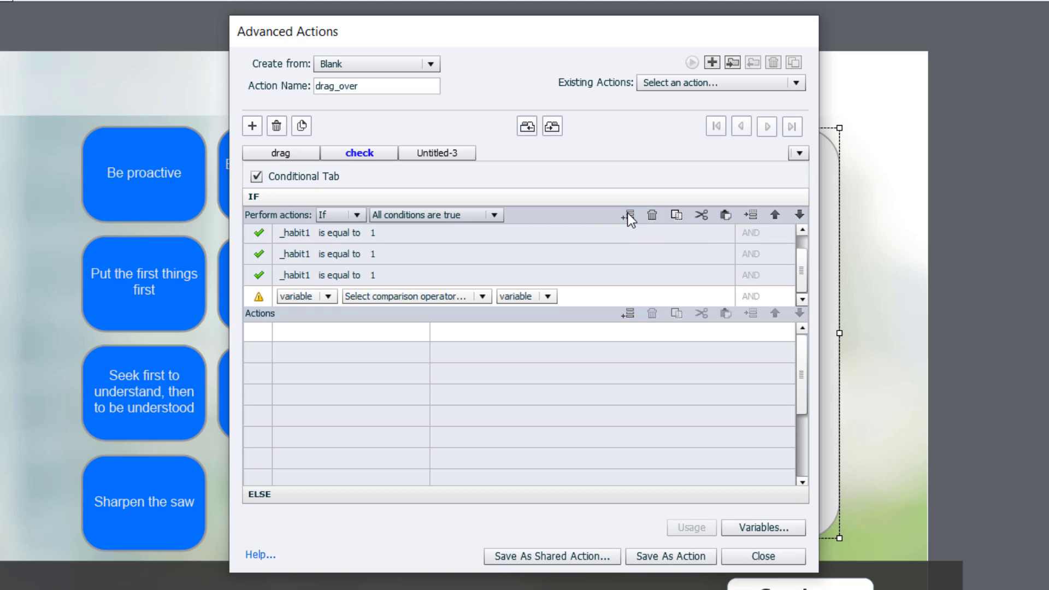
{"action": "left_click", "coordinate": [722, 216]}
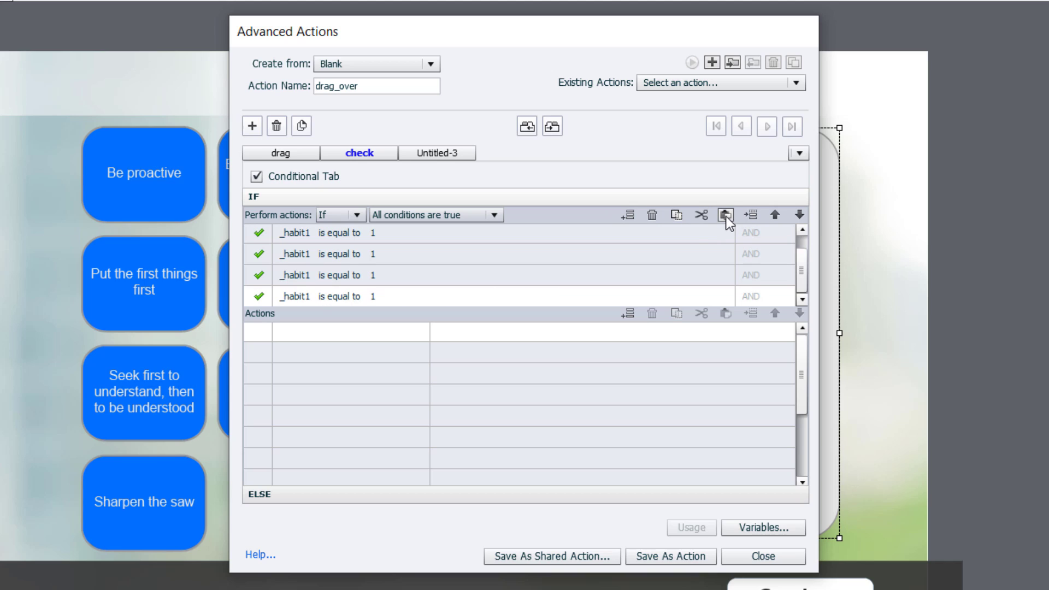
{"action": "left_click", "coordinate": [627, 215]}
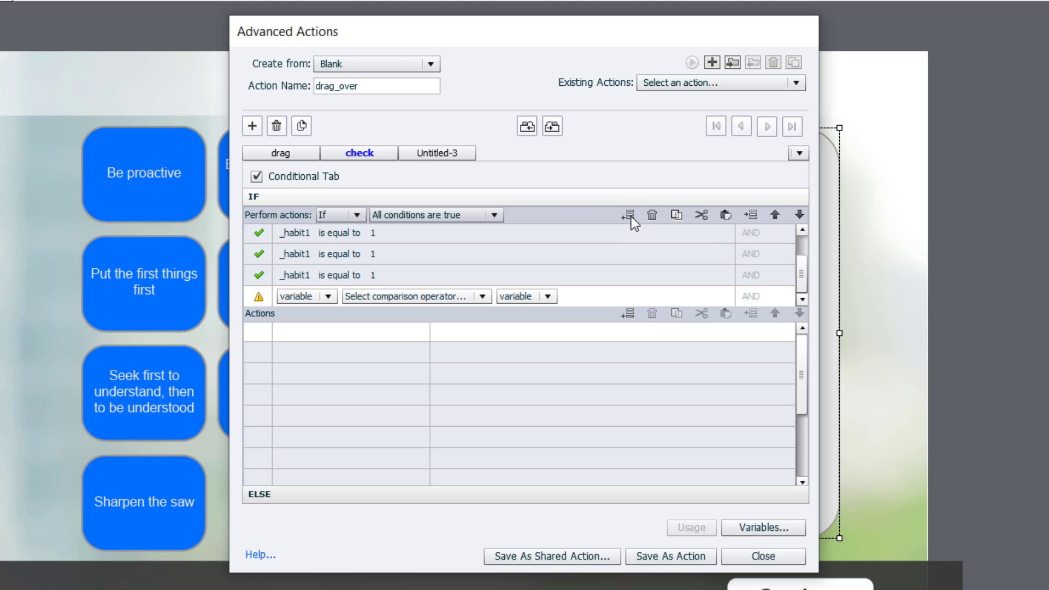
{"action": "left_click", "coordinate": [625, 216]}
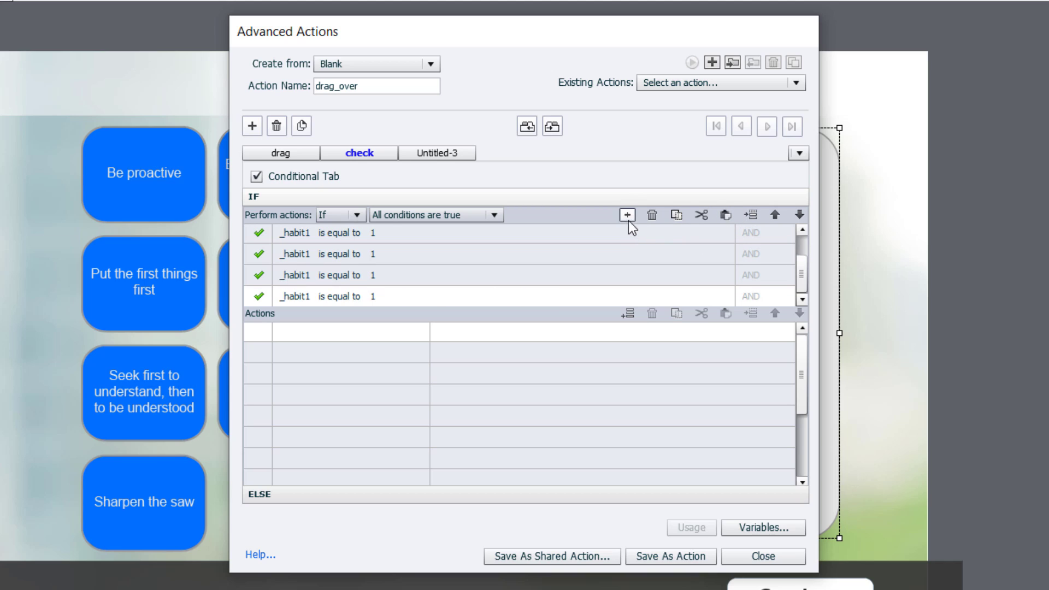
{"action": "mouse_move", "coordinate": [693, 271]}
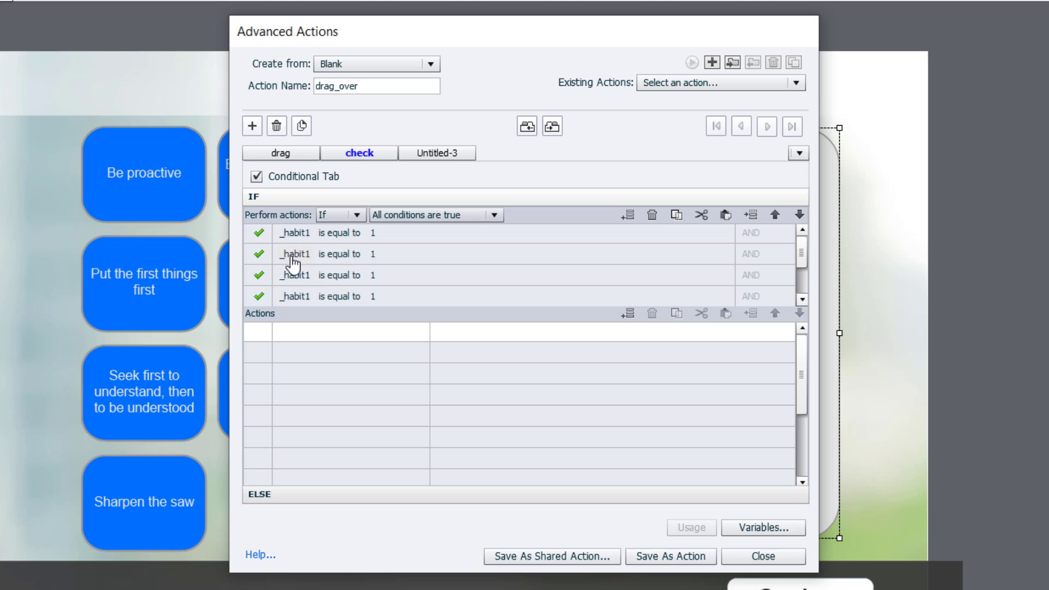
Change the copied conditions' variables to _habit2, _habit3 and _habit4.
{"action": "left_click", "coordinate": [294, 254]}
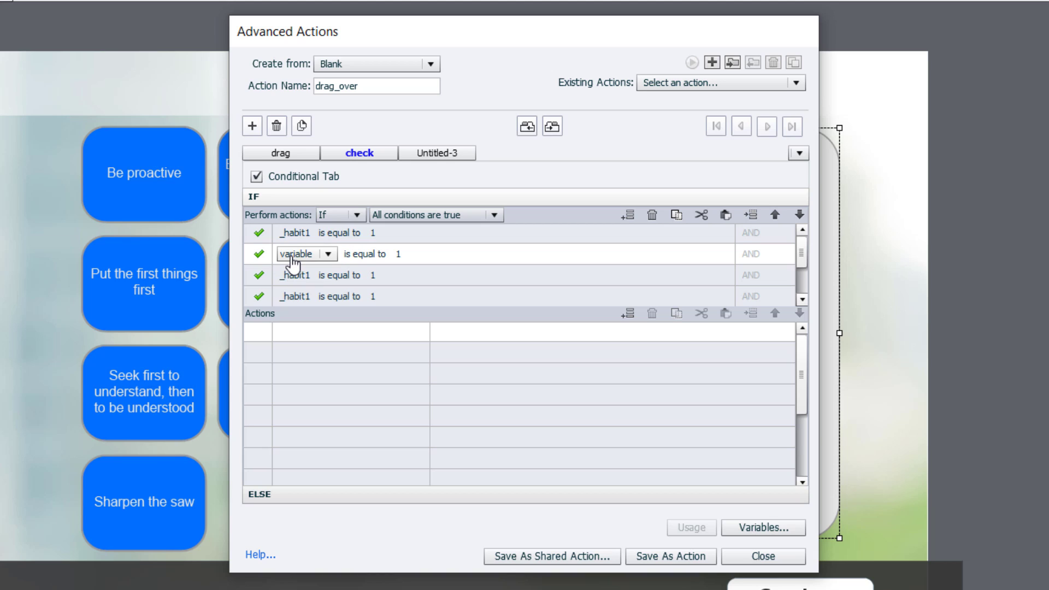
{"action": "mouse_move", "coordinate": [296, 275]}
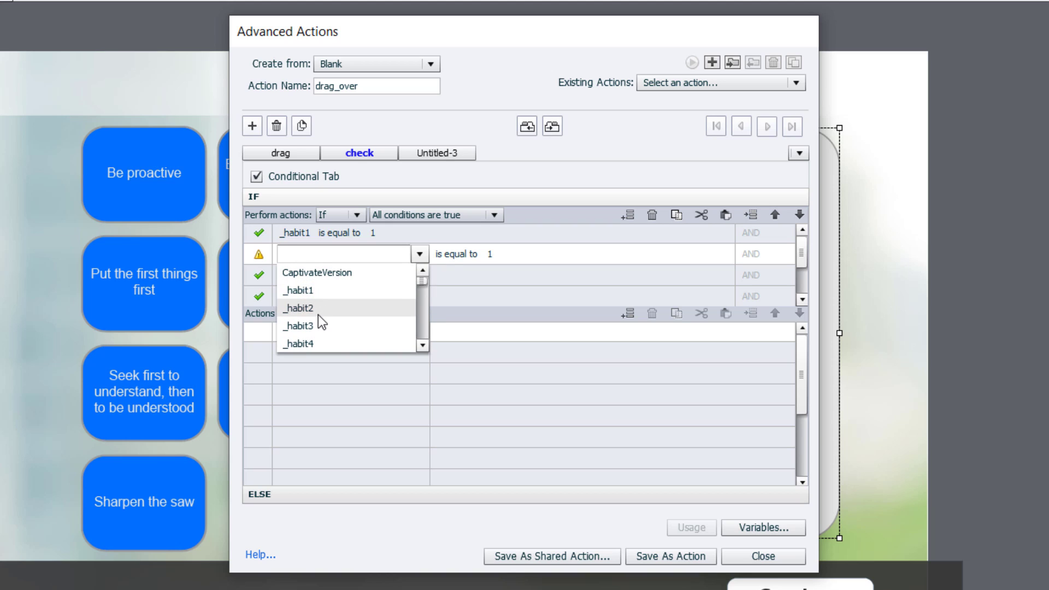
{"action": "left_click", "coordinate": [298, 308]}
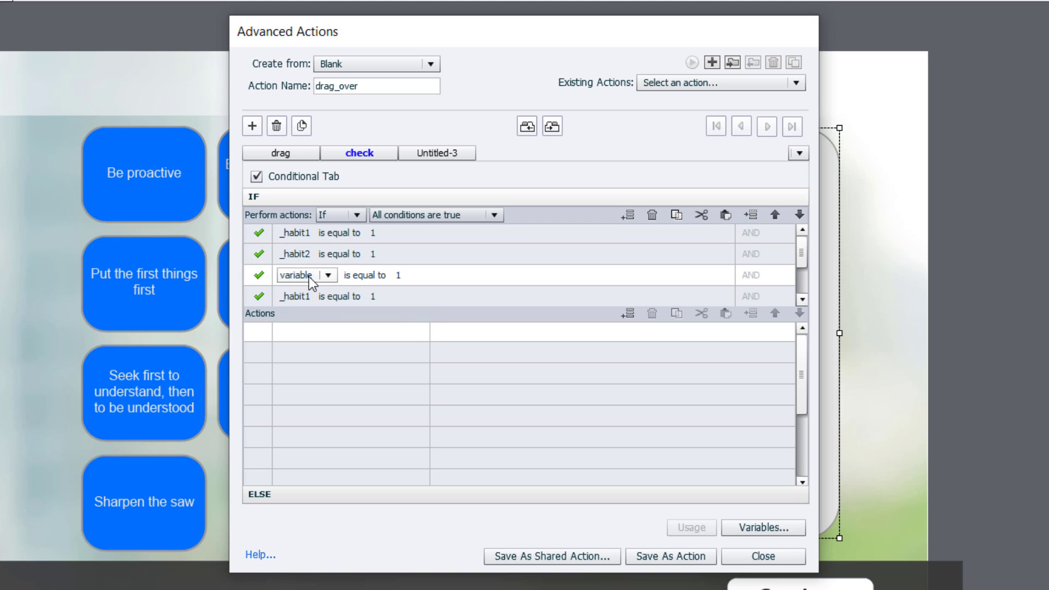
{"action": "left_click", "coordinate": [327, 276]}
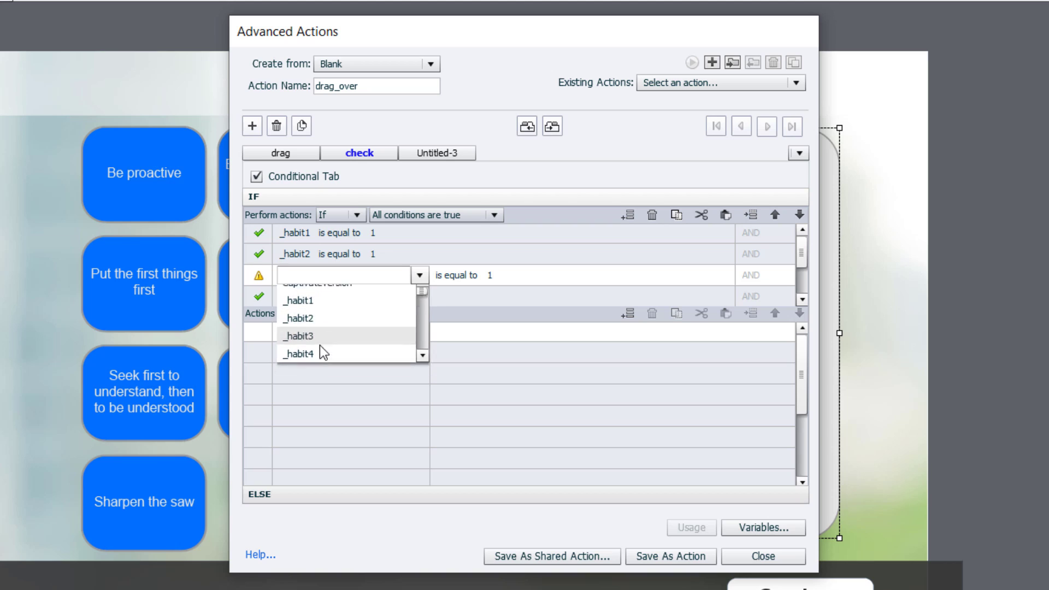
{"action": "left_click", "coordinate": [300, 335]}
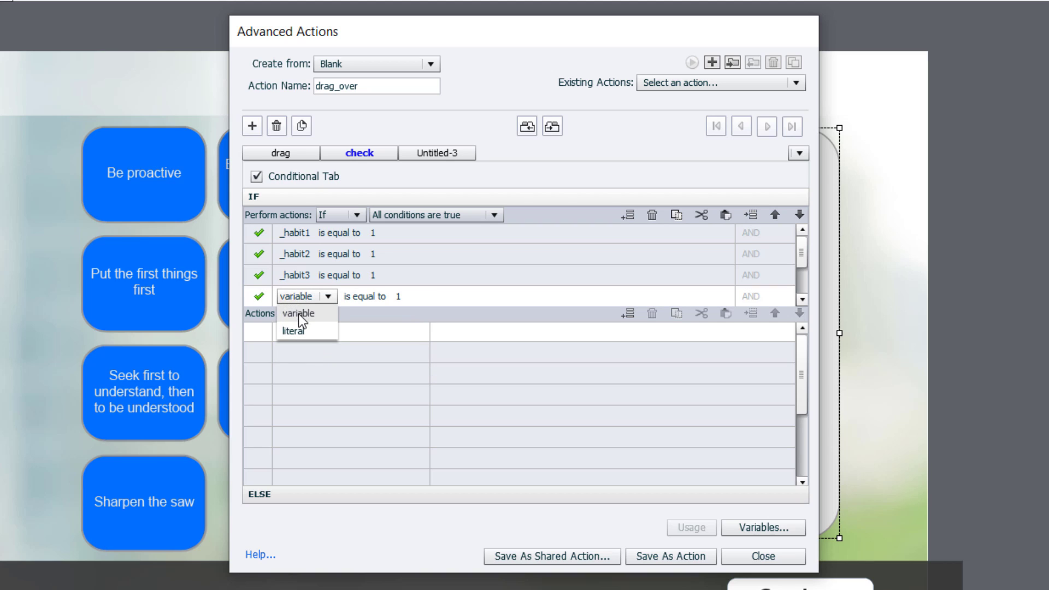
{"action": "left_click", "coordinate": [298, 314]}
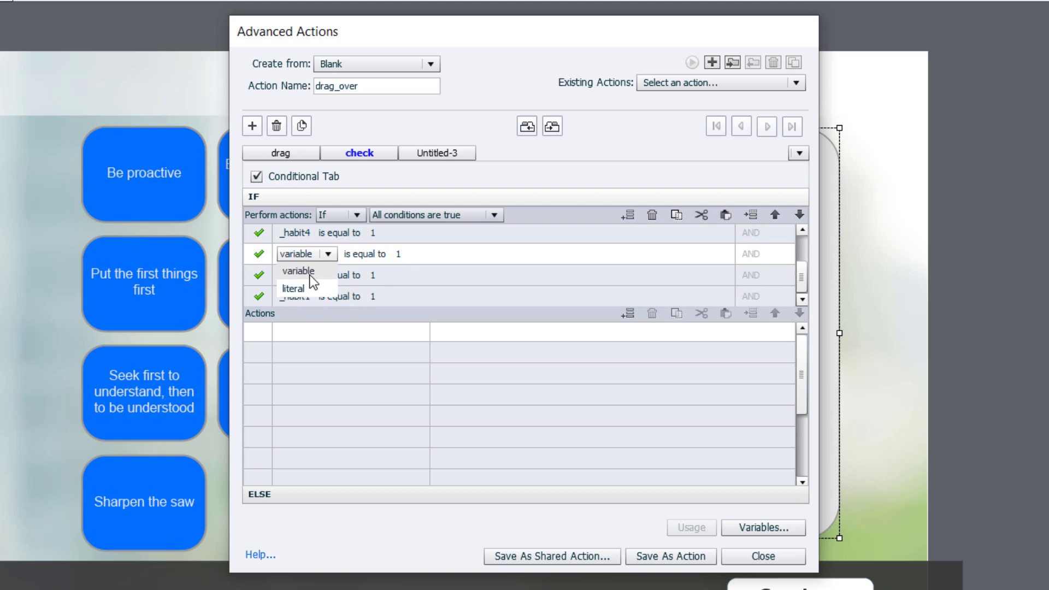
Set the remaining conditions to _habit5, _habit6 and _habit7, each equal to 1.
{"action": "left_click", "coordinate": [297, 271]}
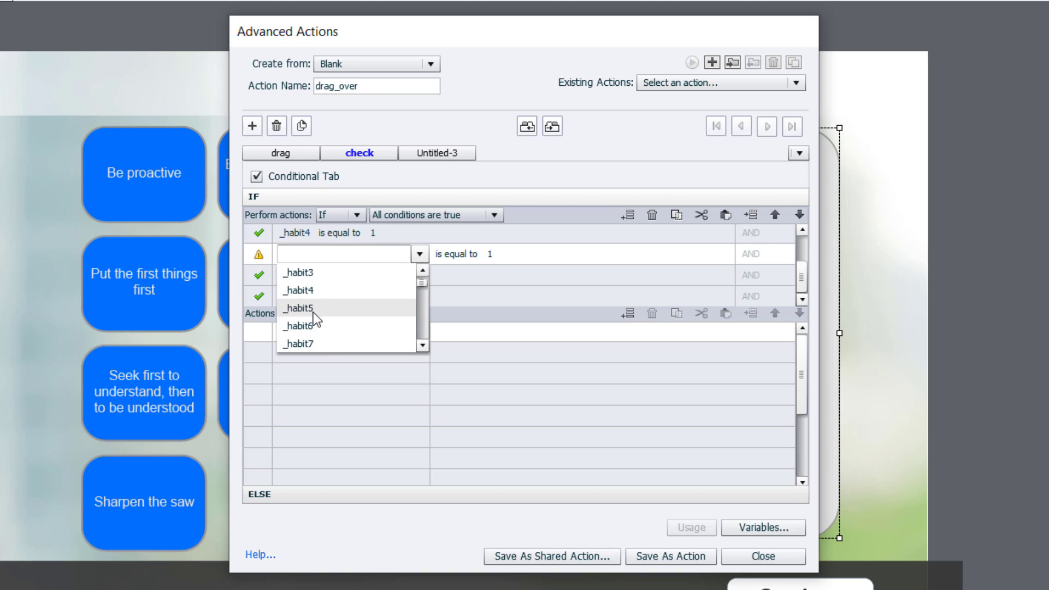
{"action": "left_click", "coordinate": [299, 308]}
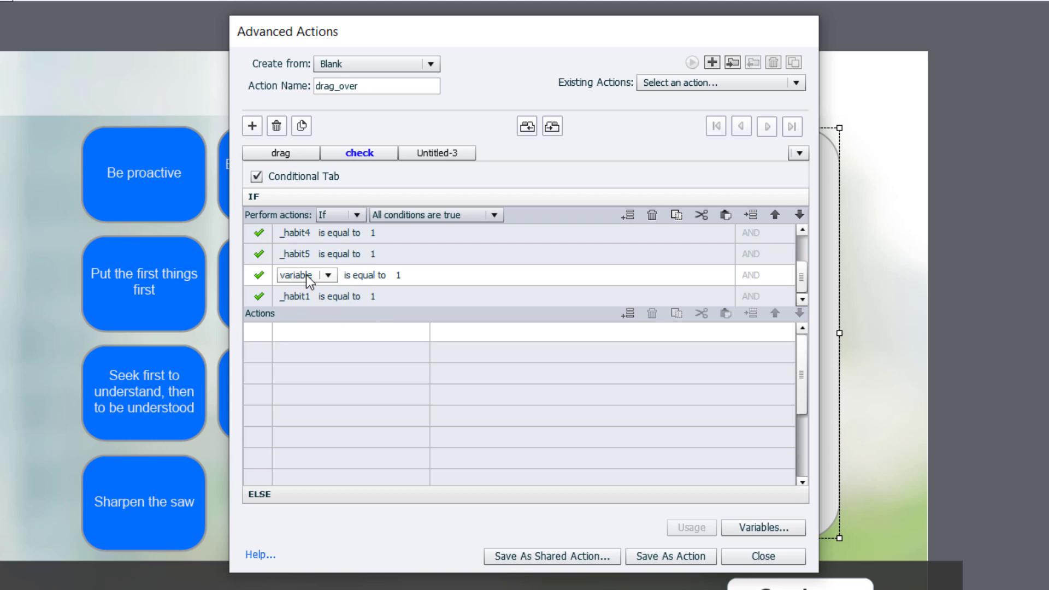
{"action": "left_click", "coordinate": [327, 276]}
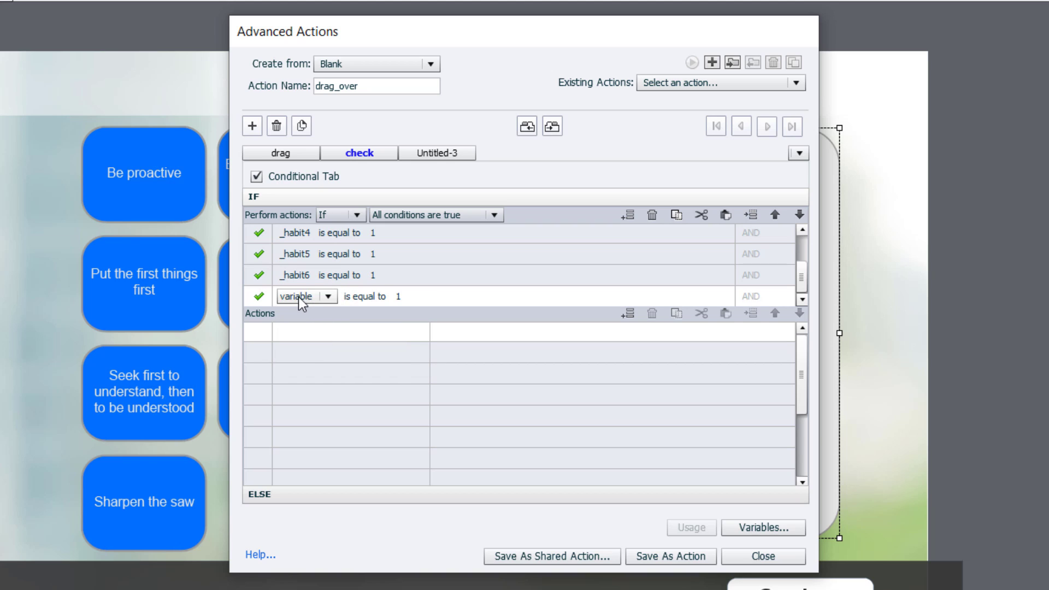
{"action": "left_click", "coordinate": [328, 296]}
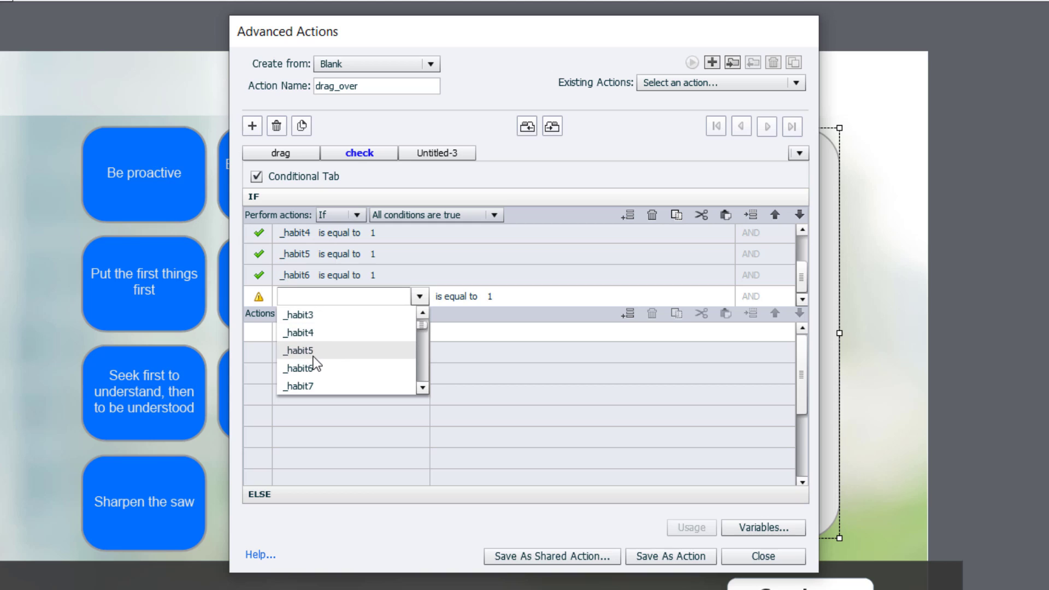
{"action": "left_click", "coordinate": [299, 385]}
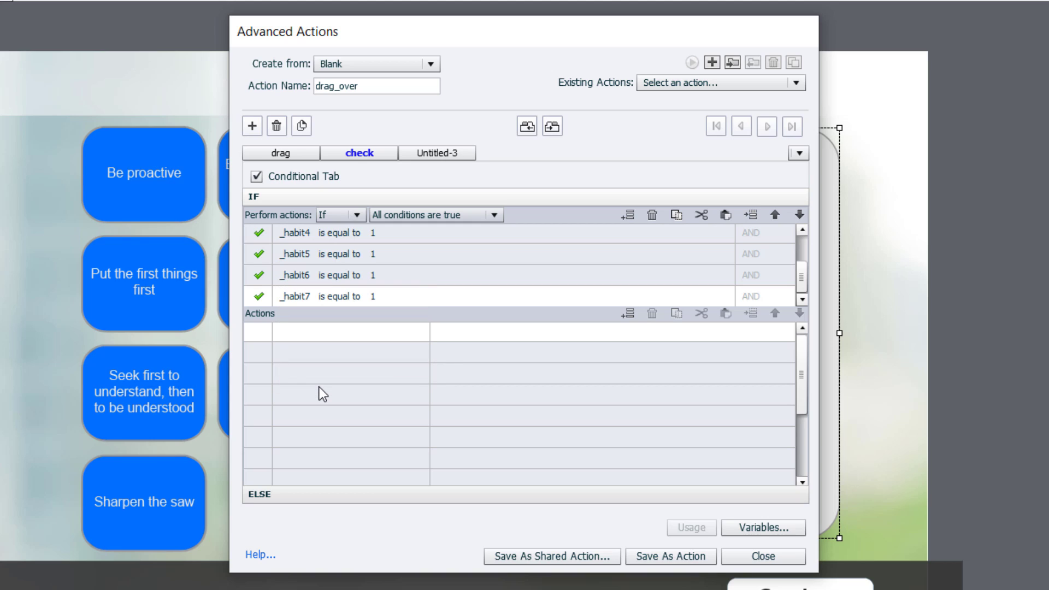
{"action": "mouse_move", "coordinate": [304, 361]}
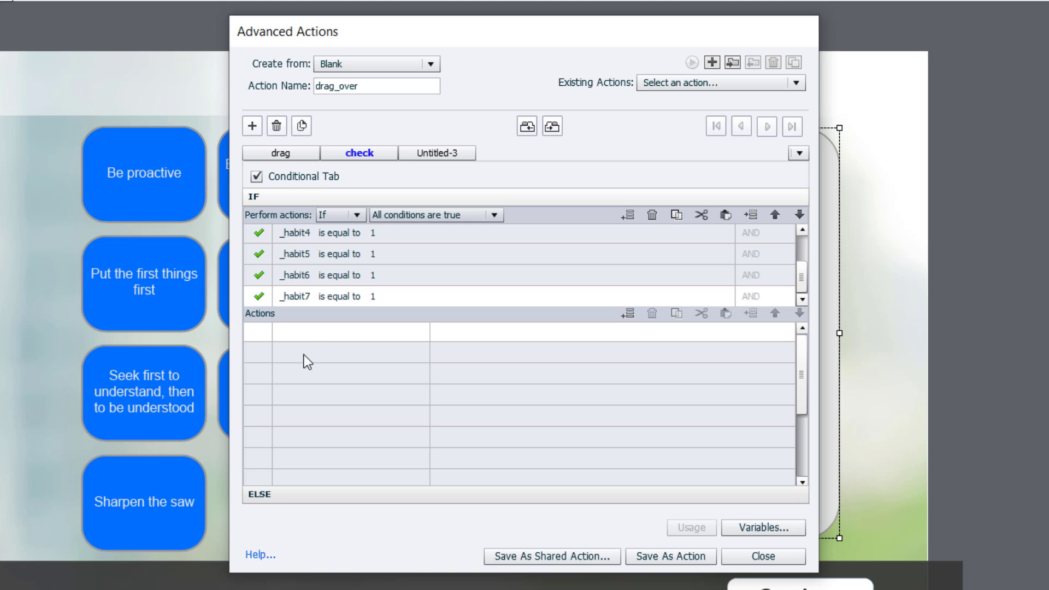
{"action": "mouse_move", "coordinate": [319, 336]}
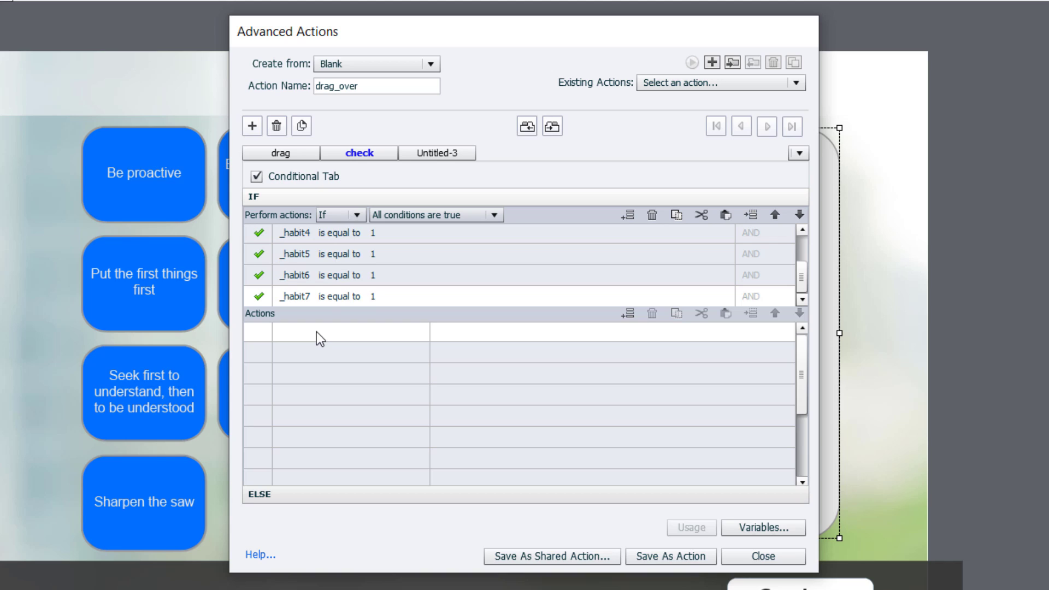
Add a Show next_button_s01 action to the check decision and save the drag_over script.
{"action": "left_click", "coordinate": [334, 331]}
{"action": "type", "text": "Show"}
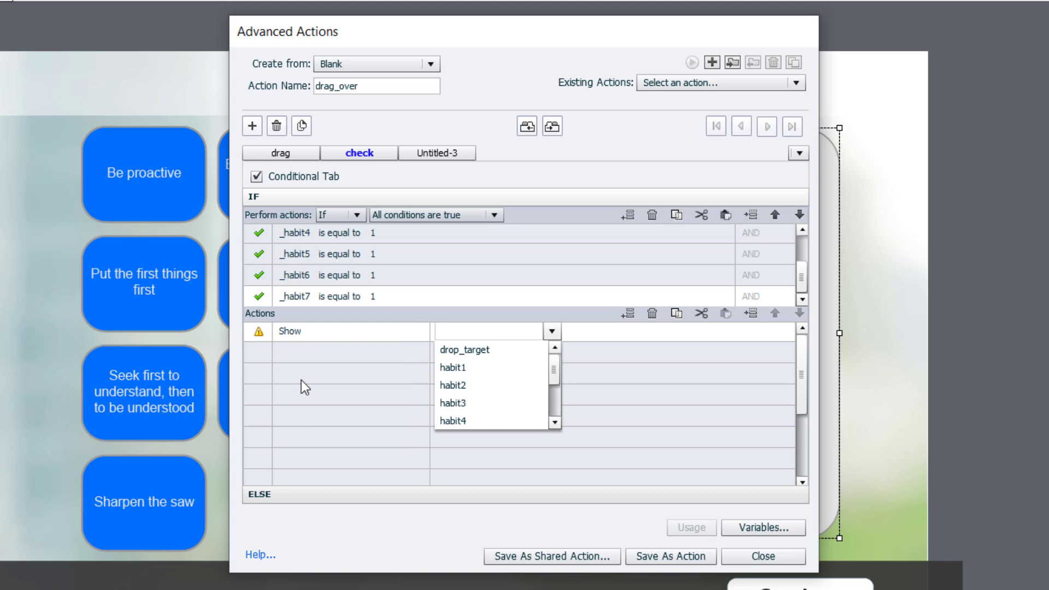
{"action": "type", "text": "next"}
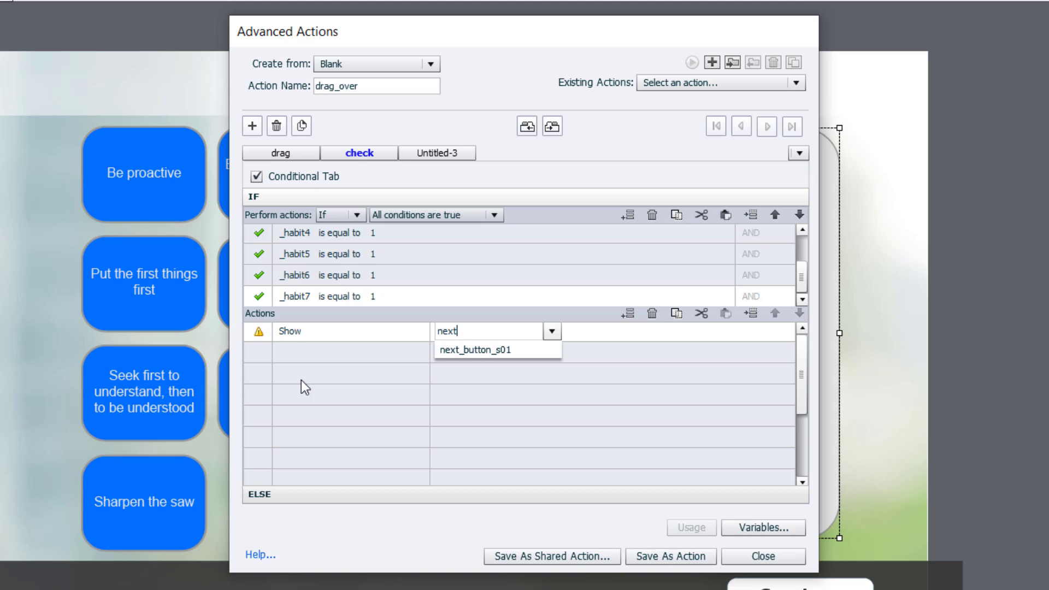
{"action": "left_click", "coordinate": [476, 350]}
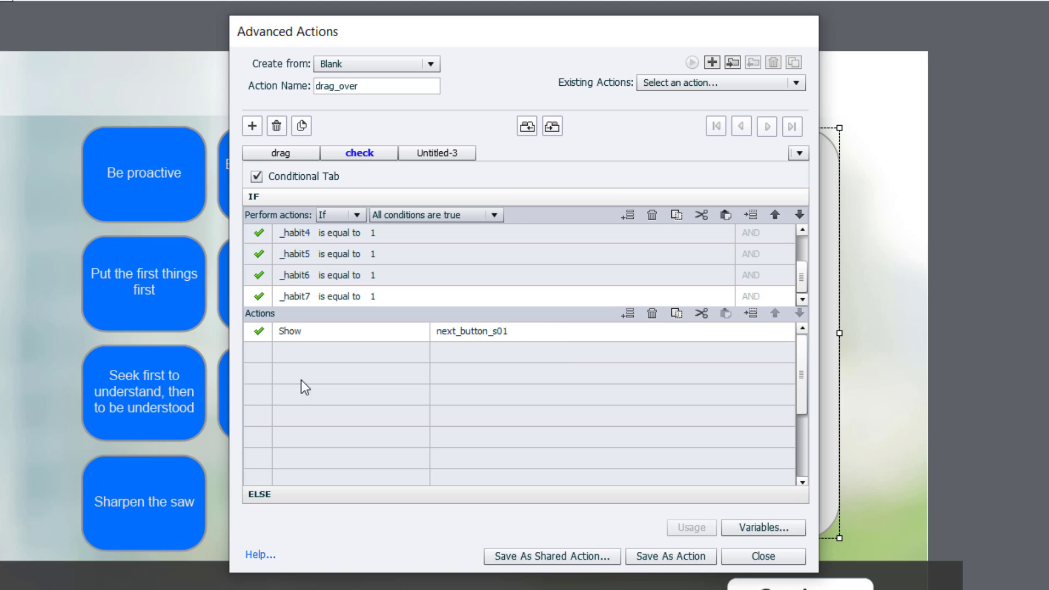
{"action": "mouse_move", "coordinate": [499, 417]}
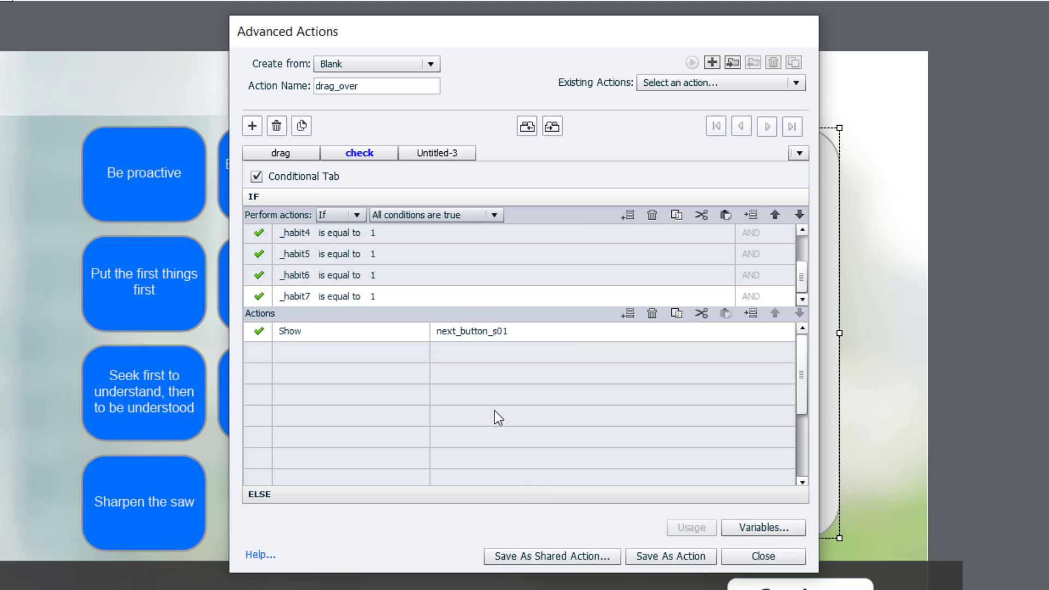
{"action": "mouse_move", "coordinate": [670, 556]}
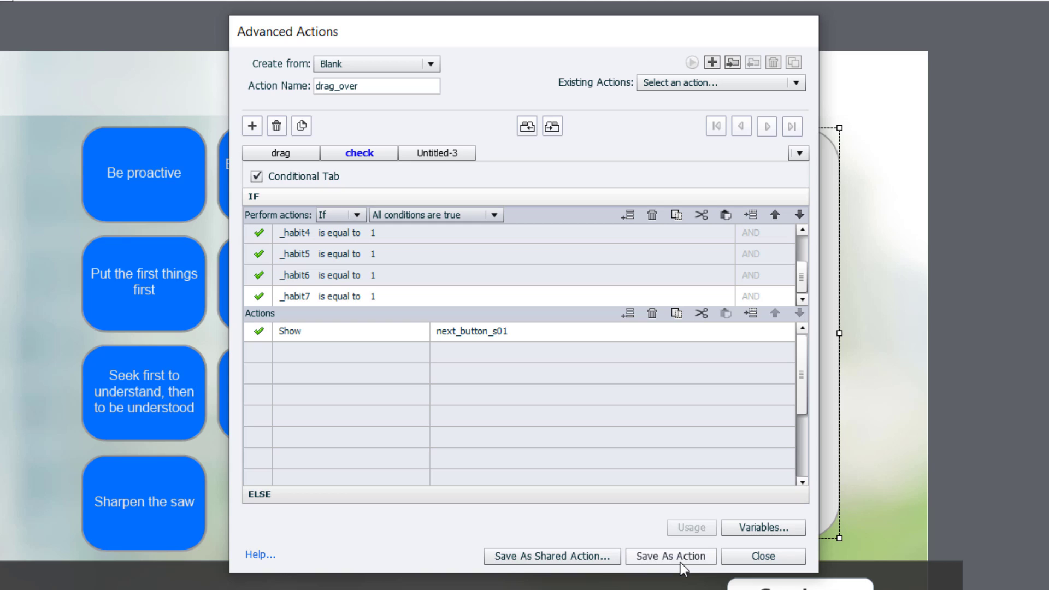
{"action": "left_click", "coordinate": [668, 556]}
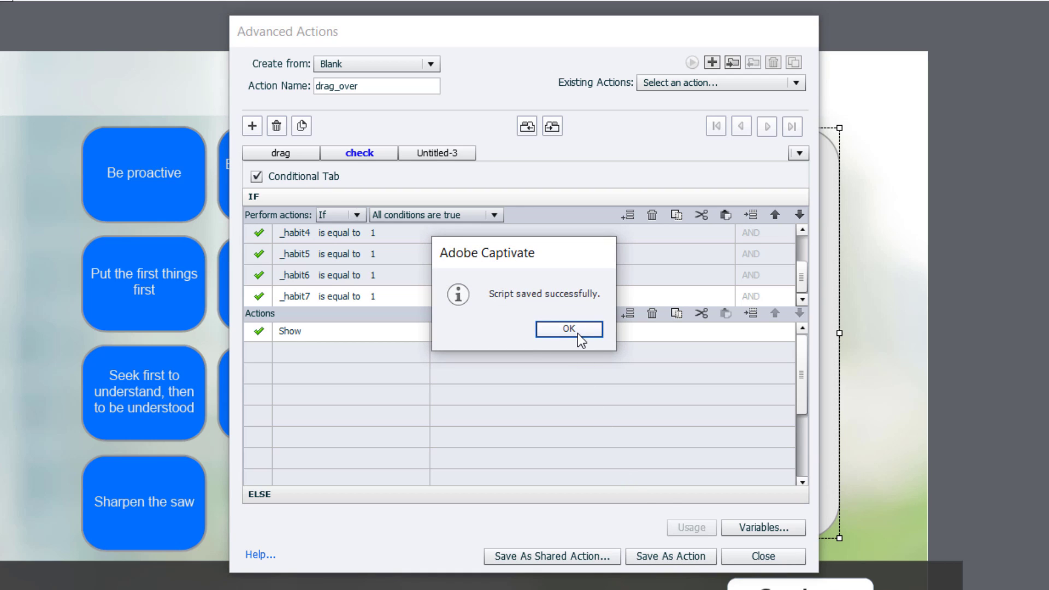
{"action": "left_click", "coordinate": [568, 329]}
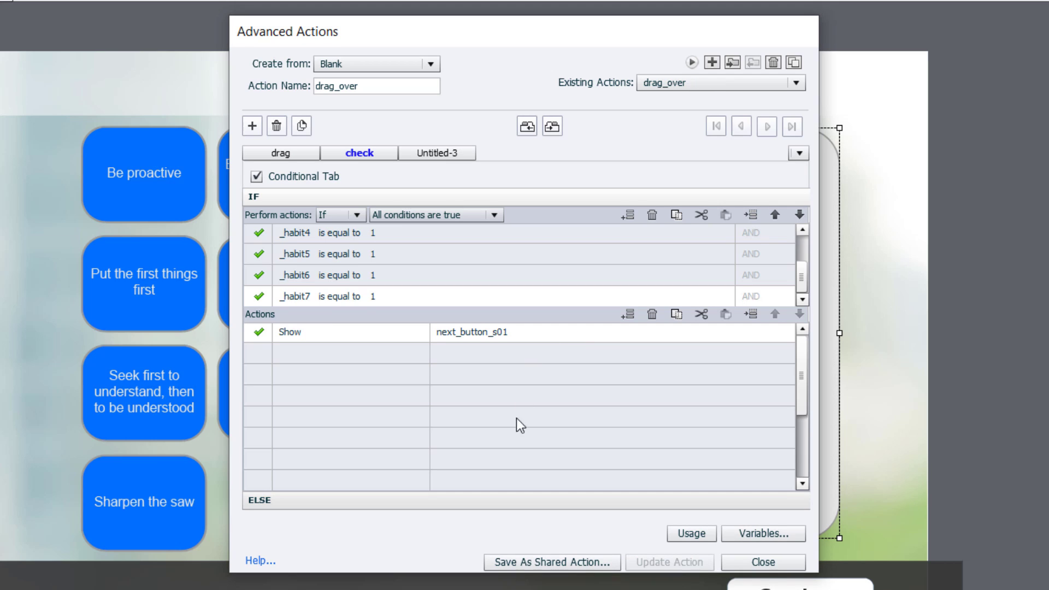
Begin saving drag_over as a shared action and describe _placeholder as the variable for the current drag.
{"action": "left_click", "coordinate": [549, 562]}
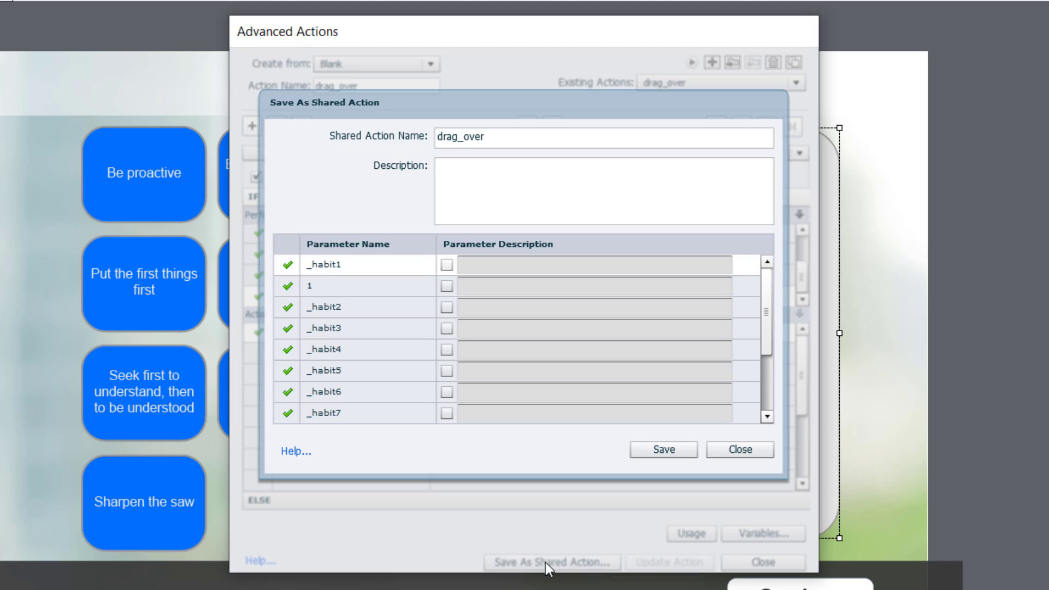
{"action": "mouse_move", "coordinate": [324, 266]}
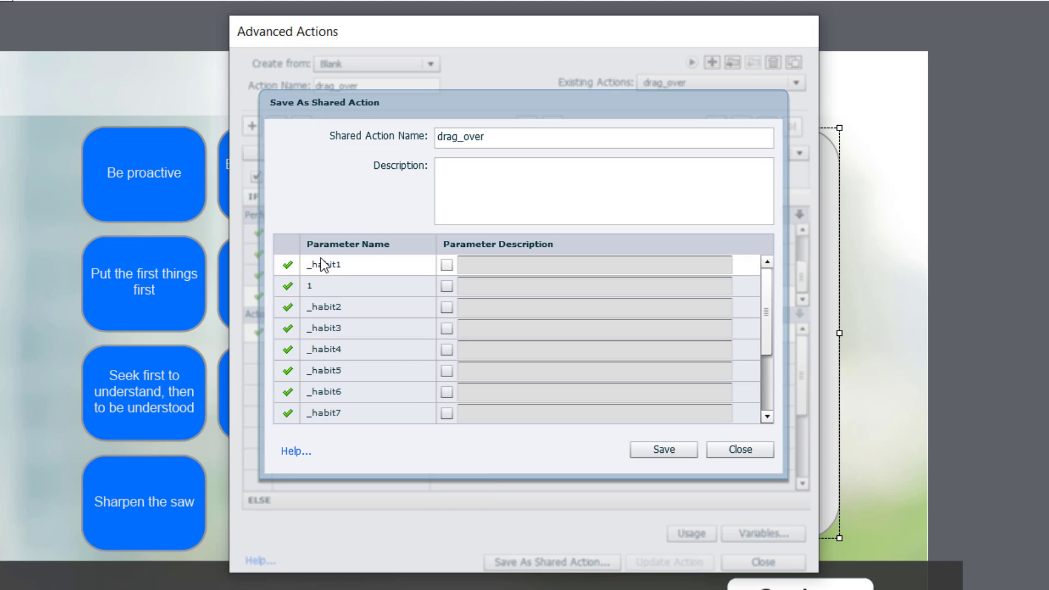
{"action": "mouse_move", "coordinate": [700, 350]}
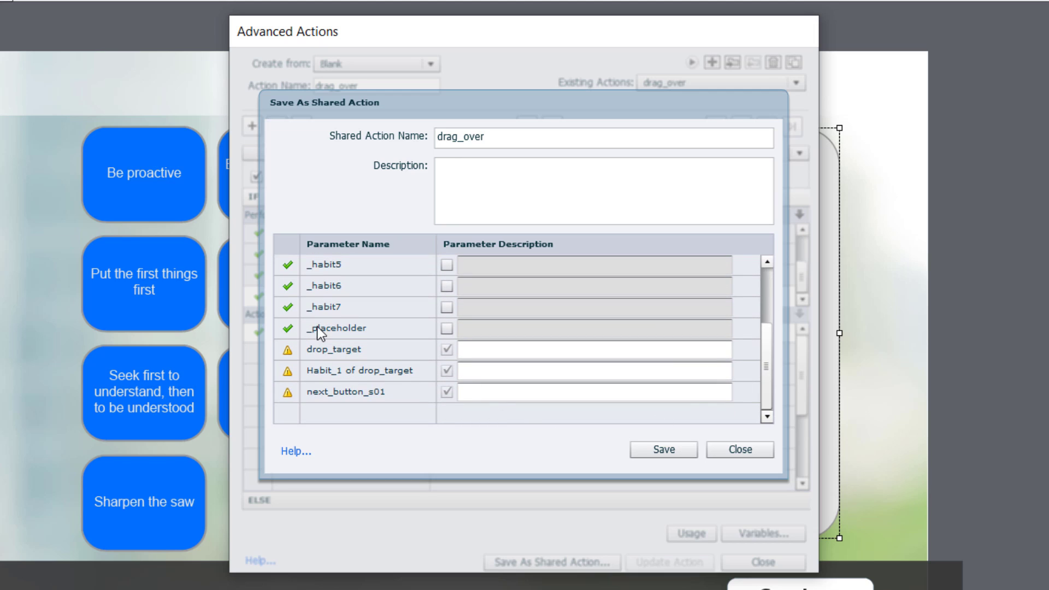
{"action": "mouse_move", "coordinate": [431, 340]}
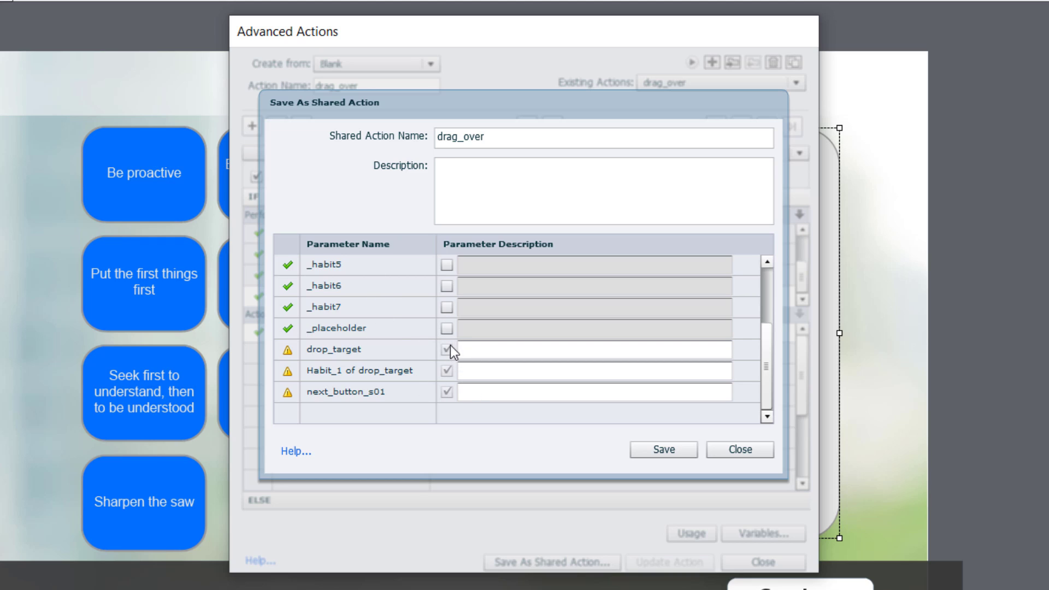
{"action": "left_click", "coordinate": [446, 327]}
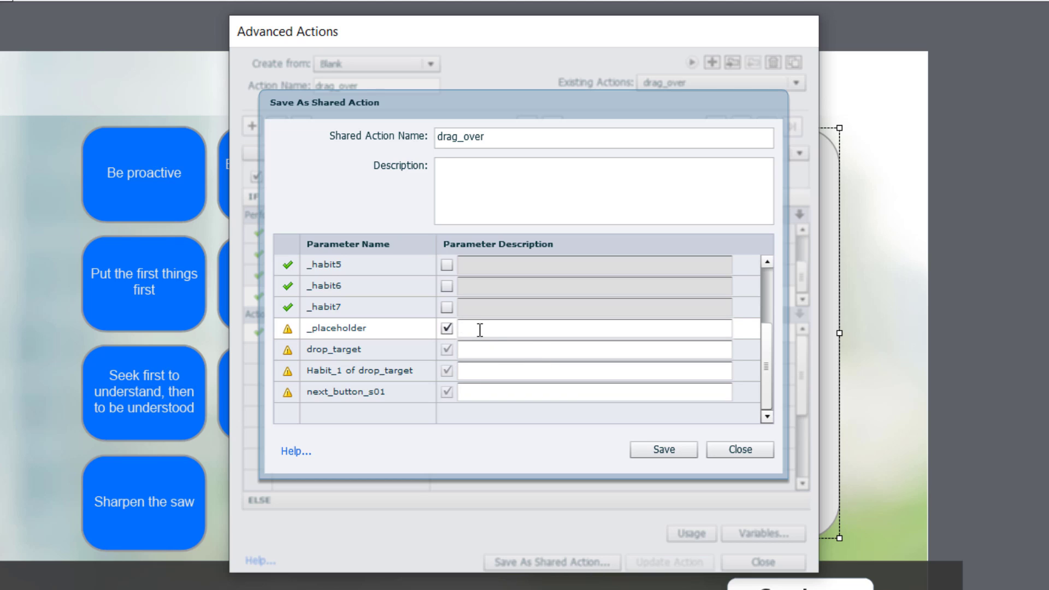
{"action": "type", "text": "Varia"}
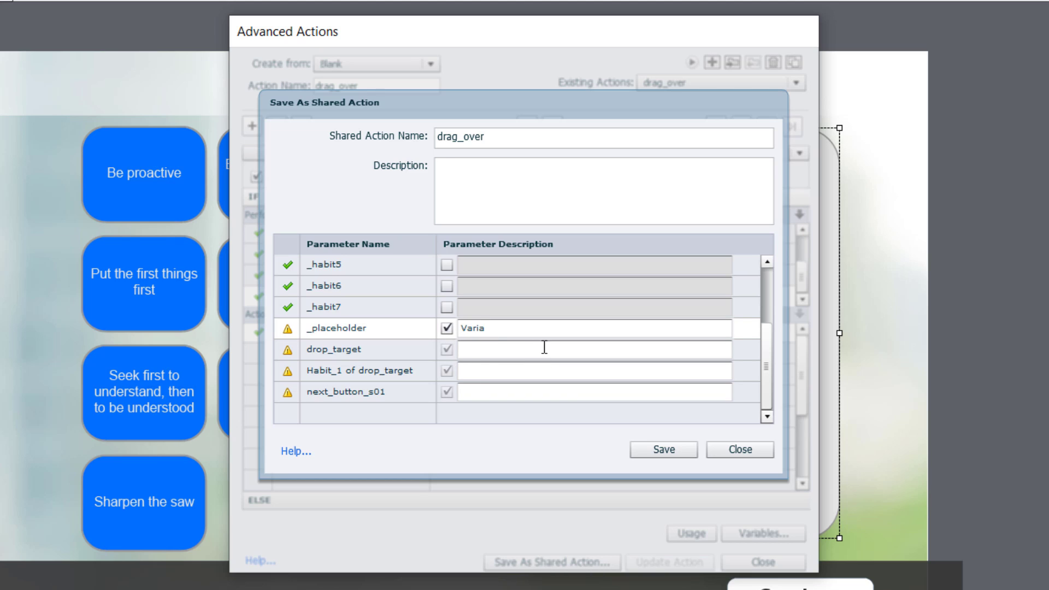
{"action": "type", "text": "Variable f"}
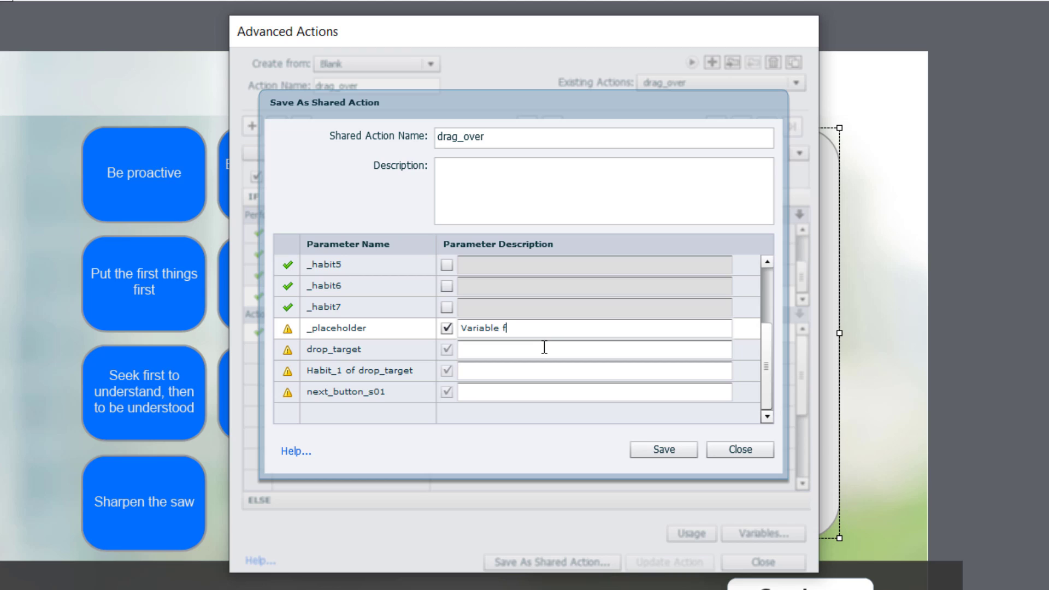
{"action": "type", "text": "or drag"}
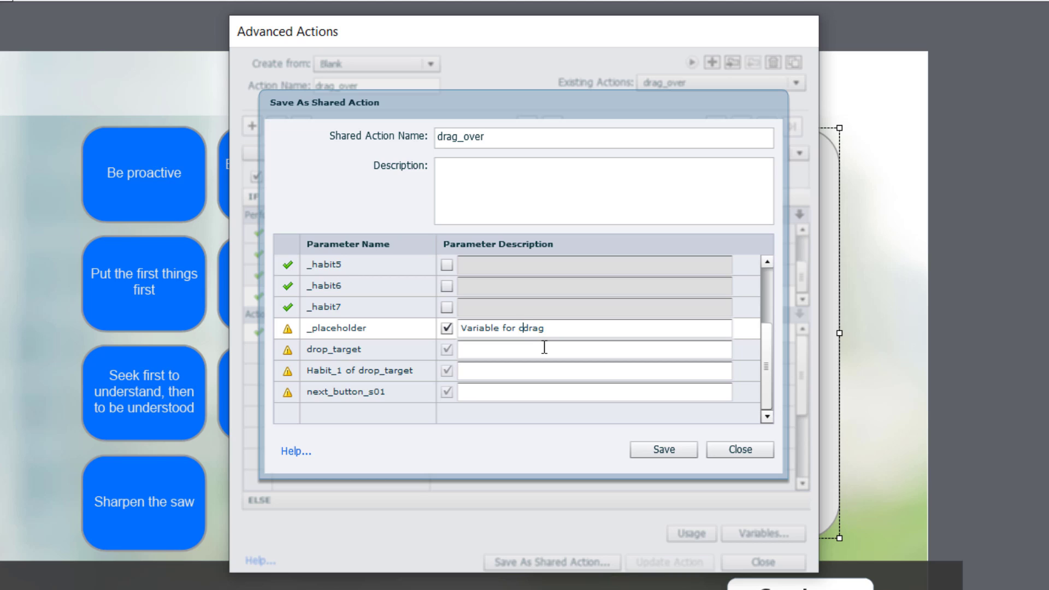
{"action": "type", "text": "current"}
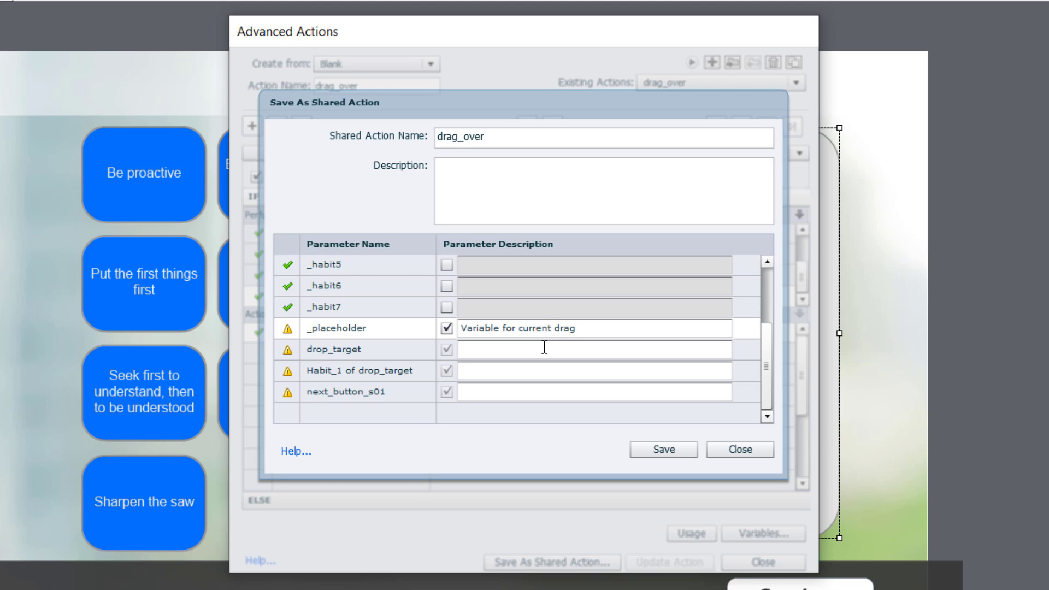
Describe the drop target, target state and next button parameters, then save the shared action.
{"action": "left_click", "coordinate": [284, 328]}
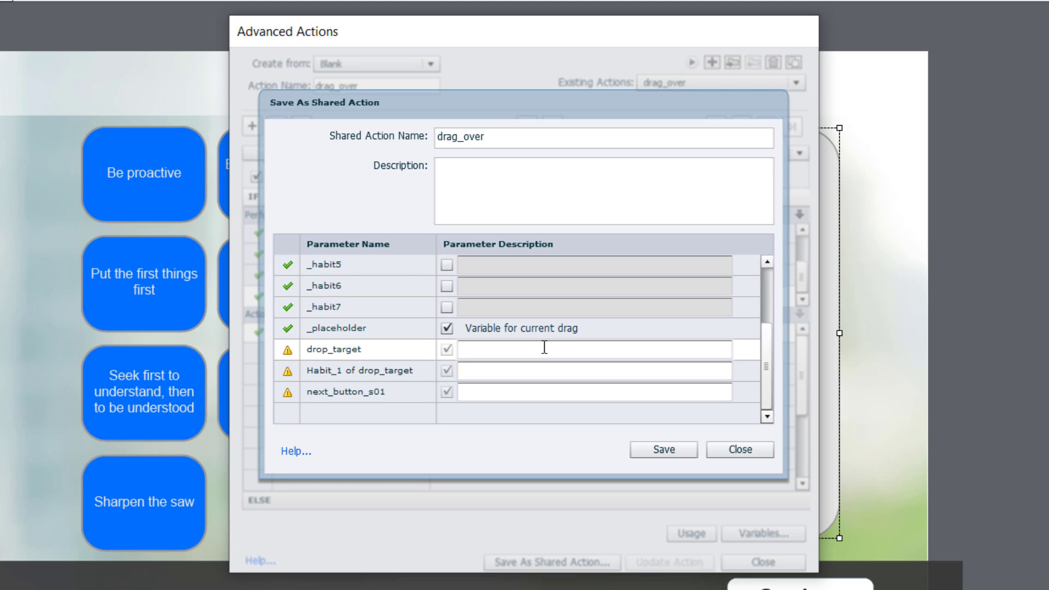
{"action": "type", "text": "dro"}
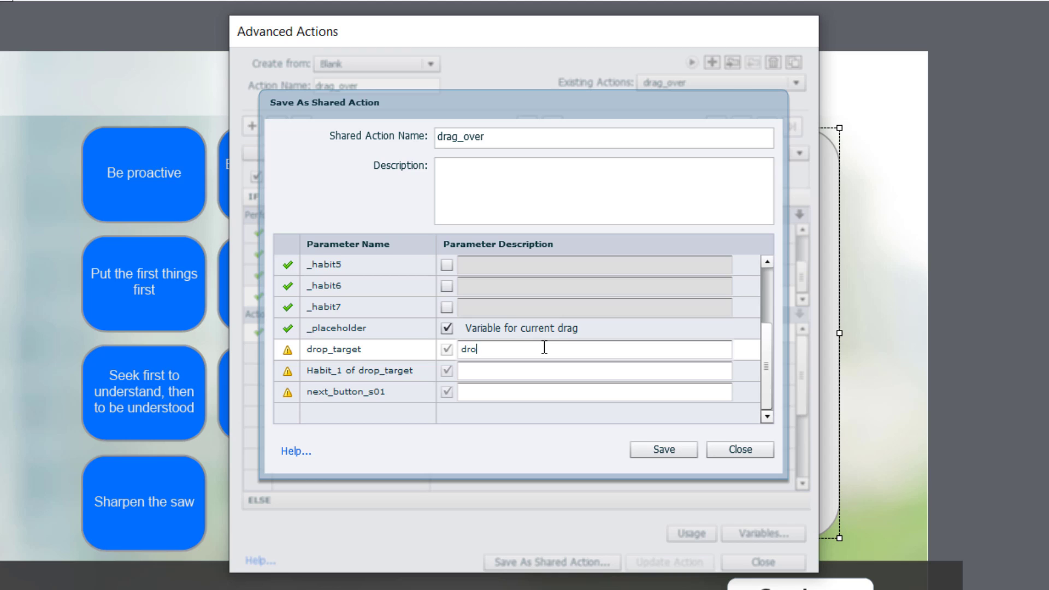
{"action": "type", "text": "p target"}
{"action": "left_click", "coordinate": [594, 371]}
{"action": "type", "text": "s"}
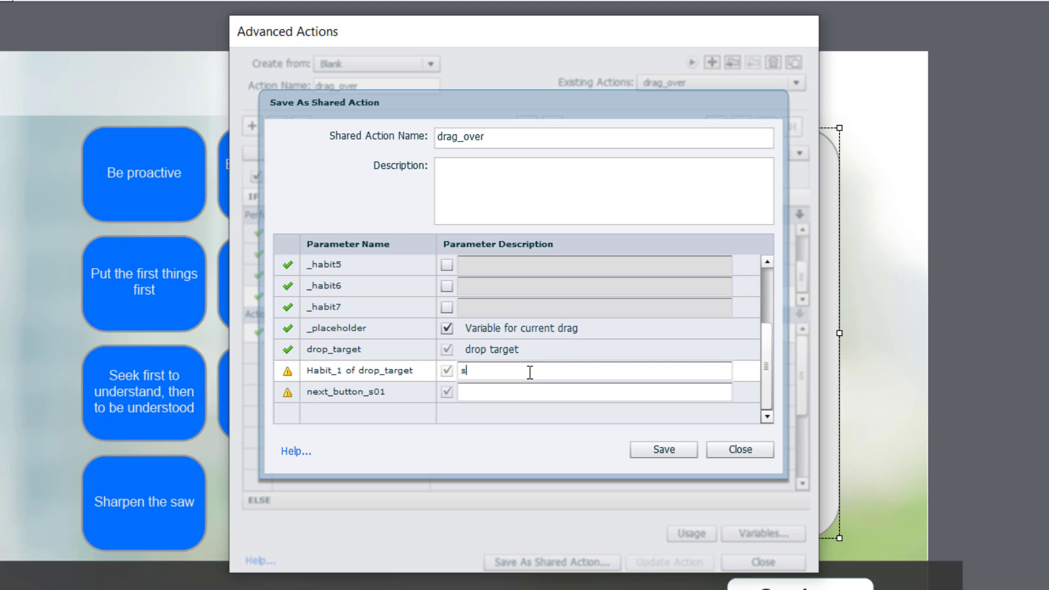
{"action": "type", "text": "tate of the"}
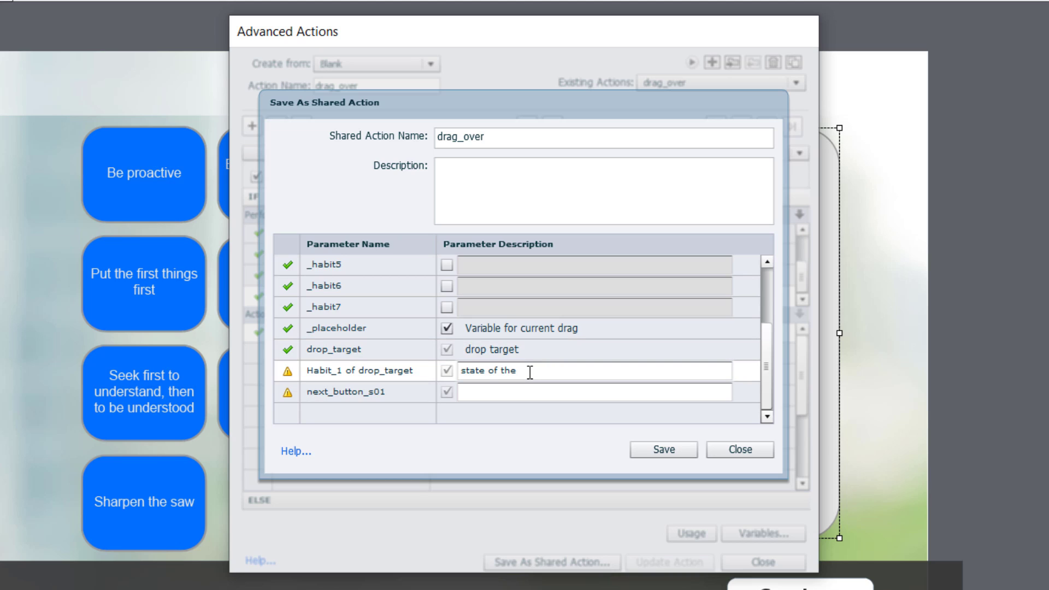
{"action": "type", "text": "drop target related to the dra"}
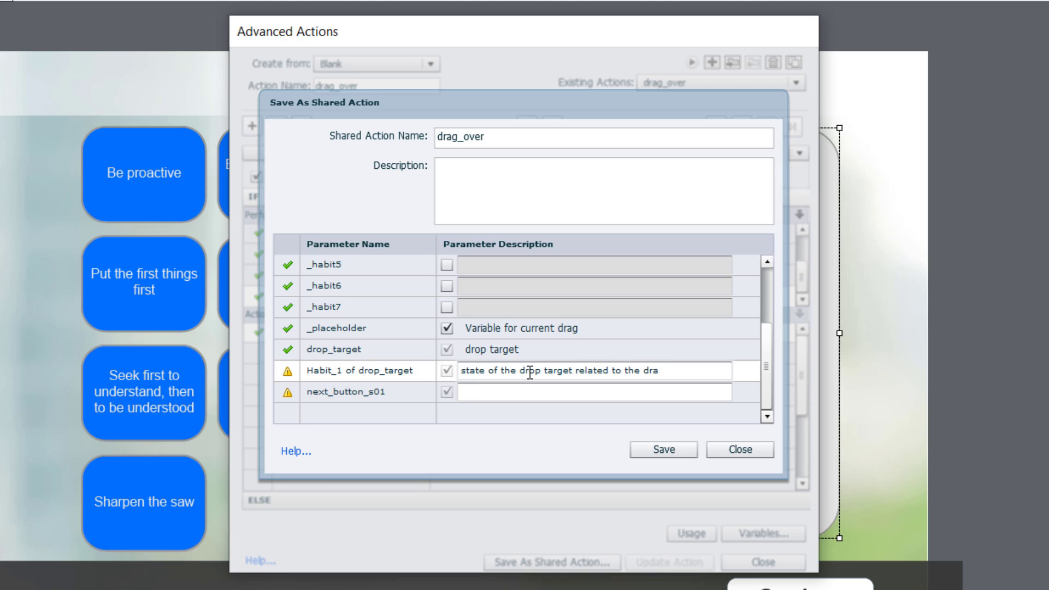
{"action": "type", "text": "g"}
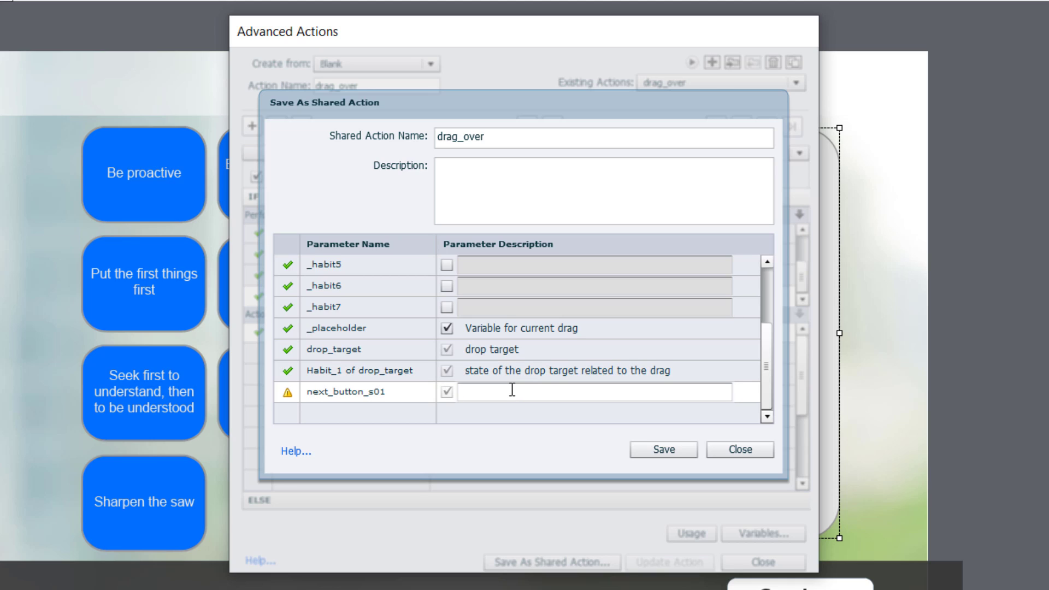
{"action": "type", "text": "next butt"}
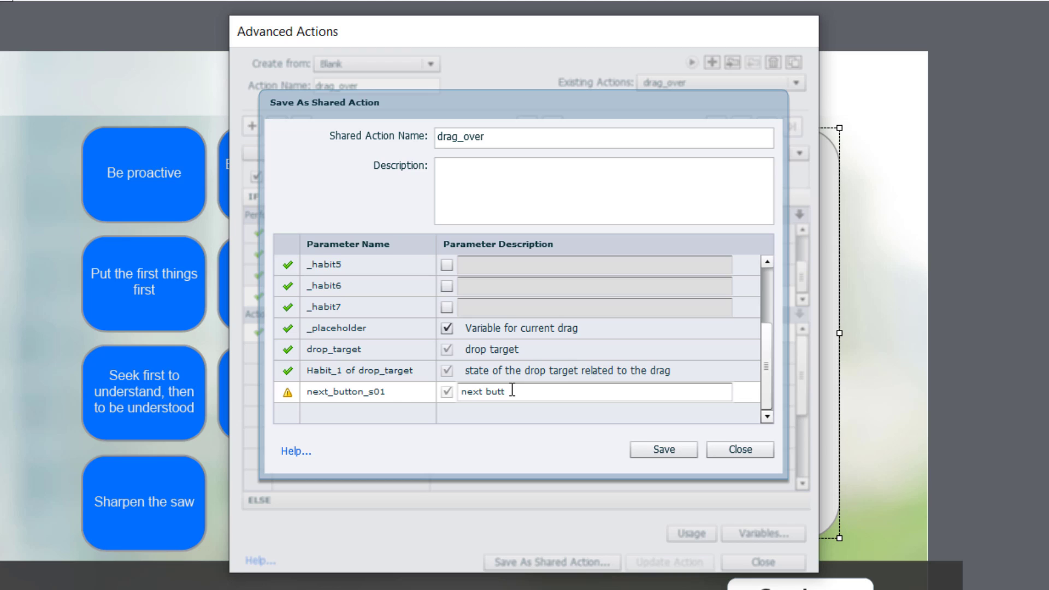
{"action": "type", "text": "on"}
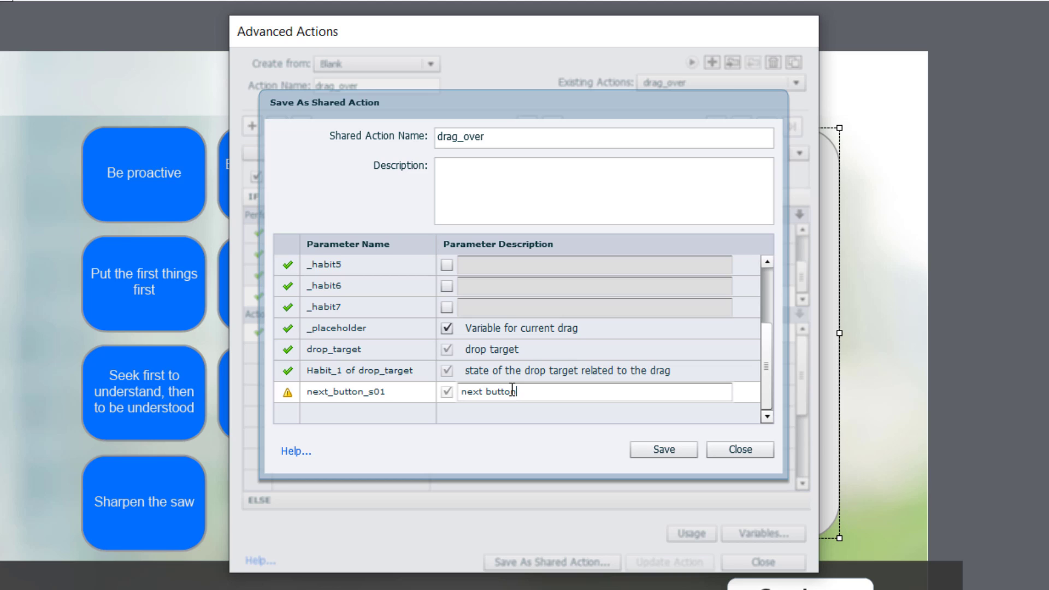
{"action": "mouse_move", "coordinate": [453, 343]}
{"action": "type", "text": "v"}
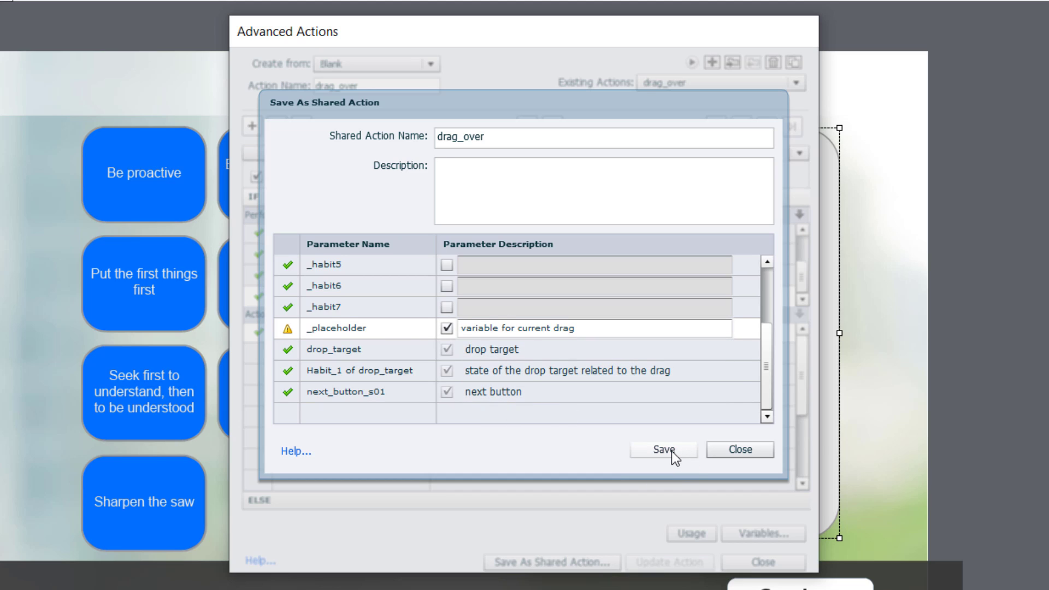
{"action": "left_click", "coordinate": [663, 449]}
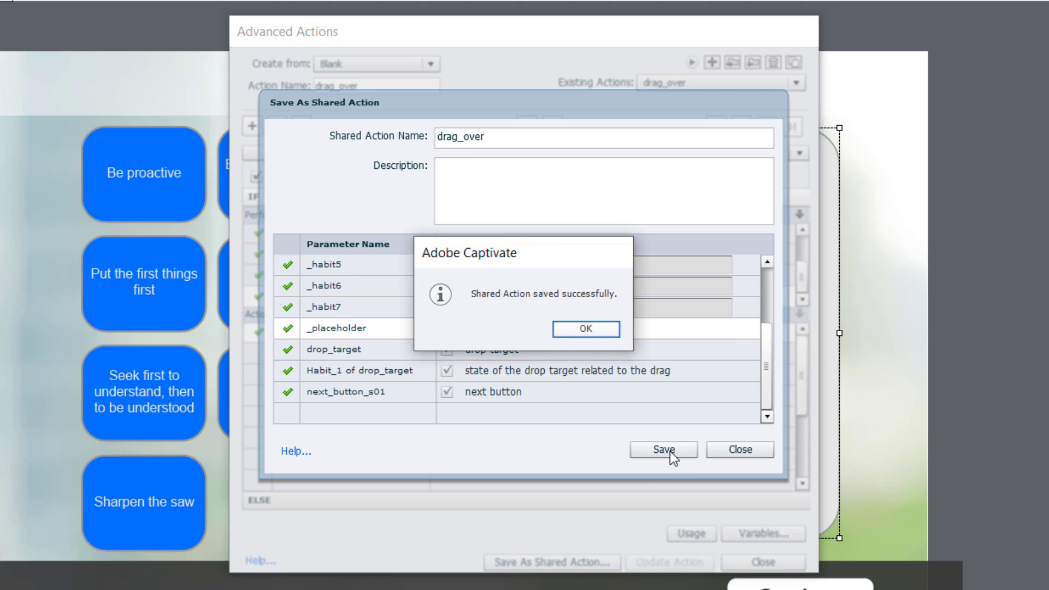
{"action": "left_click", "coordinate": [584, 329]}
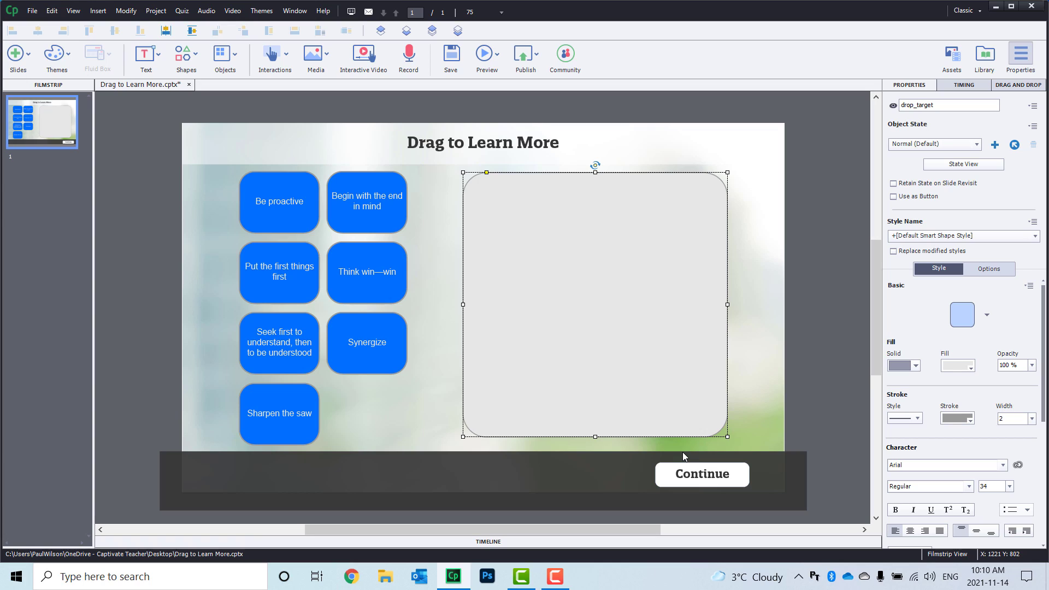
{"action": "mouse_move", "coordinate": [689, 427]}
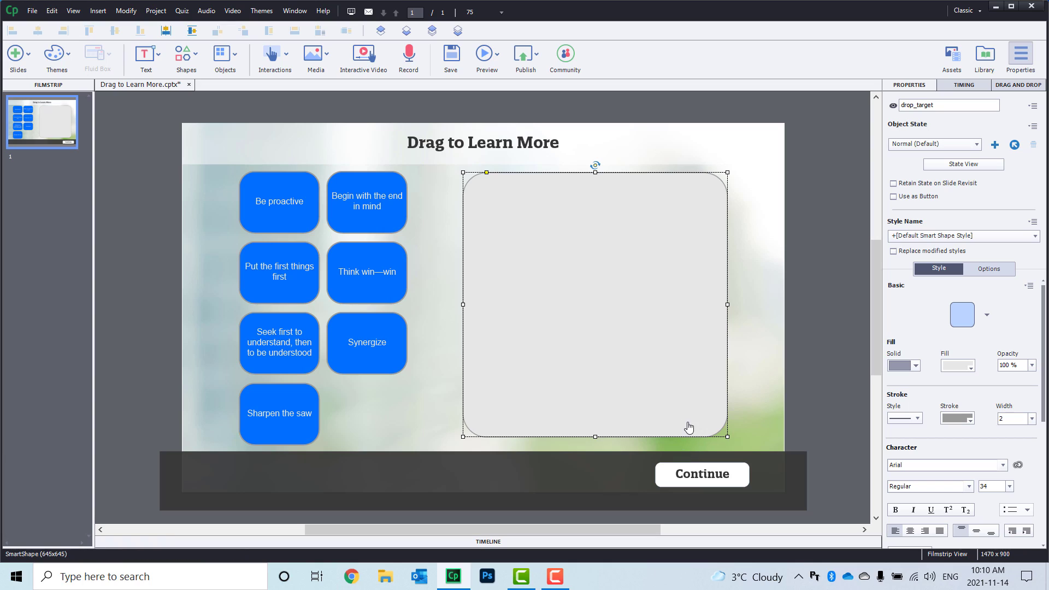
{"action": "mouse_move", "coordinate": [744, 303]}
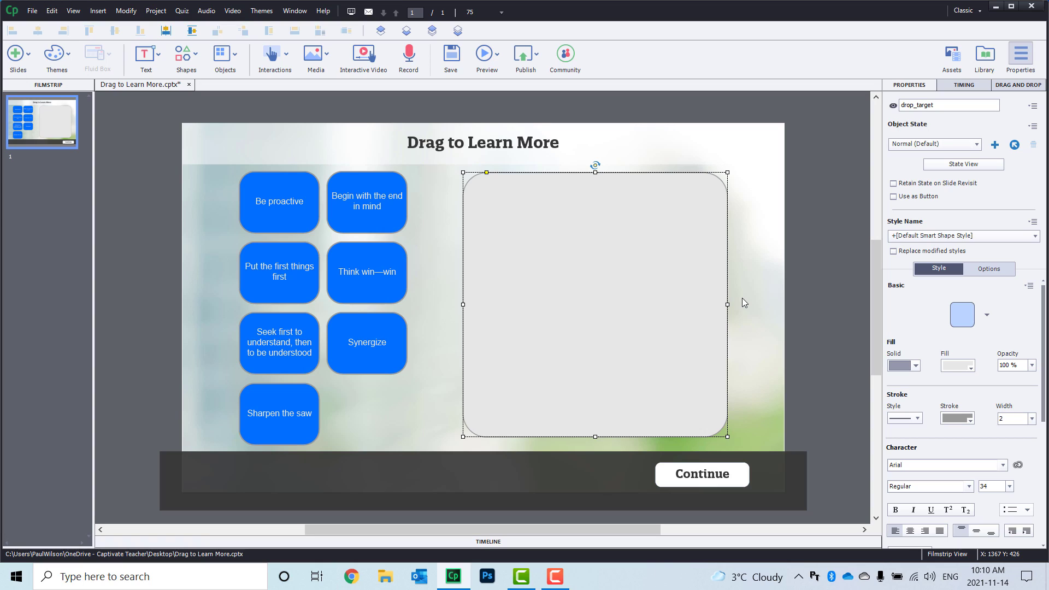
{"action": "mouse_move", "coordinate": [752, 309]}
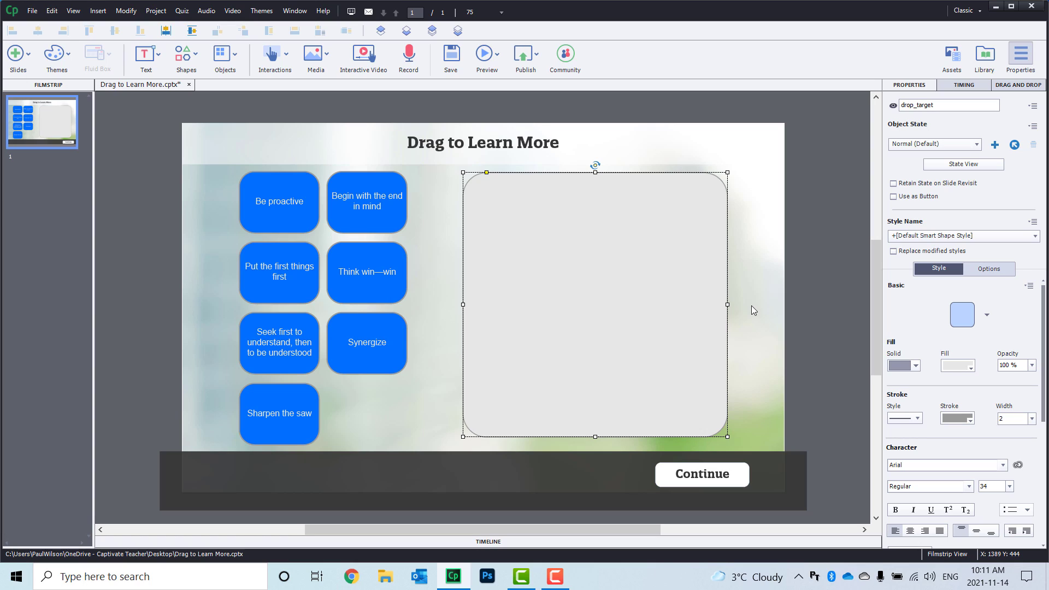
{"action": "mouse_move", "coordinate": [775, 315]}
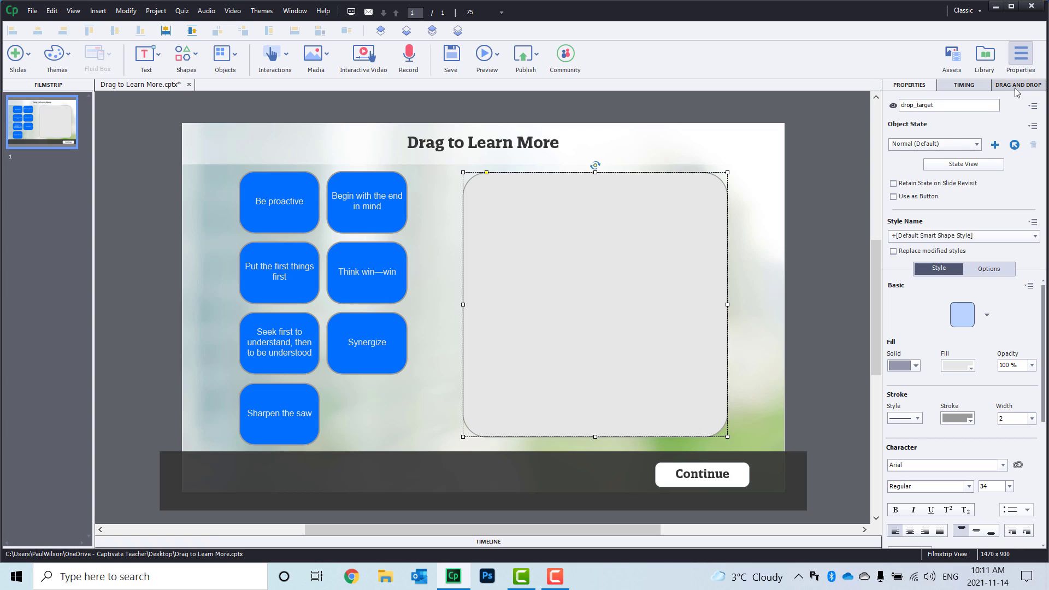
{"action": "mouse_move", "coordinate": [294, 11]}
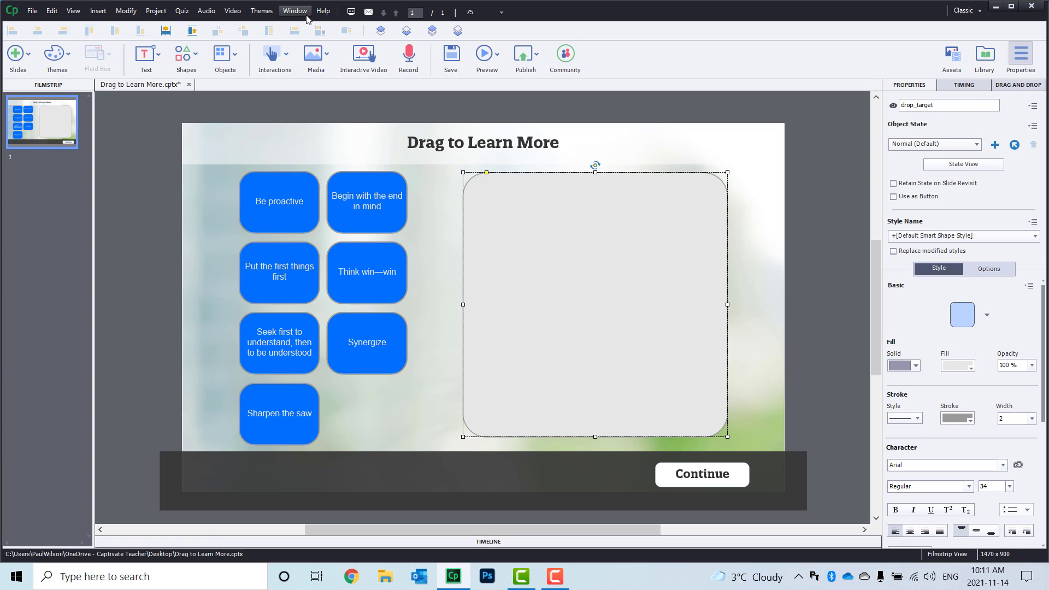
Show the Drag and Drop panel via Window and create a new interaction, Interaction_2.
{"action": "left_click", "coordinate": [294, 11]}
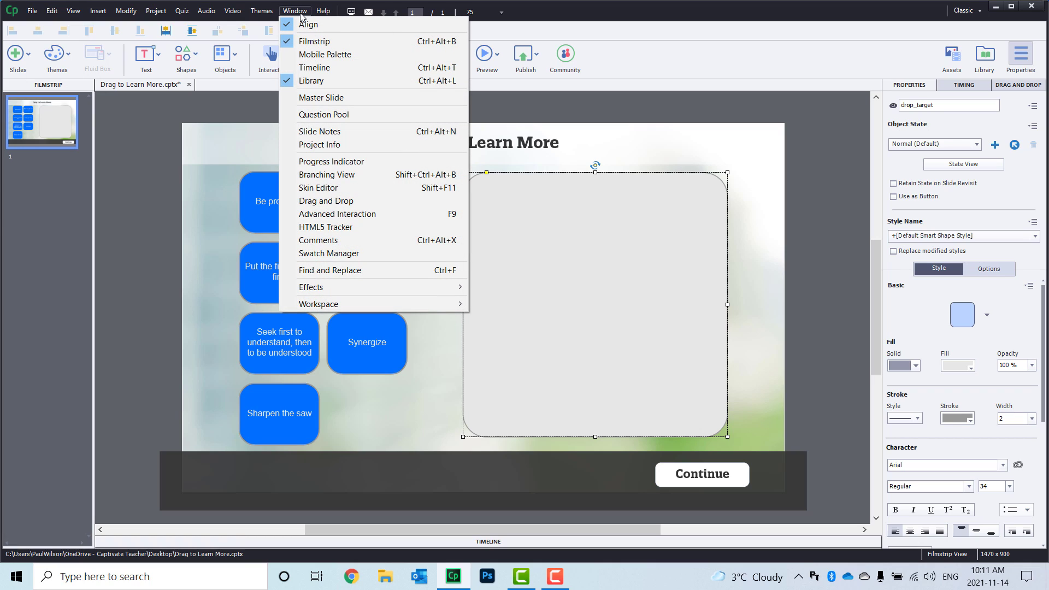
{"action": "mouse_move", "coordinate": [327, 201]}
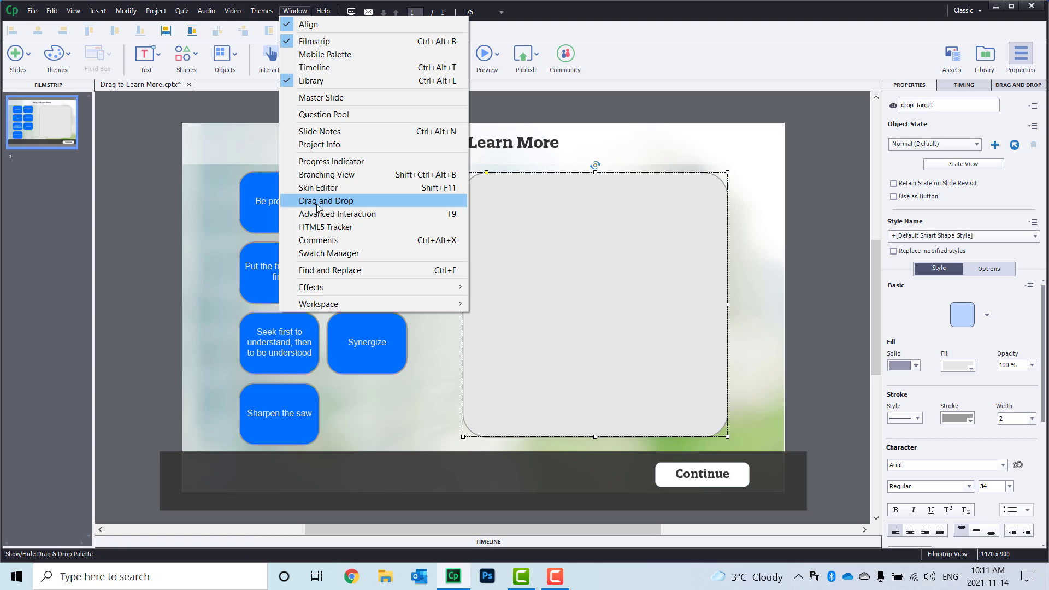
{"action": "left_click", "coordinate": [327, 201]}
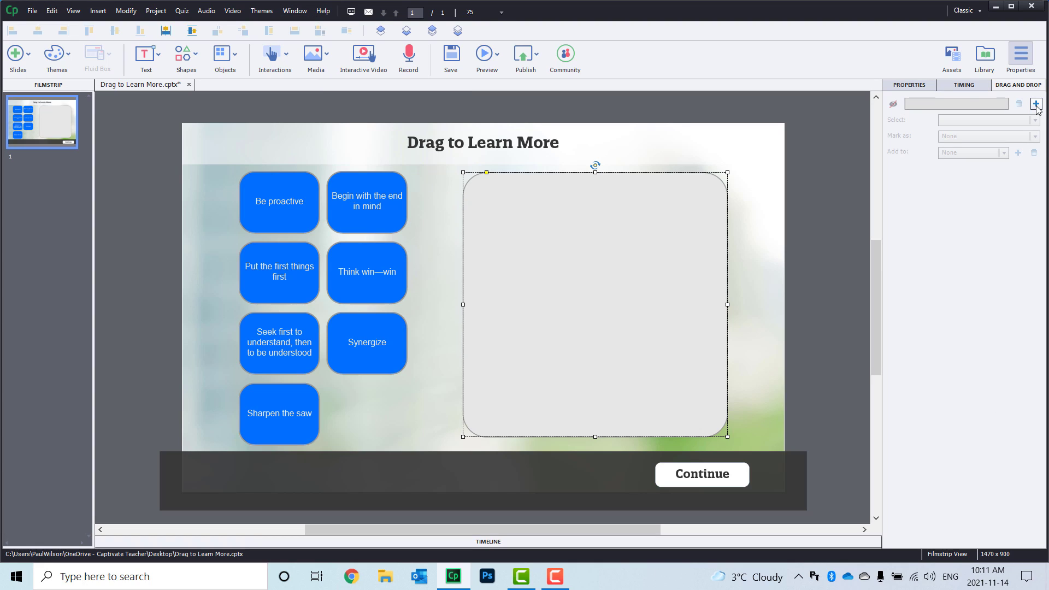
{"action": "mouse_move", "coordinate": [1037, 104]}
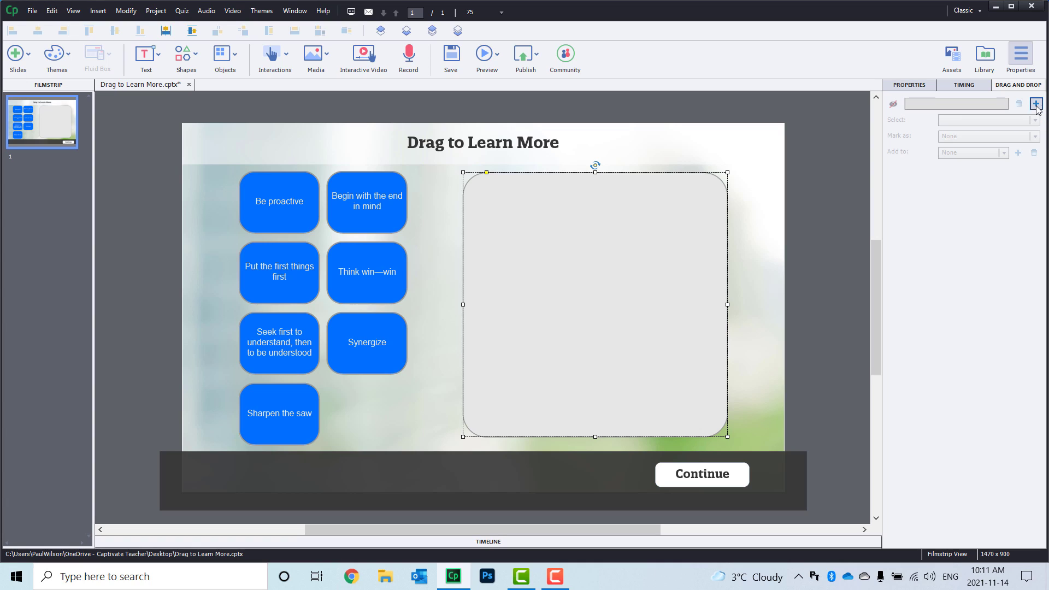
{"action": "left_click", "coordinate": [1036, 103]}
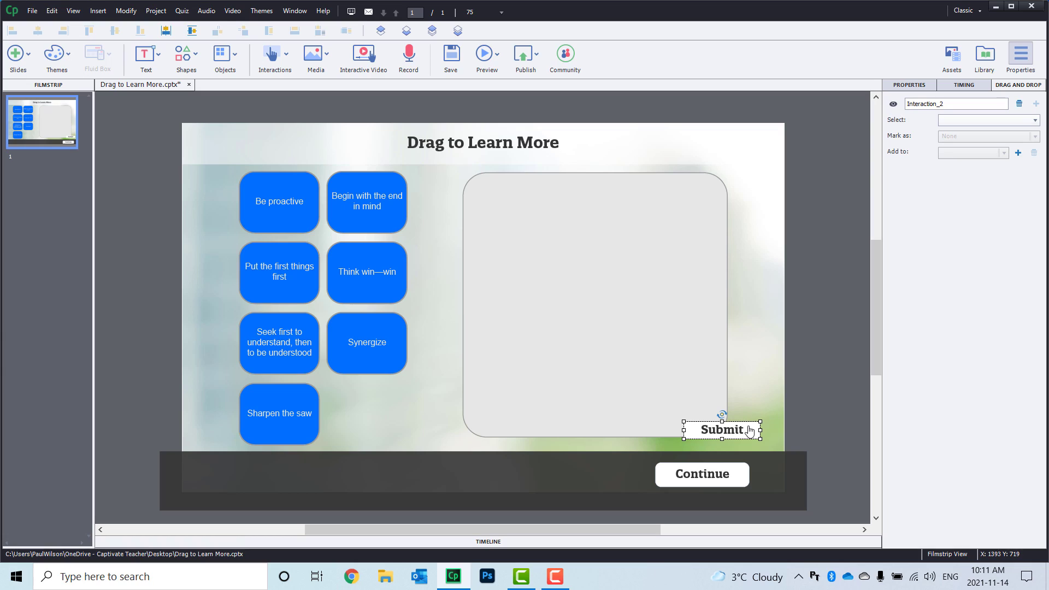
{"action": "mouse_move", "coordinate": [746, 431]}
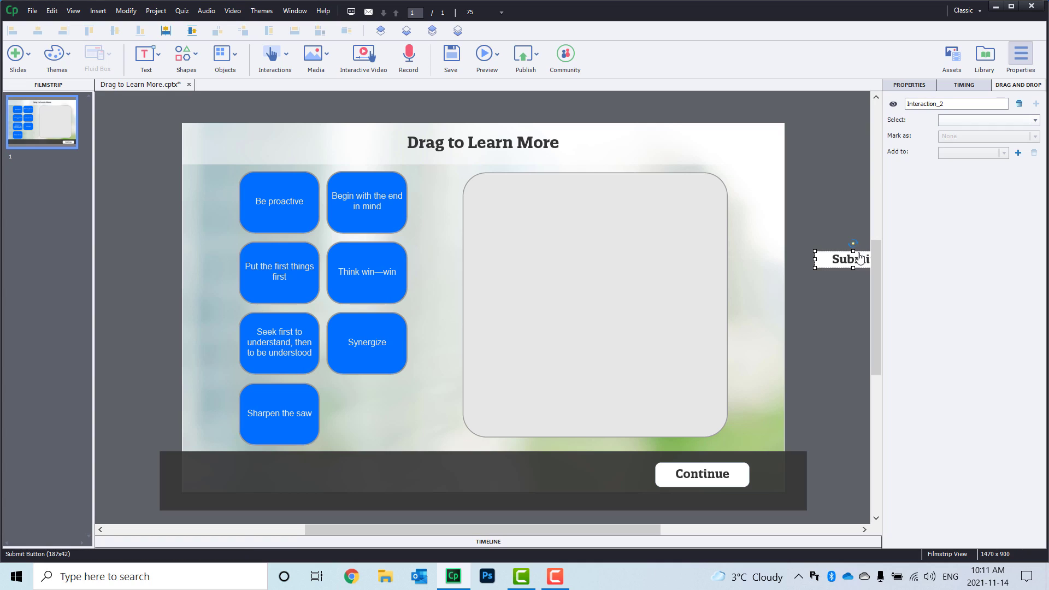
{"action": "mouse_move", "coordinate": [845, 296]}
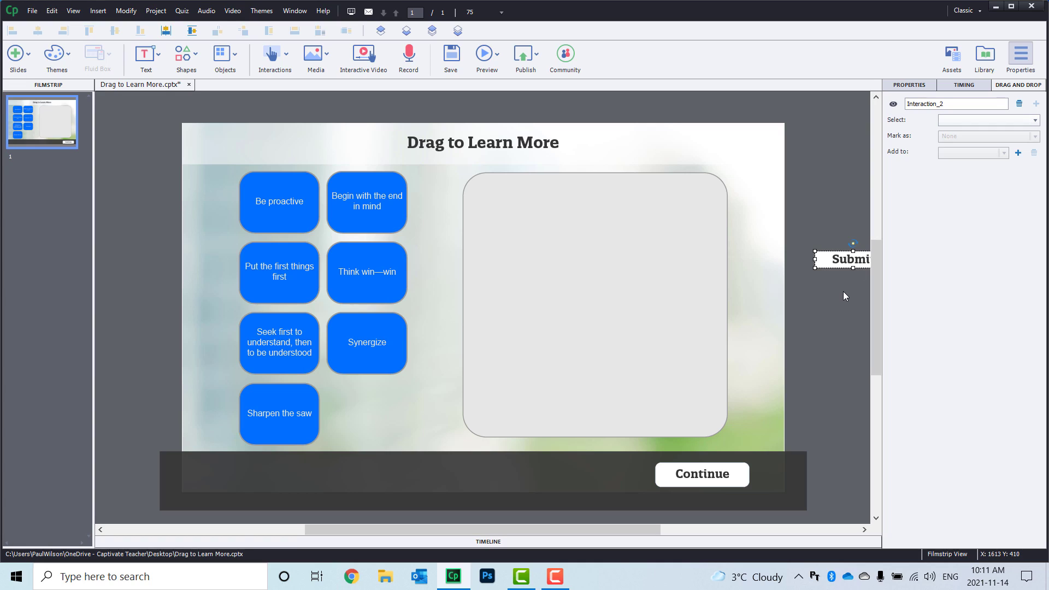
{"action": "mouse_move", "coordinate": [151, 210]}
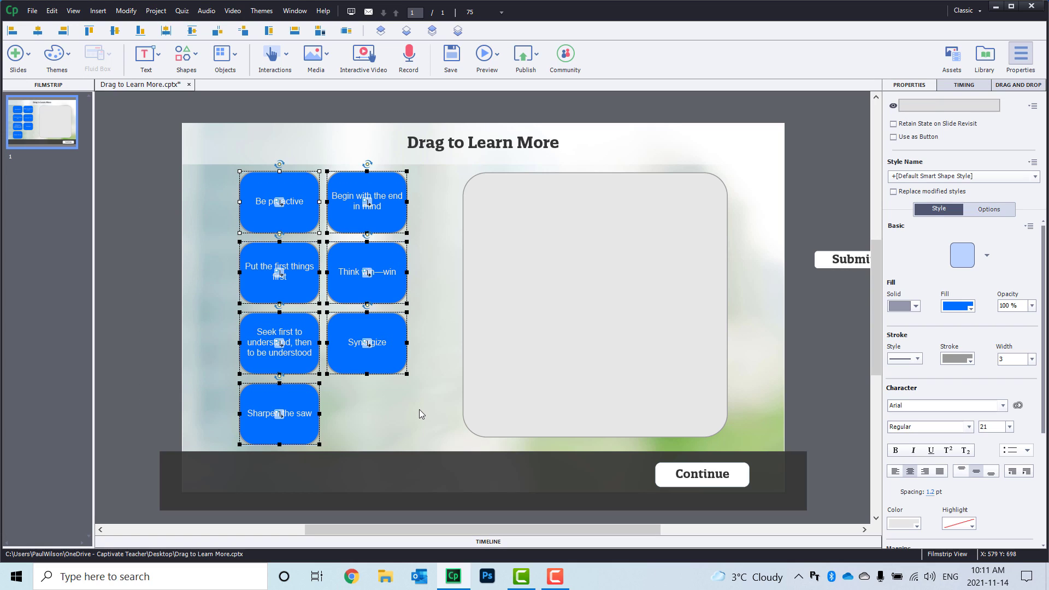
{"action": "mouse_move", "coordinate": [517, 289]}
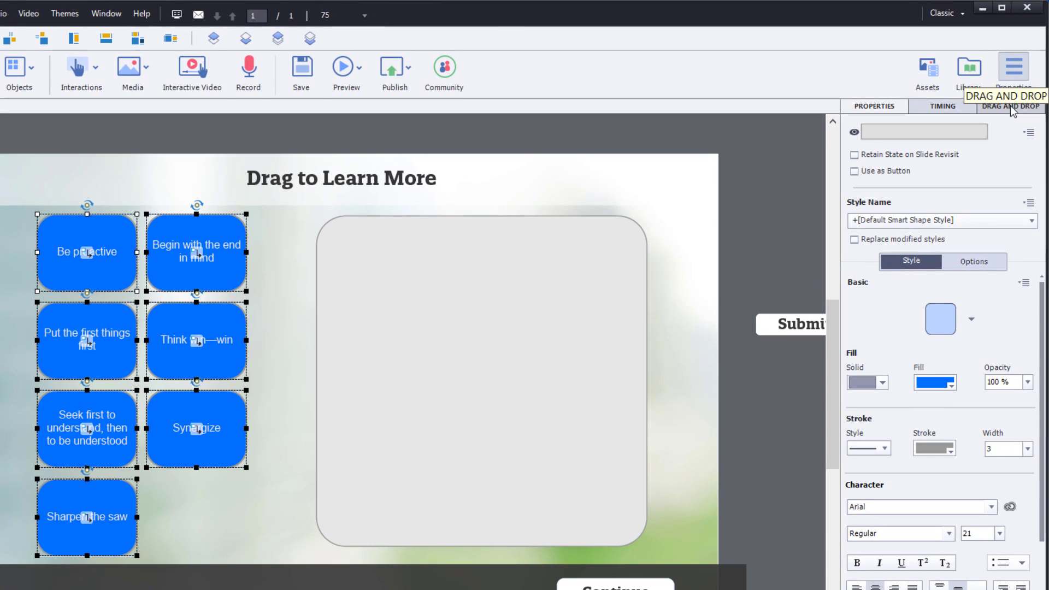
{"action": "mouse_move", "coordinate": [1008, 126]}
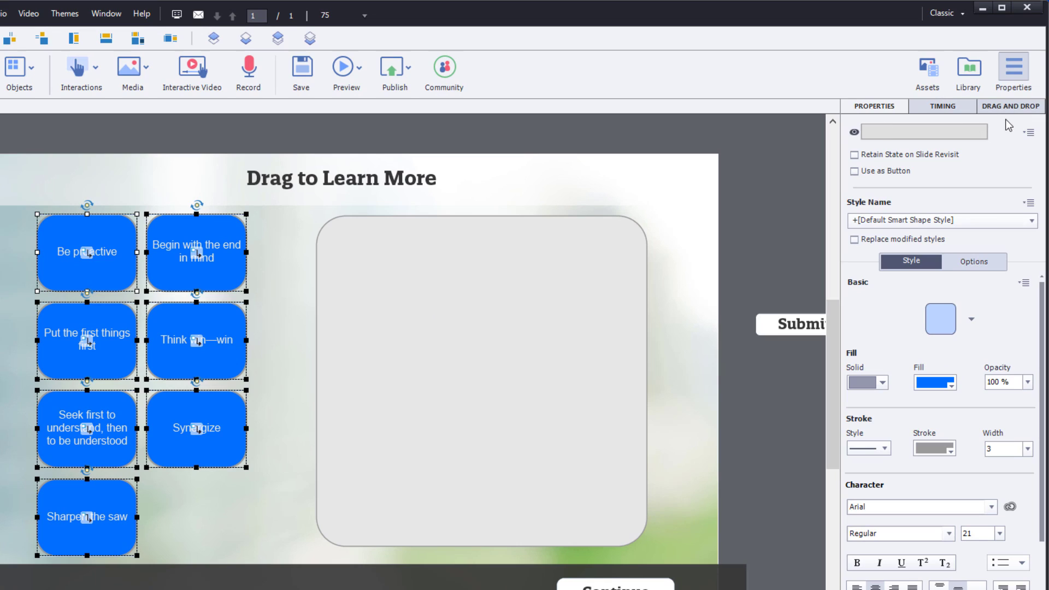
Set Mark as to Drag Source for the seven selected habit shapes.
{"action": "left_click", "coordinate": [1009, 106]}
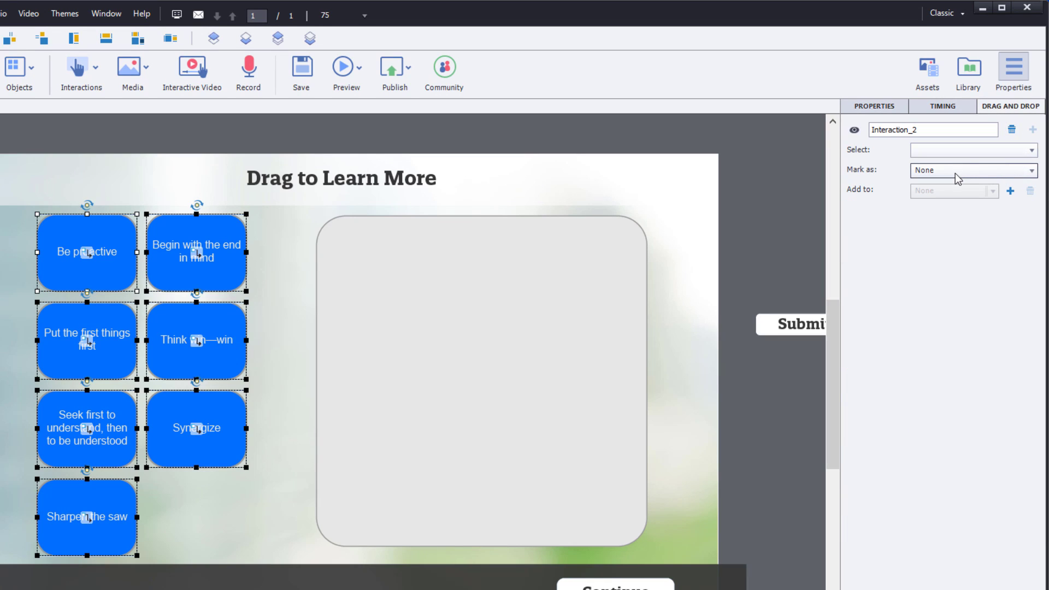
{"action": "left_click", "coordinate": [971, 170]}
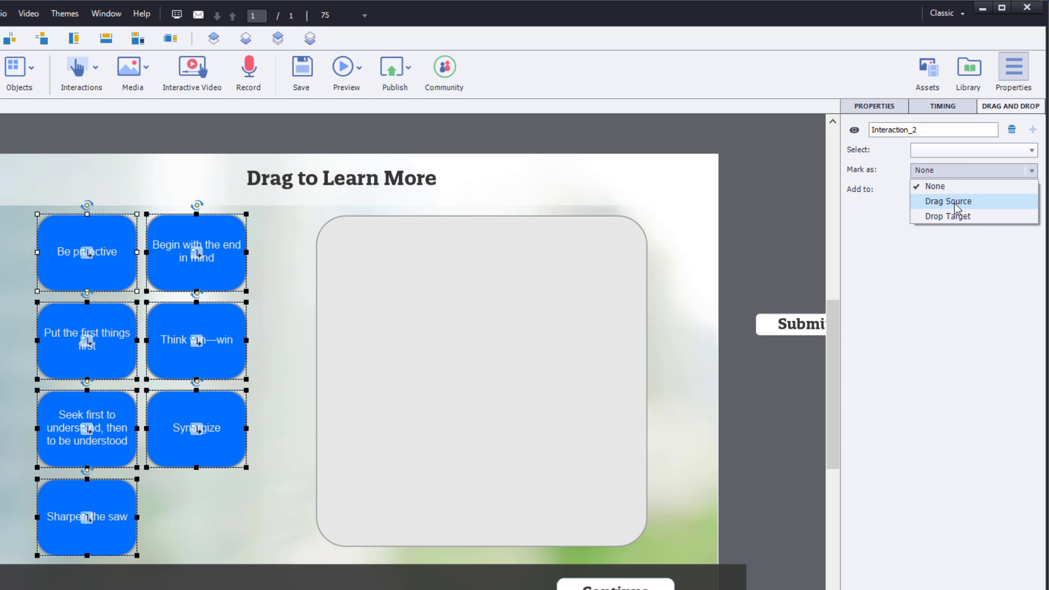
{"action": "left_click", "coordinate": [946, 201]}
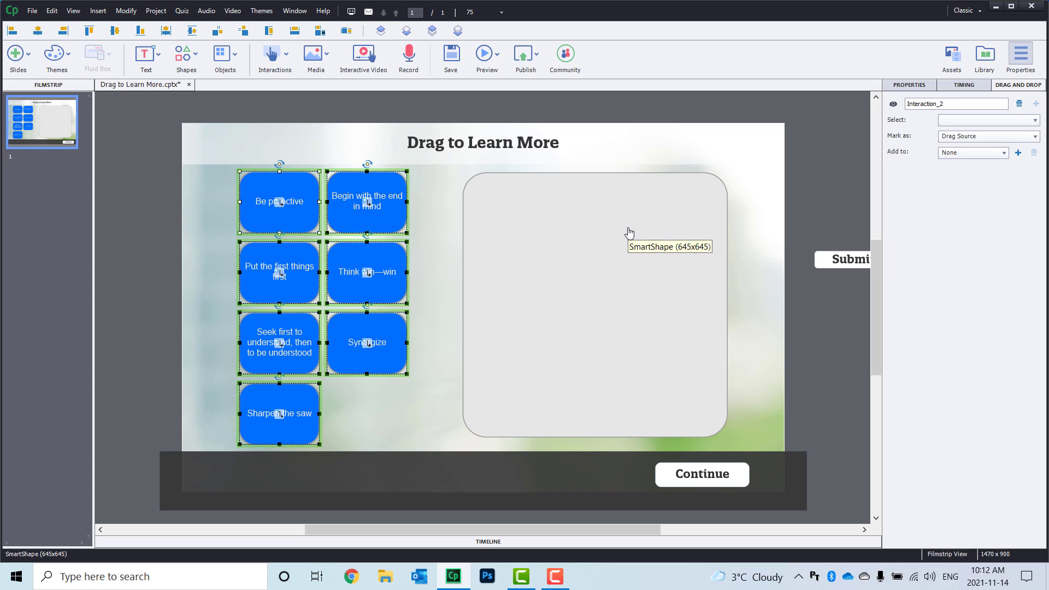
{"action": "mouse_move", "coordinate": [627, 227]}
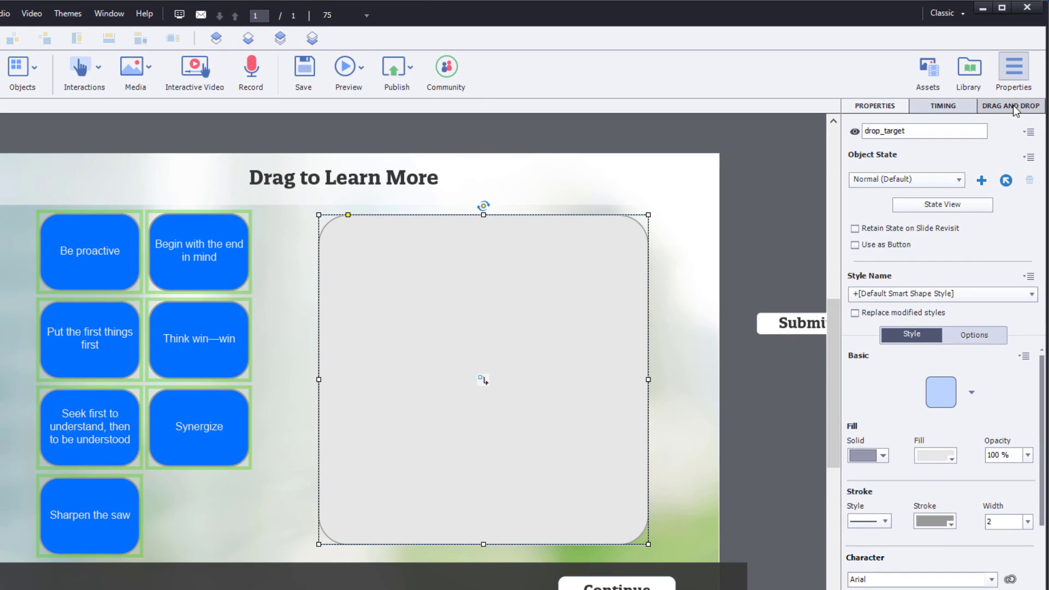
Mark the grey box as Drop Target and set its Depth to Back.
{"action": "left_click", "coordinate": [1011, 106]}
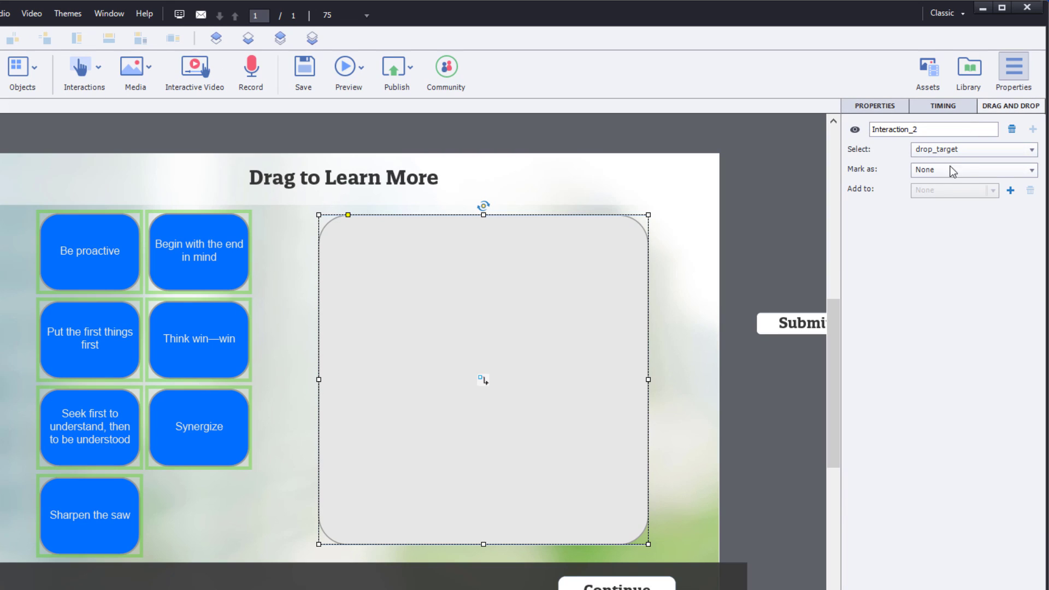
{"action": "left_click", "coordinate": [972, 169]}
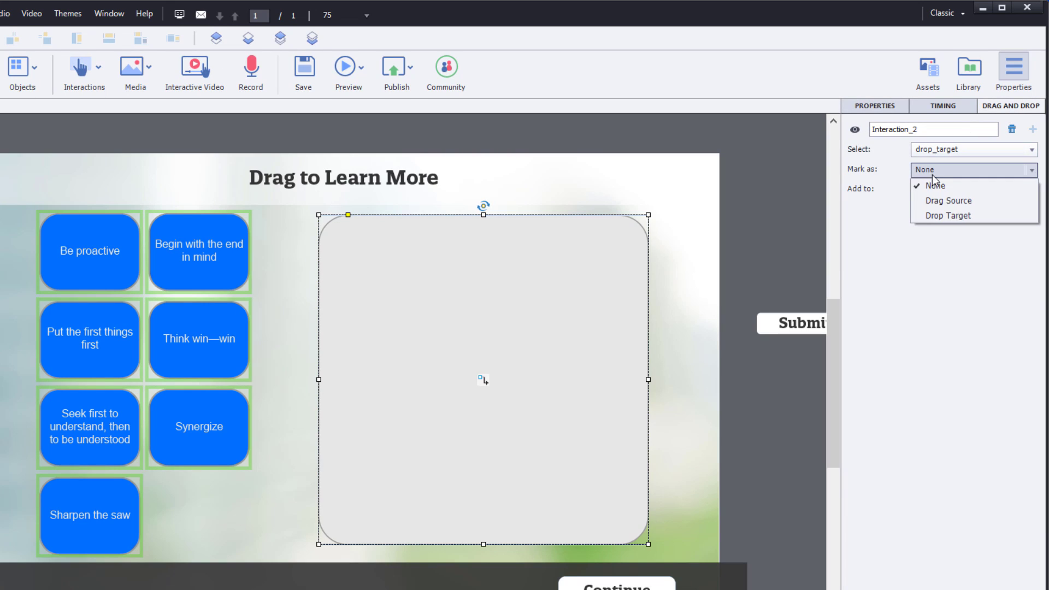
{"action": "left_click", "coordinate": [931, 185]}
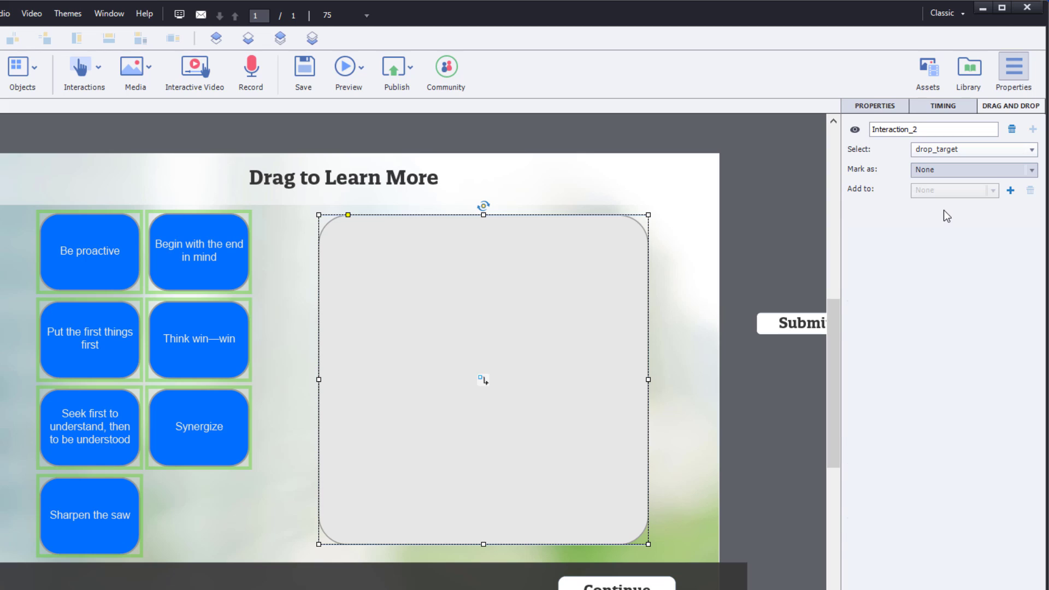
{"action": "left_click", "coordinate": [971, 170]}
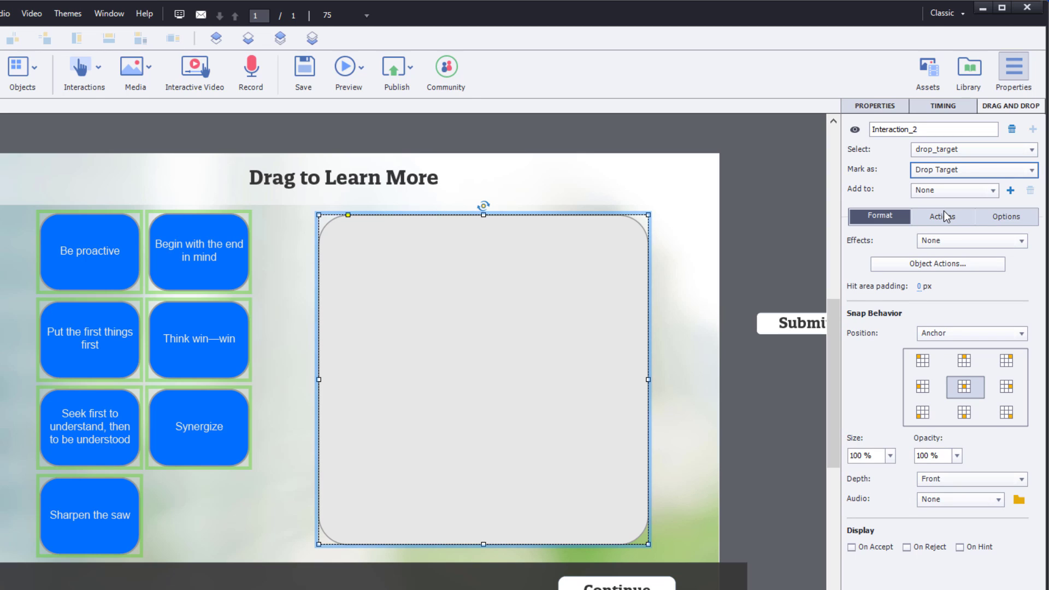
{"action": "mouse_move", "coordinate": [729, 210]}
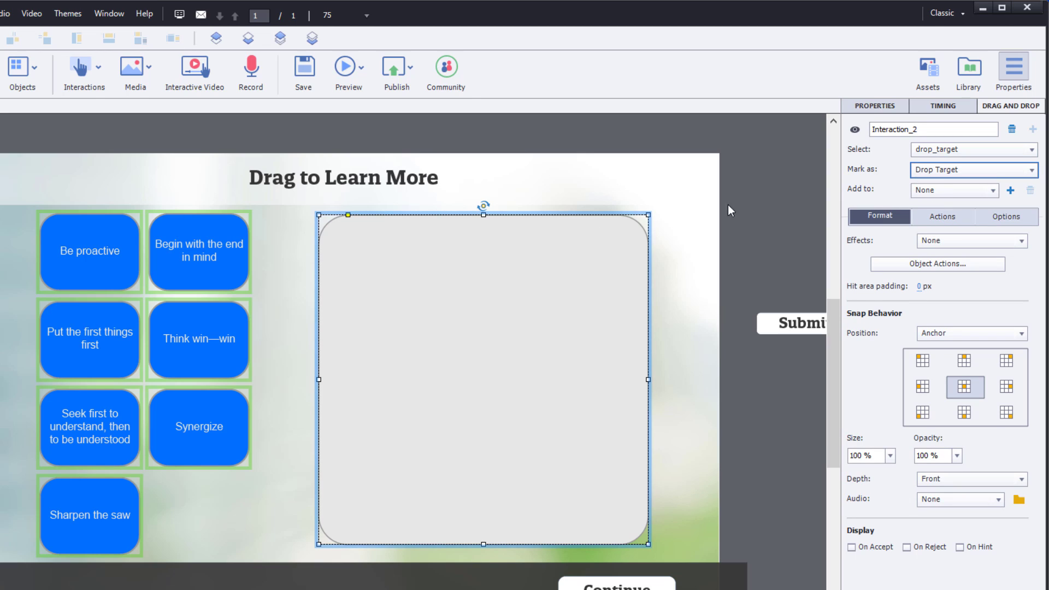
{"action": "mouse_move", "coordinate": [427, 350]}
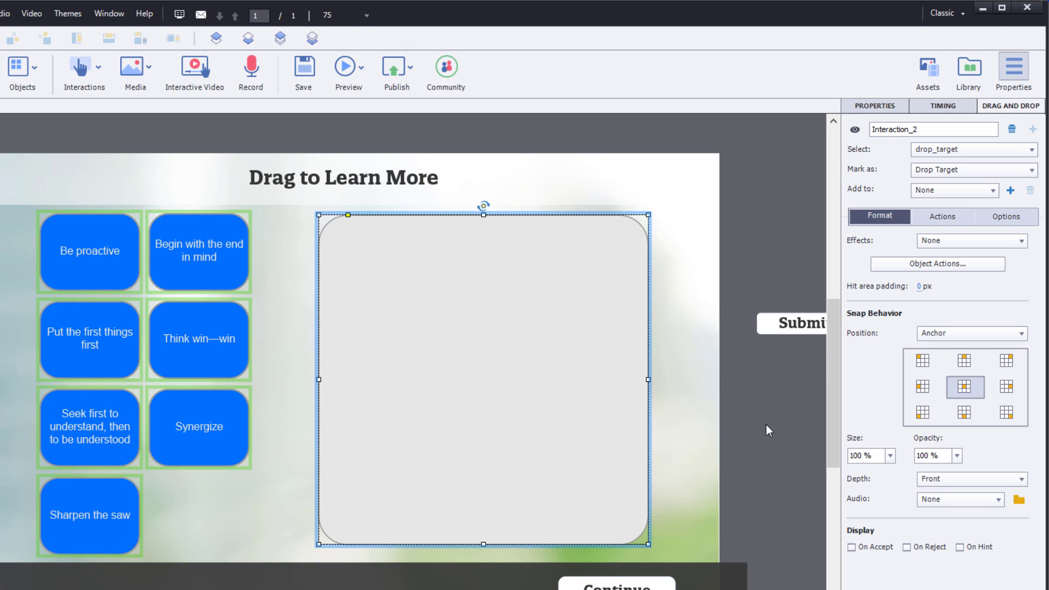
{"action": "left_click", "coordinate": [970, 478]}
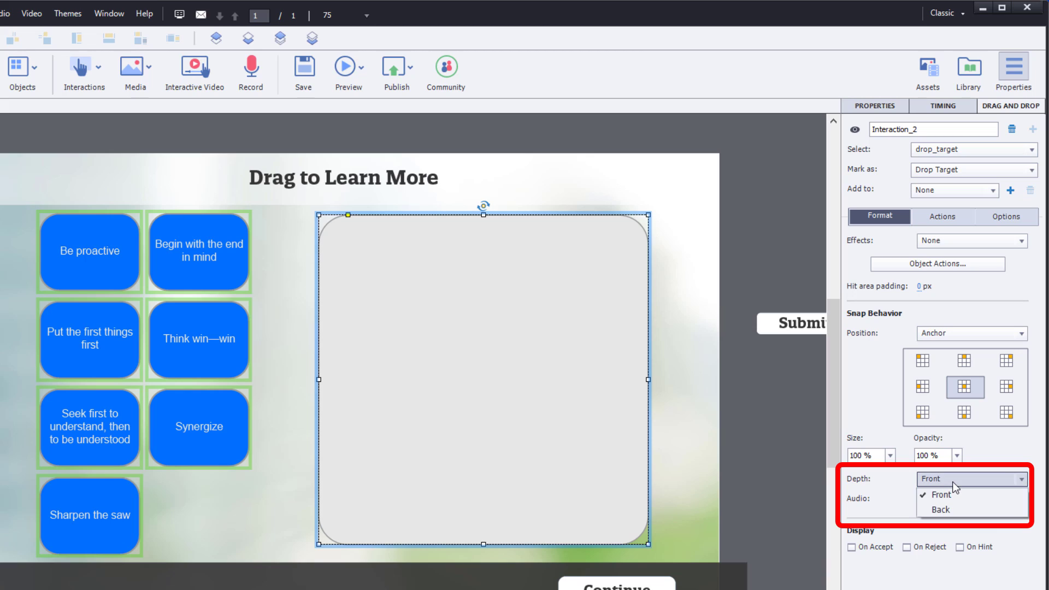
{"action": "left_click", "coordinate": [939, 509]}
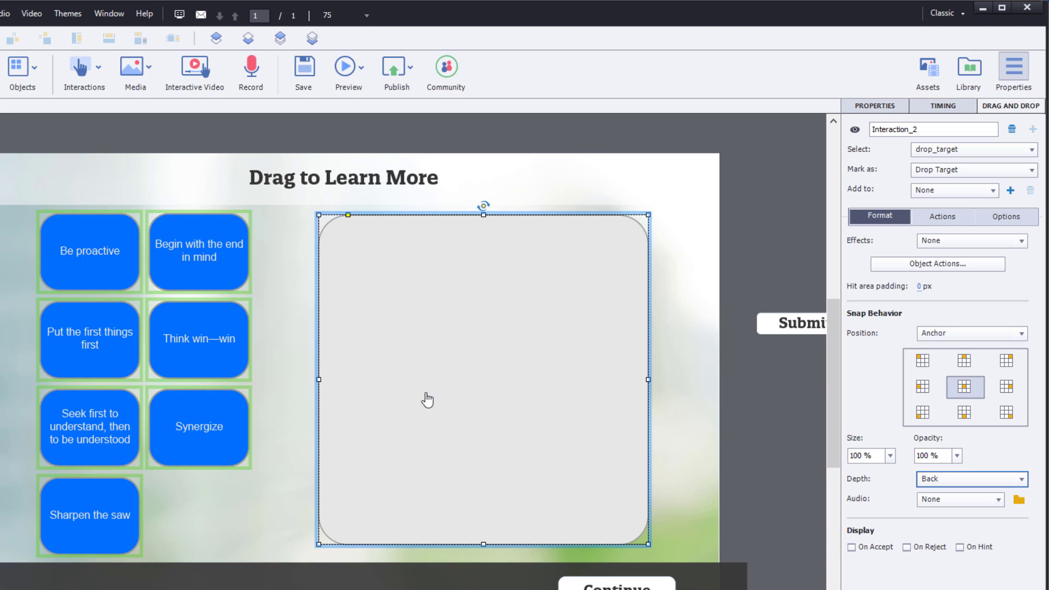
{"action": "mouse_move", "coordinate": [330, 305]}
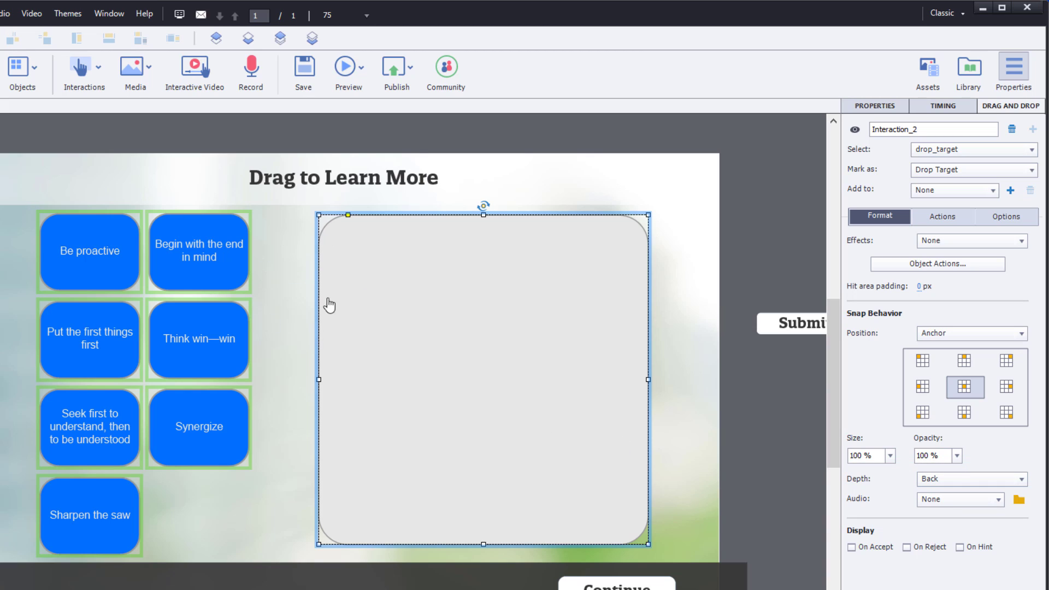
{"action": "mouse_move", "coordinate": [493, 293]}
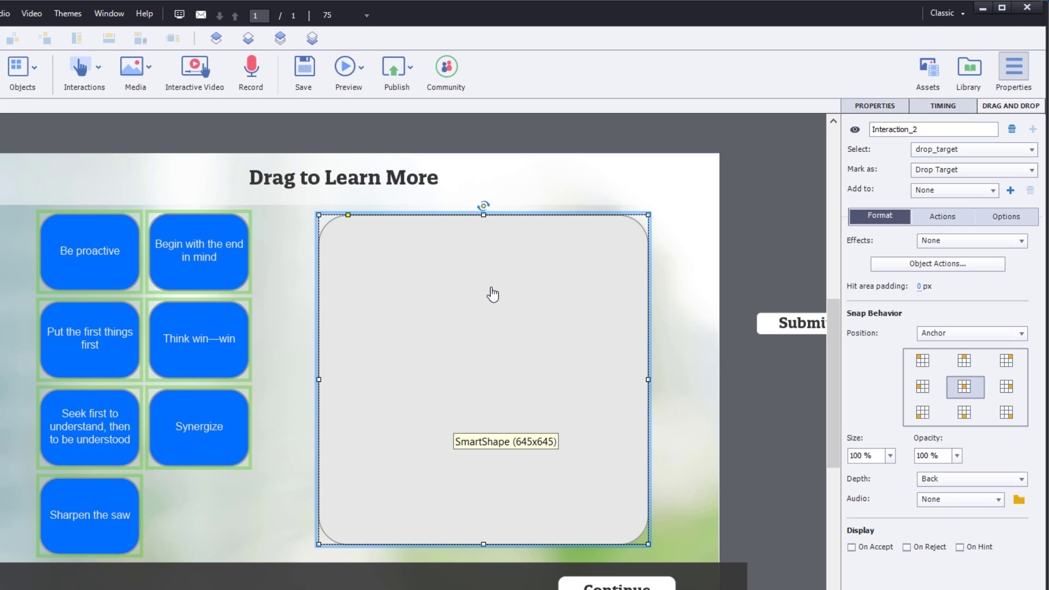
{"action": "left_click", "coordinate": [942, 217]}
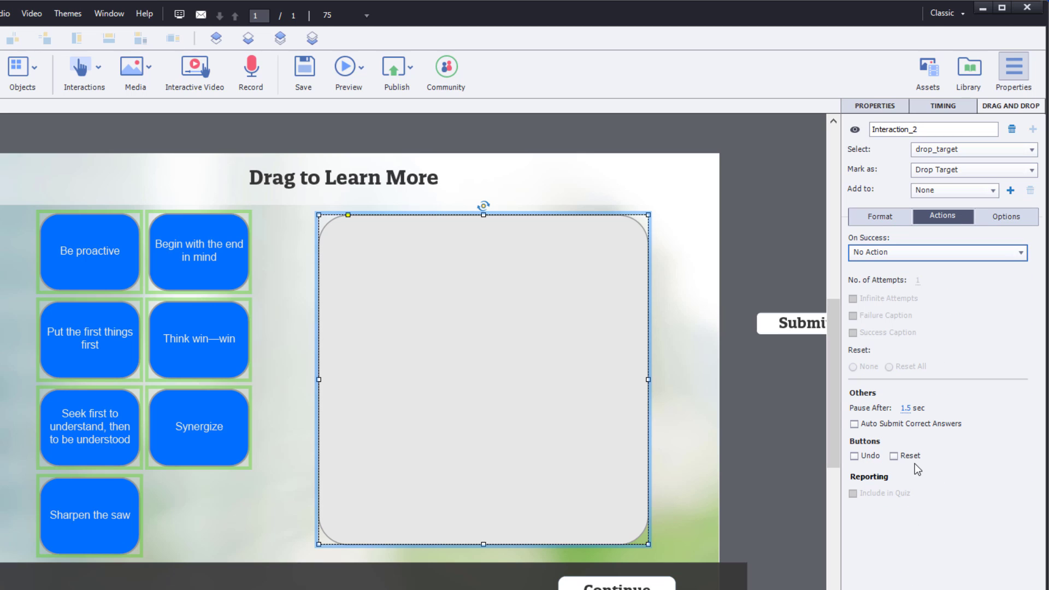
{"action": "mouse_move", "coordinate": [409, 242]}
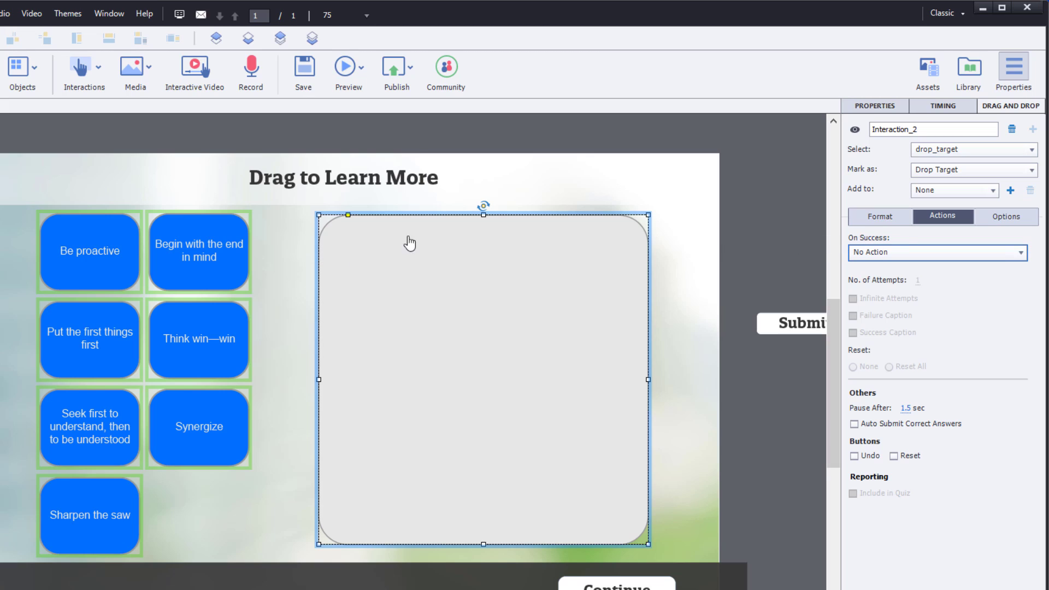
{"action": "mouse_move", "coordinate": [1006, 217]}
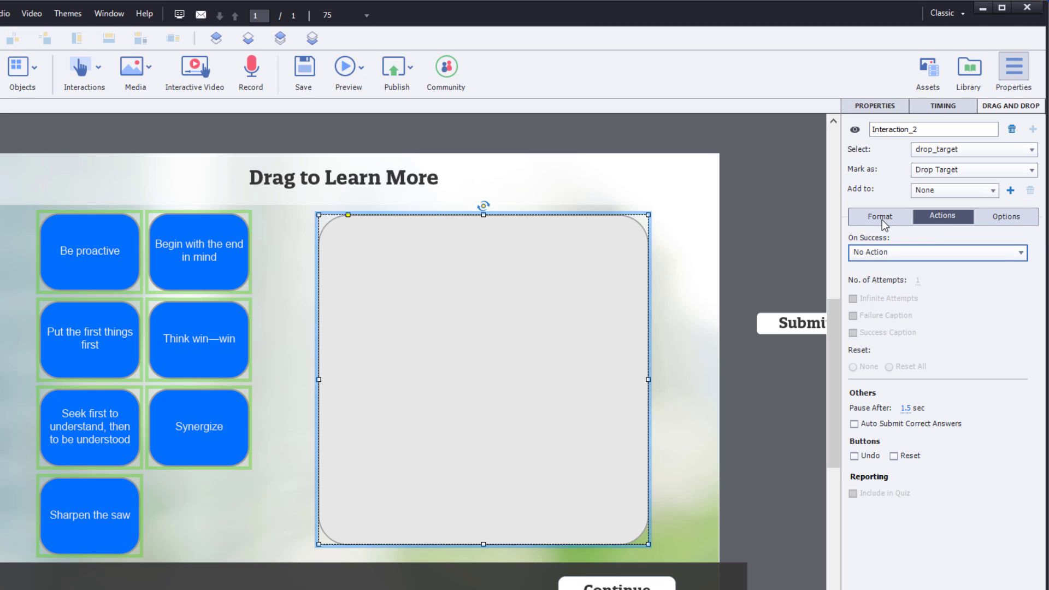
{"action": "left_click", "coordinate": [877, 216]}
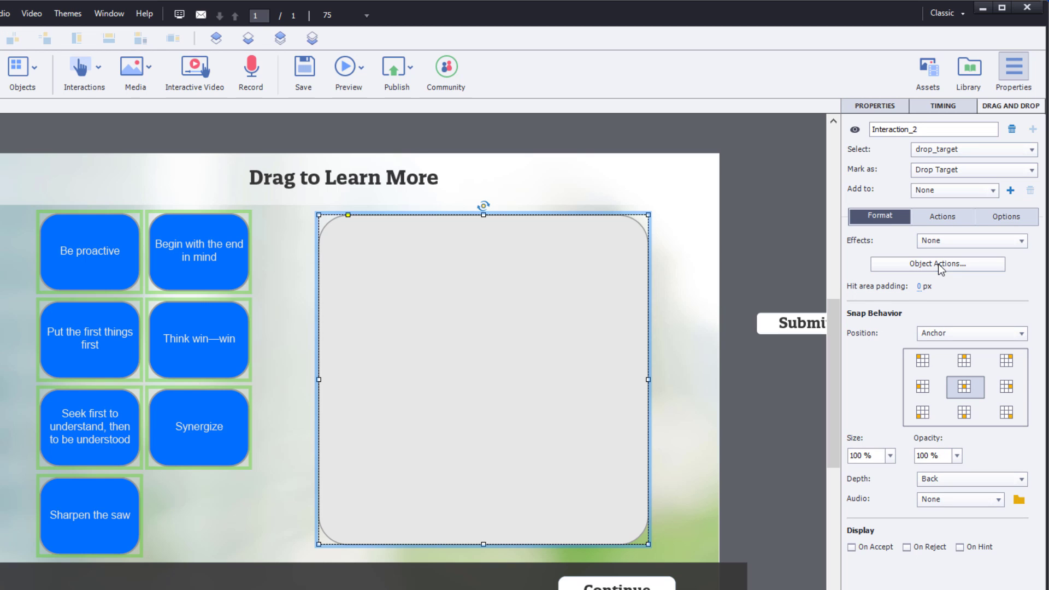
In Accepted Drag Sources, set On Accept to Replace instead of Go Back.
{"action": "left_click", "coordinate": [937, 263]}
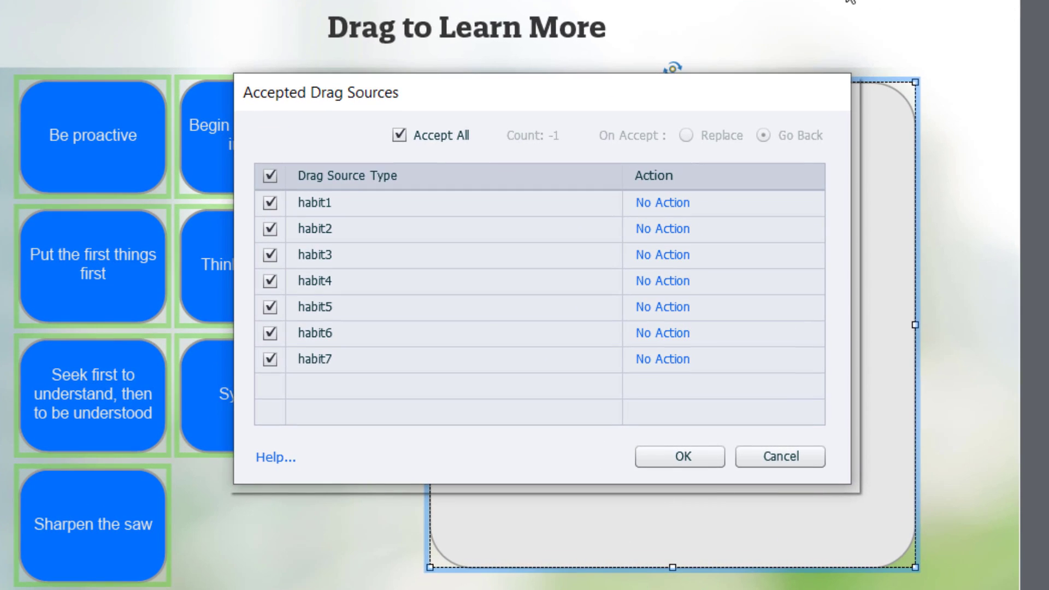
{"action": "mouse_move", "coordinate": [427, 141]}
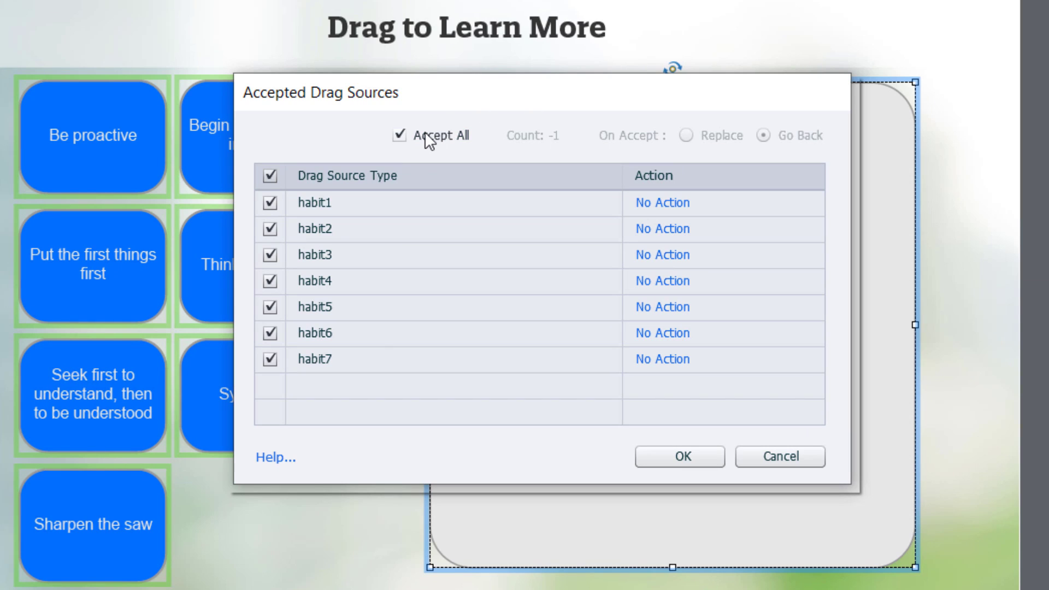
{"action": "mouse_move", "coordinate": [320, 186]}
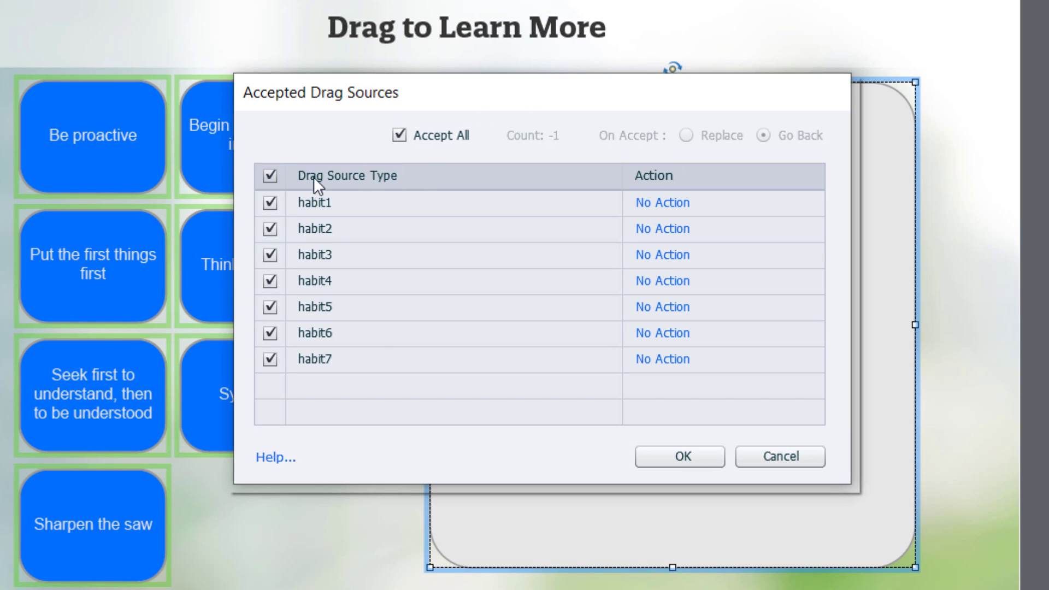
{"action": "mouse_move", "coordinate": [639, 492]}
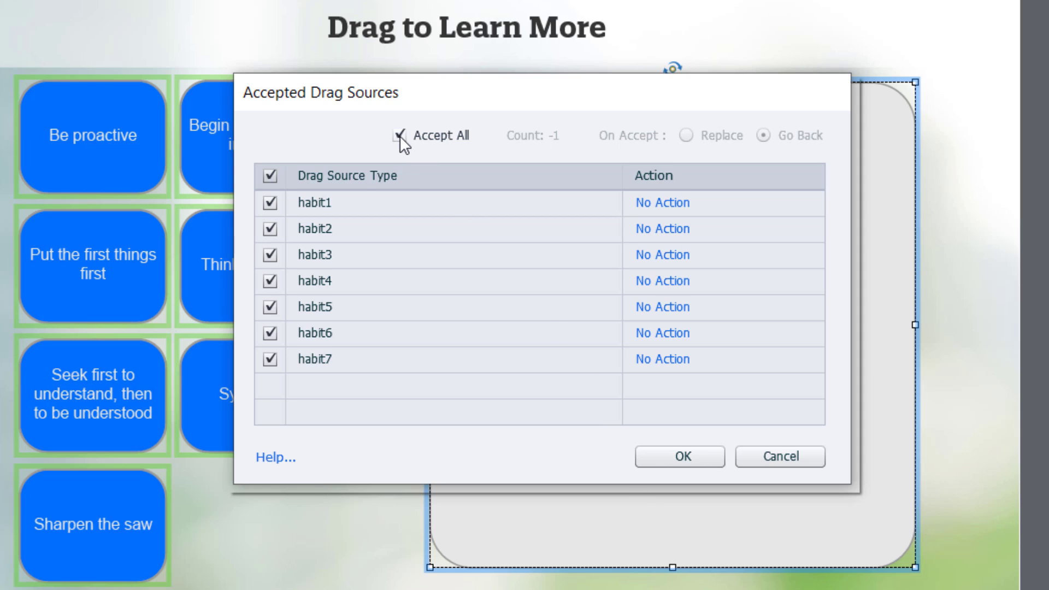
{"action": "left_click", "coordinate": [400, 135]}
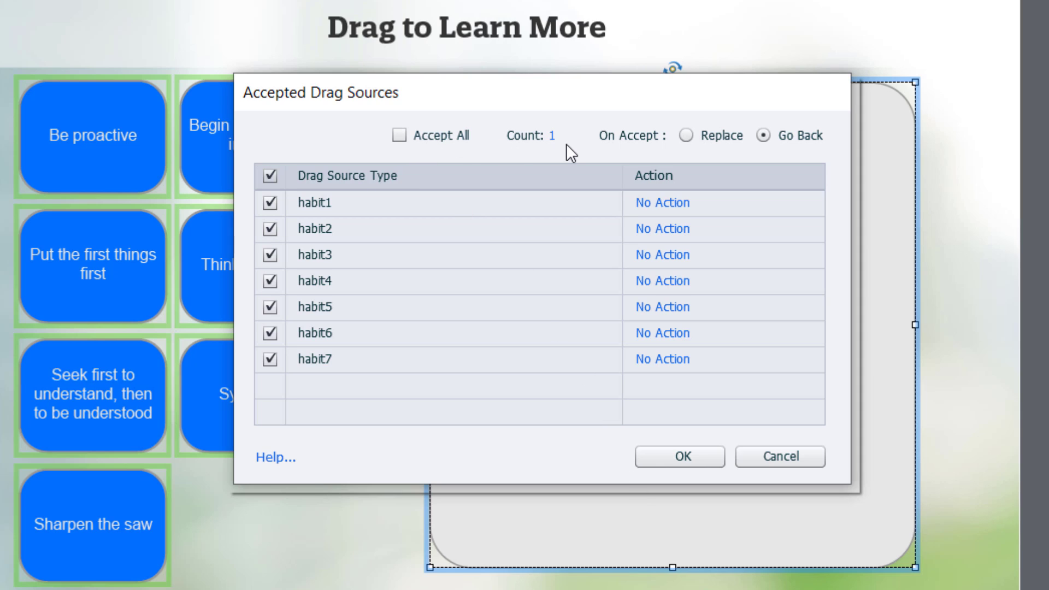
{"action": "mouse_move", "coordinate": [629, 190]}
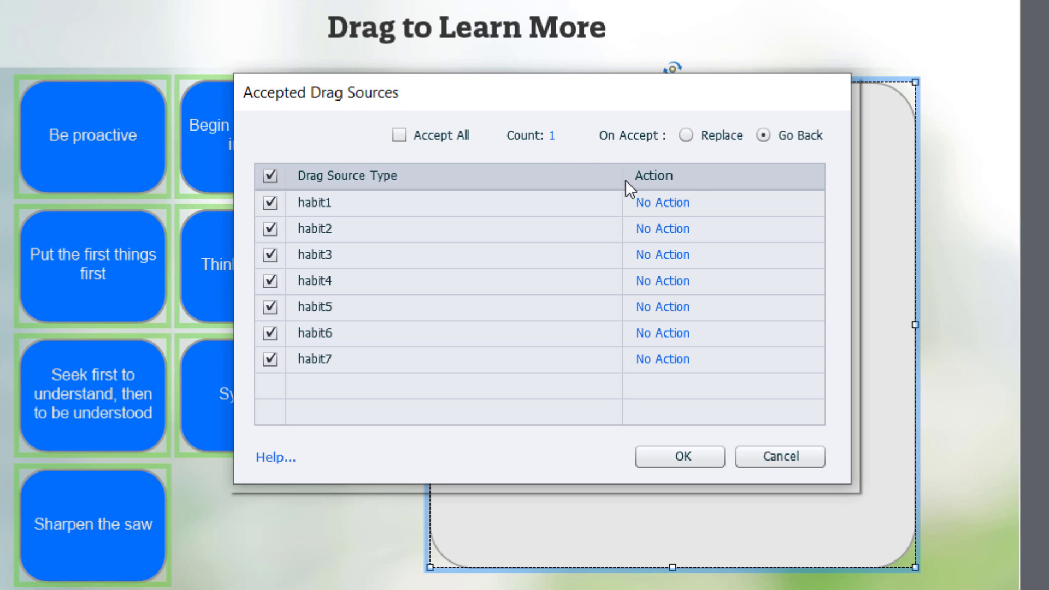
{"action": "mouse_move", "coordinate": [708, 148]}
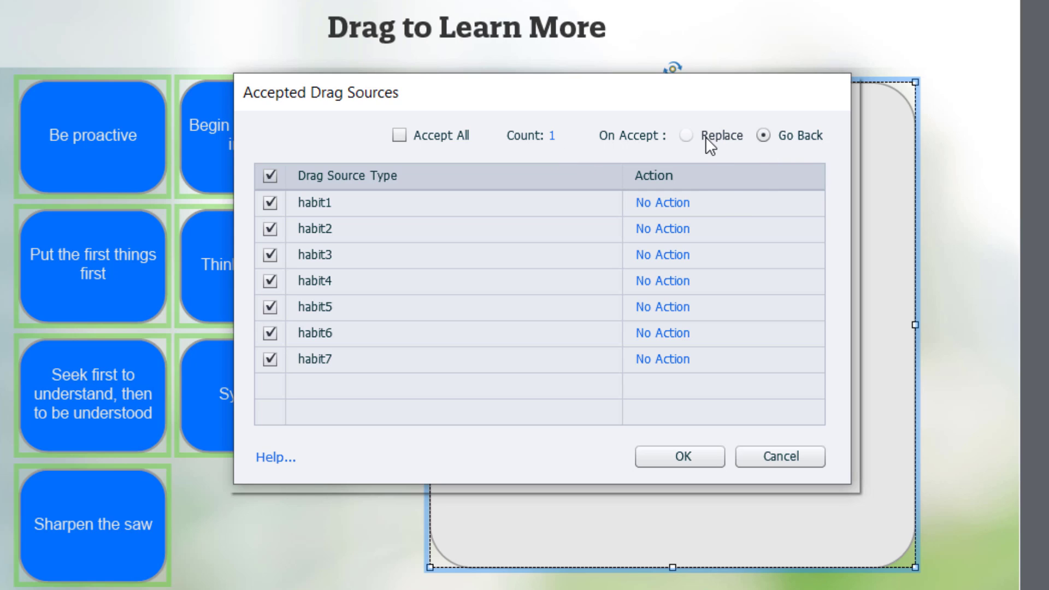
{"action": "mouse_move", "coordinate": [692, 149]}
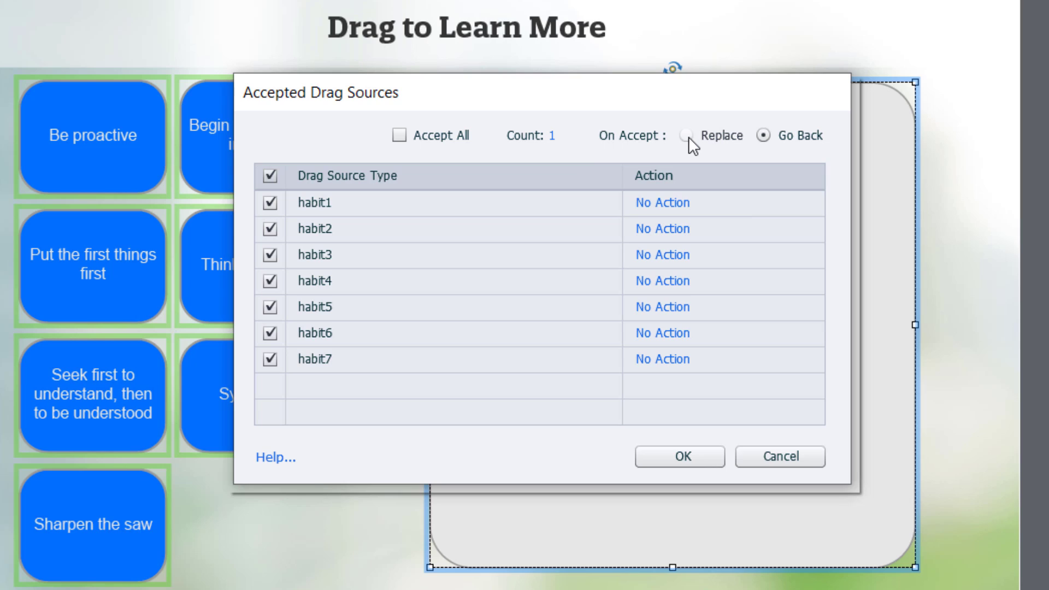
{"action": "left_click", "coordinate": [687, 136]}
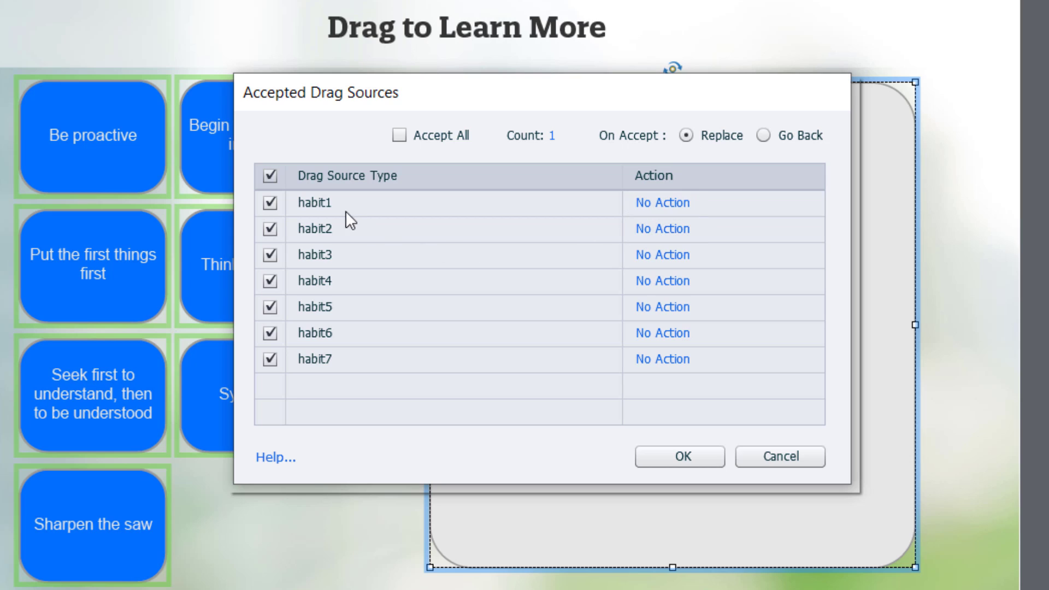
{"action": "mouse_move", "coordinate": [316, 364]}
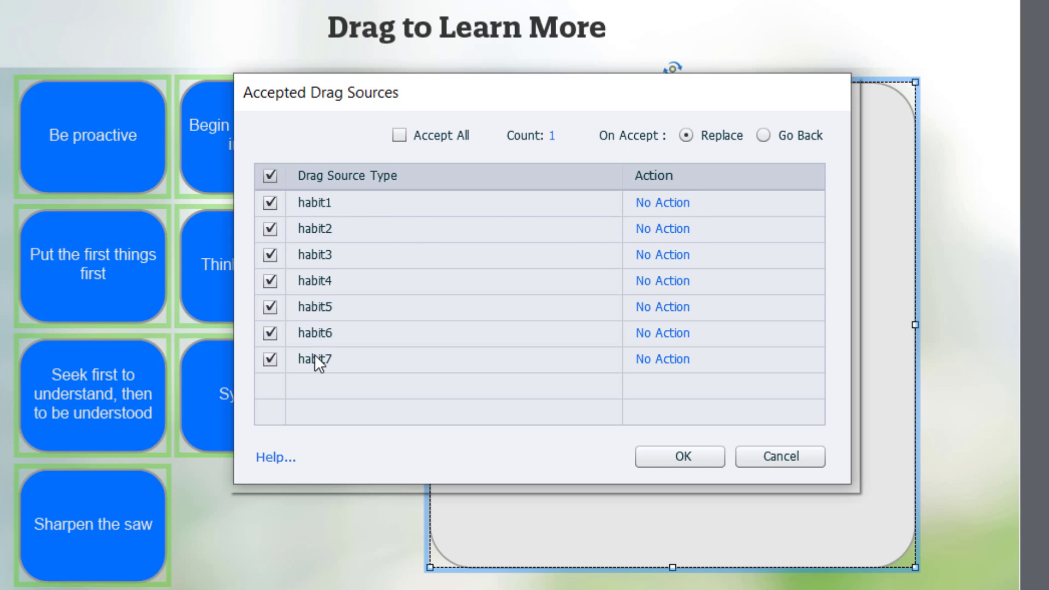
{"action": "mouse_move", "coordinate": [492, 324]}
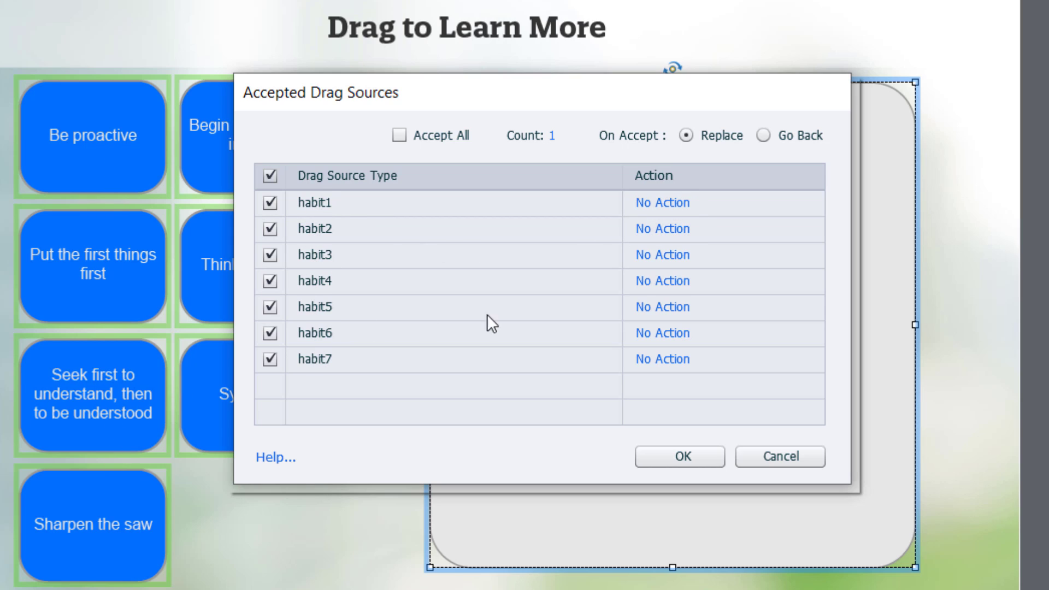
{"action": "mouse_move", "coordinate": [380, 212]}
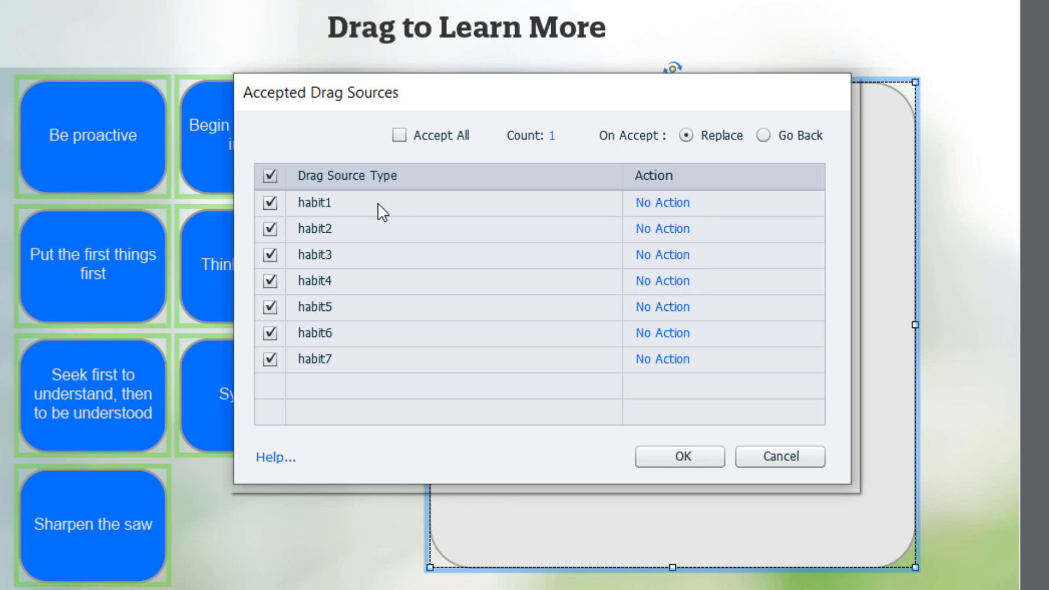
{"action": "mouse_move", "coordinate": [330, 211]}
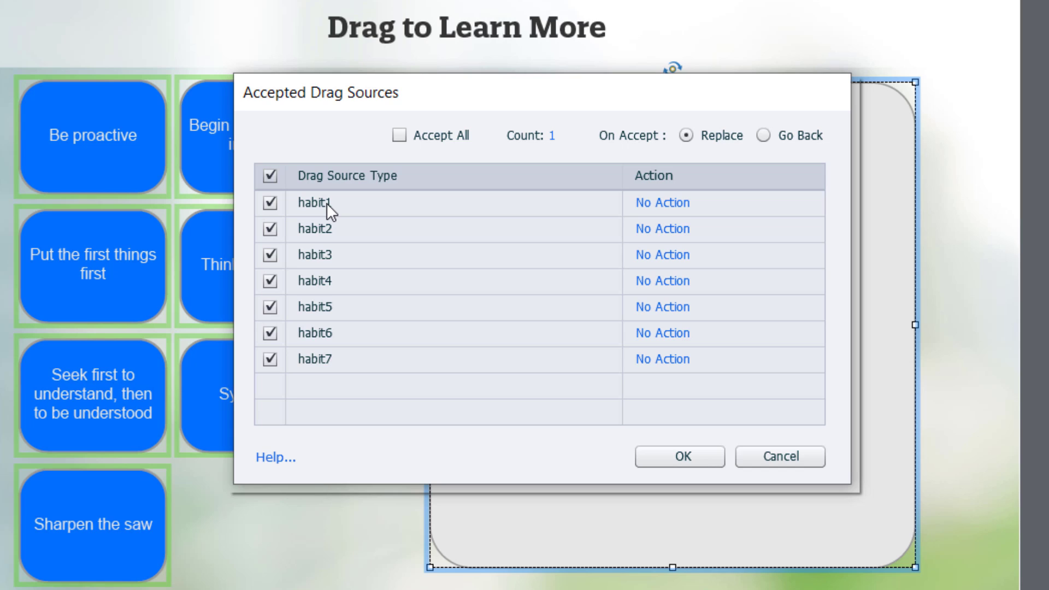
{"action": "mouse_move", "coordinate": [662, 203]}
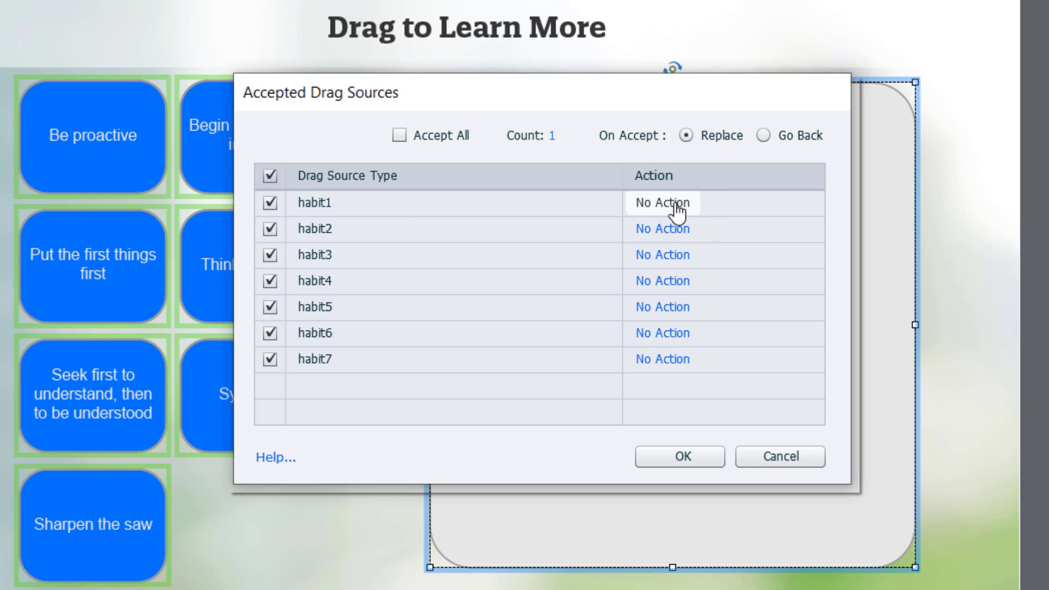
Set habit1's drop action to Execute Shared Action drag_over and bring up its parameters.
{"action": "left_click", "coordinate": [662, 203]}
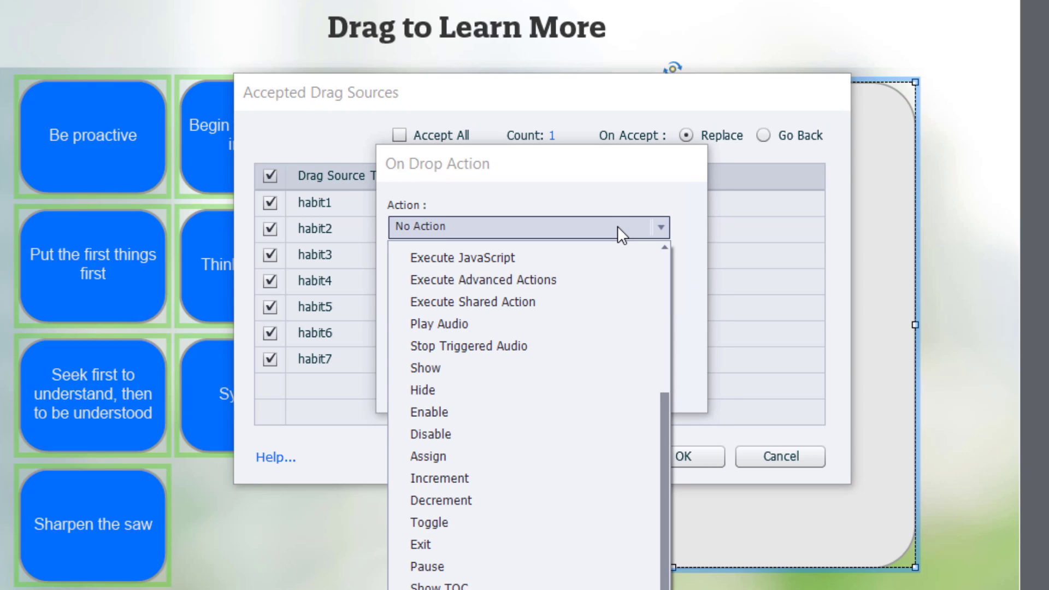
{"action": "left_click", "coordinate": [472, 301]}
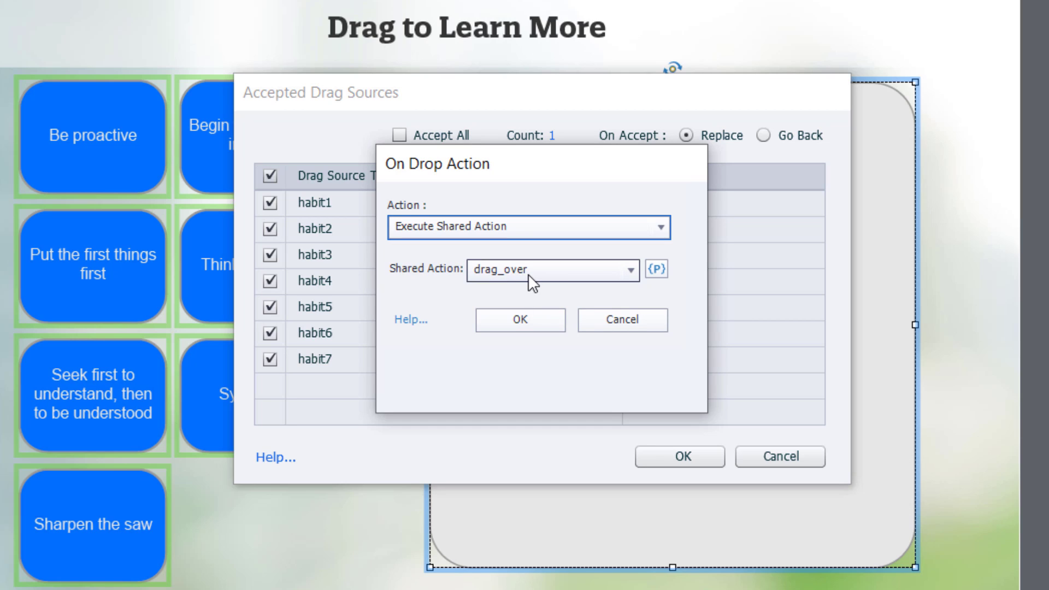
{"action": "mouse_move", "coordinate": [658, 271]}
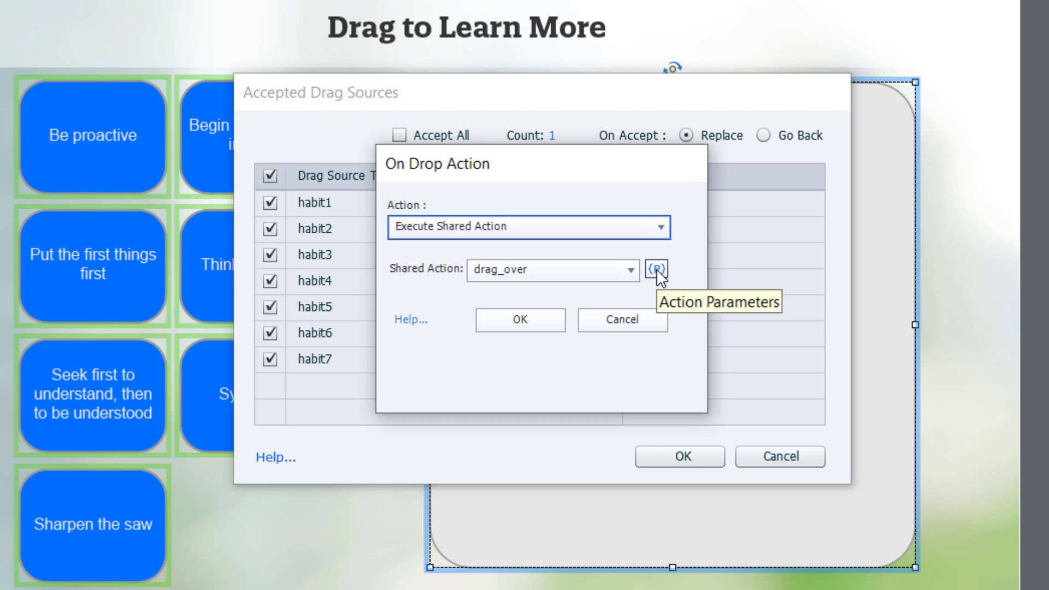
{"action": "left_click", "coordinate": [655, 271]}
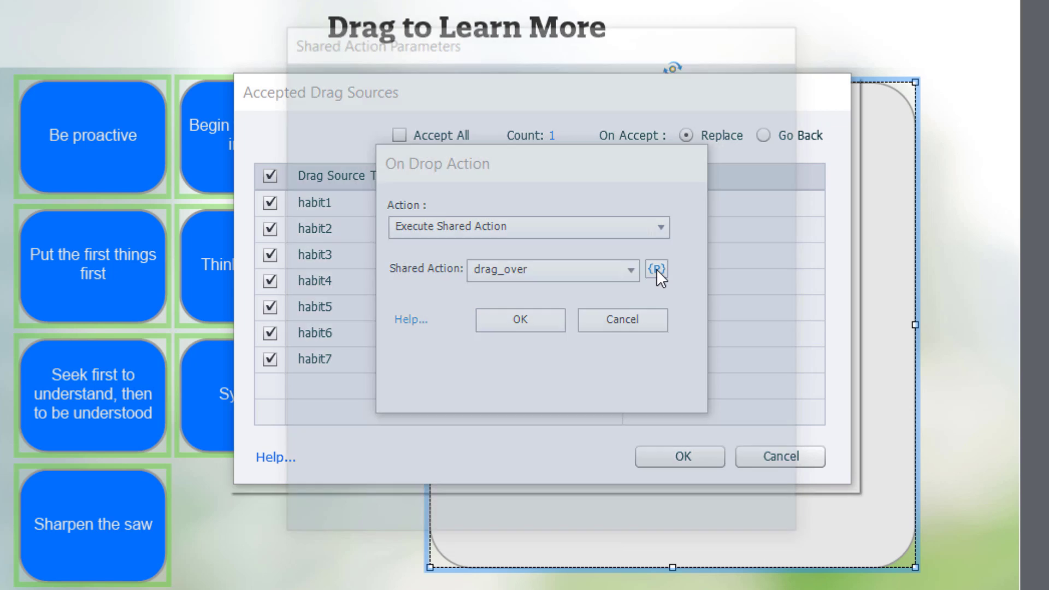
Save drag_over parameters _habit1, drop_target, Habit_1 and next_button_s01 for habit1.
{"action": "left_click", "coordinate": [657, 270]}
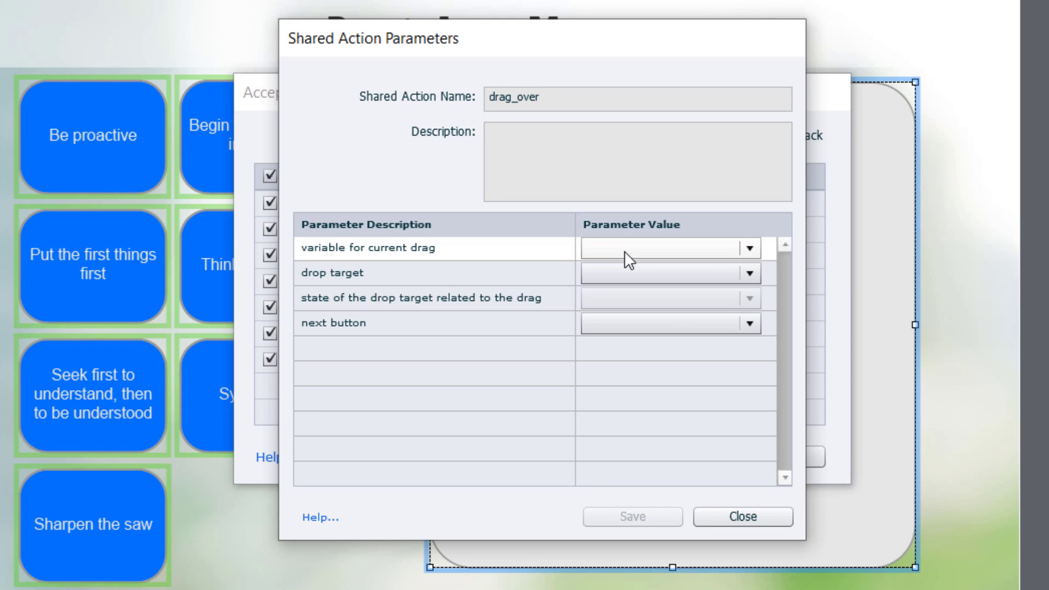
{"action": "left_click", "coordinate": [748, 247]}
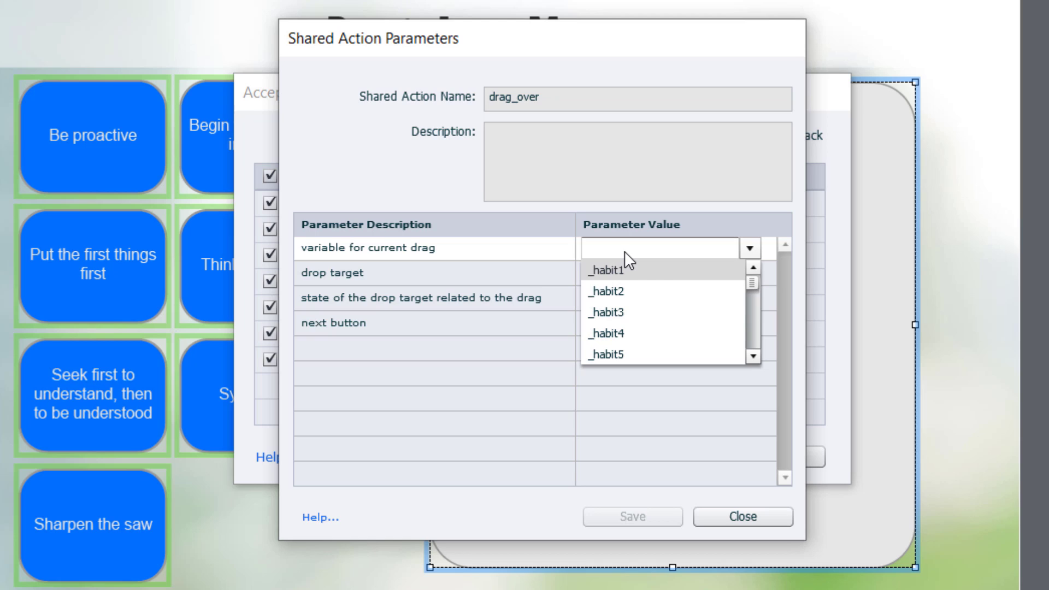
{"action": "left_click", "coordinate": [605, 269]}
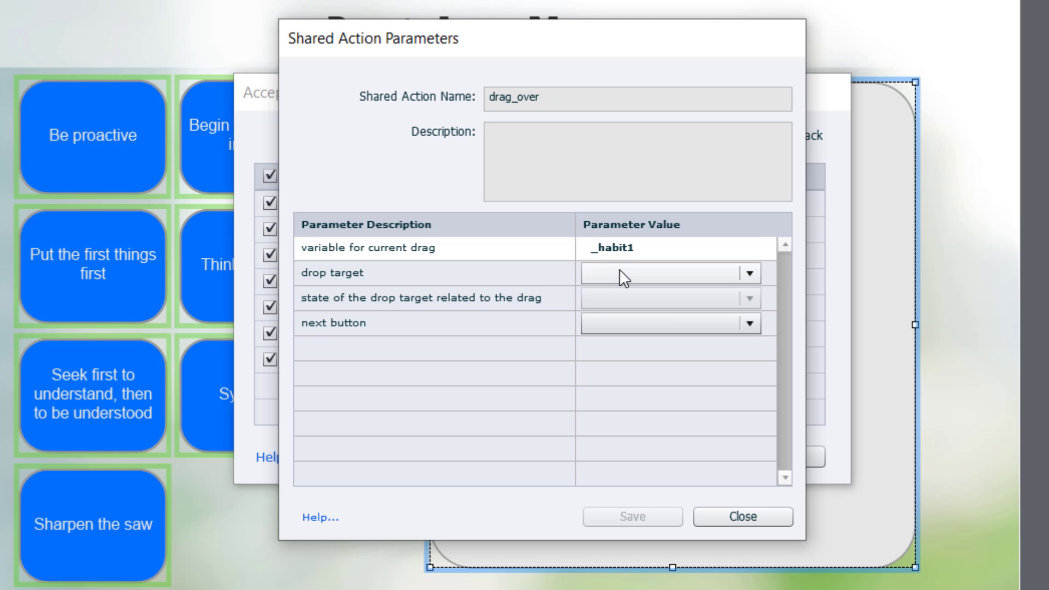
{"action": "left_click", "coordinate": [747, 273]}
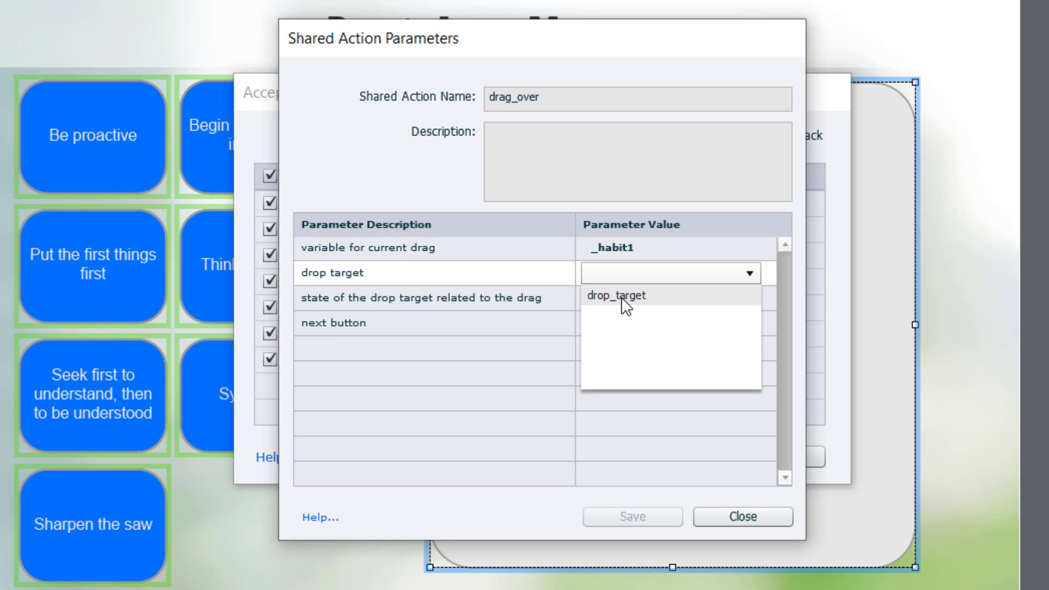
{"action": "left_click", "coordinate": [627, 297]}
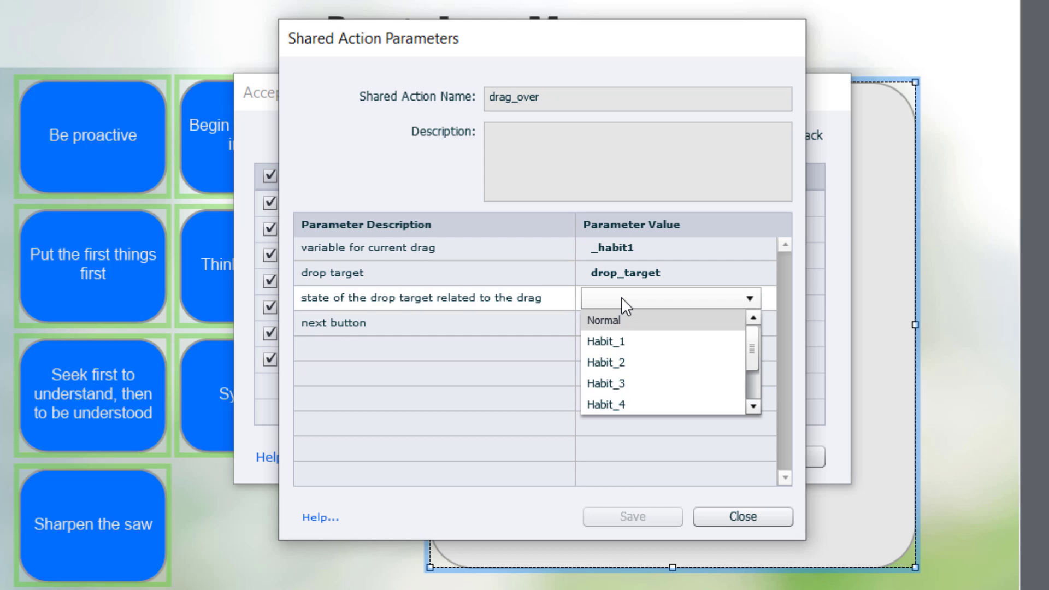
{"action": "left_click", "coordinate": [605, 341]}
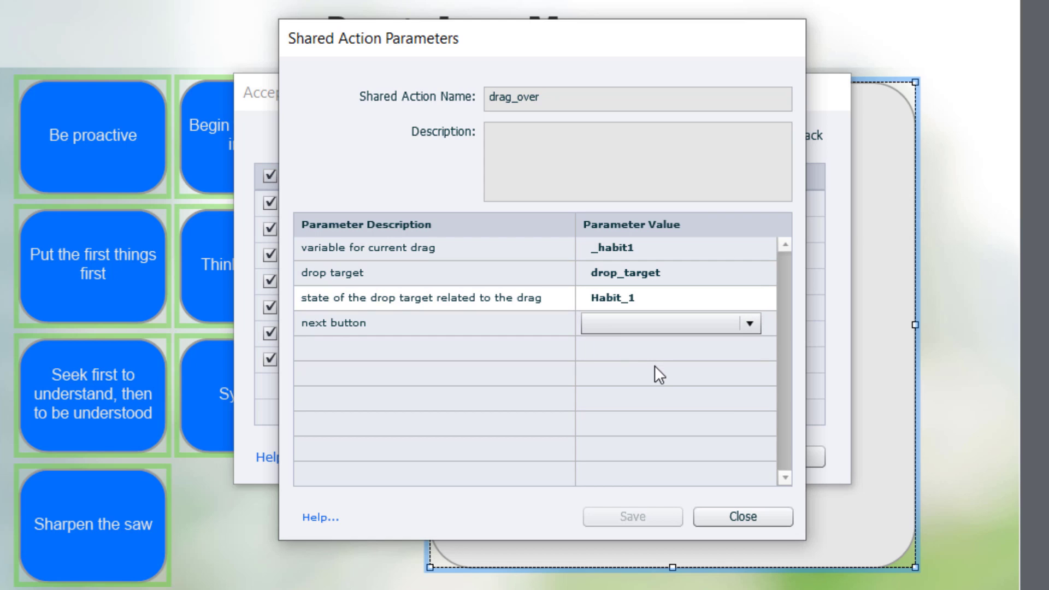
{"action": "left_click", "coordinate": [748, 323]}
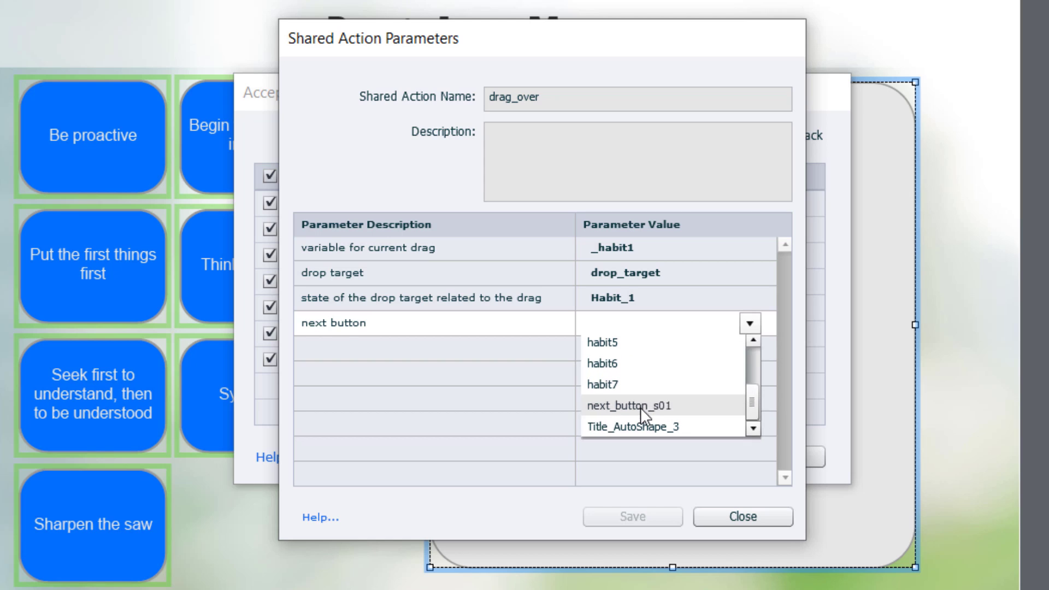
{"action": "left_click", "coordinate": [630, 405]}
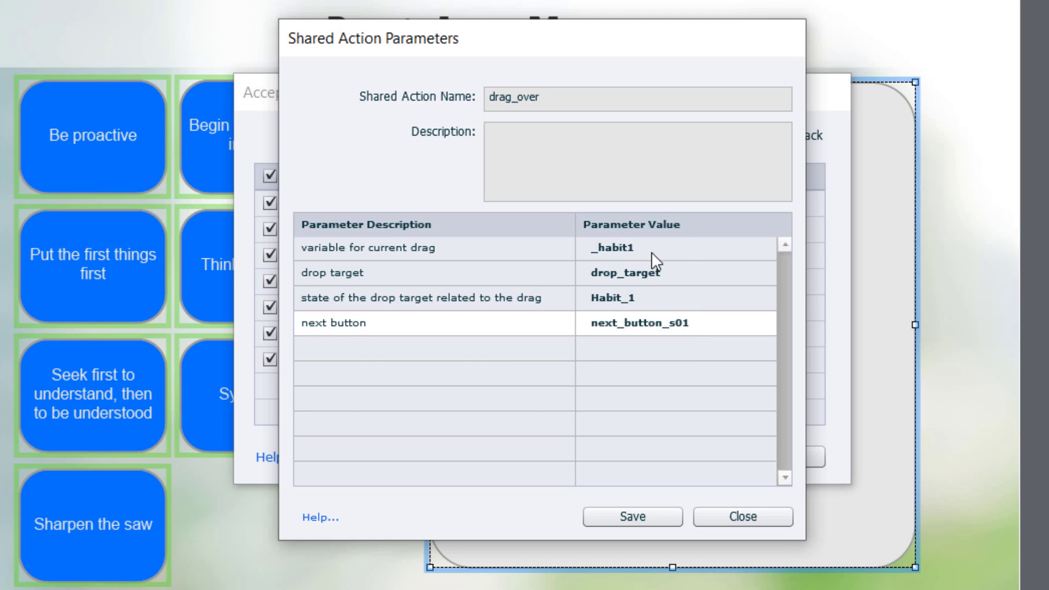
{"action": "mouse_move", "coordinate": [698, 258]}
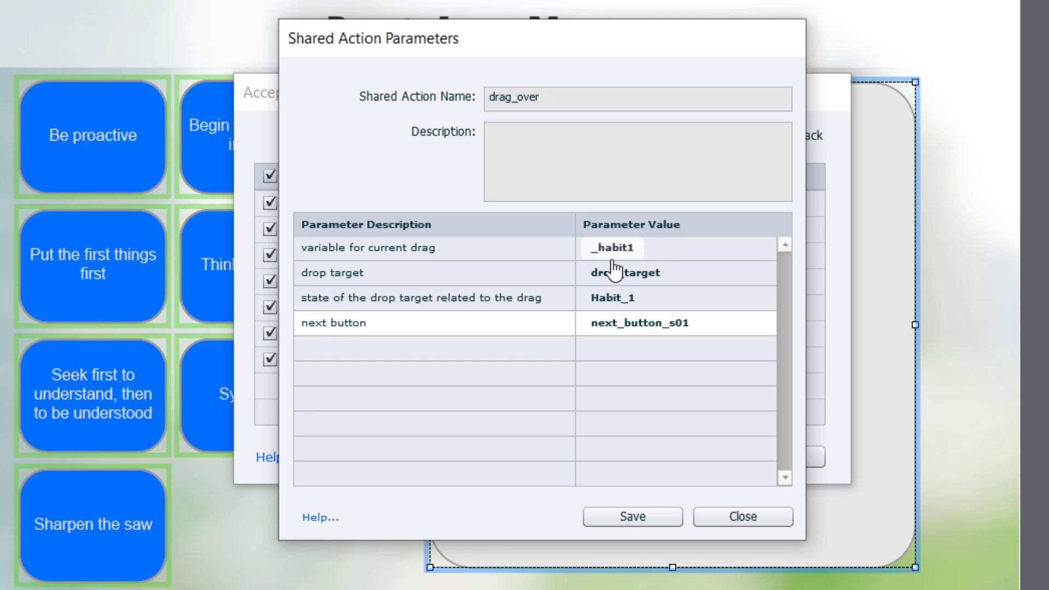
{"action": "mouse_move", "coordinate": [706, 299]}
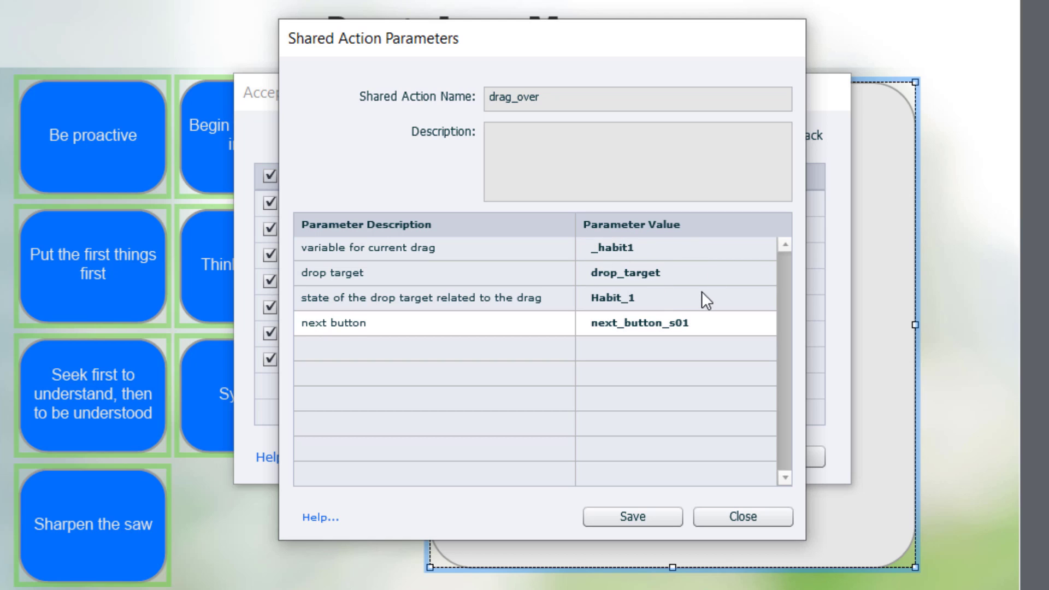
{"action": "mouse_move", "coordinate": [633, 516]}
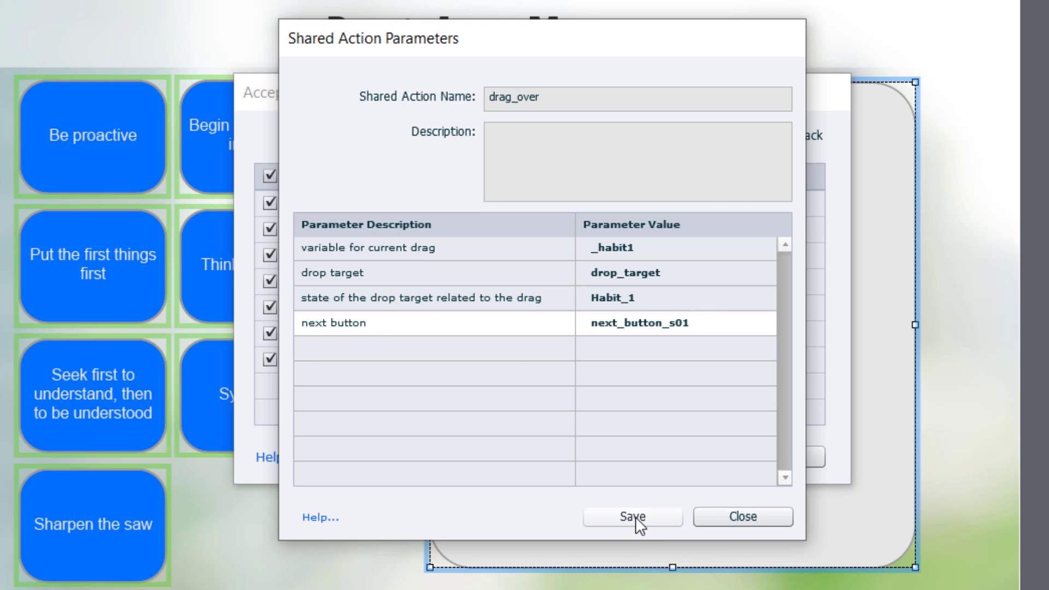
{"action": "left_click", "coordinate": [632, 516]}
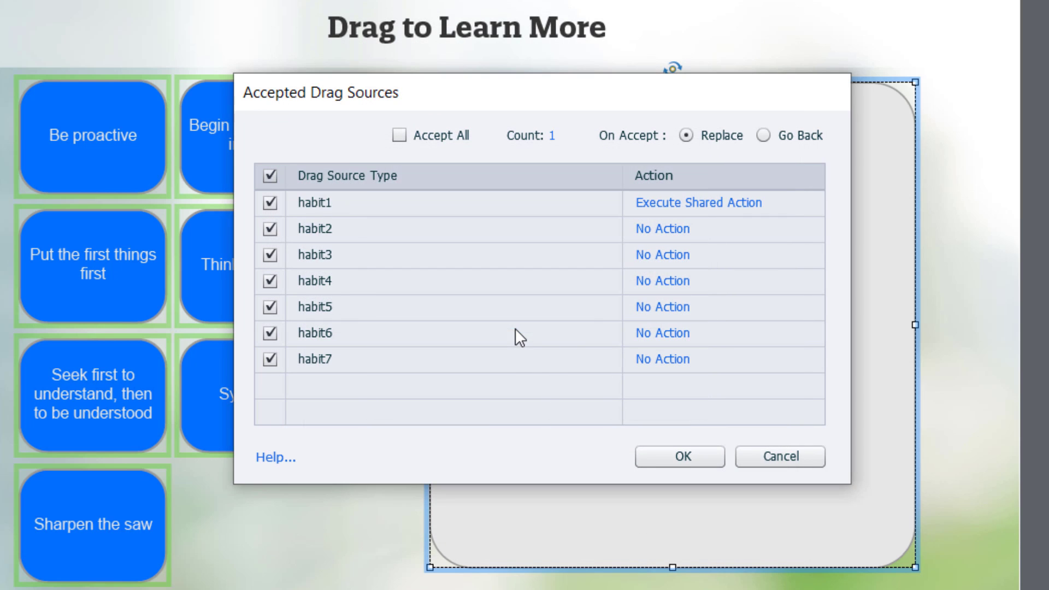
{"action": "mouse_move", "coordinate": [664, 229]}
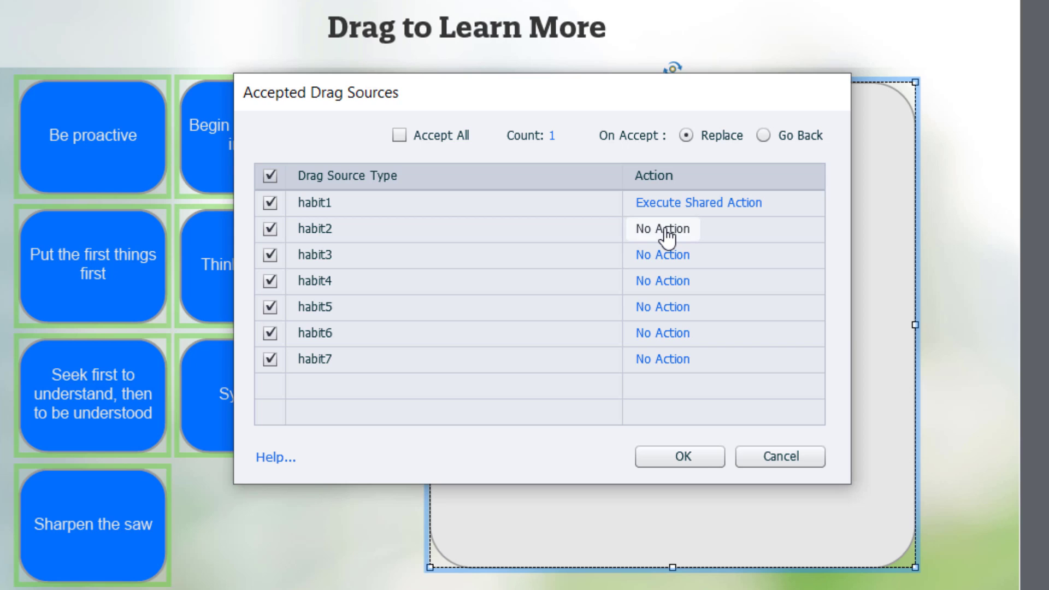
Give habit2 the drag_over action with _habit2, drop_target, Habit_2 and next_button_s01, and confirm.
{"action": "left_click", "coordinate": [662, 229]}
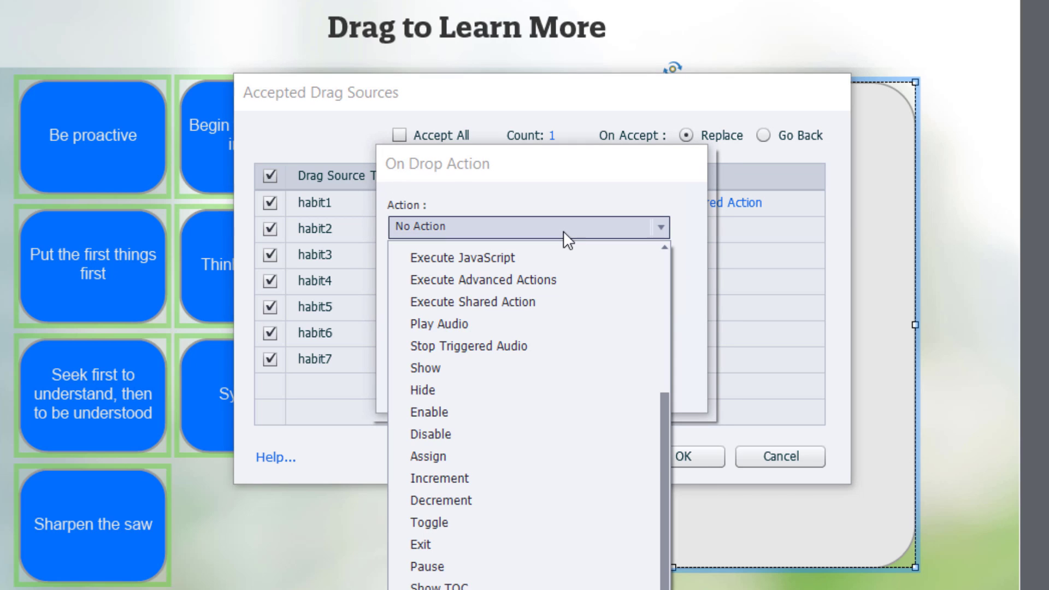
{"action": "left_click", "coordinate": [472, 302]}
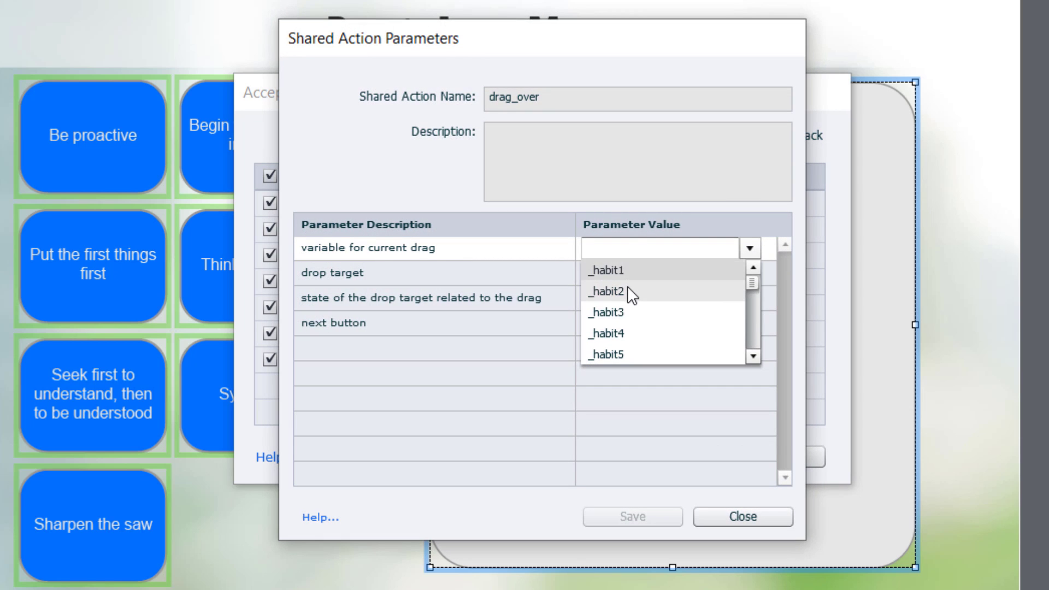
{"action": "left_click", "coordinate": [610, 290]}
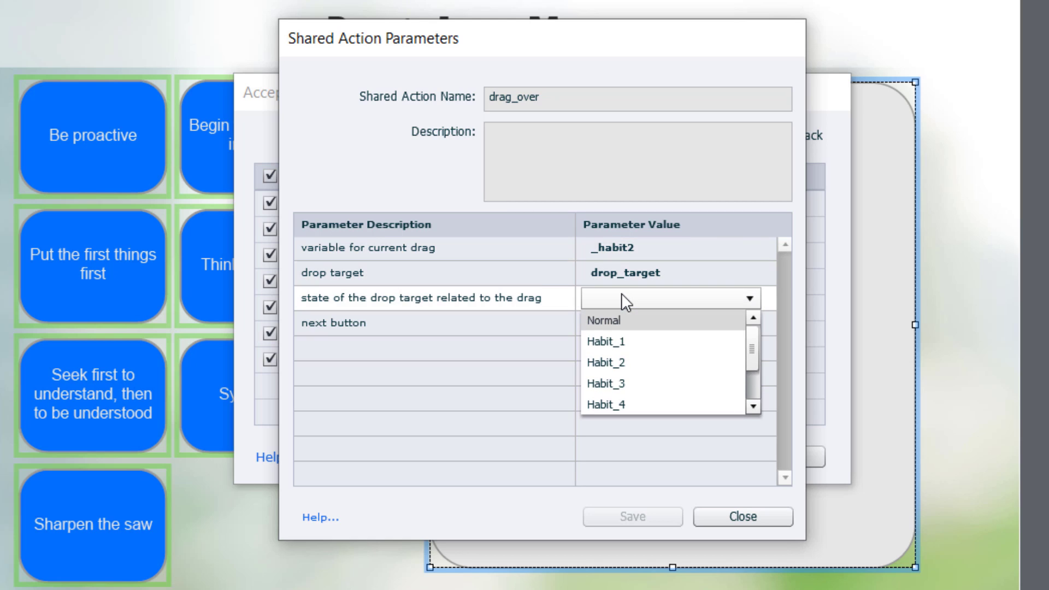
{"action": "left_click", "coordinate": [604, 363]}
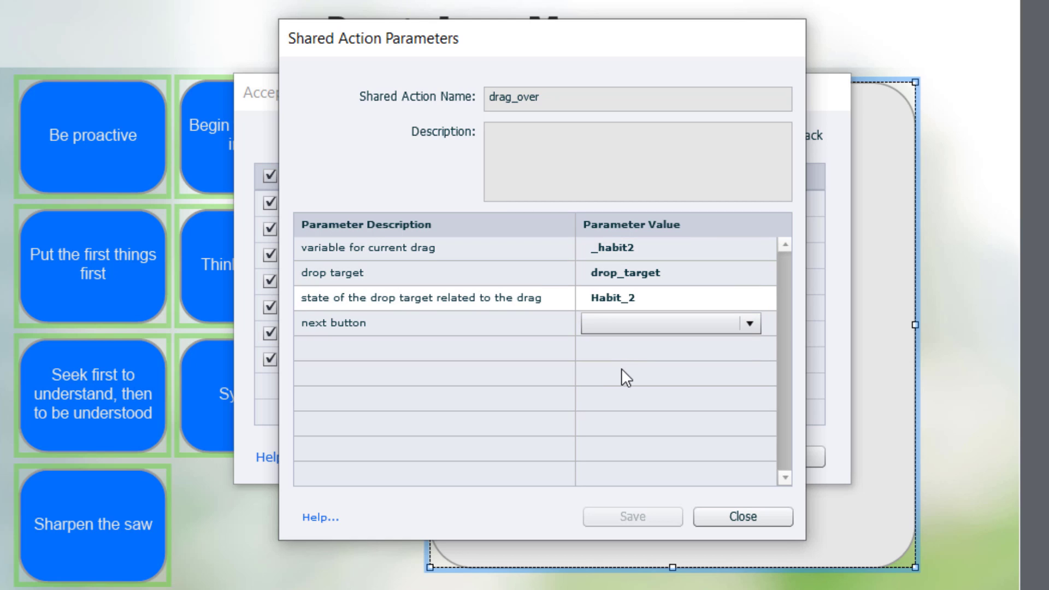
{"action": "left_click", "coordinate": [745, 323]}
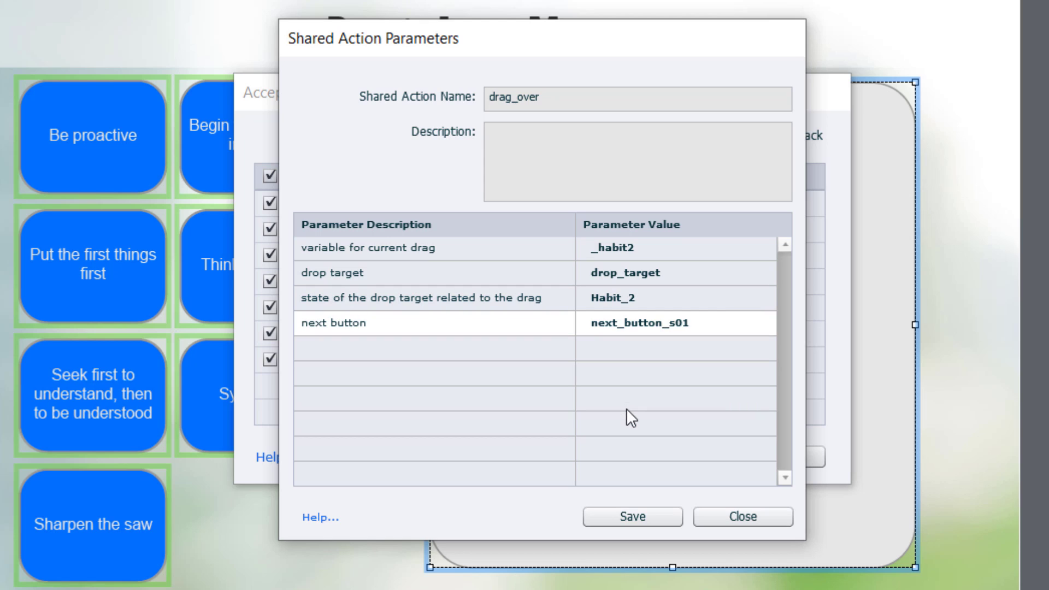
{"action": "left_click", "coordinate": [630, 516]}
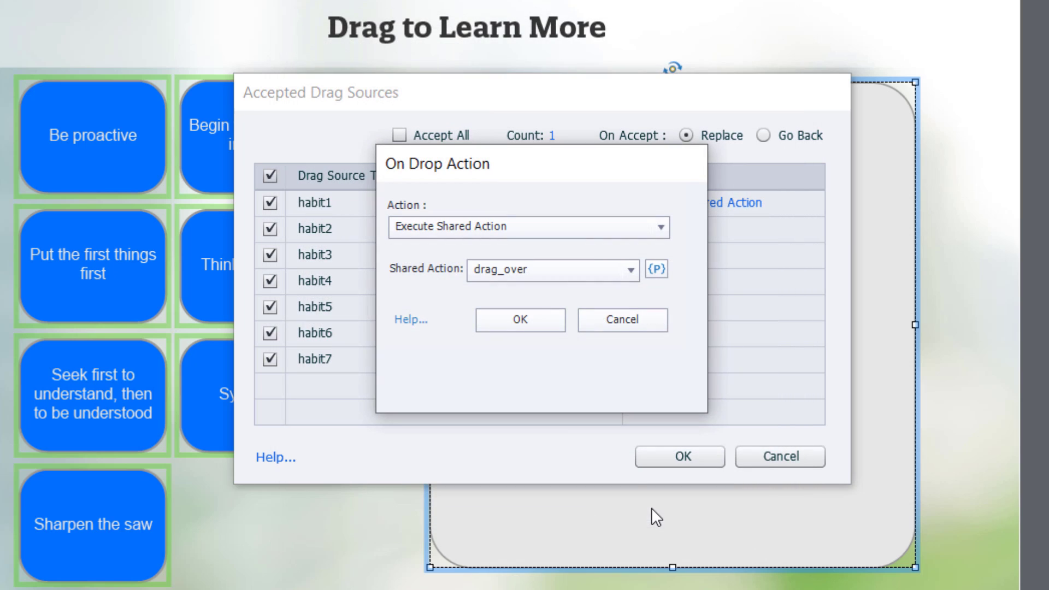
{"action": "left_click", "coordinate": [520, 319]}
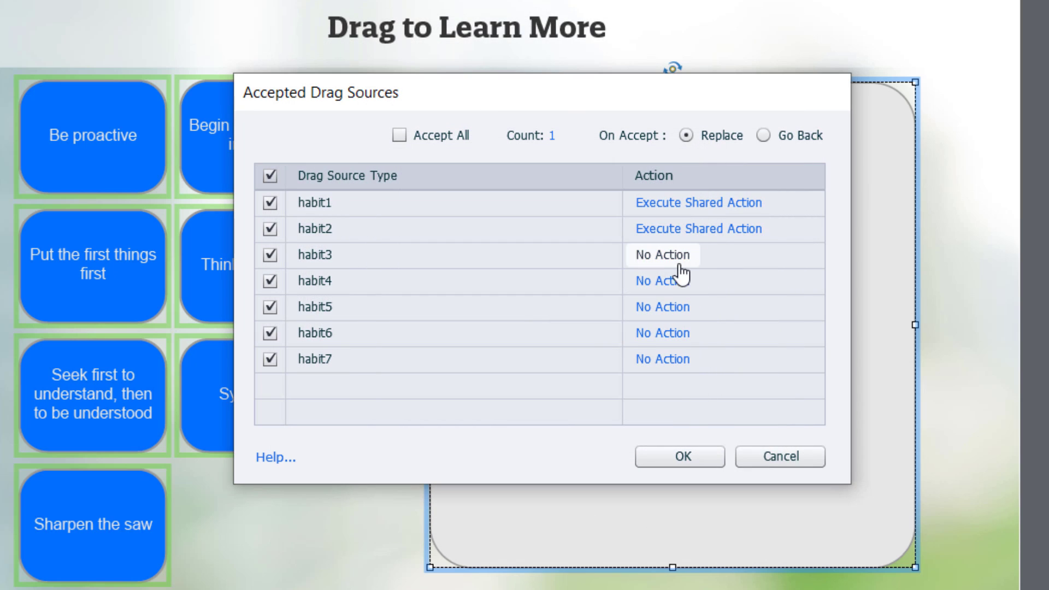
Give habits 3 to 6 the drag_over action with _habitN, drop_target and Habit_N values, confirming each.
{"action": "left_click", "coordinate": [662, 255]}
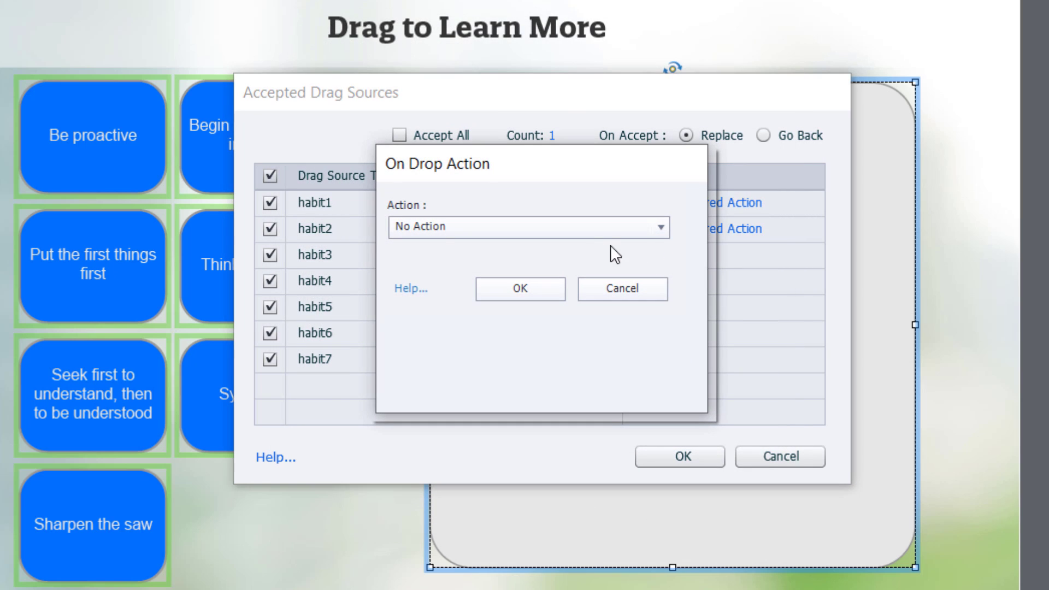
{"action": "left_click", "coordinate": [527, 227]}
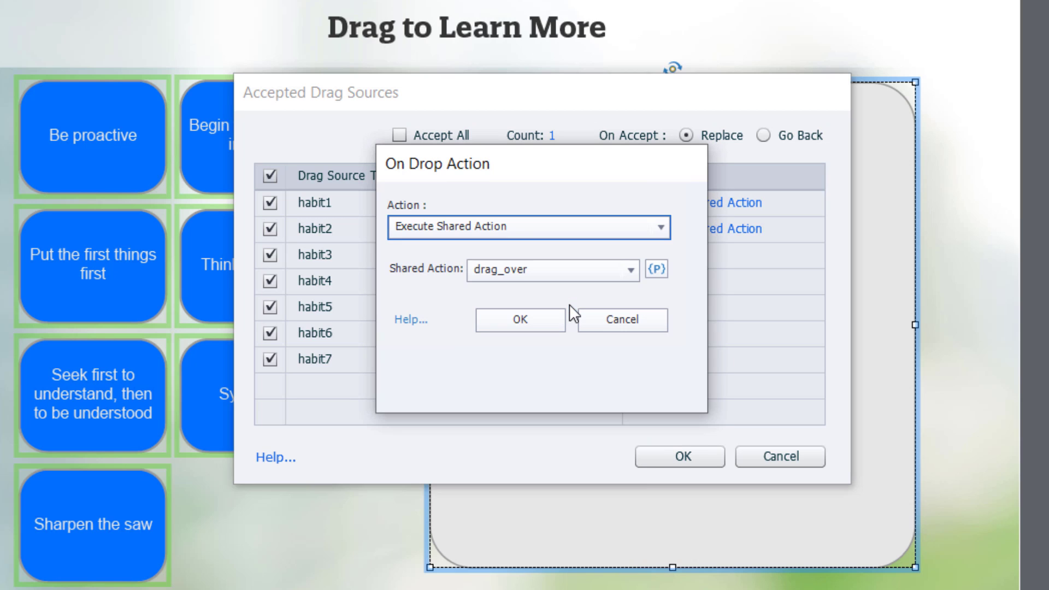
{"action": "left_click", "coordinate": [657, 270]}
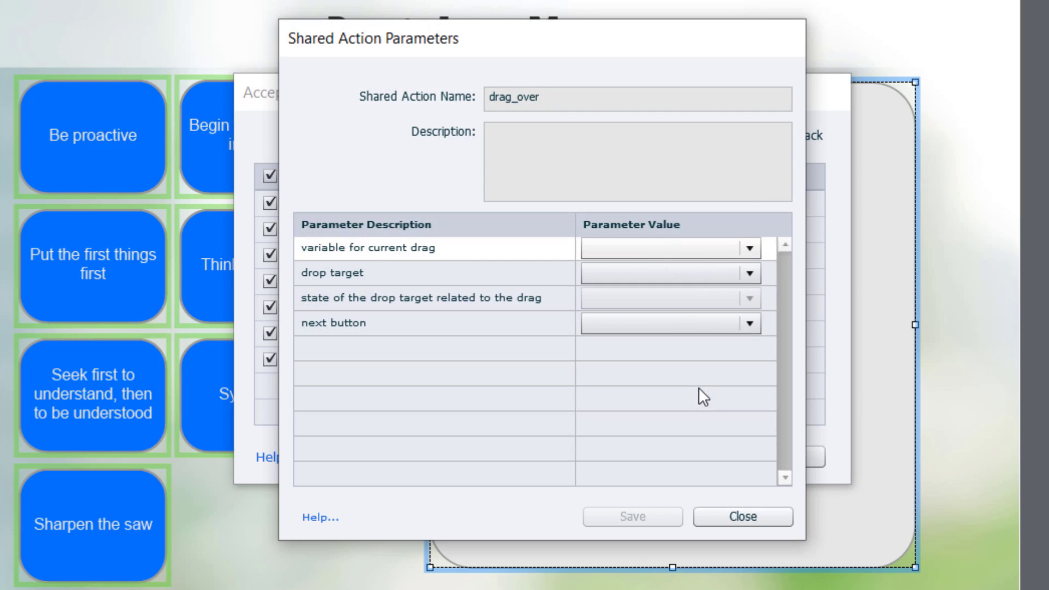
{"action": "left_click", "coordinate": [748, 248]}
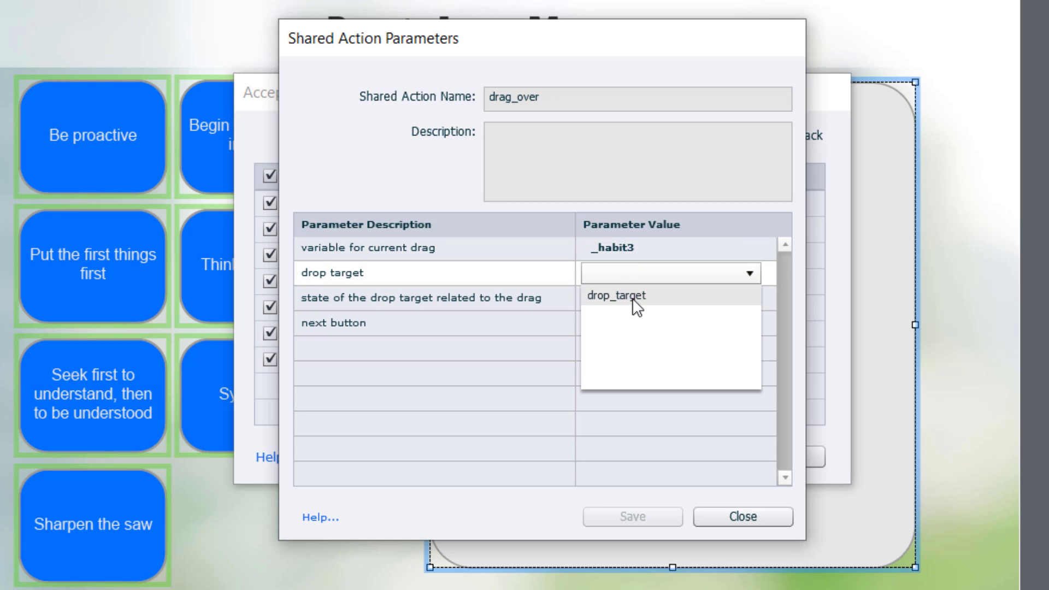
{"action": "left_click", "coordinate": [634, 295]}
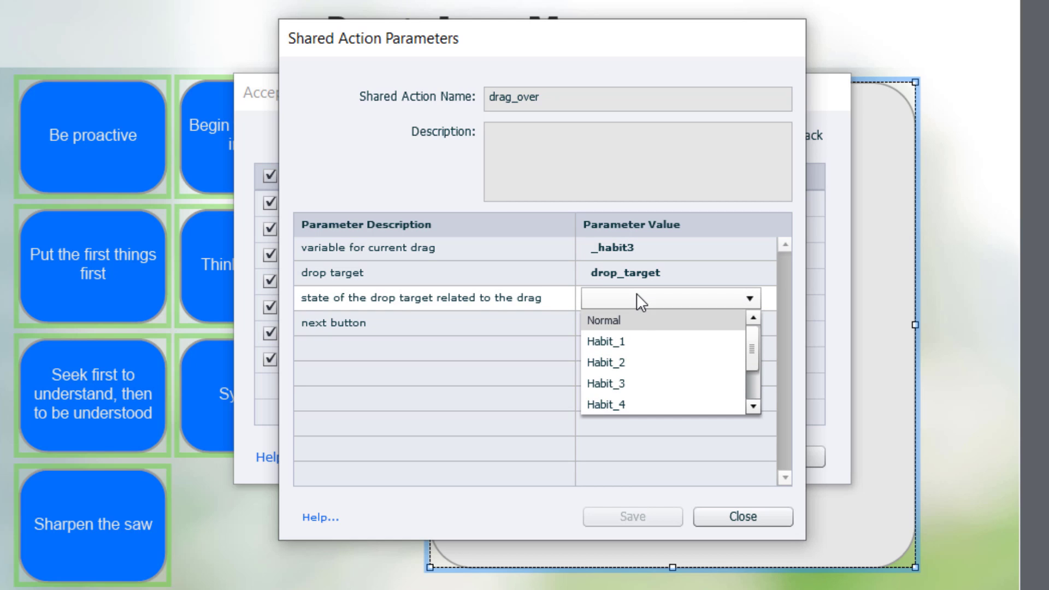
{"action": "left_click", "coordinate": [604, 384]}
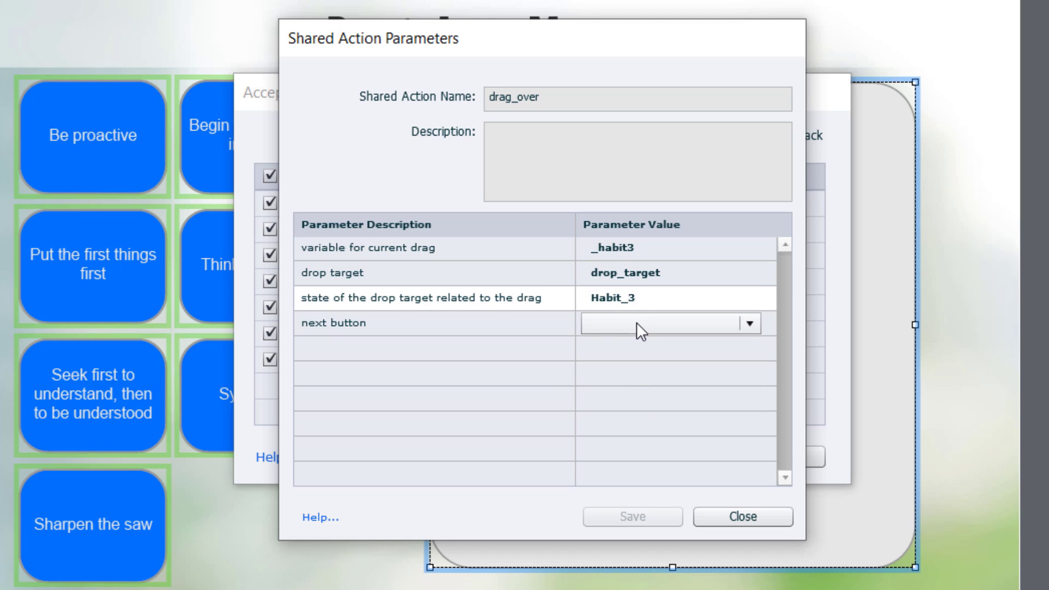
{"action": "left_click", "coordinate": [744, 324]}
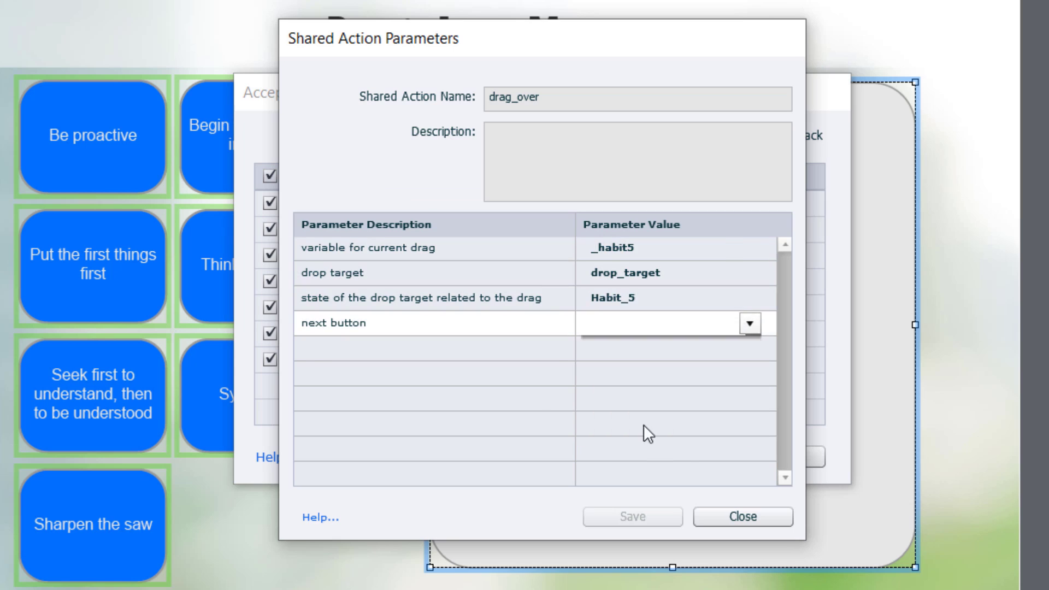
{"action": "left_click", "coordinate": [740, 517]}
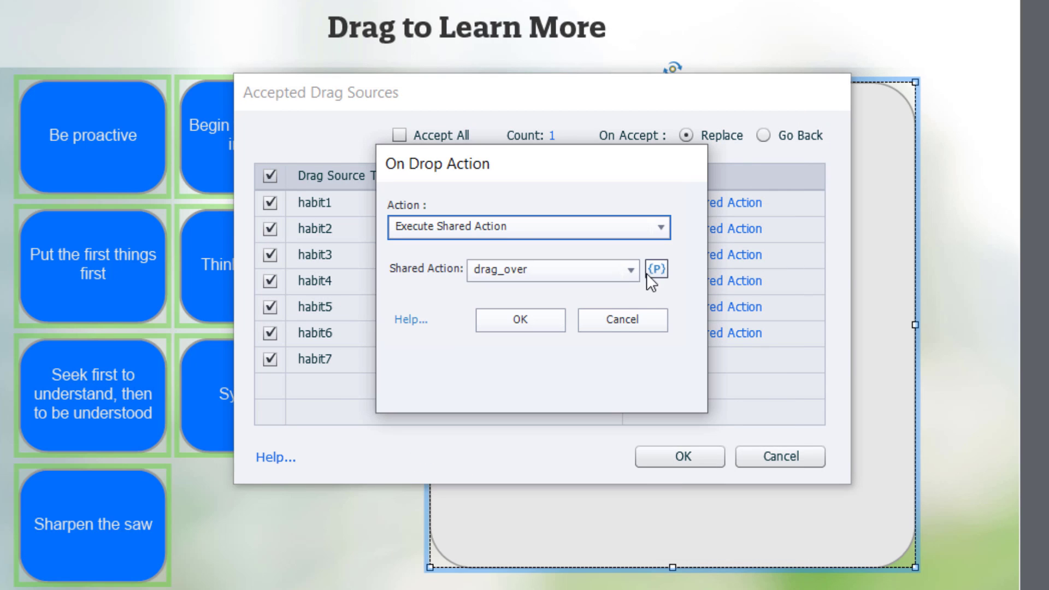
{"action": "left_click", "coordinate": [658, 269]}
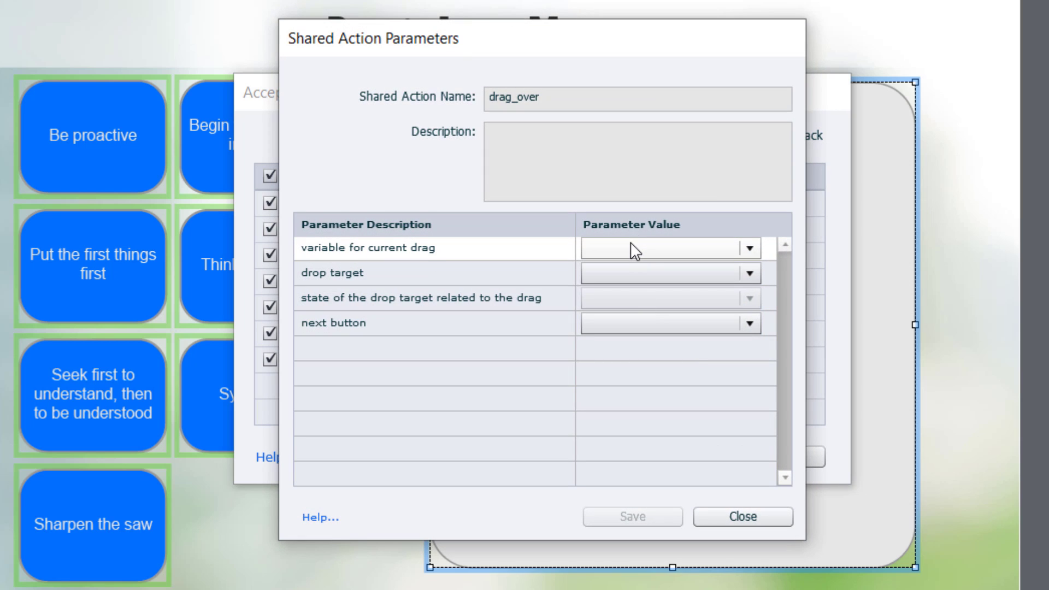
Save habit7's drag_over parameters _habit7, drop_target, Habit_7, next_button_s01 and accept all drag source settings.
{"action": "left_click", "coordinate": [748, 248]}
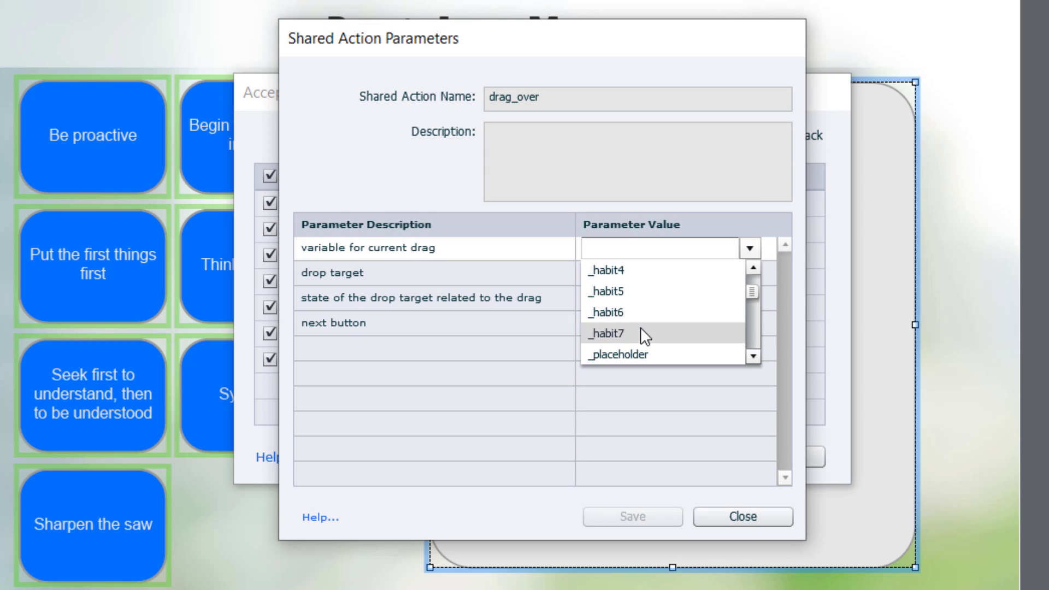
{"action": "left_click", "coordinate": [606, 333]}
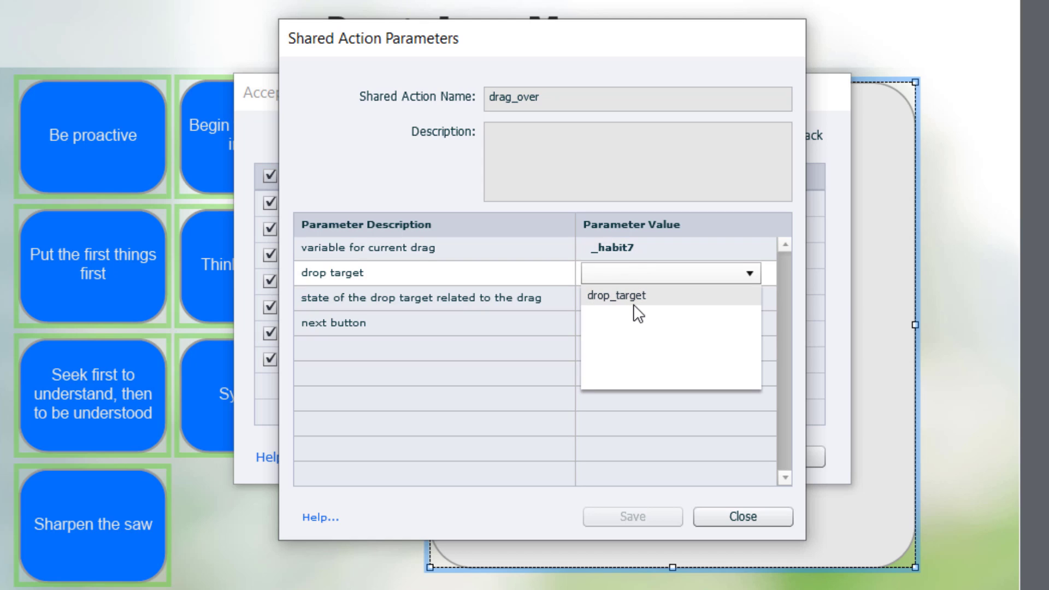
{"action": "left_click", "coordinate": [615, 296]}
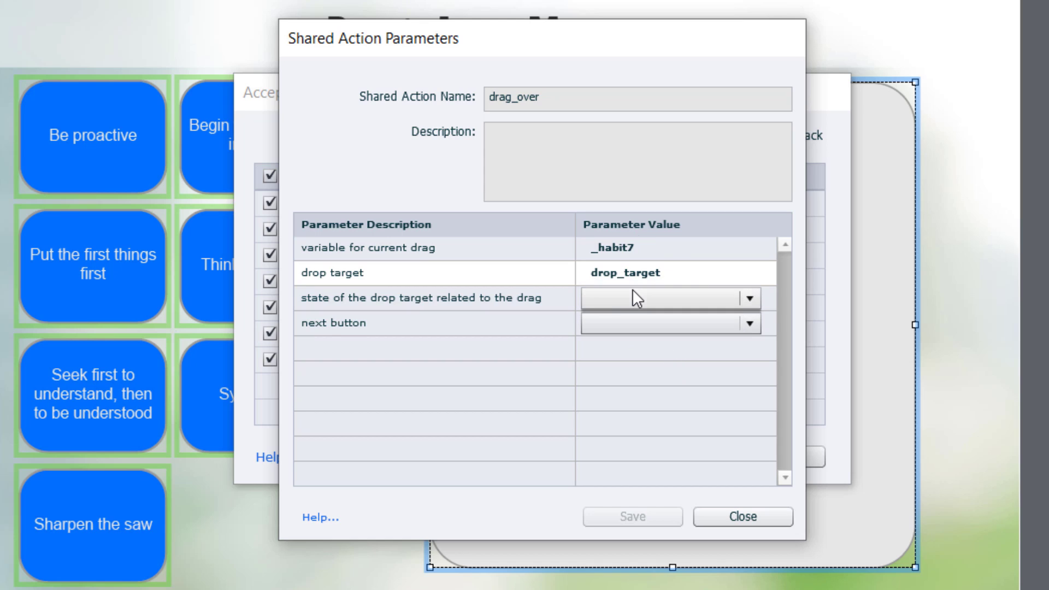
{"action": "left_click", "coordinate": [747, 297]}
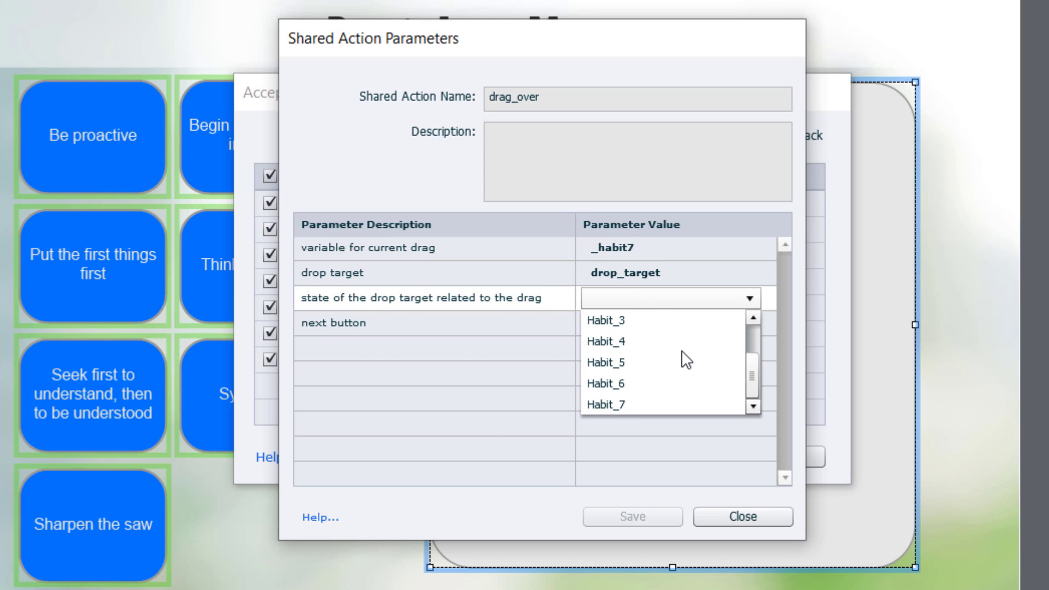
{"action": "mouse_move", "coordinate": [629, 404]}
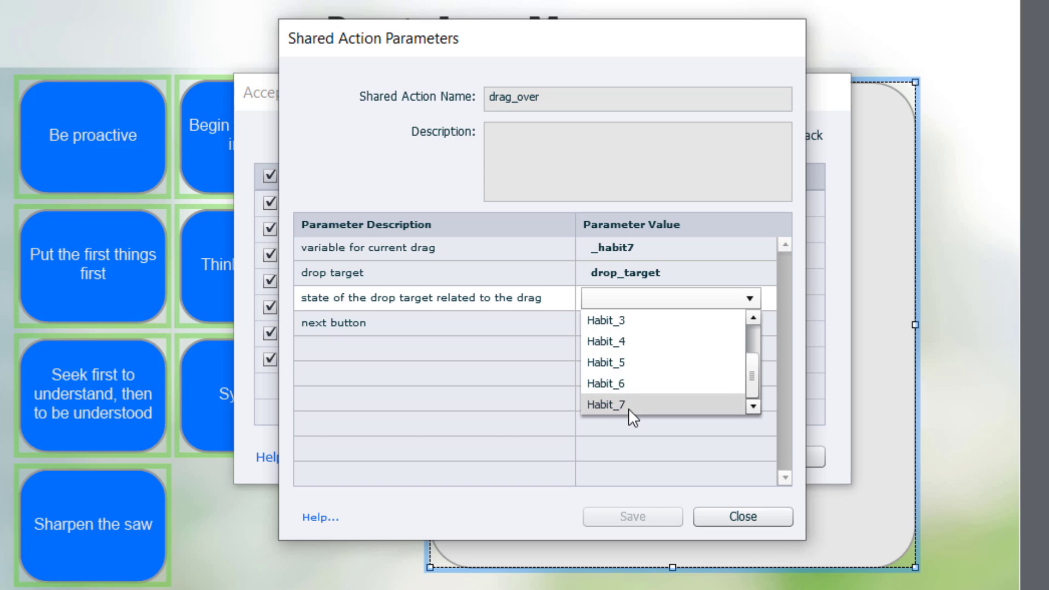
{"action": "left_click", "coordinate": [618, 404]}
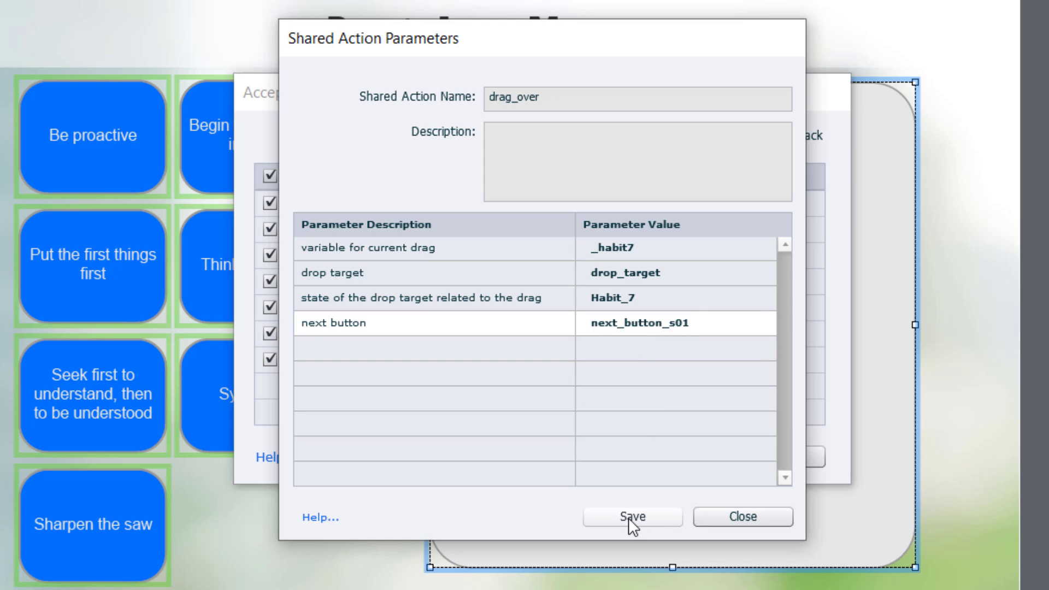
{"action": "left_click", "coordinate": [632, 516]}
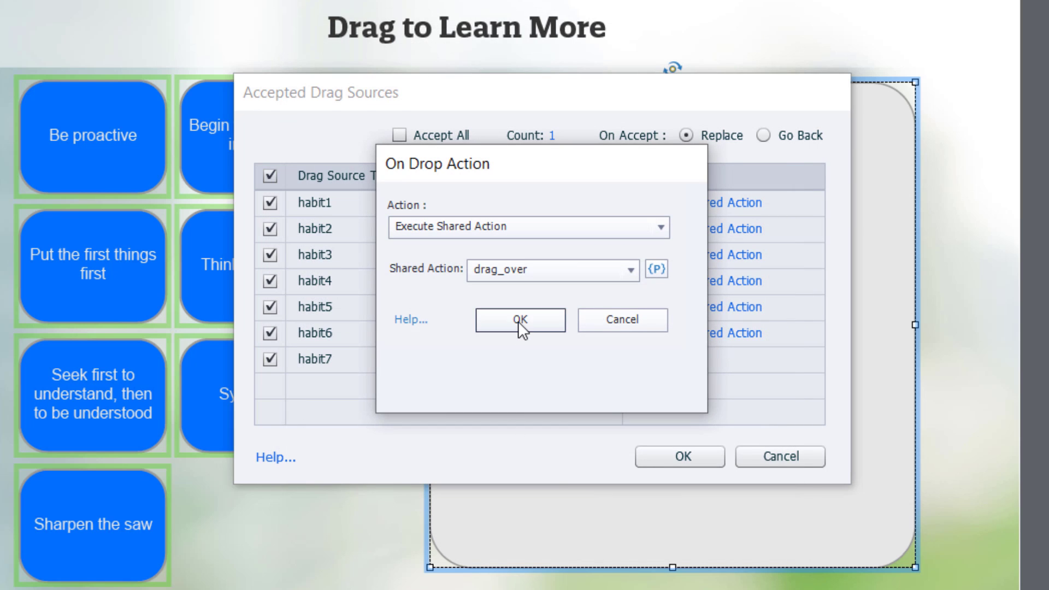
{"action": "left_click", "coordinate": [520, 320]}
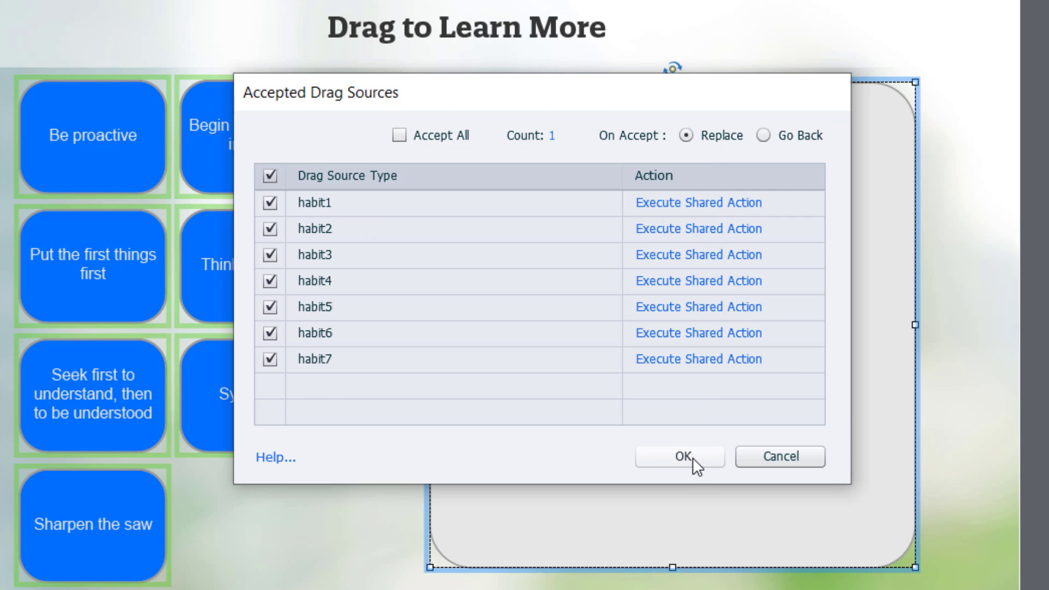
{"action": "left_click", "coordinate": [677, 456]}
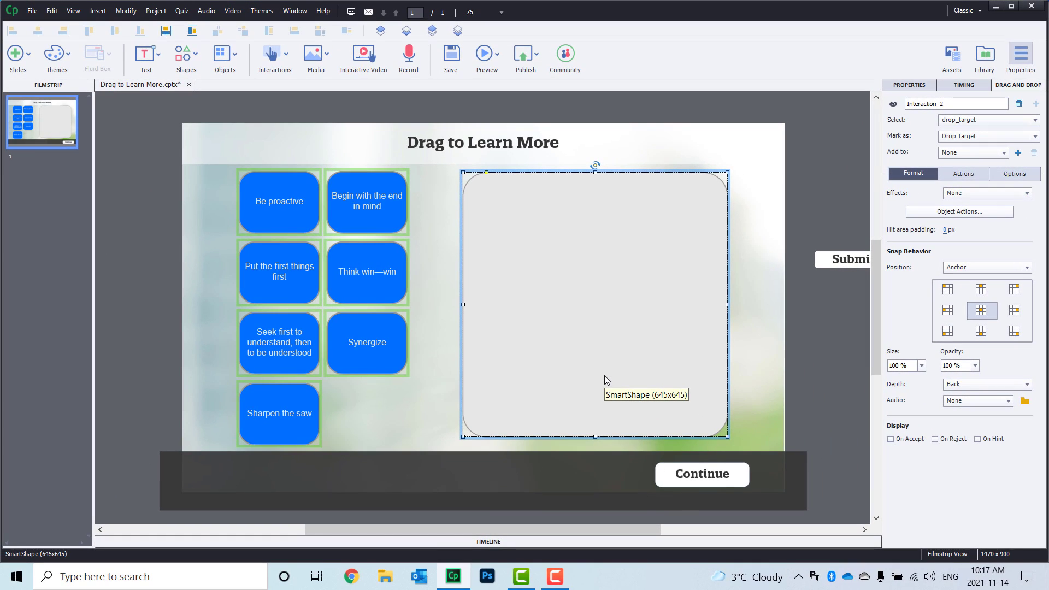
Launch an HTML5 in Browser preview of the slide.
{"action": "left_click", "coordinate": [486, 54]}
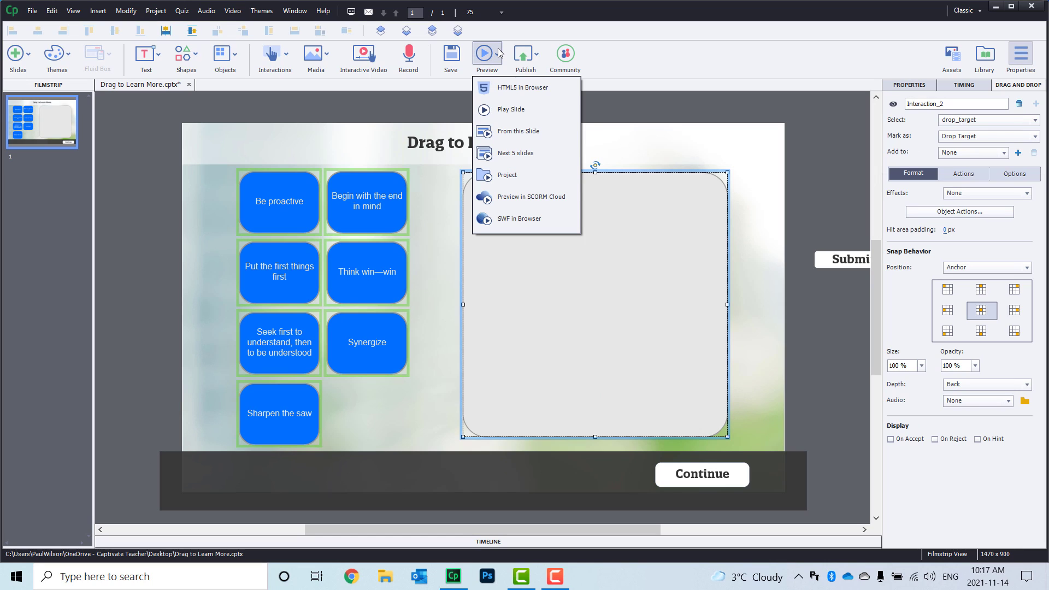
{"action": "left_click", "coordinate": [522, 87]}
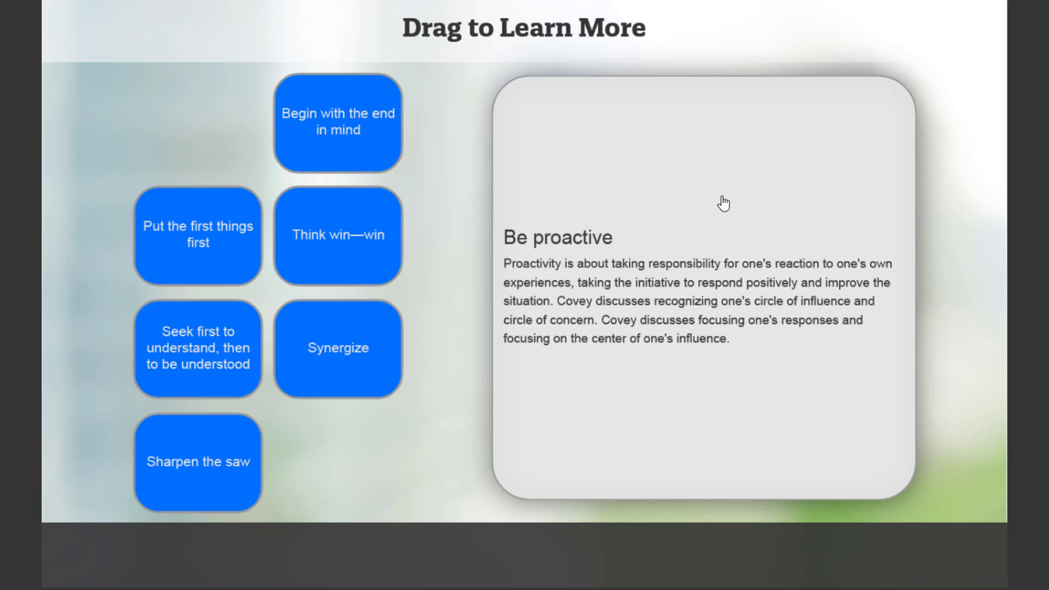
{"action": "mouse_move", "coordinate": [755, 170]}
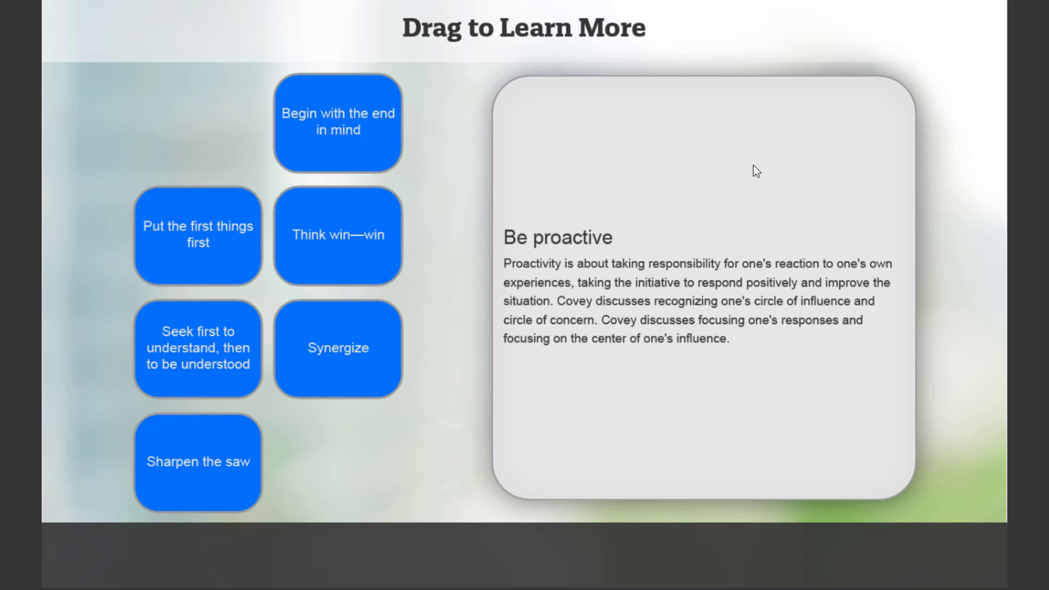
{"action": "mouse_move", "coordinate": [723, 261]}
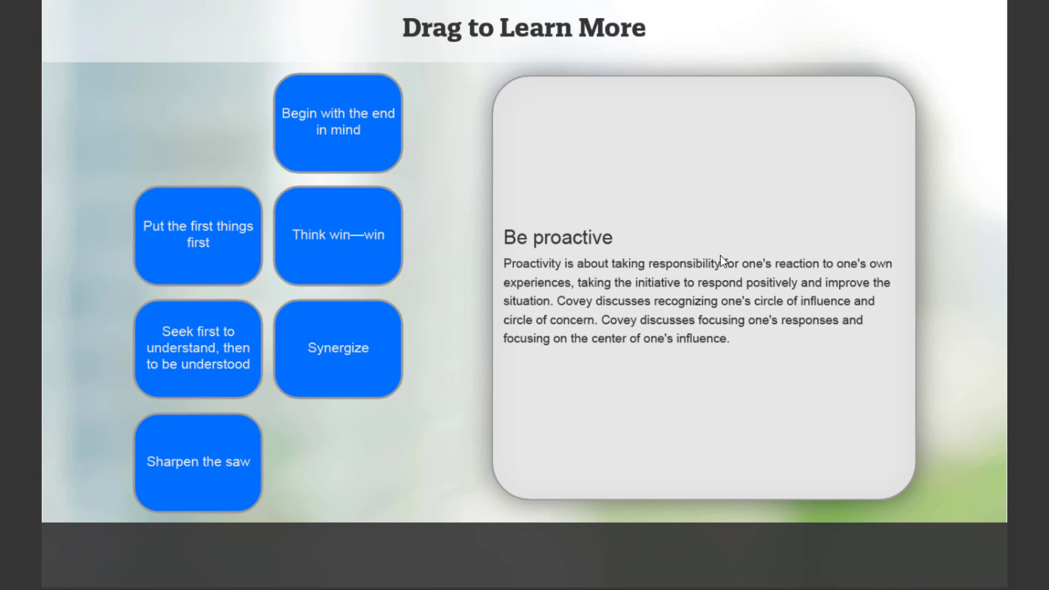
{"action": "mouse_move", "coordinate": [332, 132]}
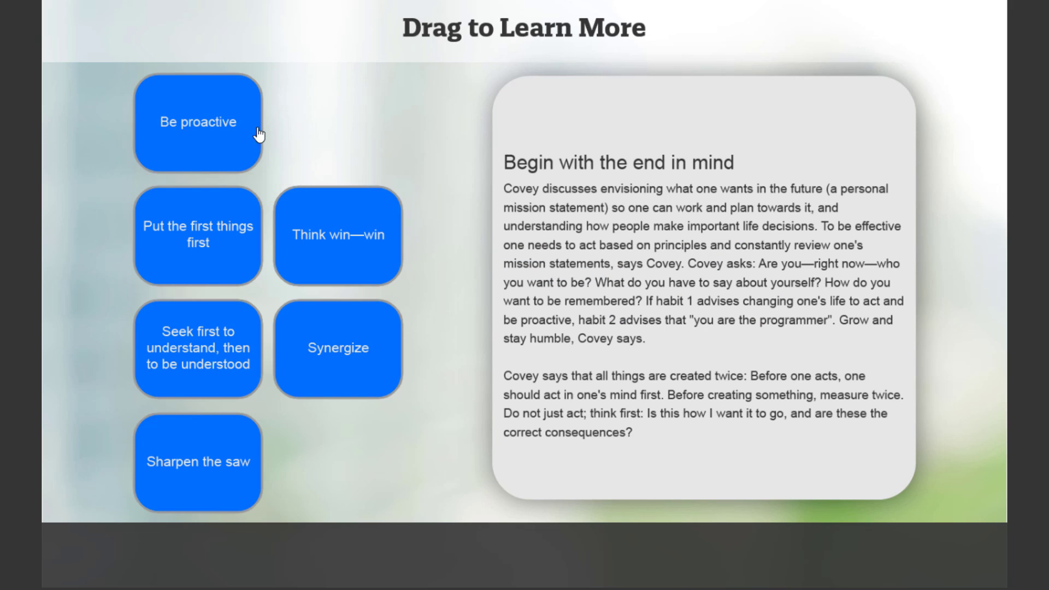
{"action": "mouse_move", "coordinate": [178, 105]}
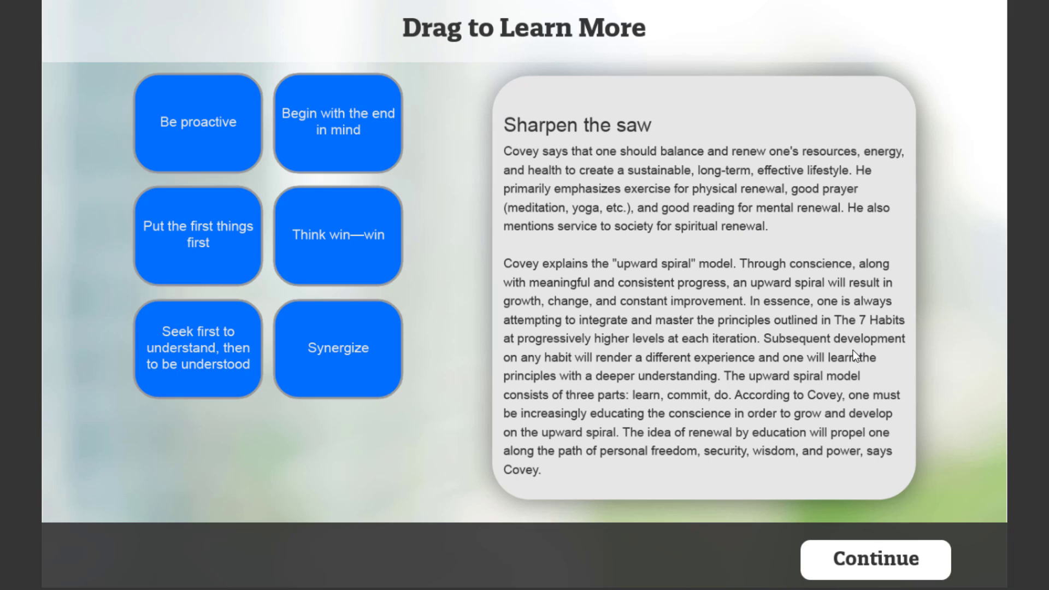
{"action": "mouse_move", "coordinate": [876, 567]}
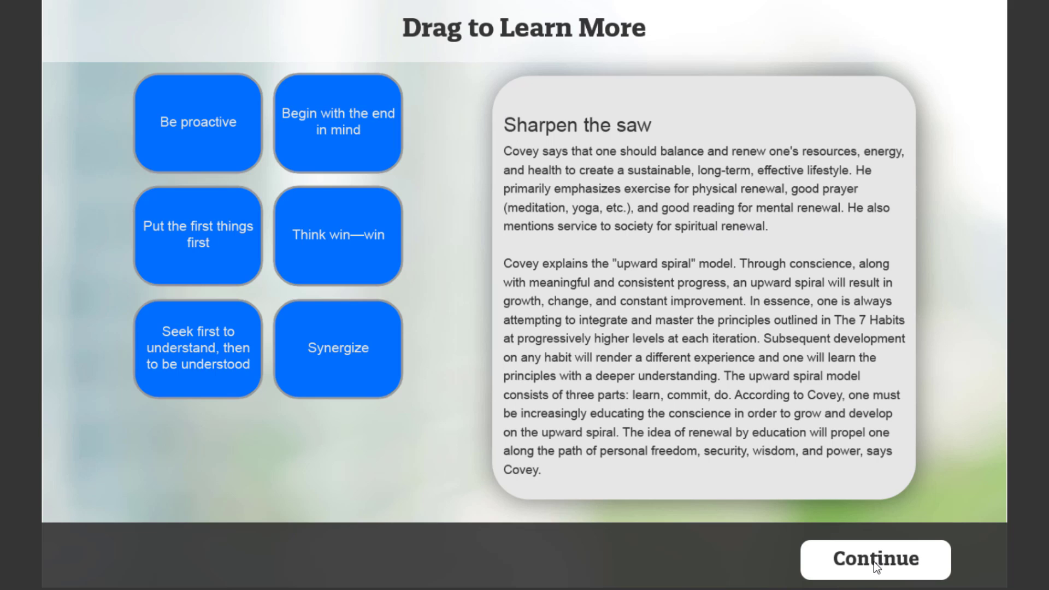